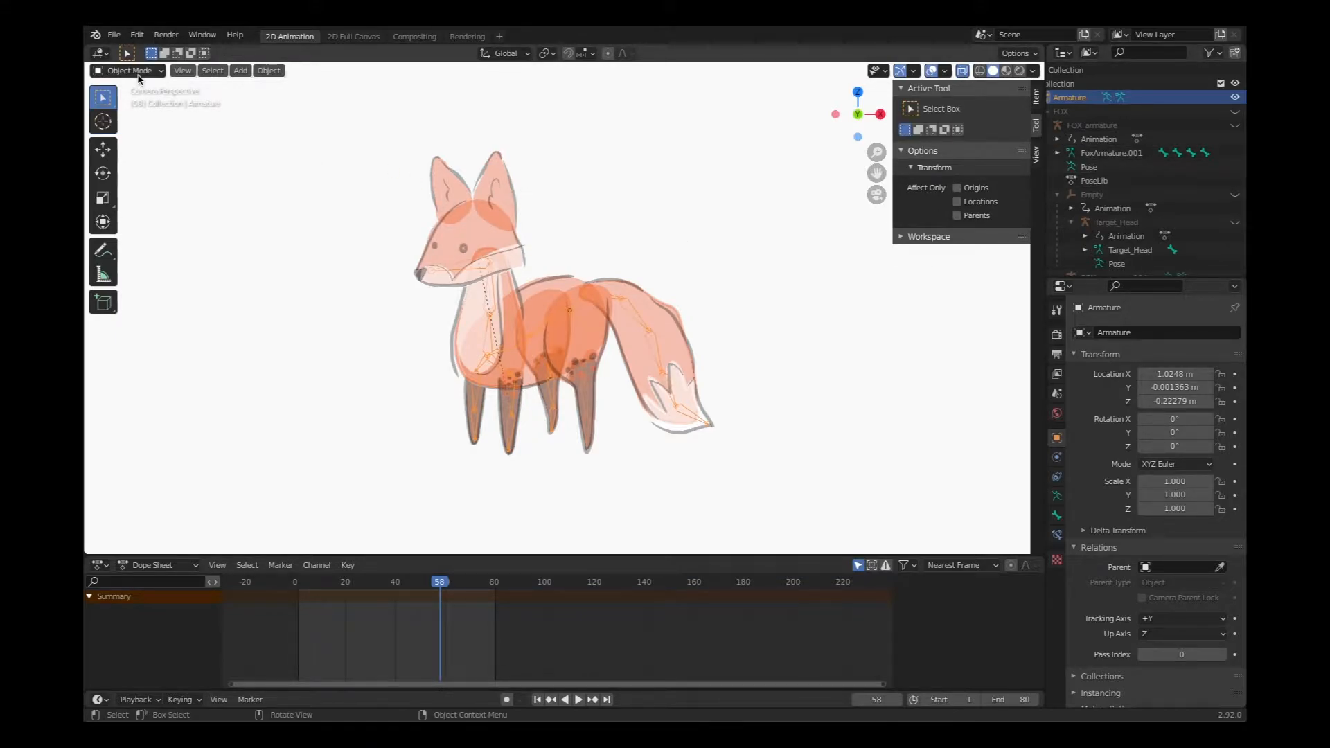
Step: Select the Fox_head artwork and place the 3D cursor on it via the cursor tool
click(131, 70)
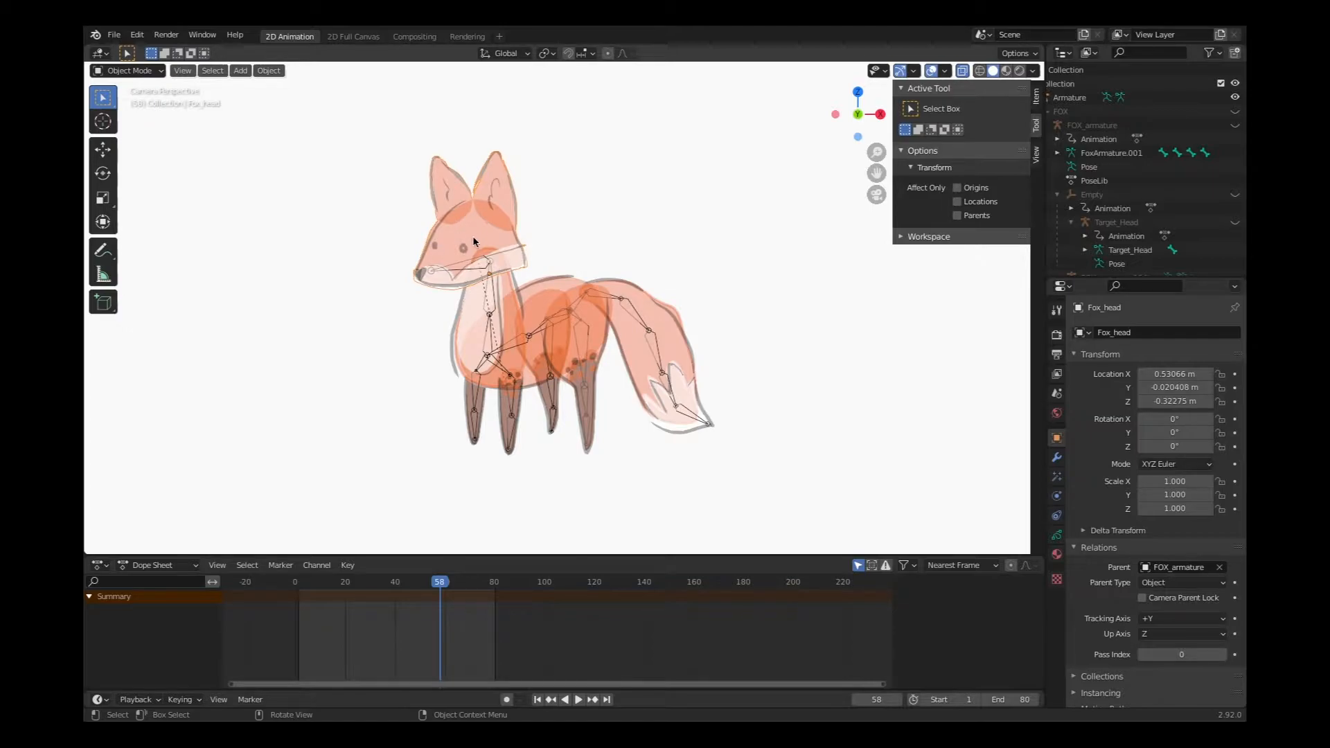
mouse_move(501, 241)
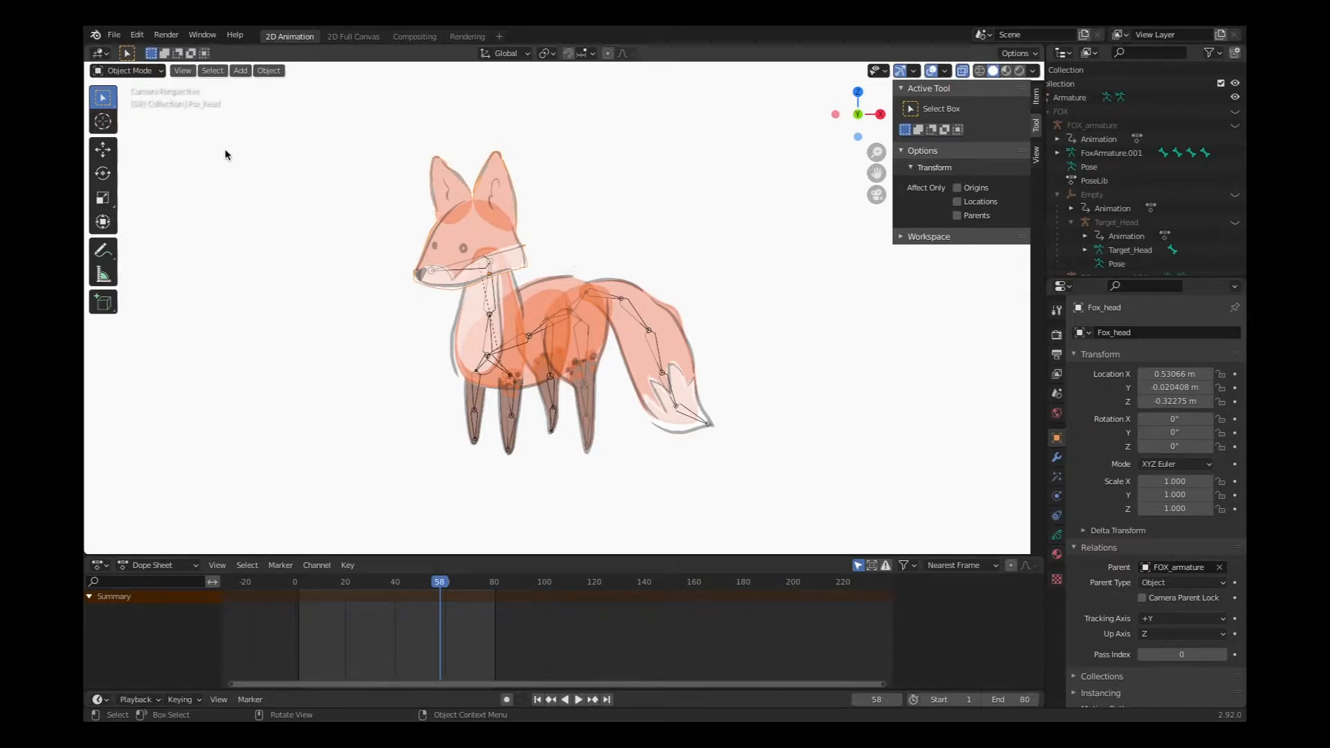
click(103, 123)
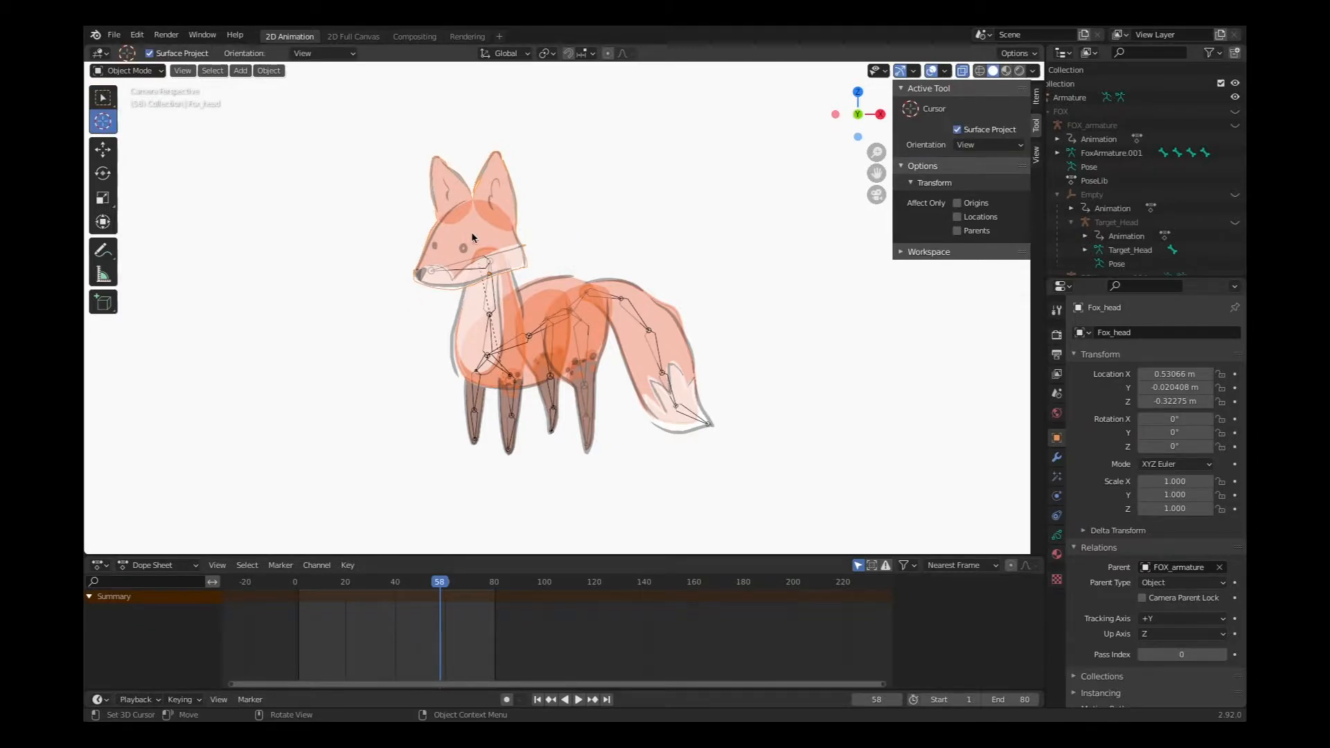
click(103, 98)
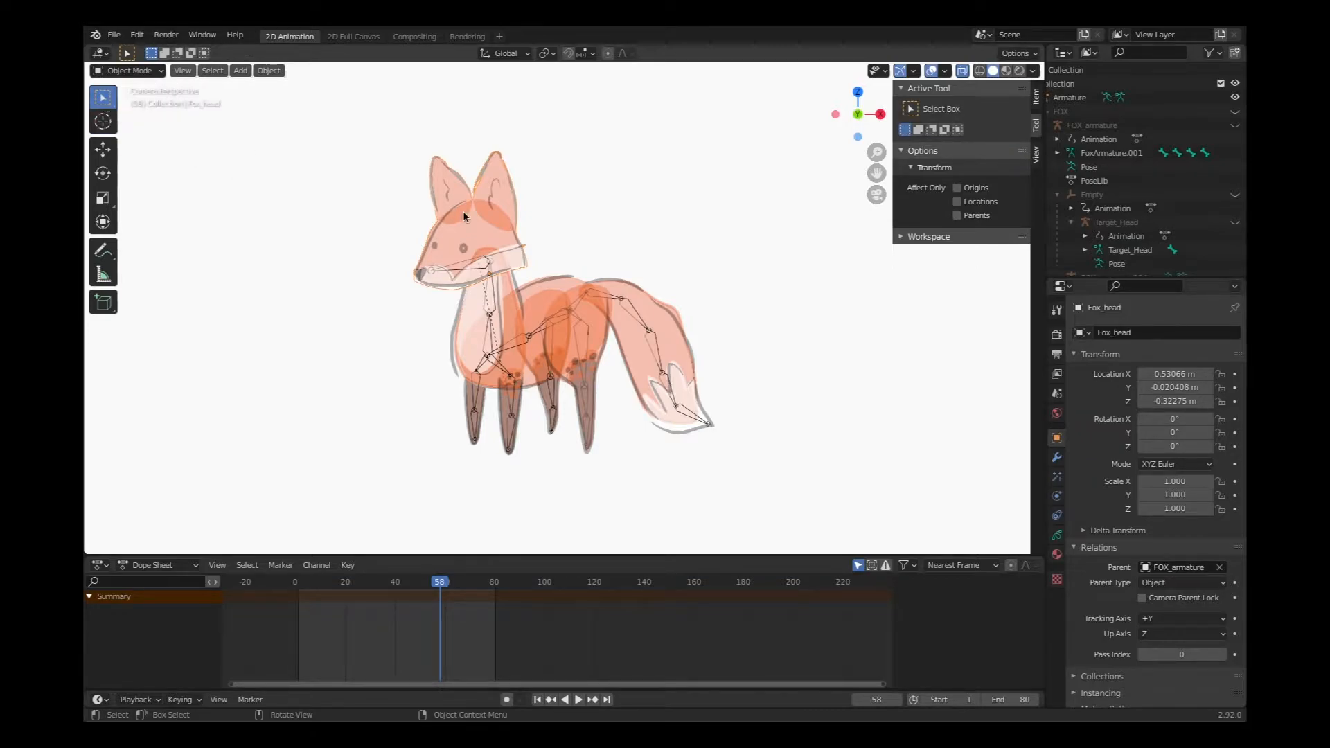
mouse_move(575, 224)
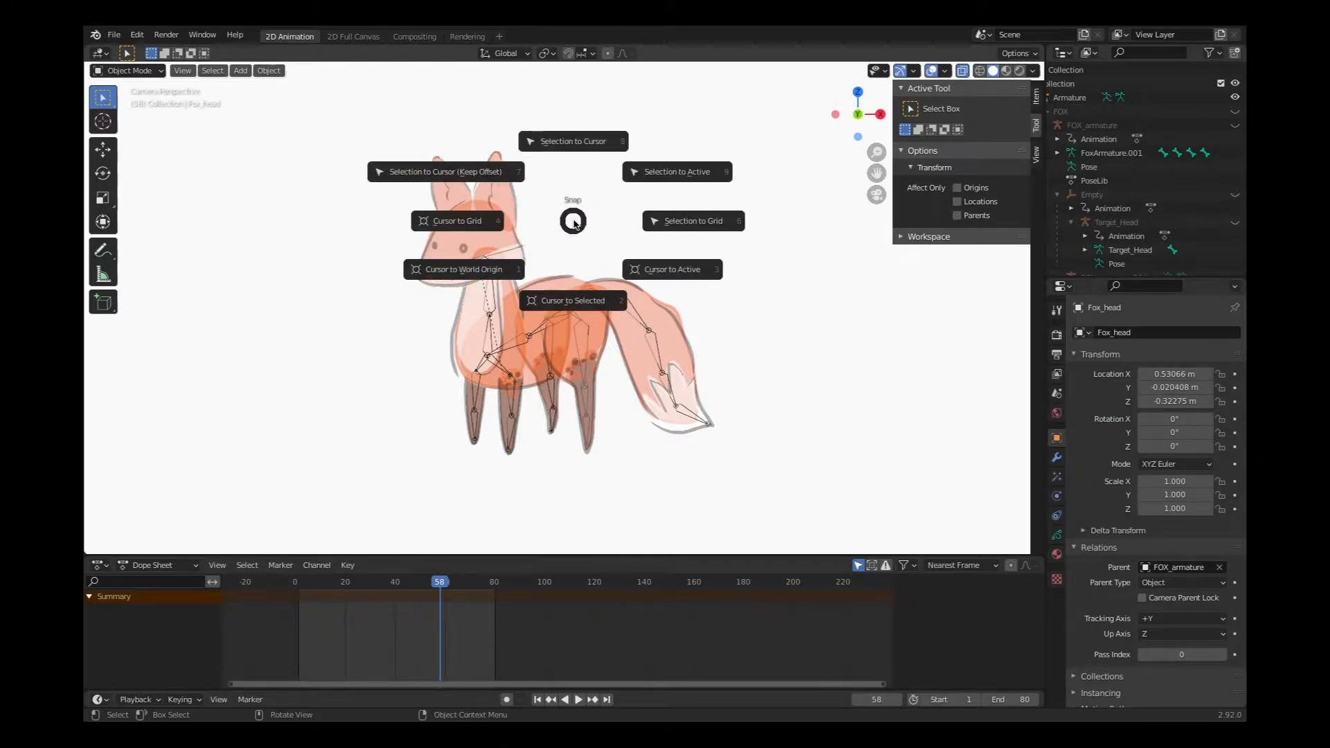
mouse_move(568, 302)
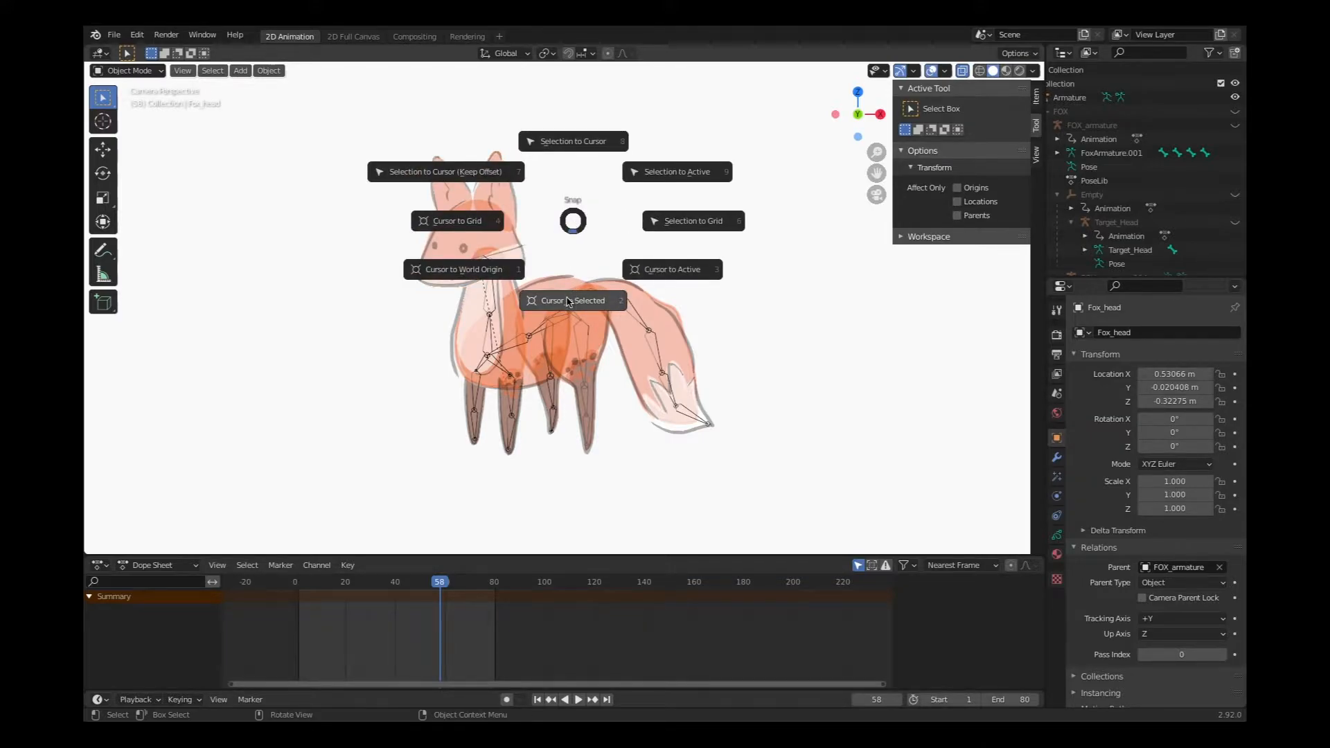
mouse_move(567, 302)
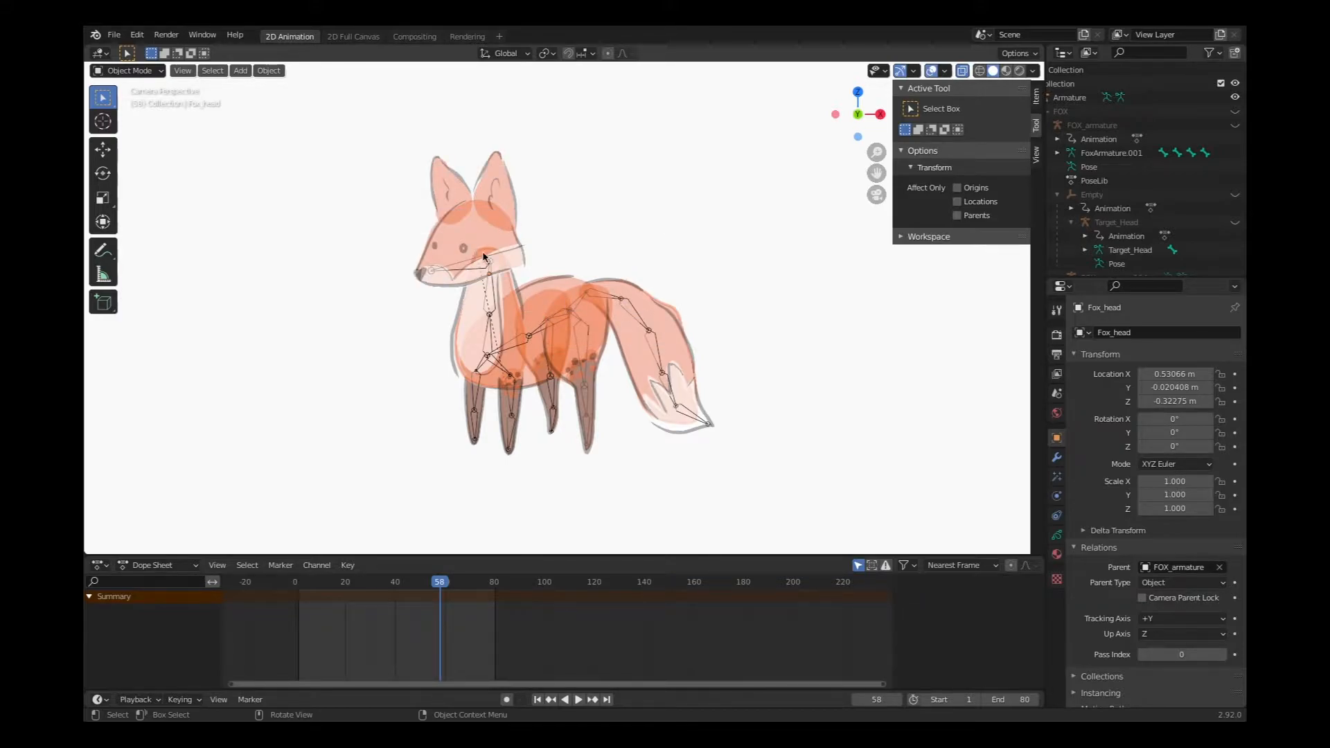
mouse_move(624, 242)
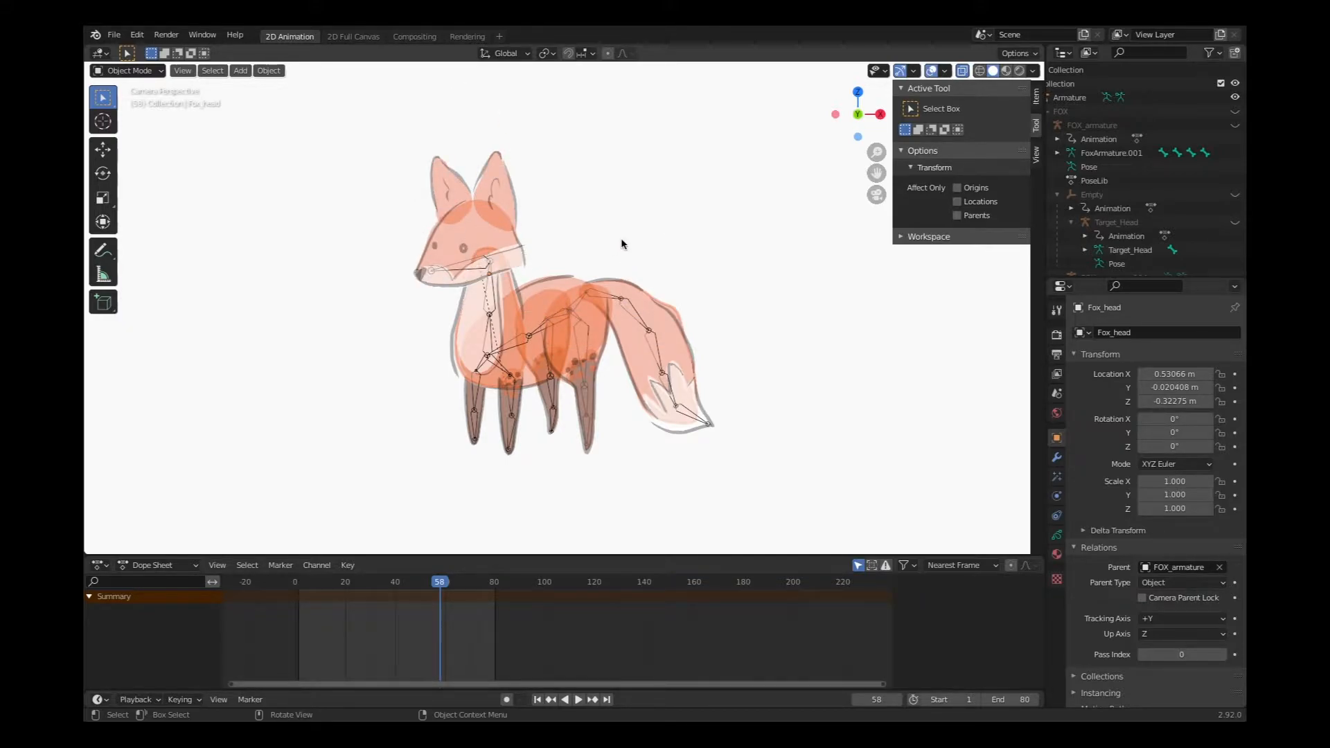
click(103, 123)
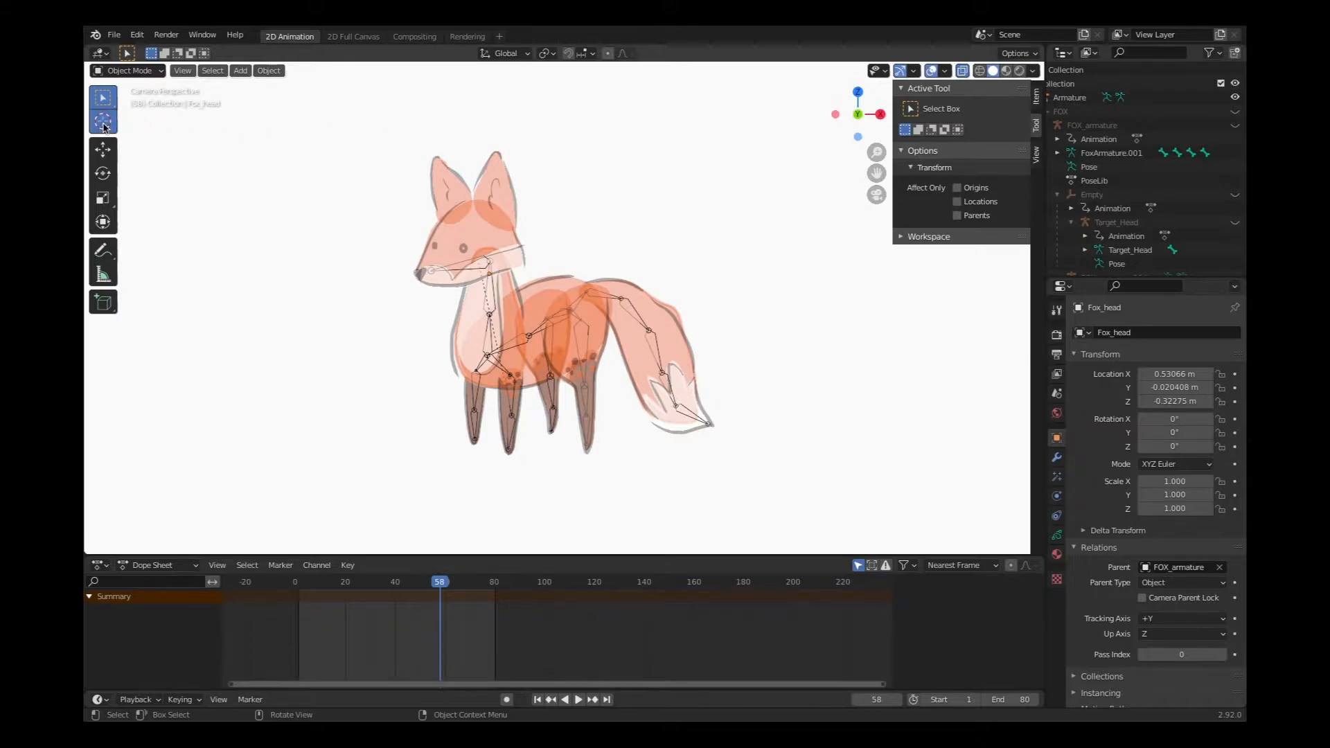
click(103, 120)
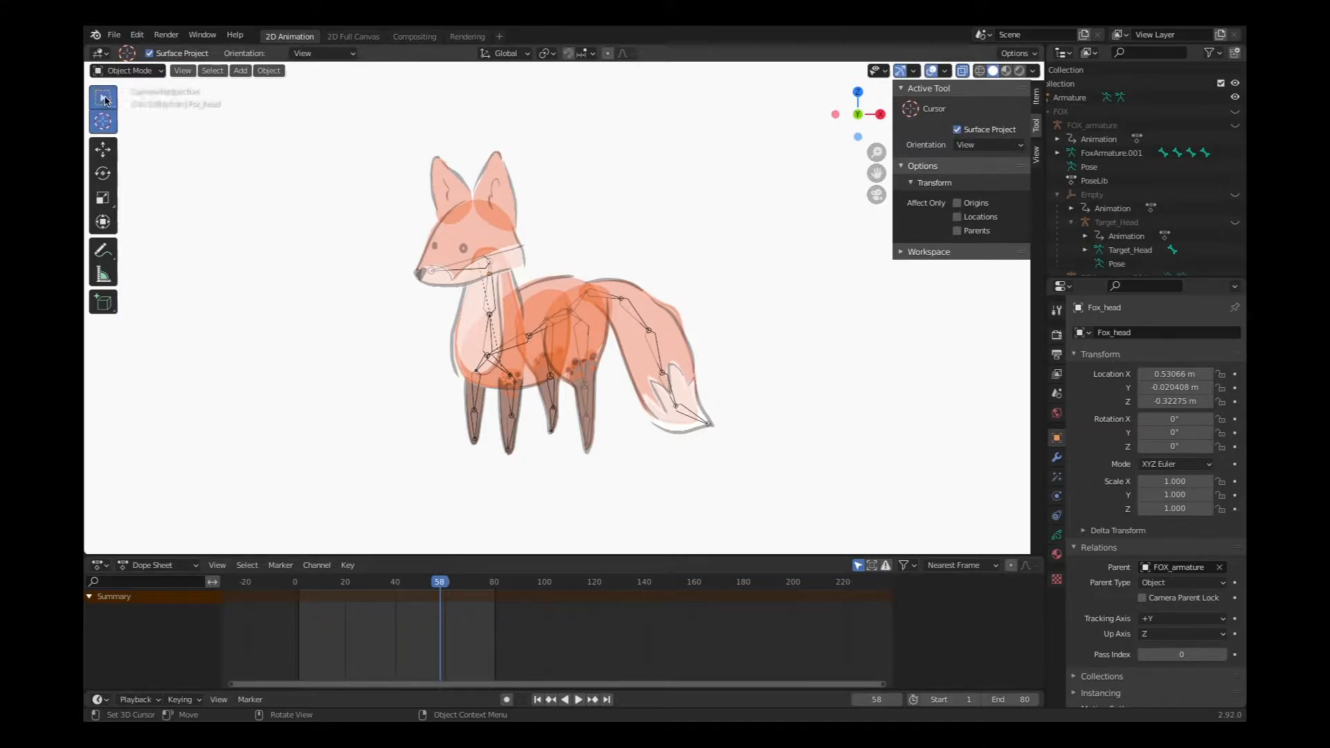
click(103, 100)
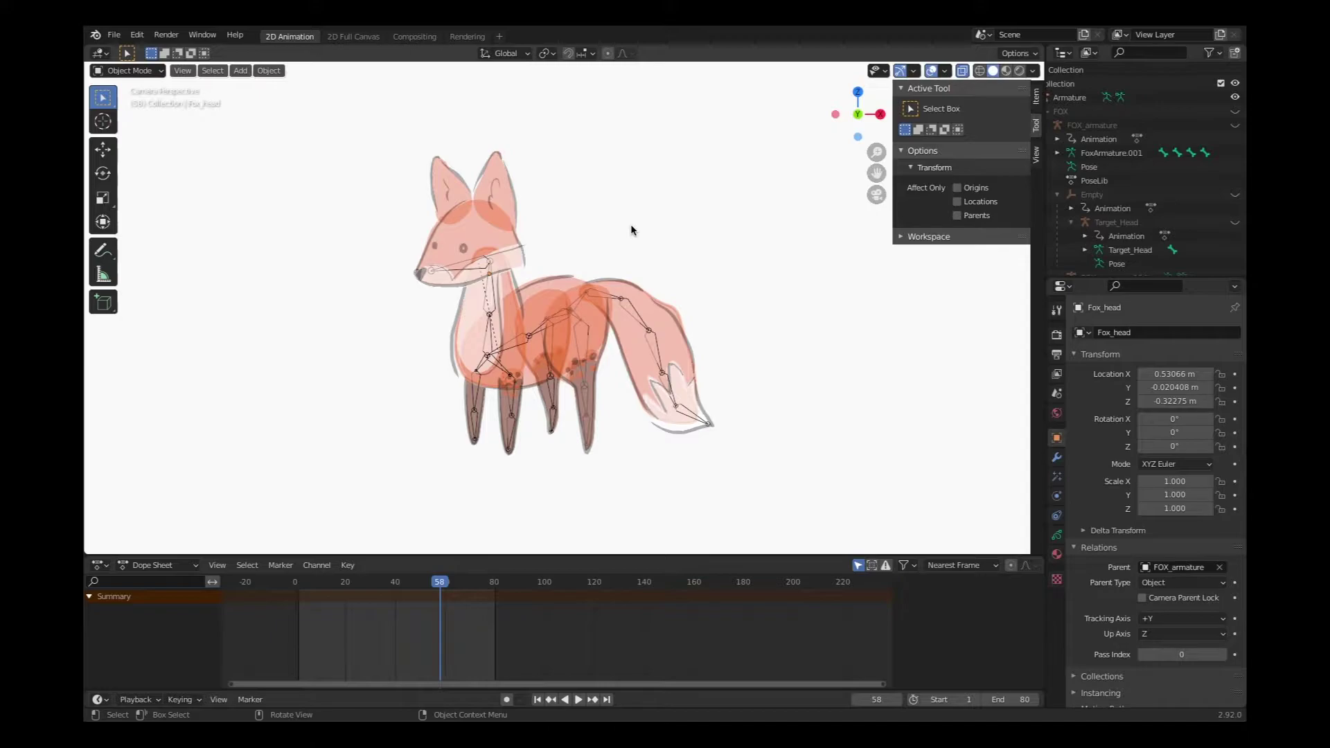
mouse_move(496, 230)
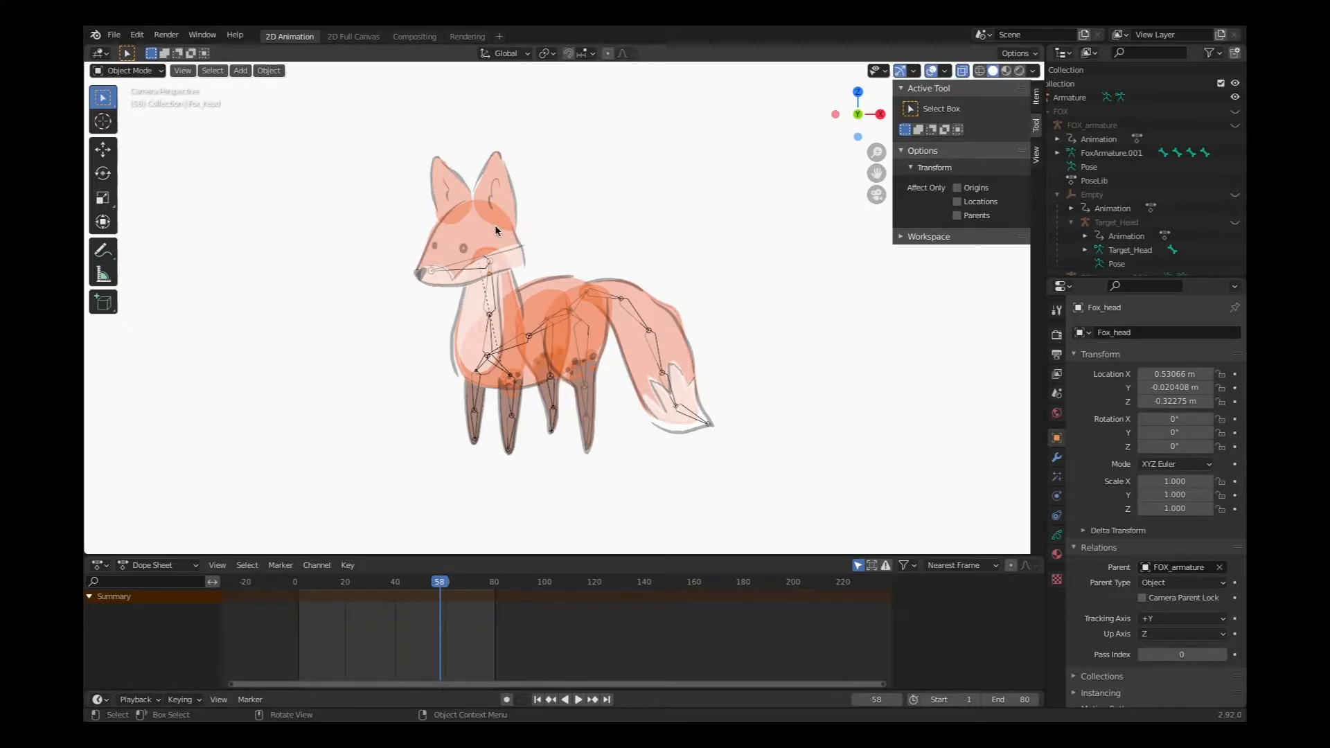
Step: Add a new Lattice object at the 3D cursor around the fox's head
click(240, 69)
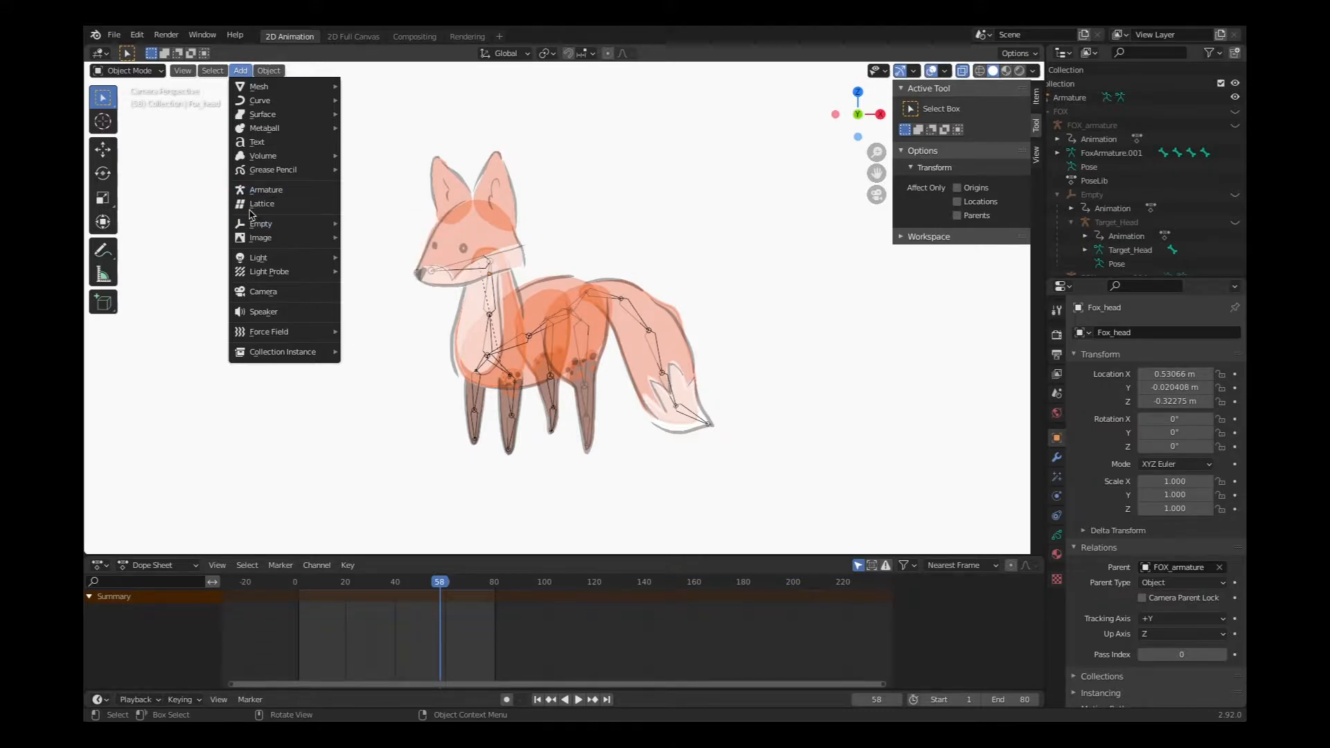
click(262, 202)
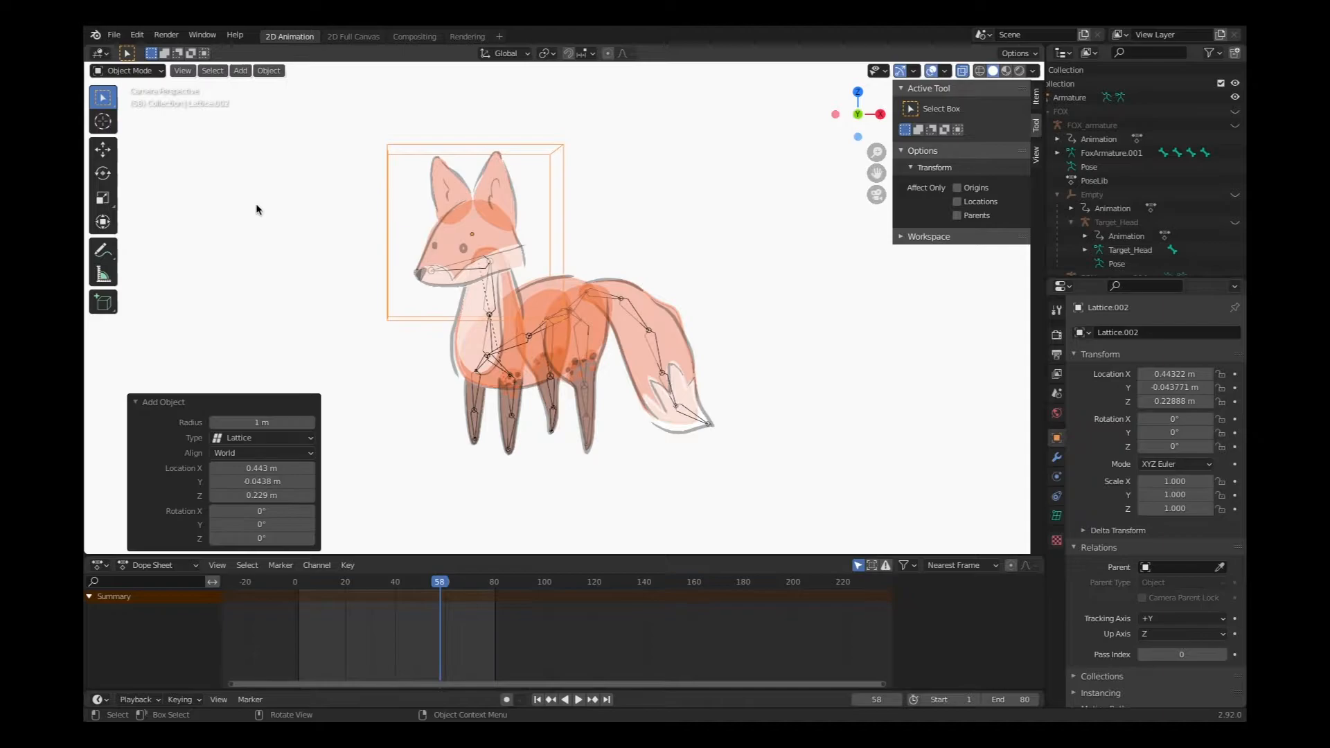
mouse_move(661, 263)
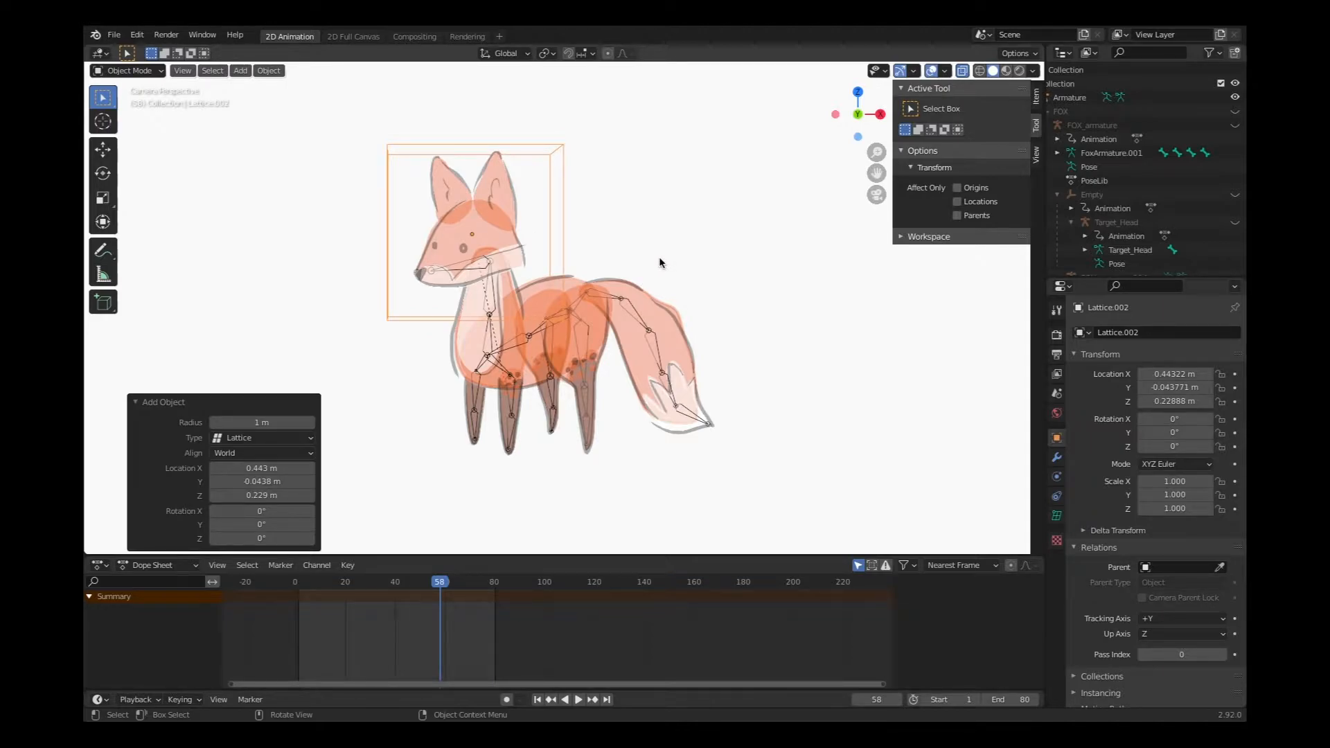
mouse_move(570, 138)
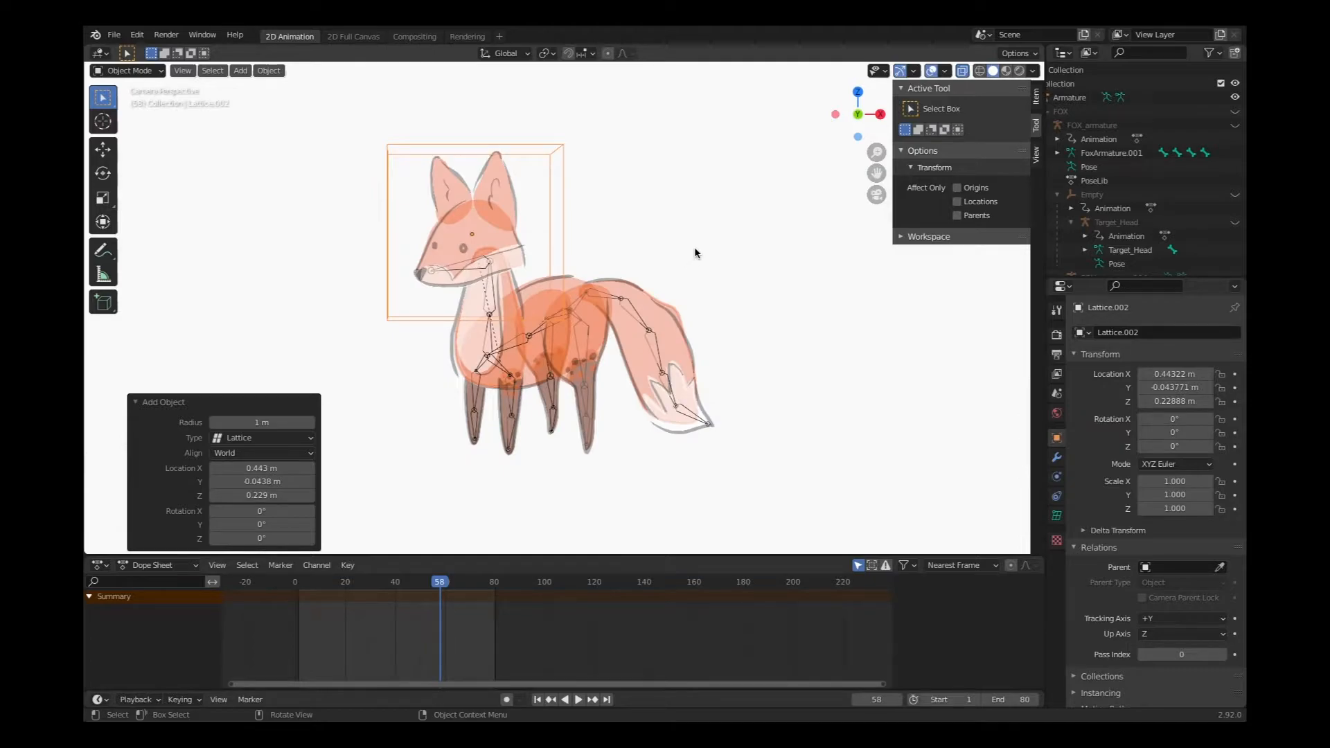
mouse_move(594, 134)
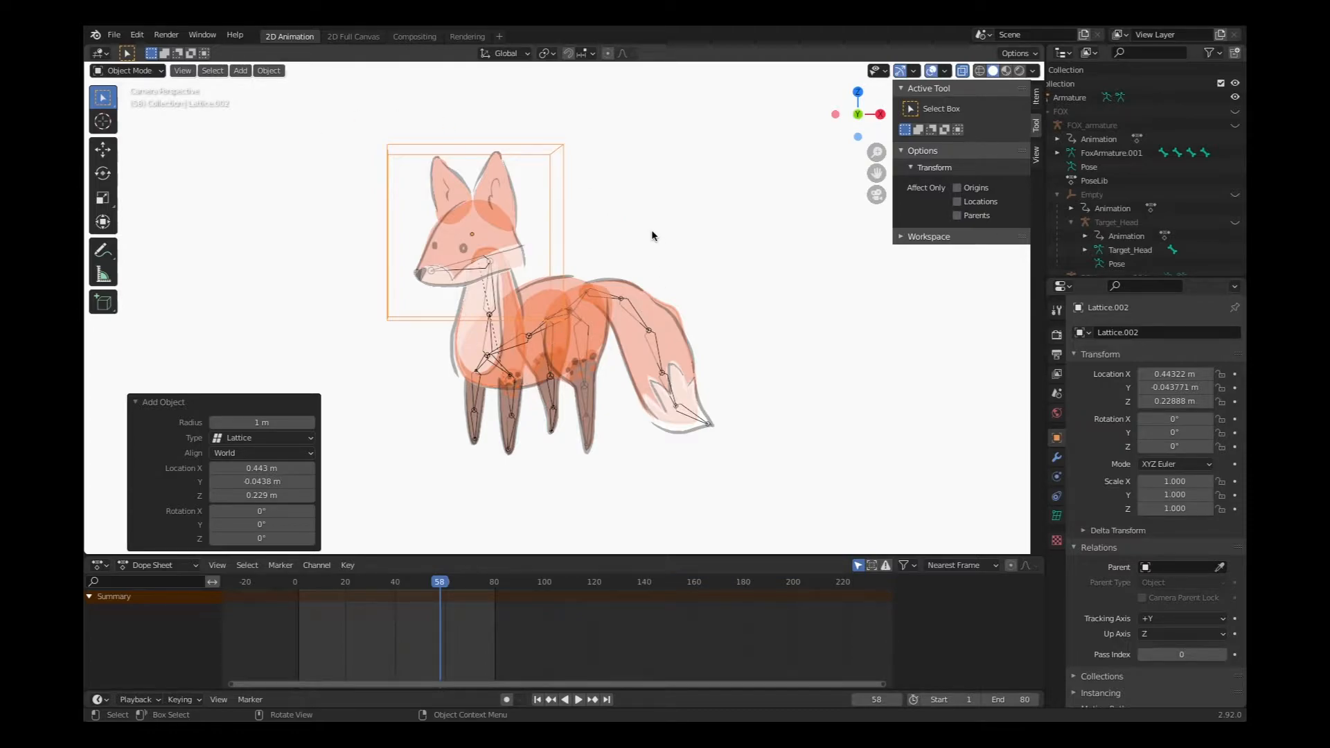
mouse_move(378, 200)
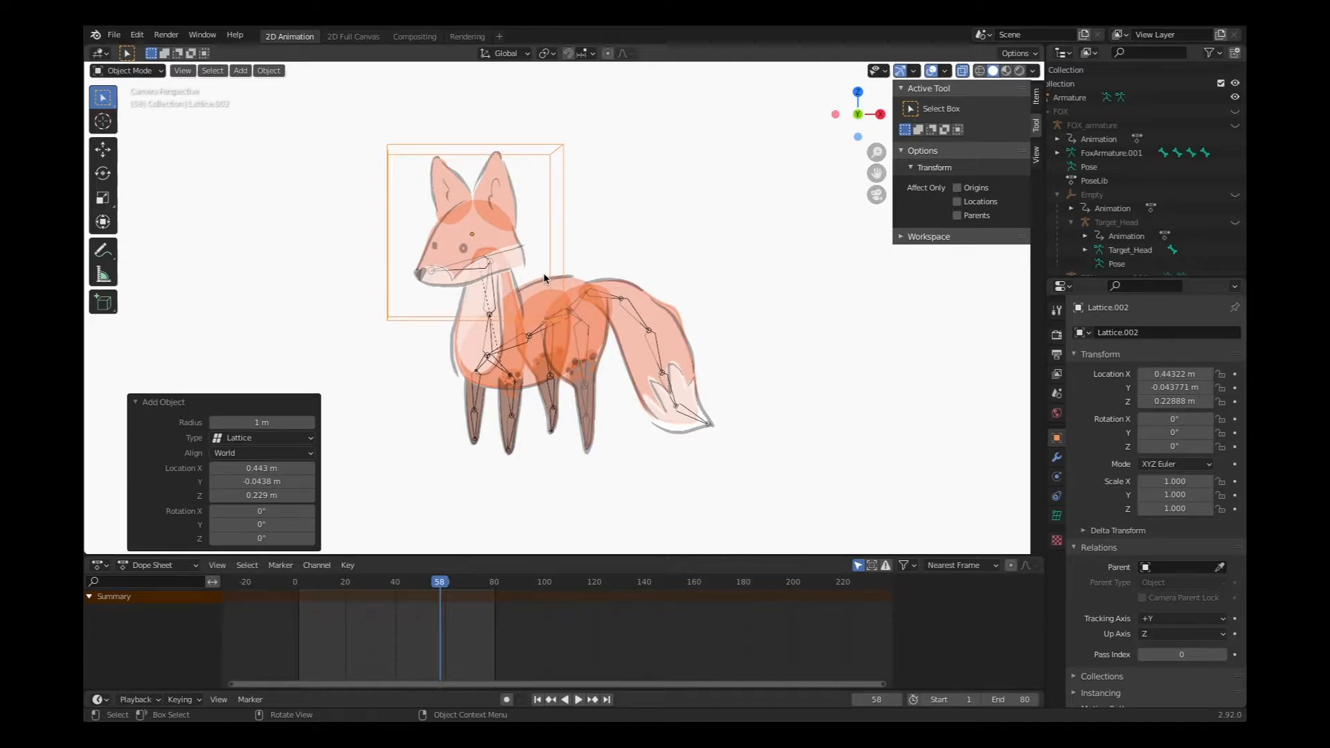
mouse_move(434, 183)
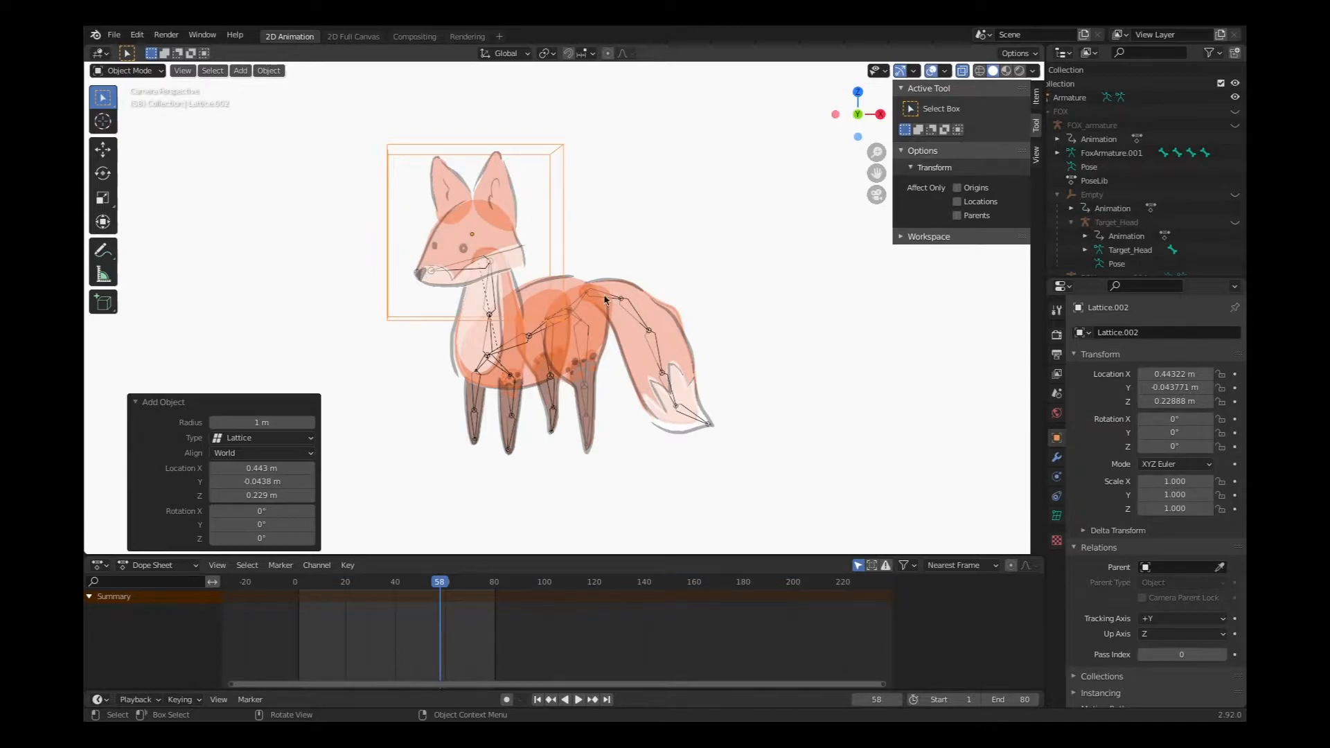
mouse_move(991, 510)
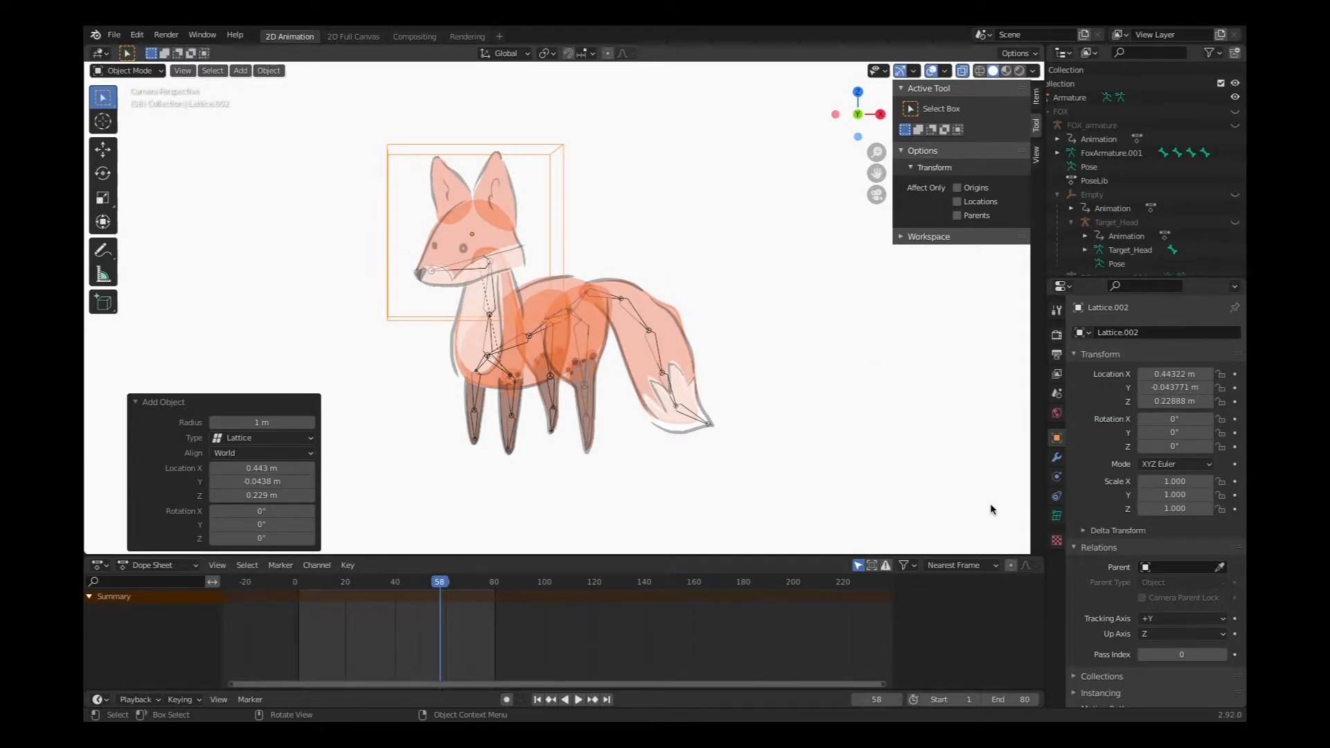
Step: Set the head lattice's Resolution W to 3 in its data settings
click(1056, 515)
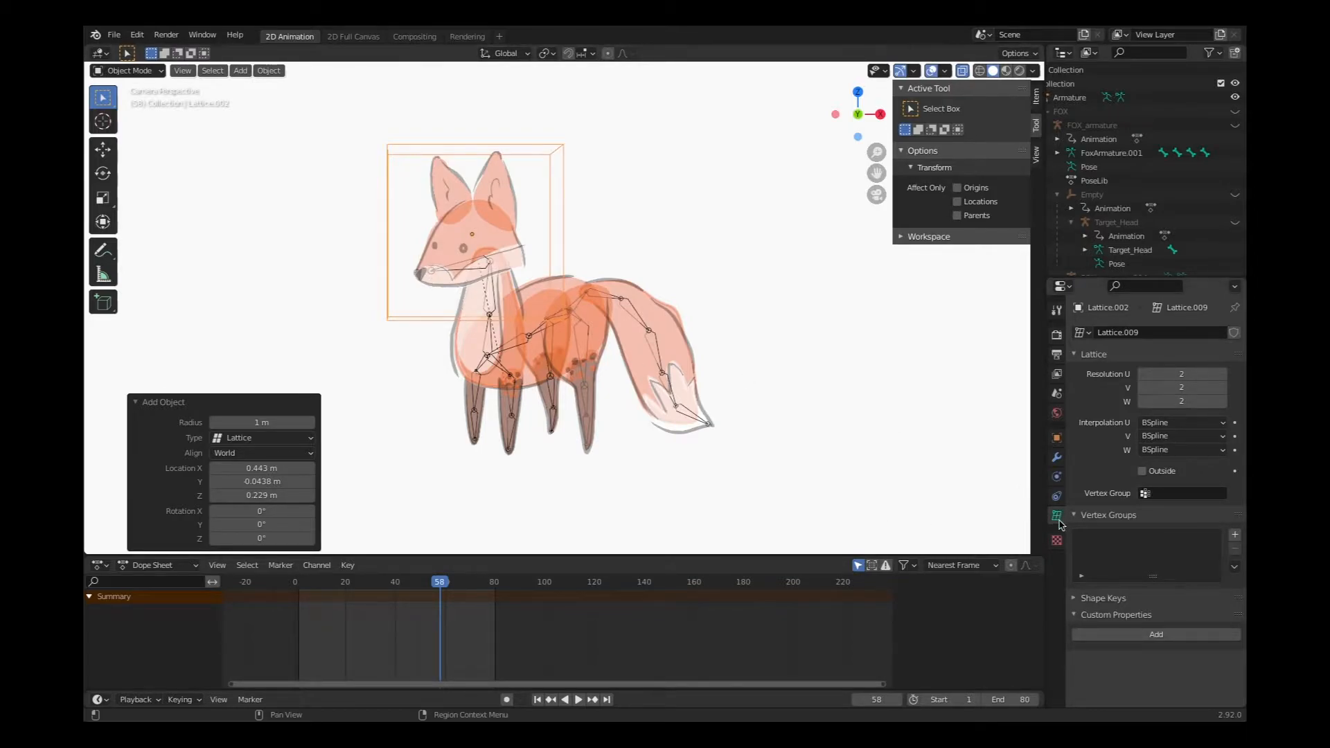
mouse_move(1056, 514)
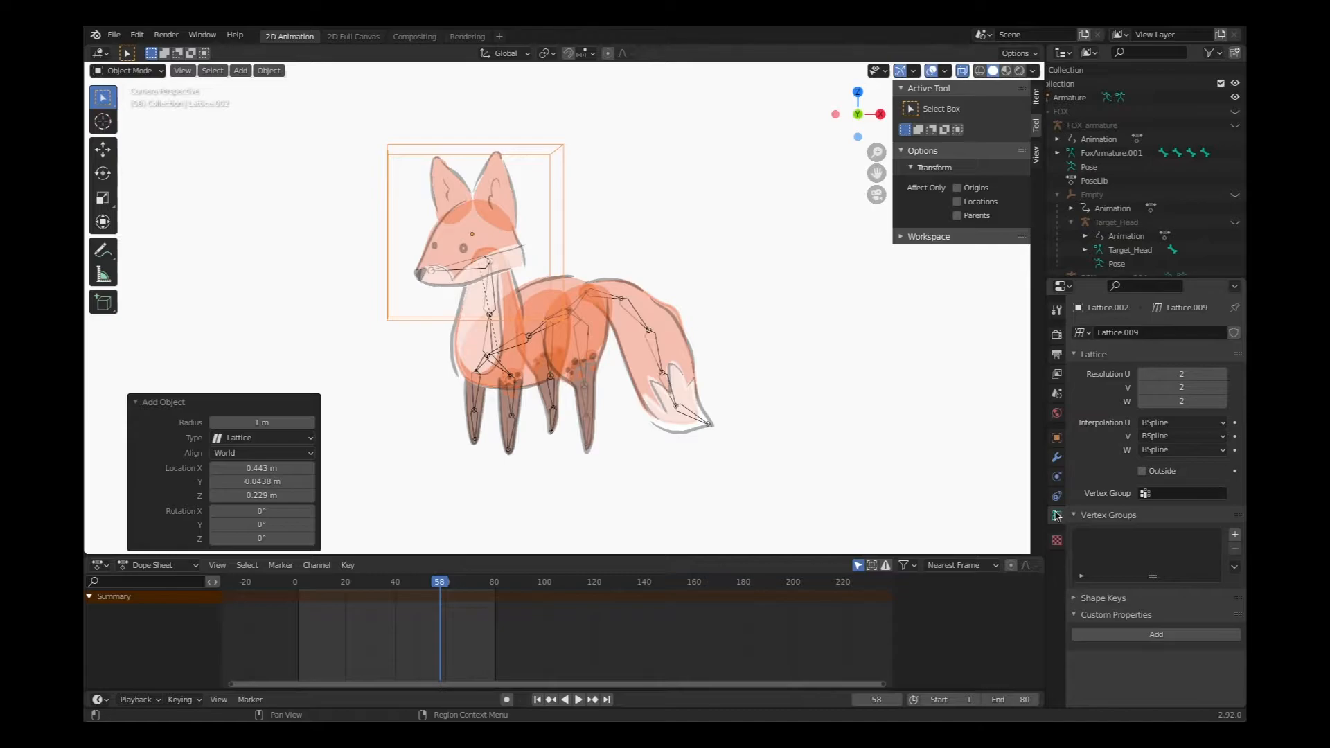
mouse_move(1056, 514)
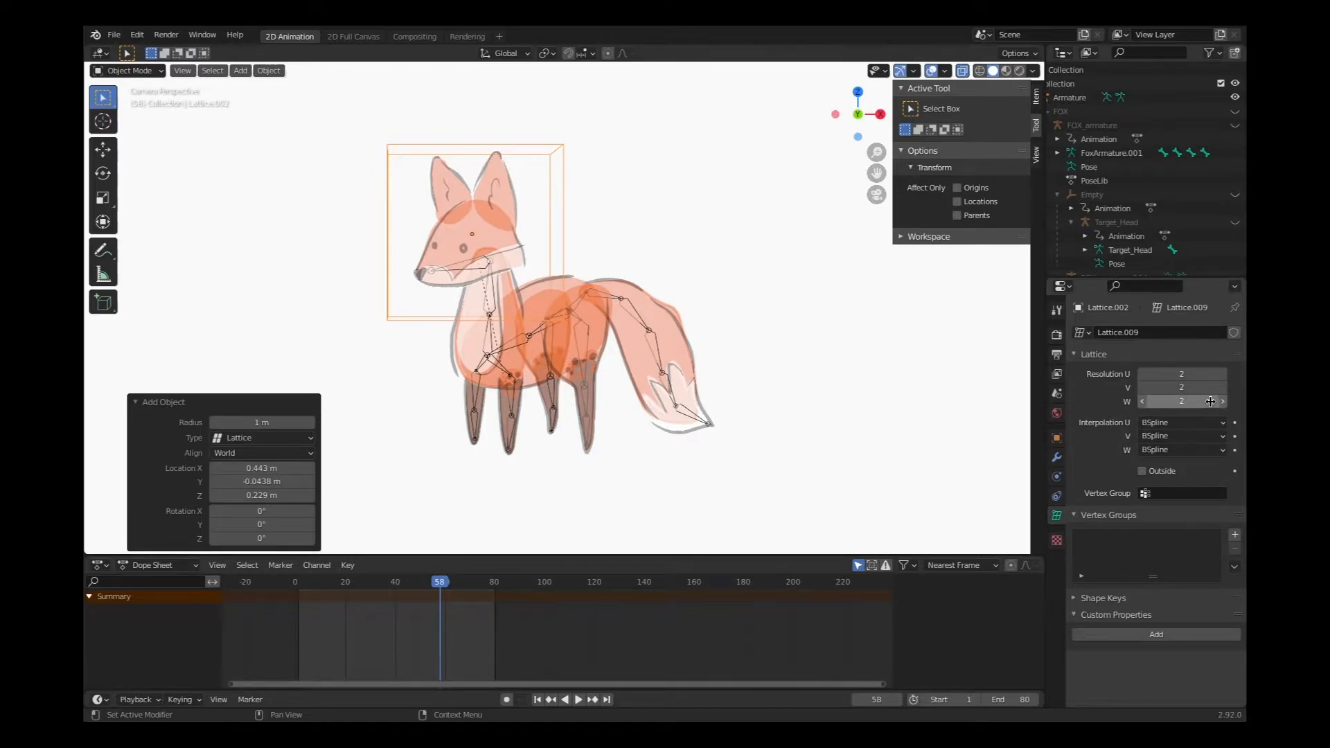
mouse_move(1210, 401)
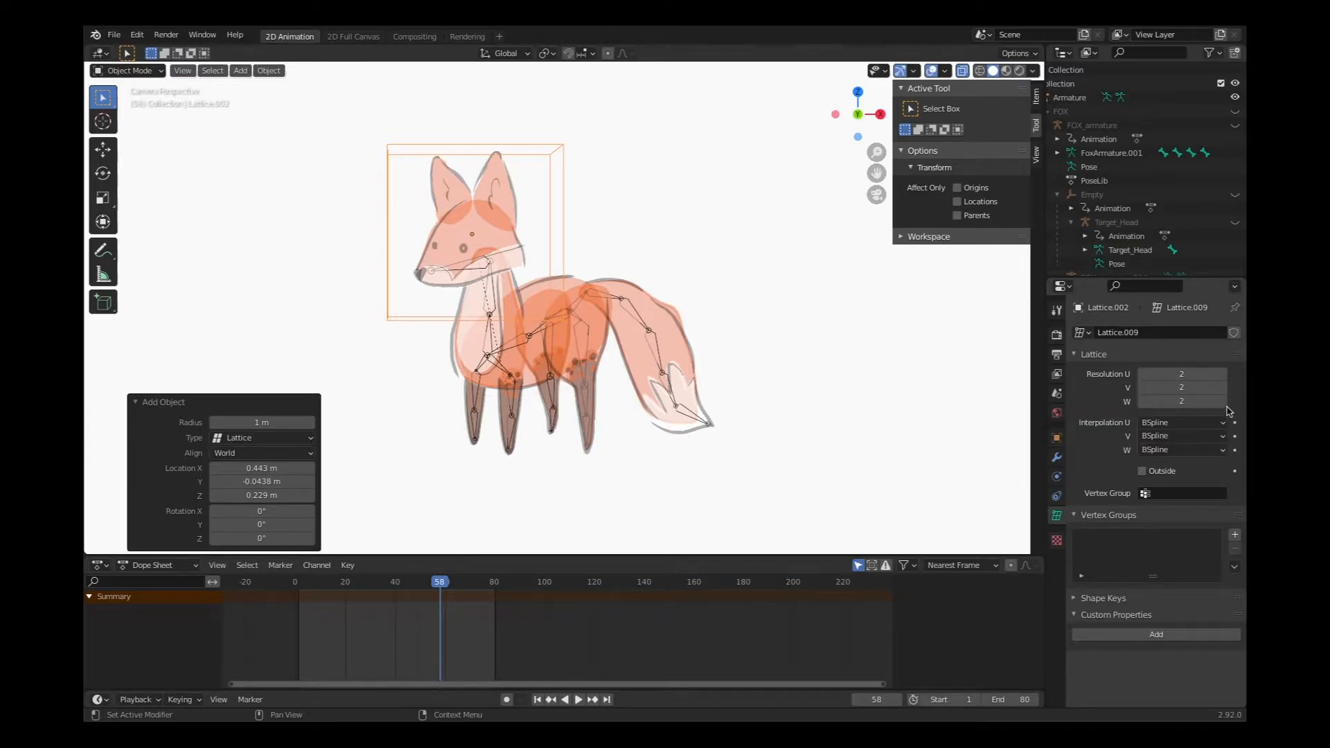
click(1222, 402)
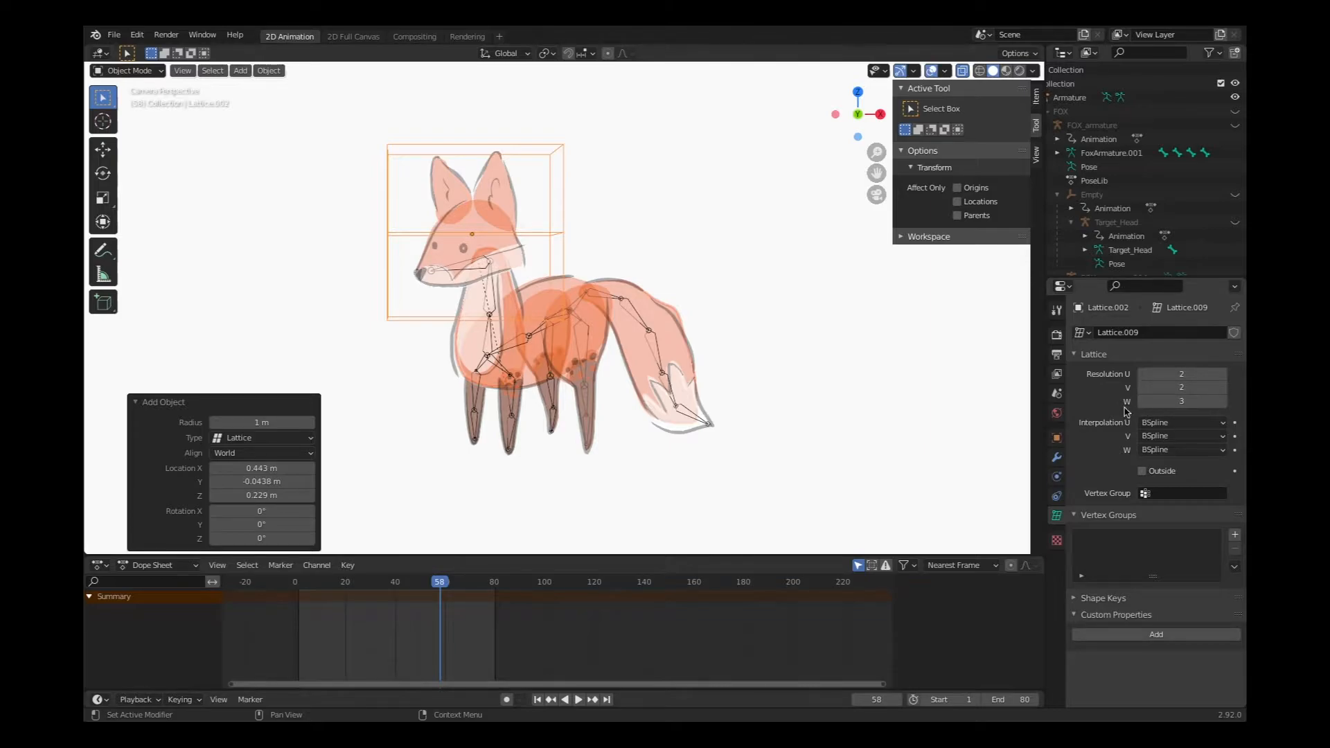
mouse_move(1204, 402)
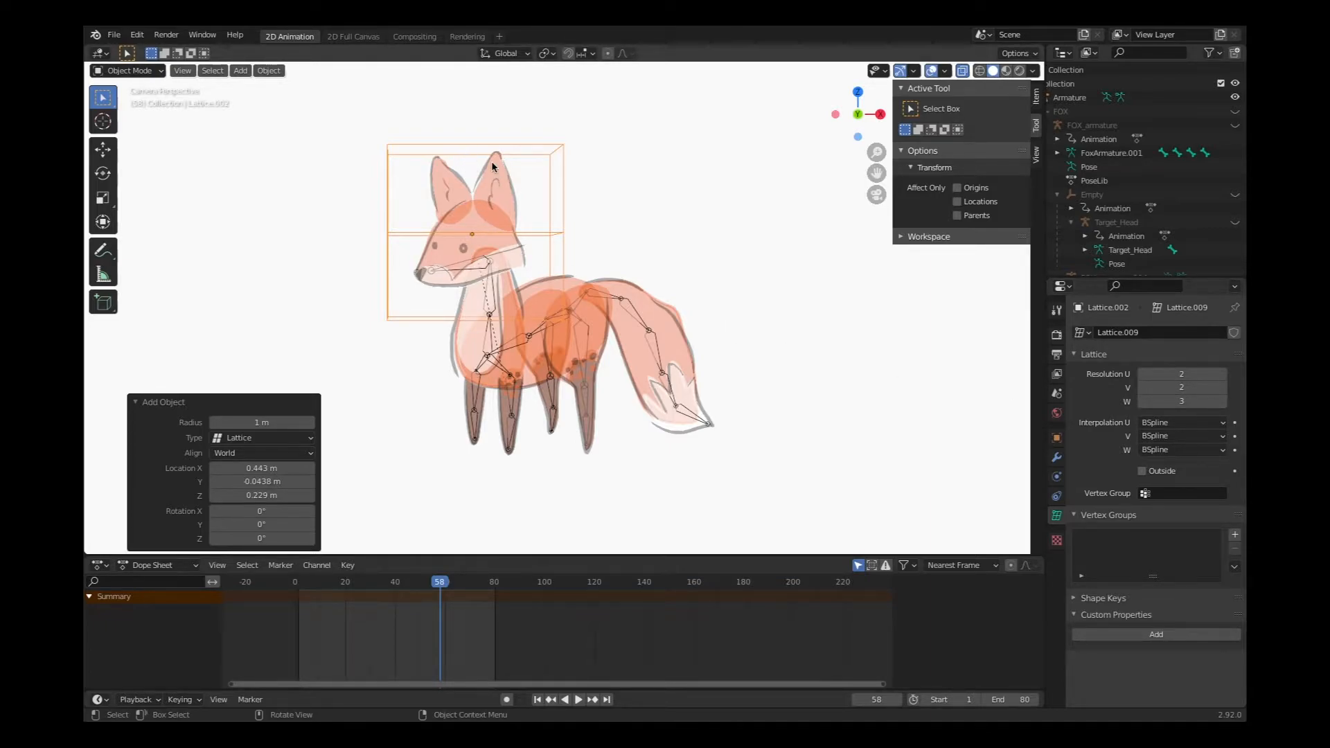
mouse_move(471, 306)
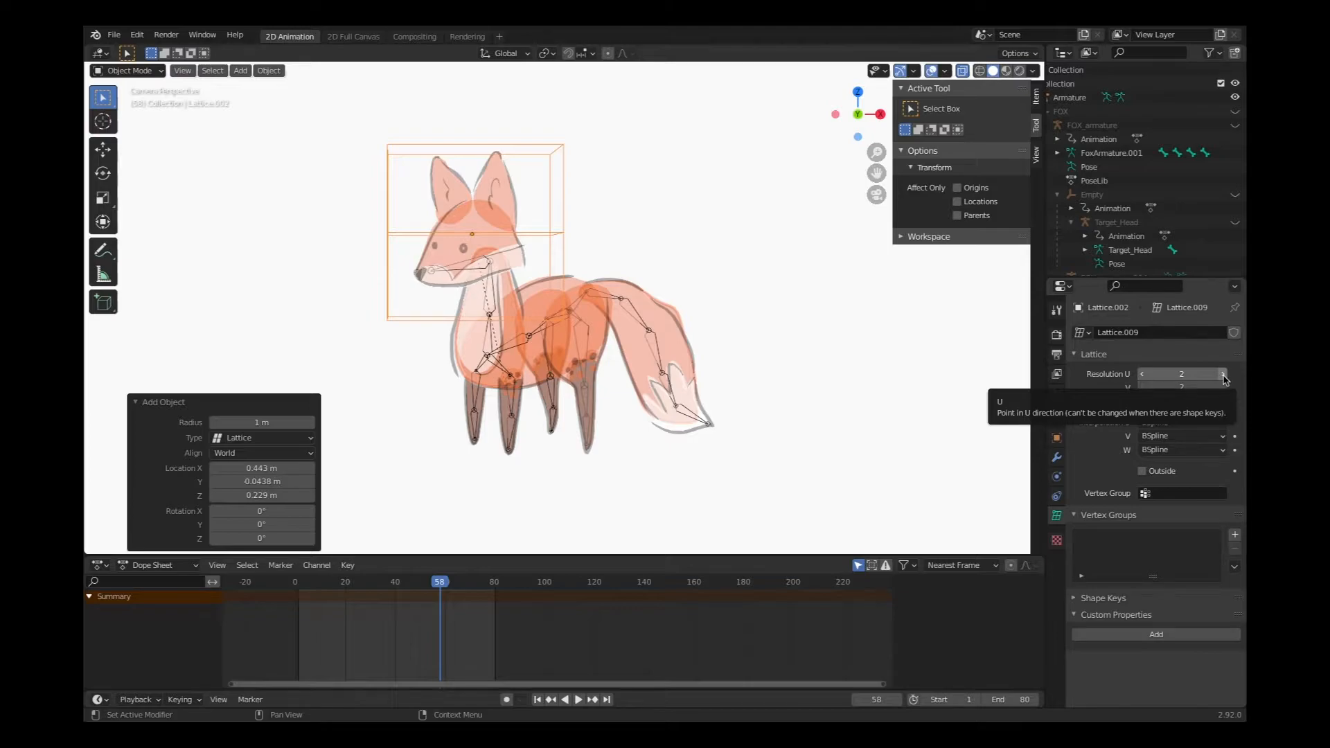
Step: Raise Resolution U to 3 and scale the lattice to about 1.073 to enclose the head
click(1222, 374)
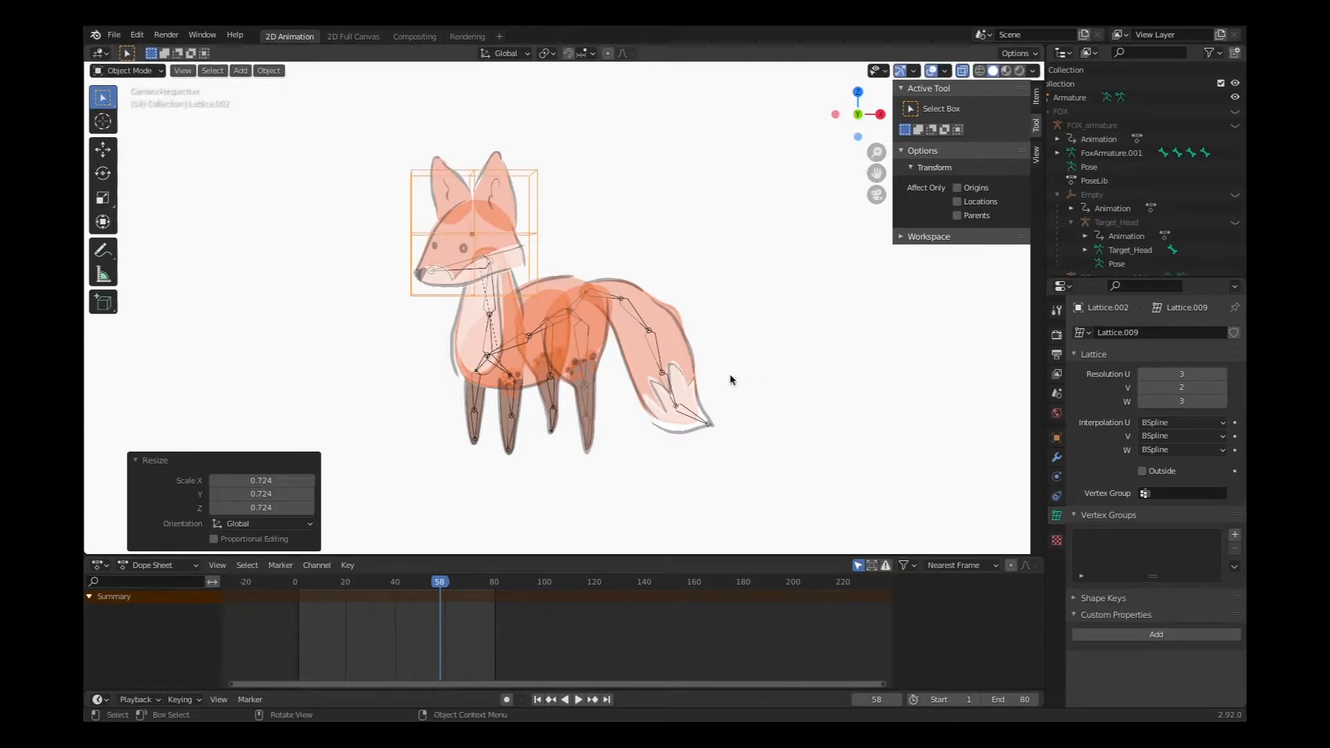
mouse_move(485, 182)
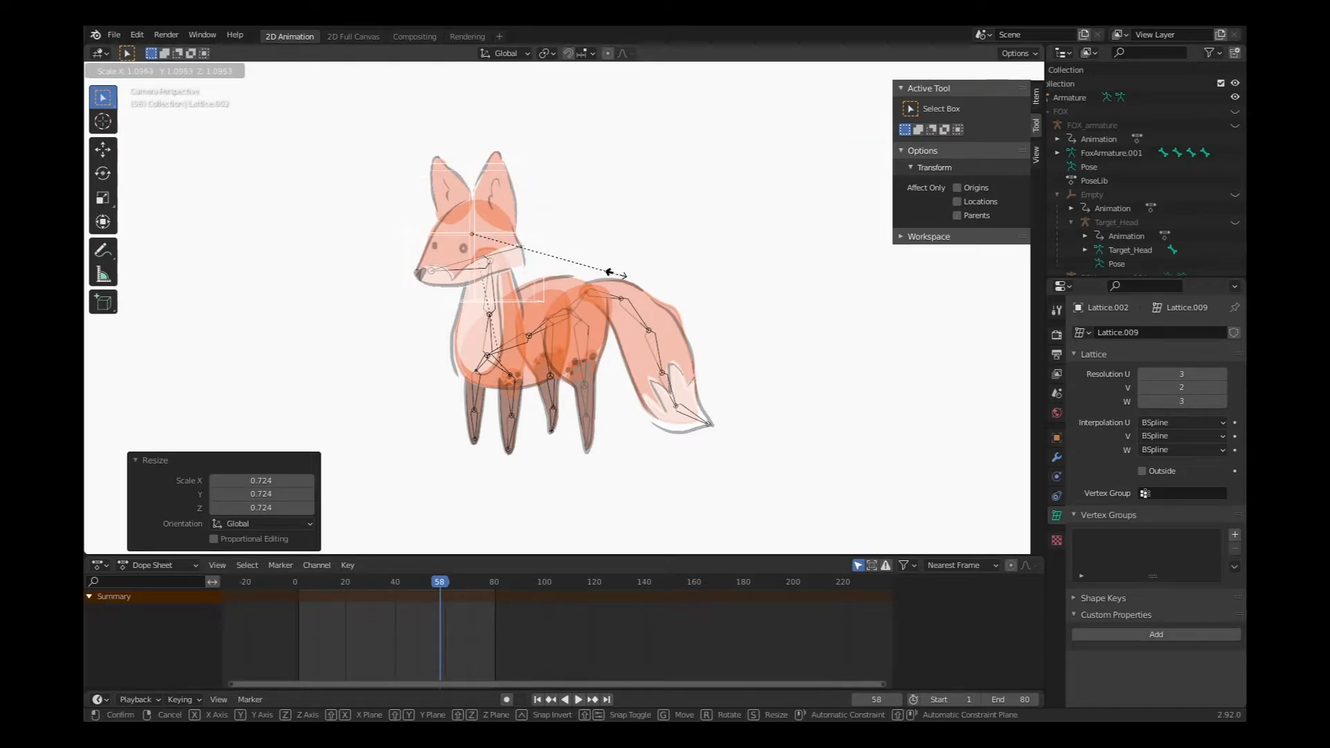
key(z)
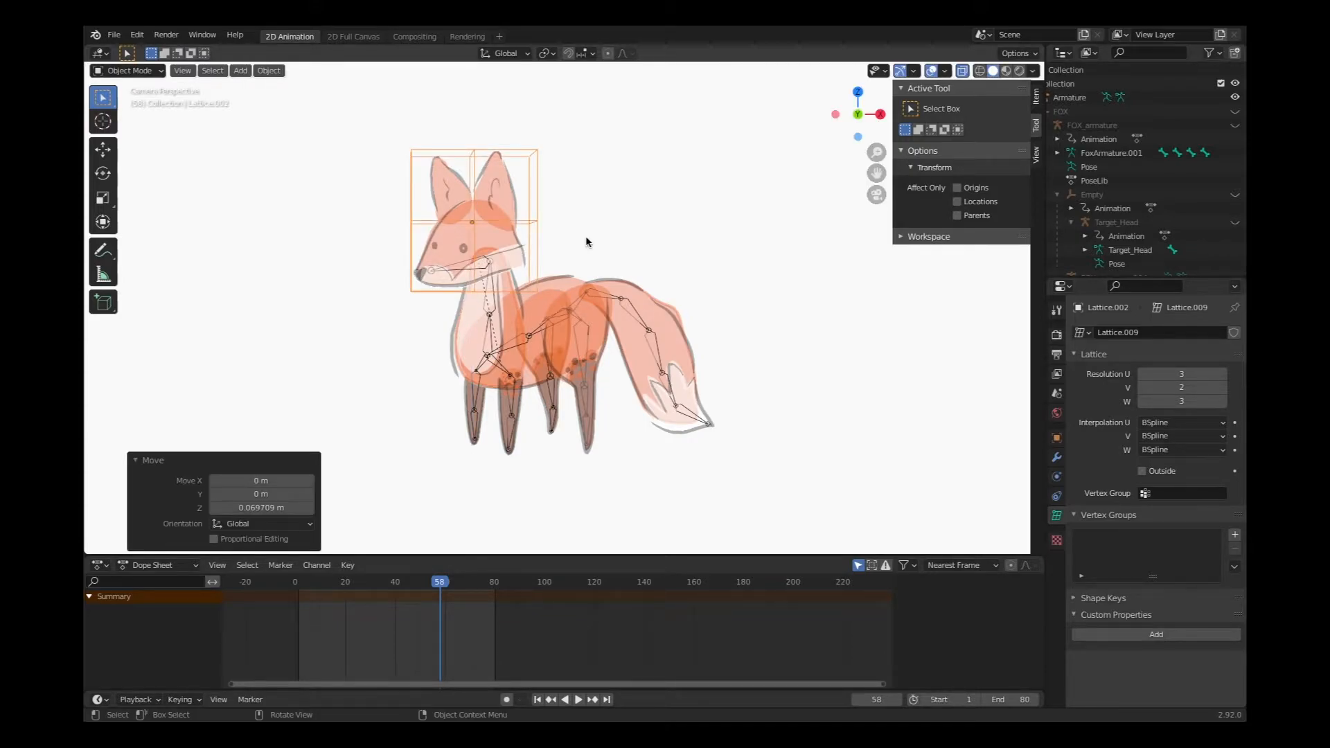
key(s)
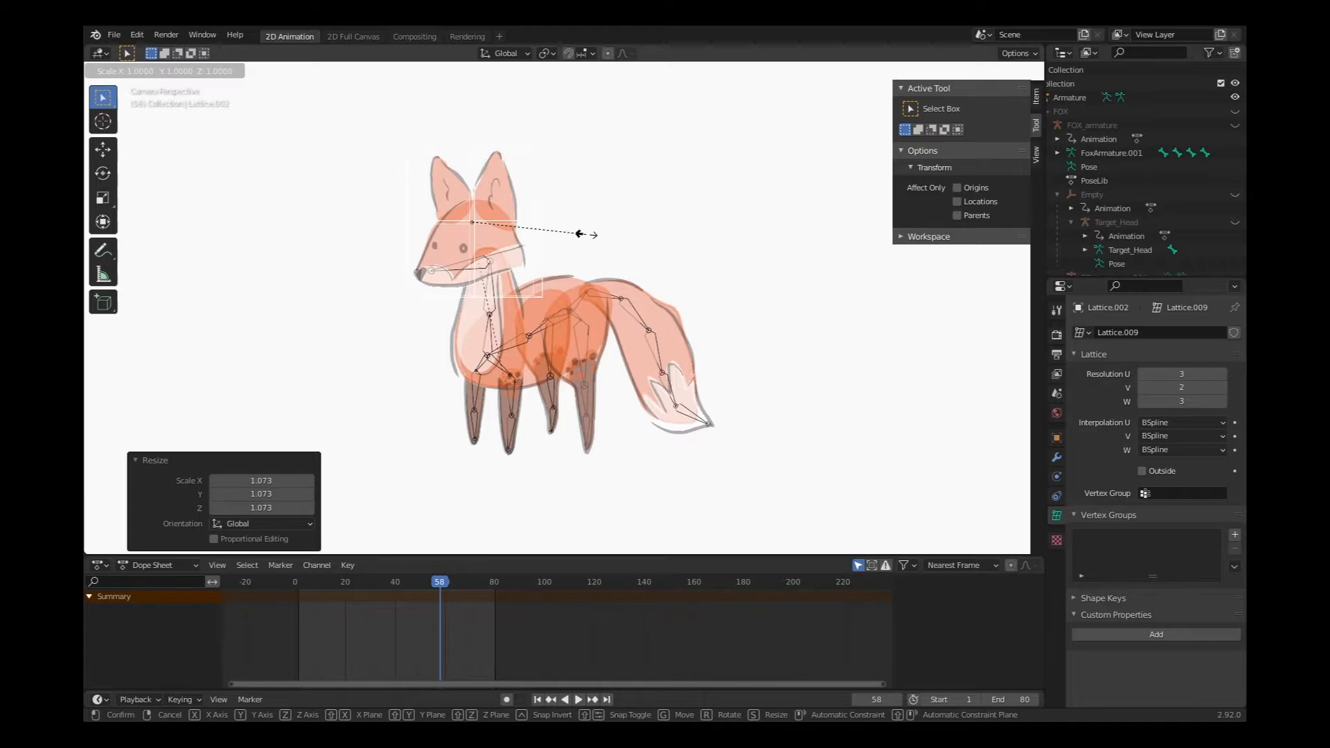
key(X)
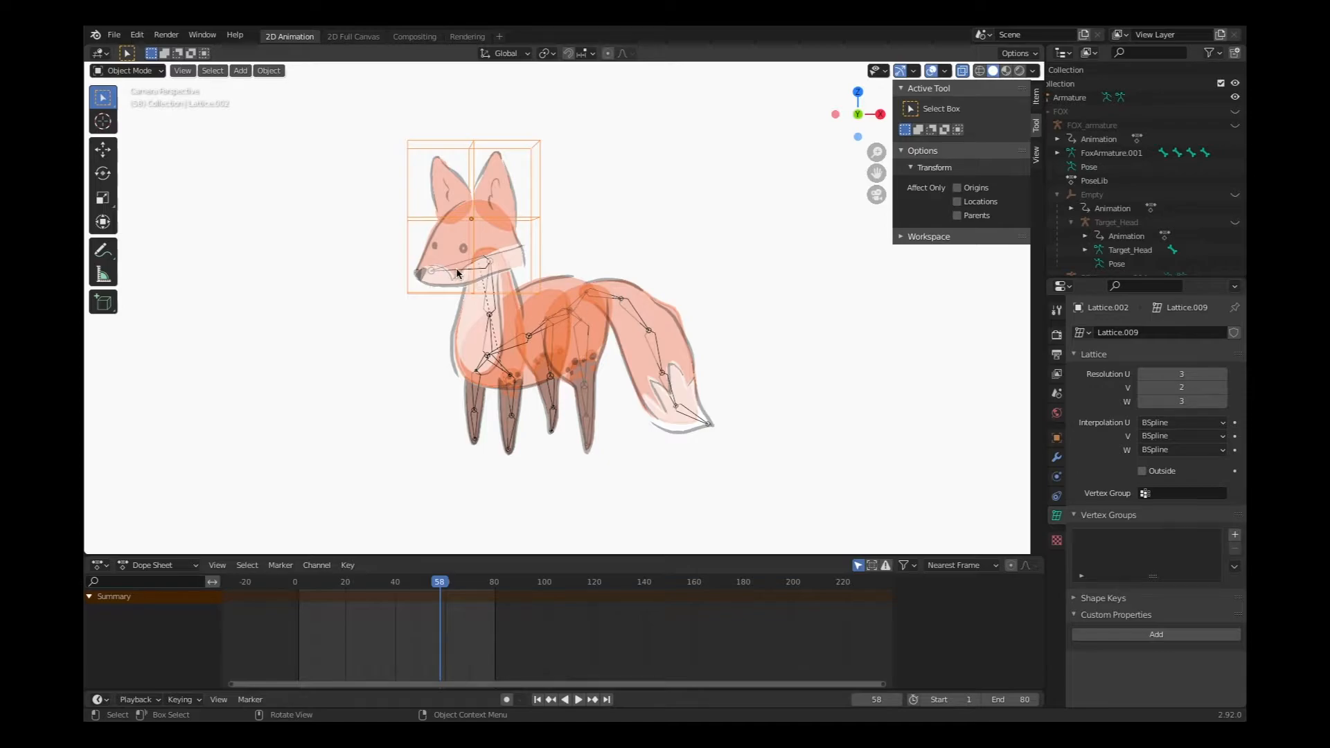
mouse_move(490, 261)
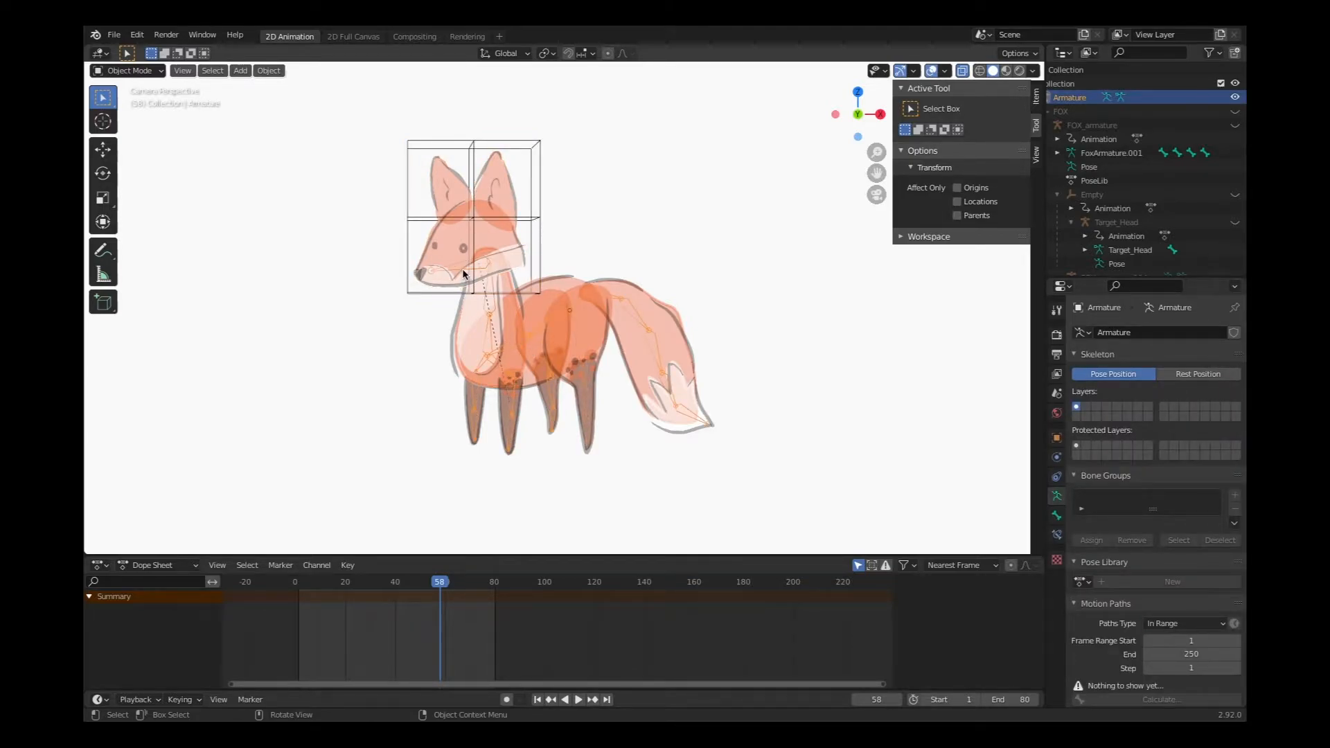
Step: Enter Edit Mode on the armature and rename the head bone to Head
click(128, 71)
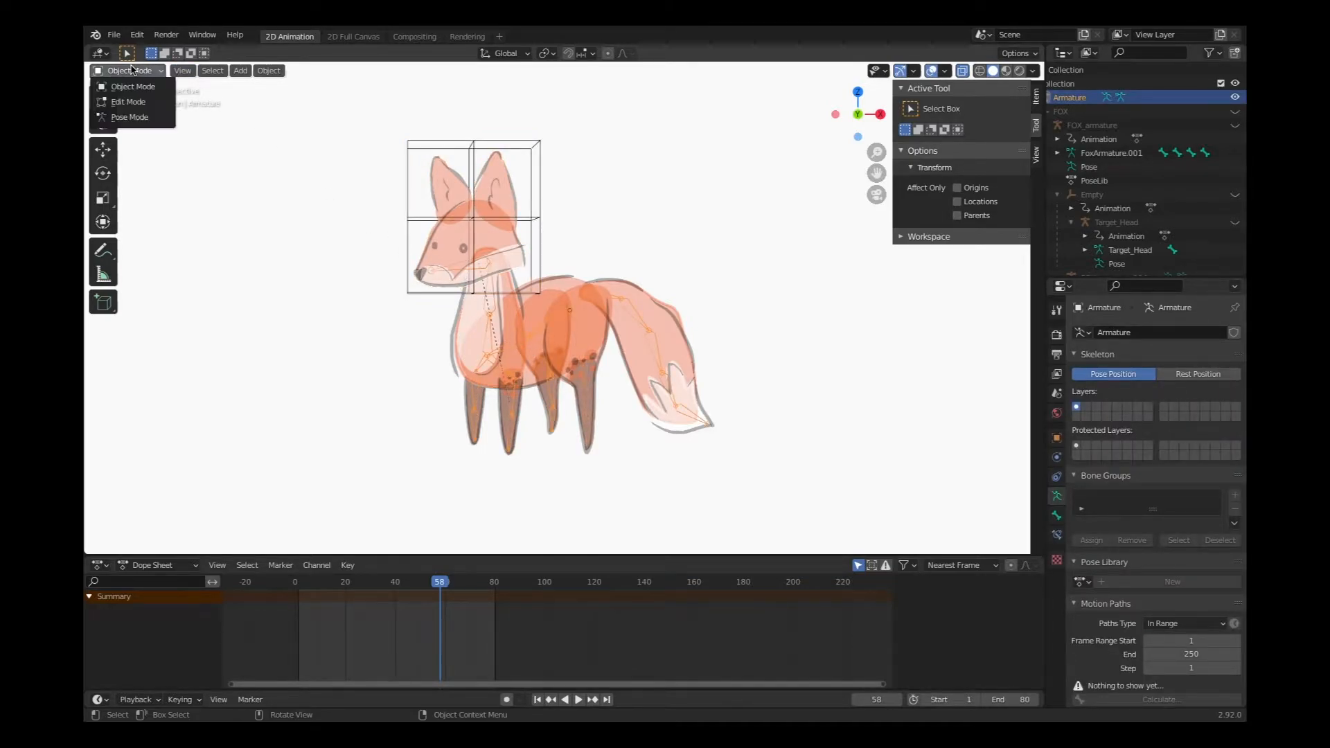
click(127, 101)
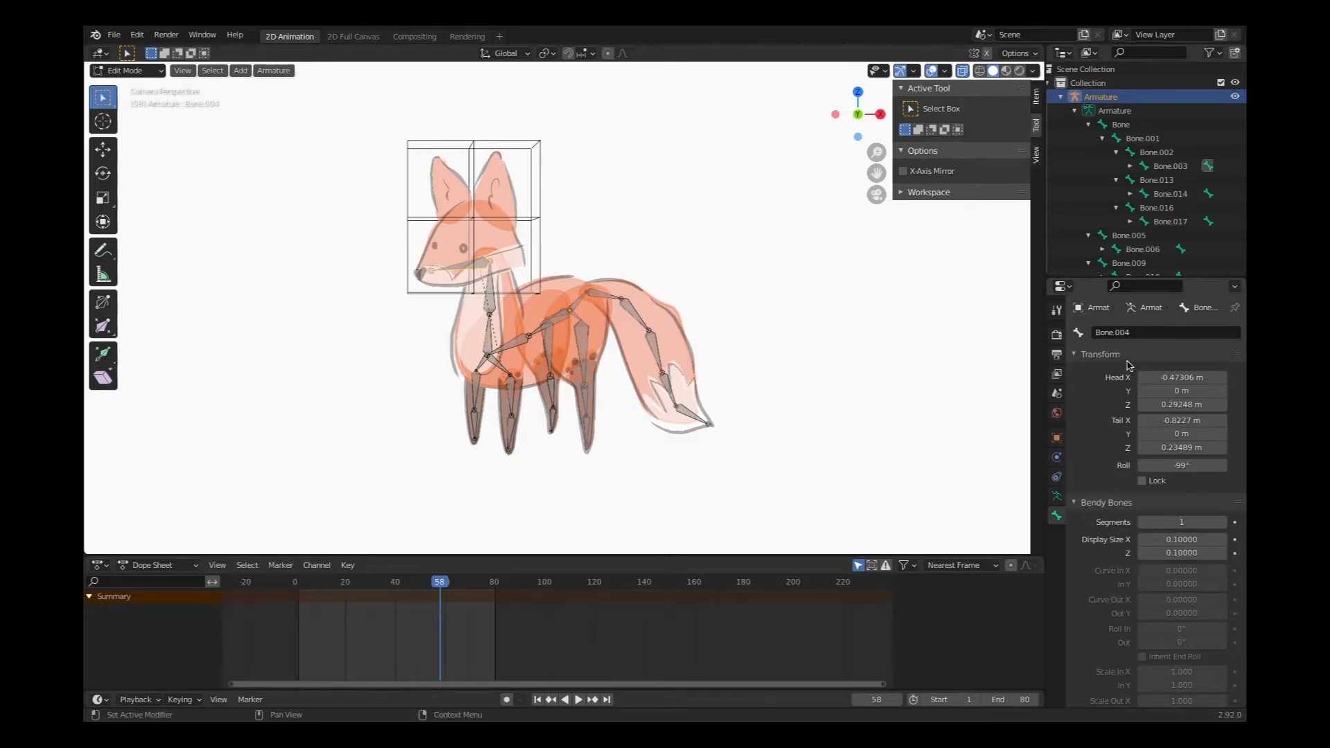
mouse_move(1056, 515)
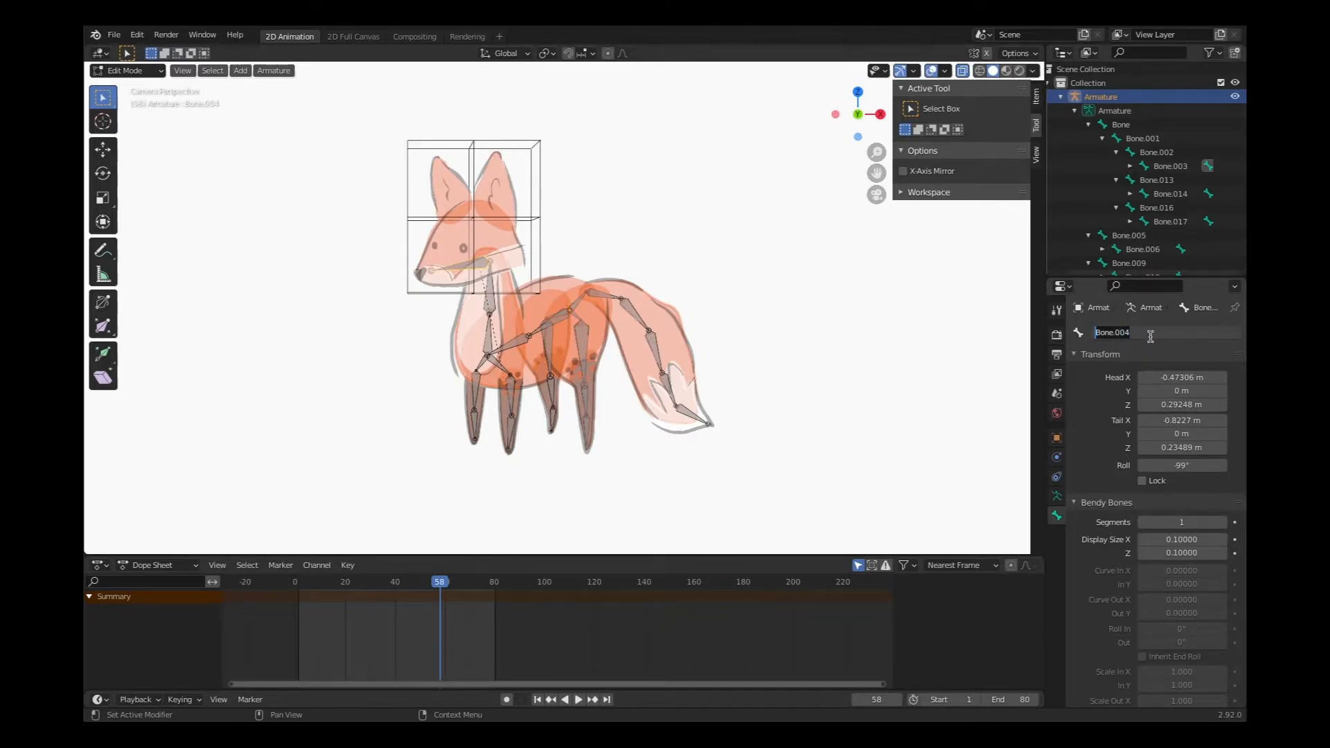
text(Head)
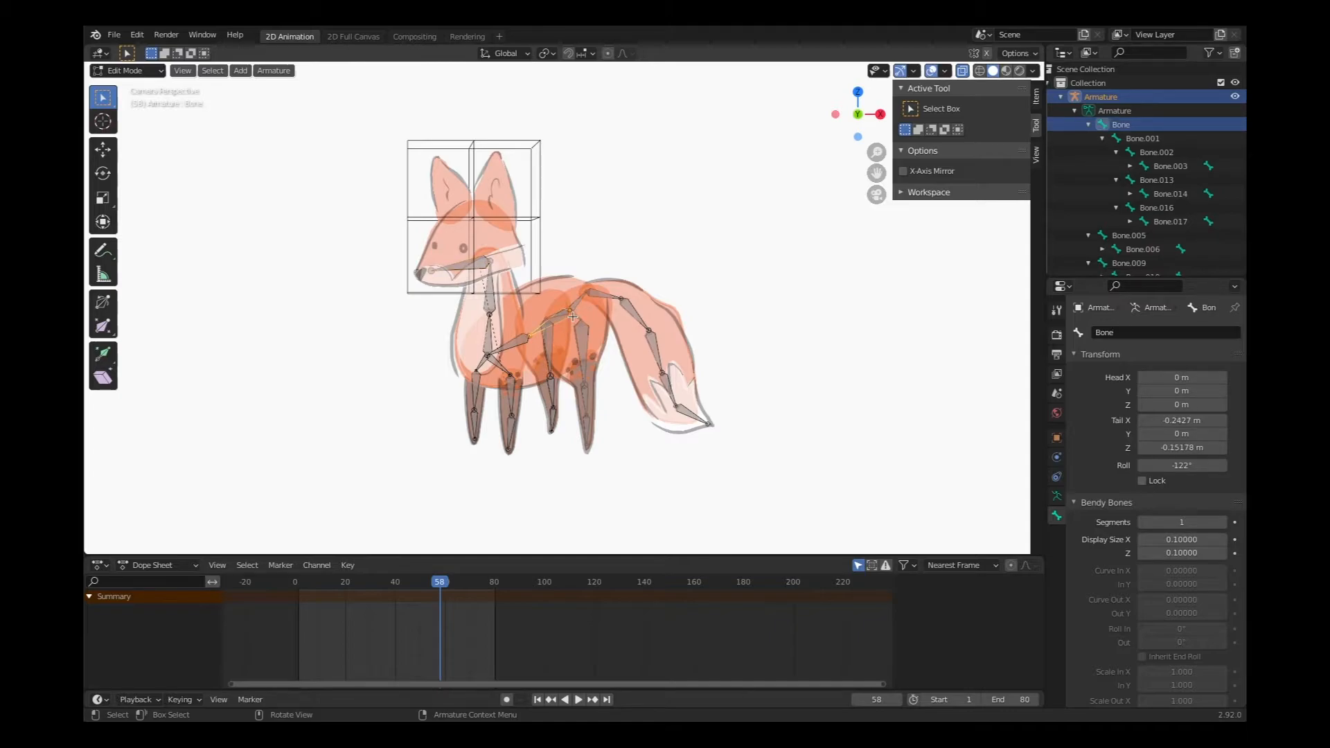
mouse_move(560, 337)
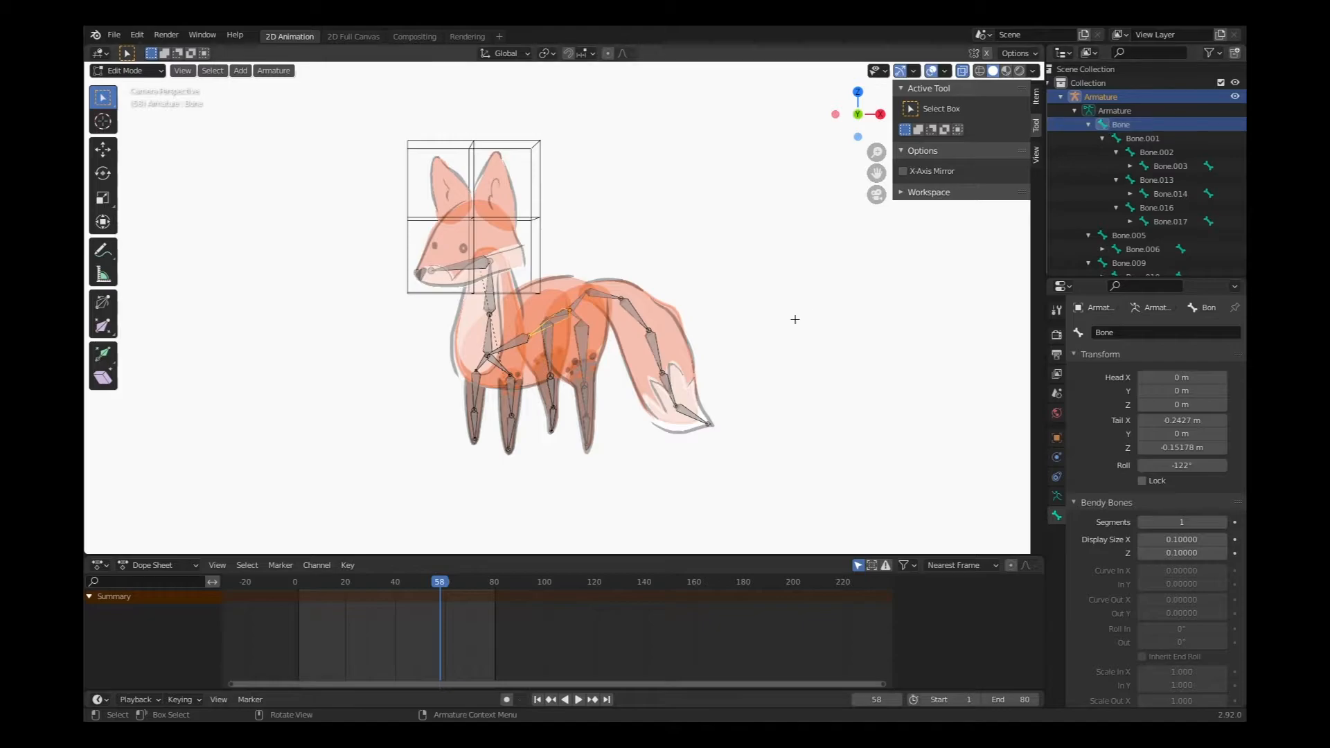
Step: Inspect the spine, neck and head bones and select the armature's root bone
click(521, 361)
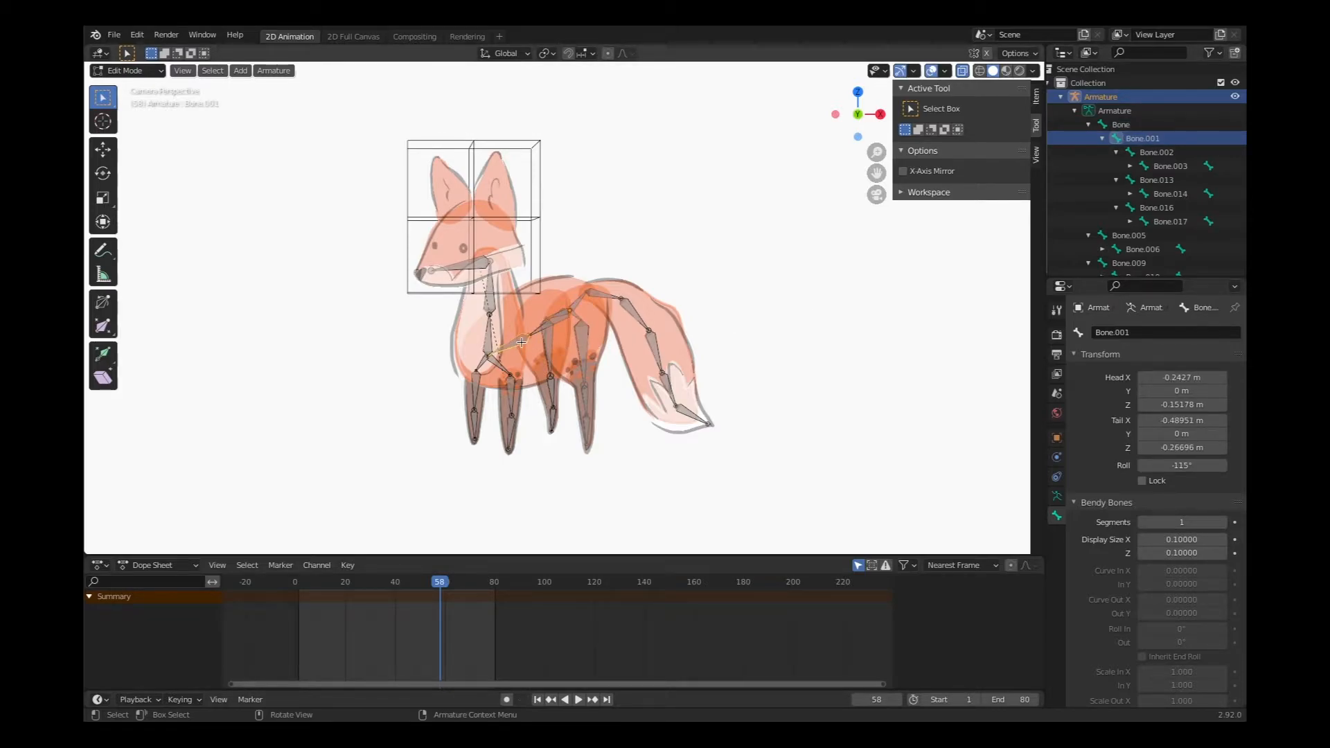
click(1155, 152)
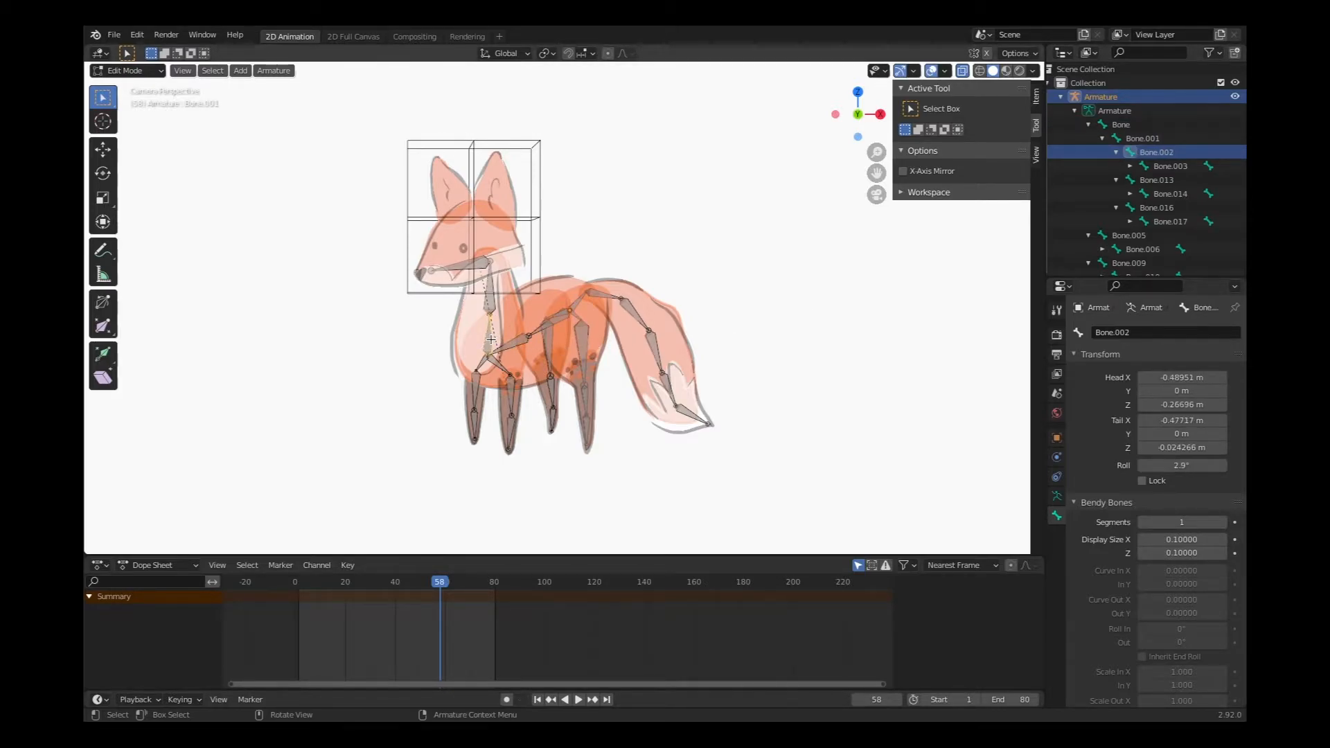
click(1169, 166)
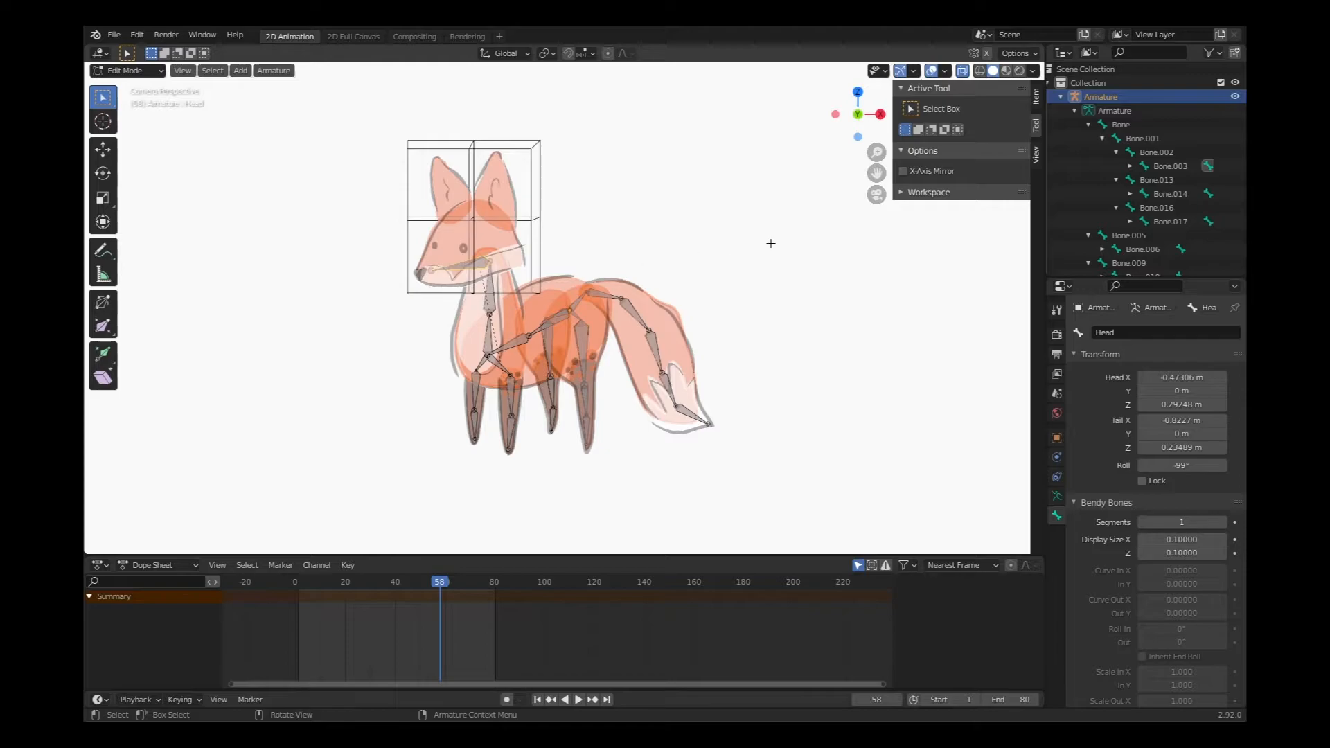
scroll(down, 3)
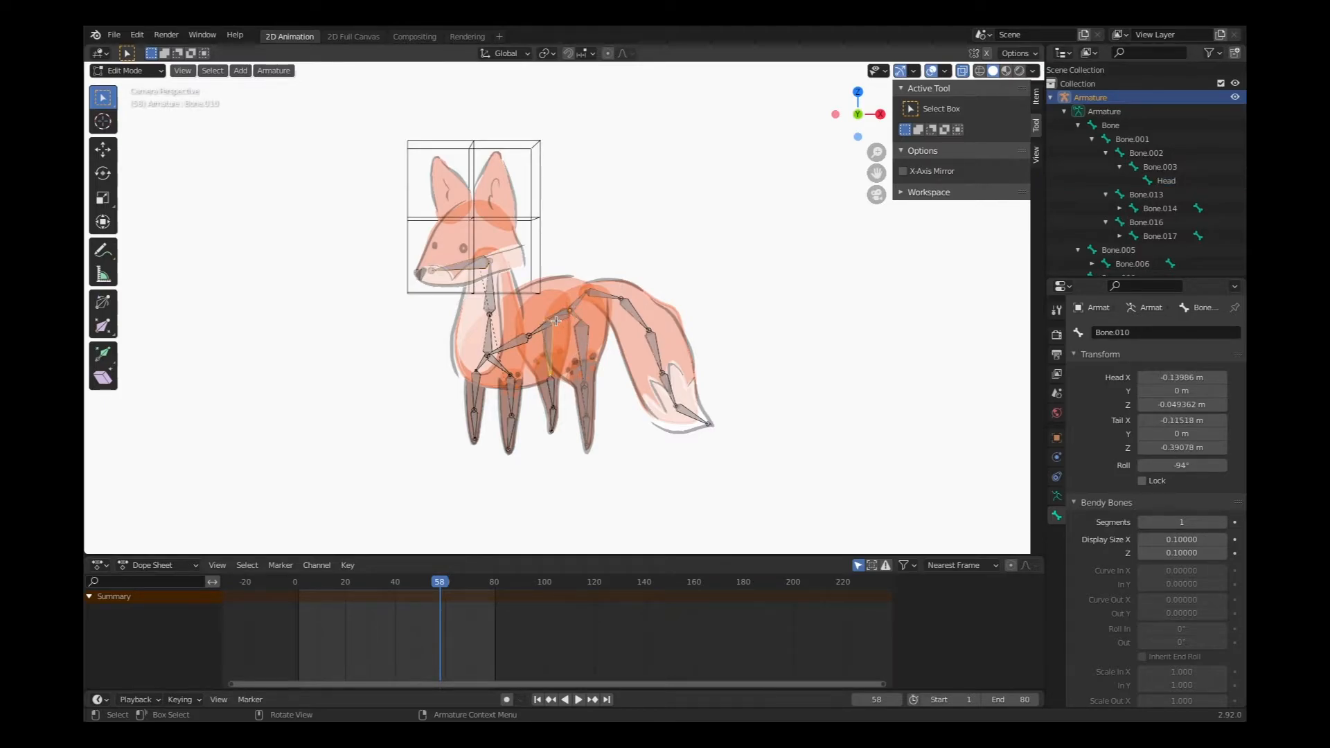
click(1111, 125)
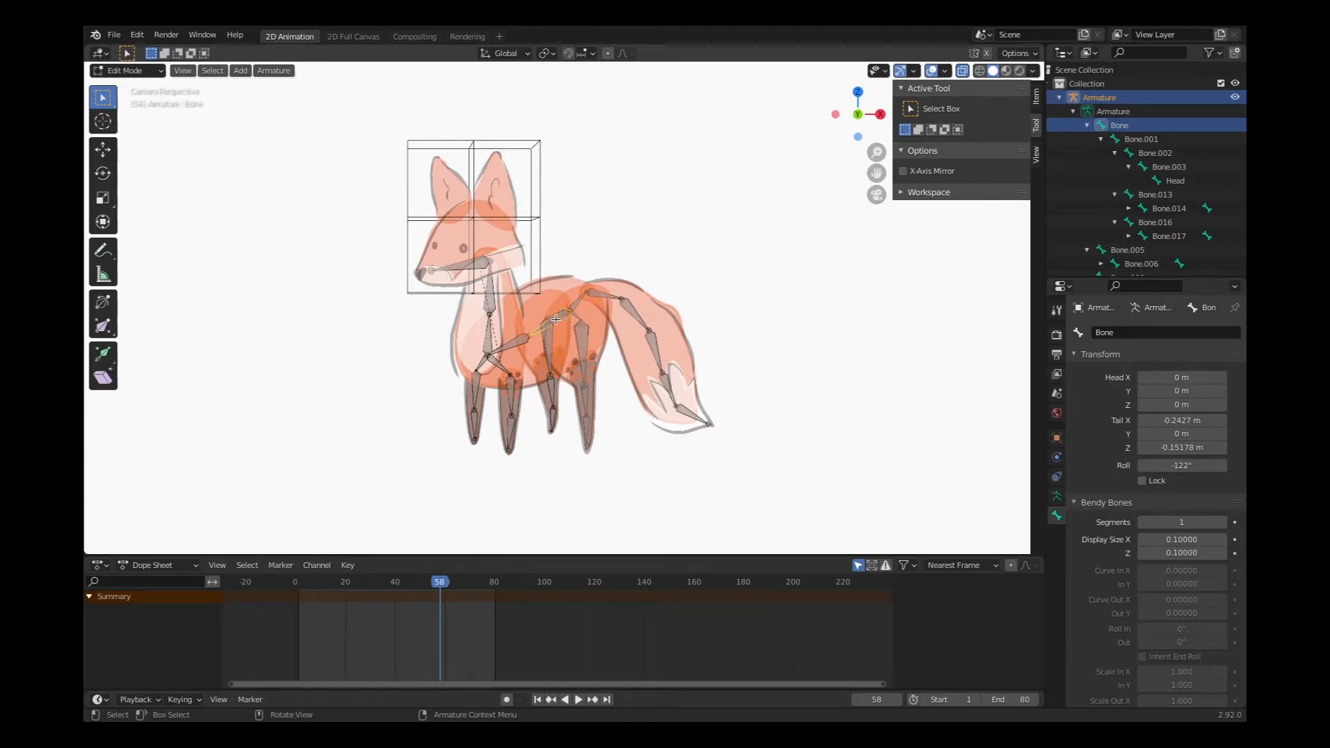
mouse_move(513, 367)
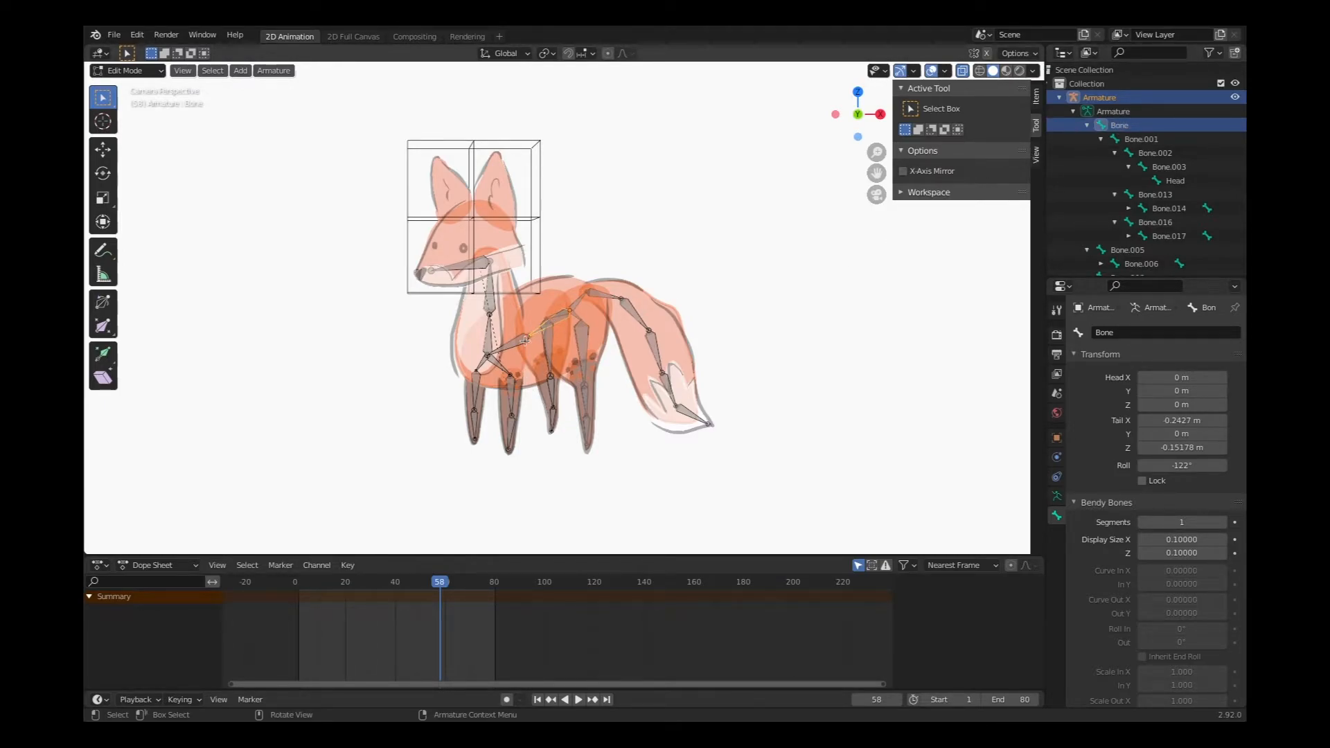
Step: Rename Bone.002 and Bone.003 to Neck and Neck.001
click(485, 327)
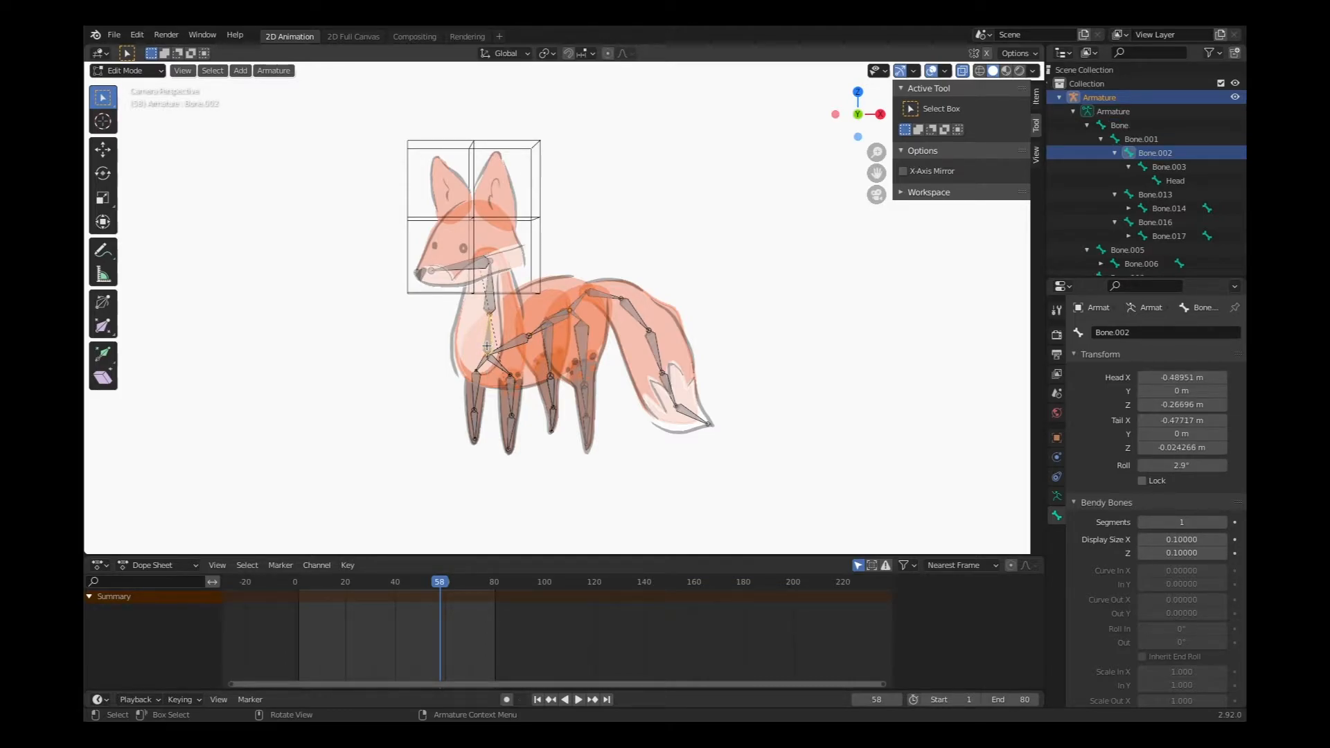
mouse_move(822, 271)
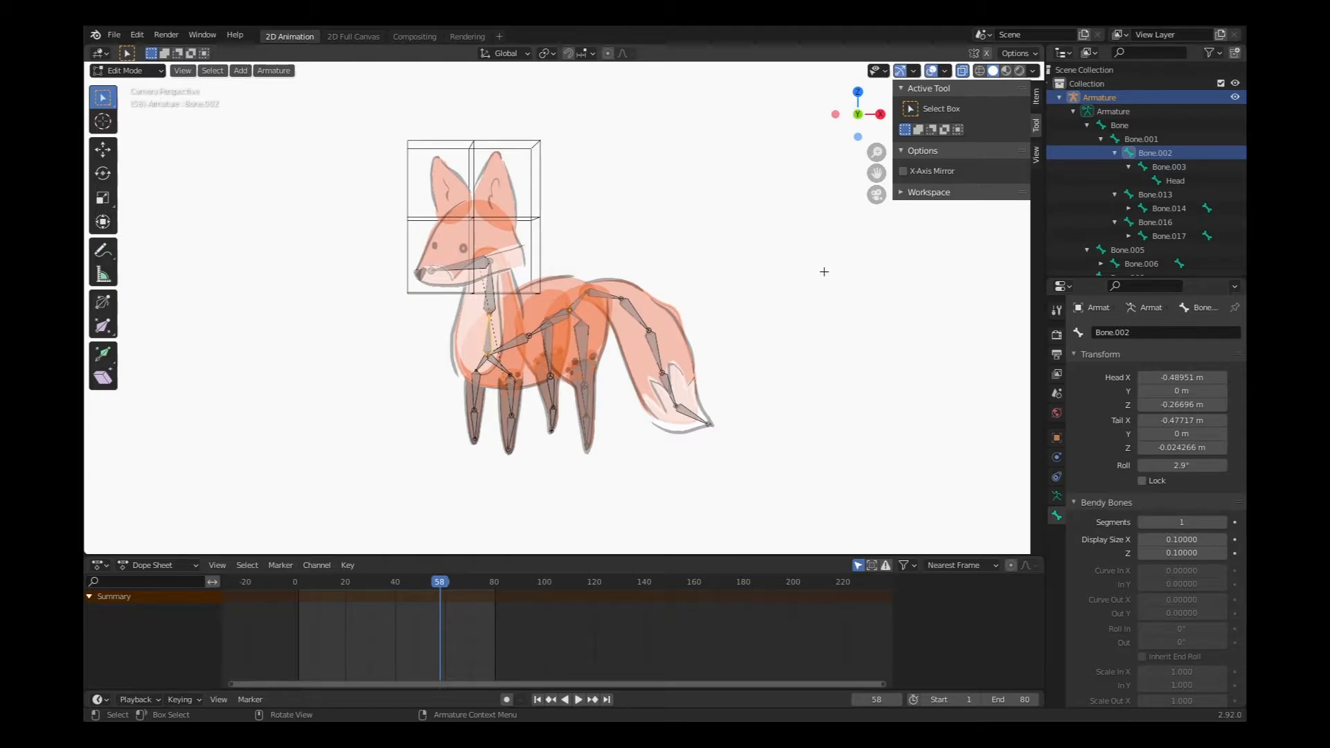
double_click(1155, 152)
text(Neck)
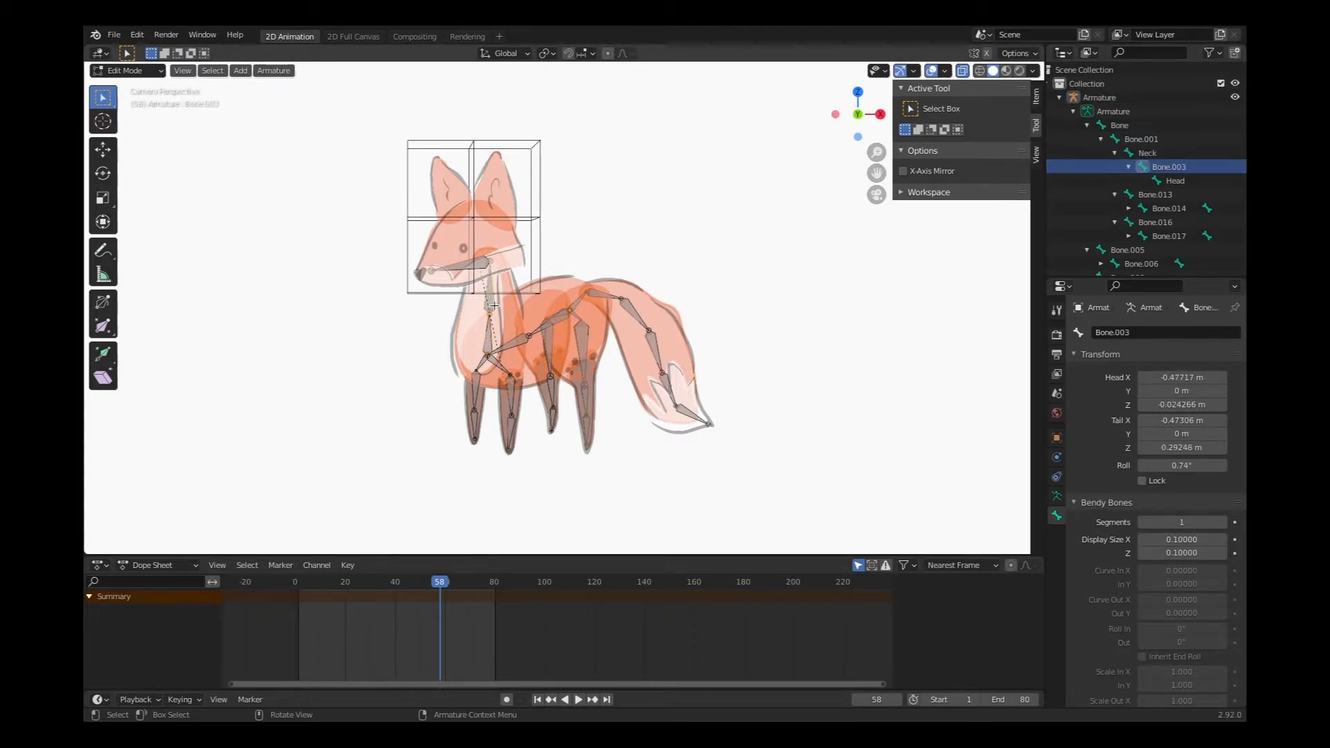
double_click(1169, 166)
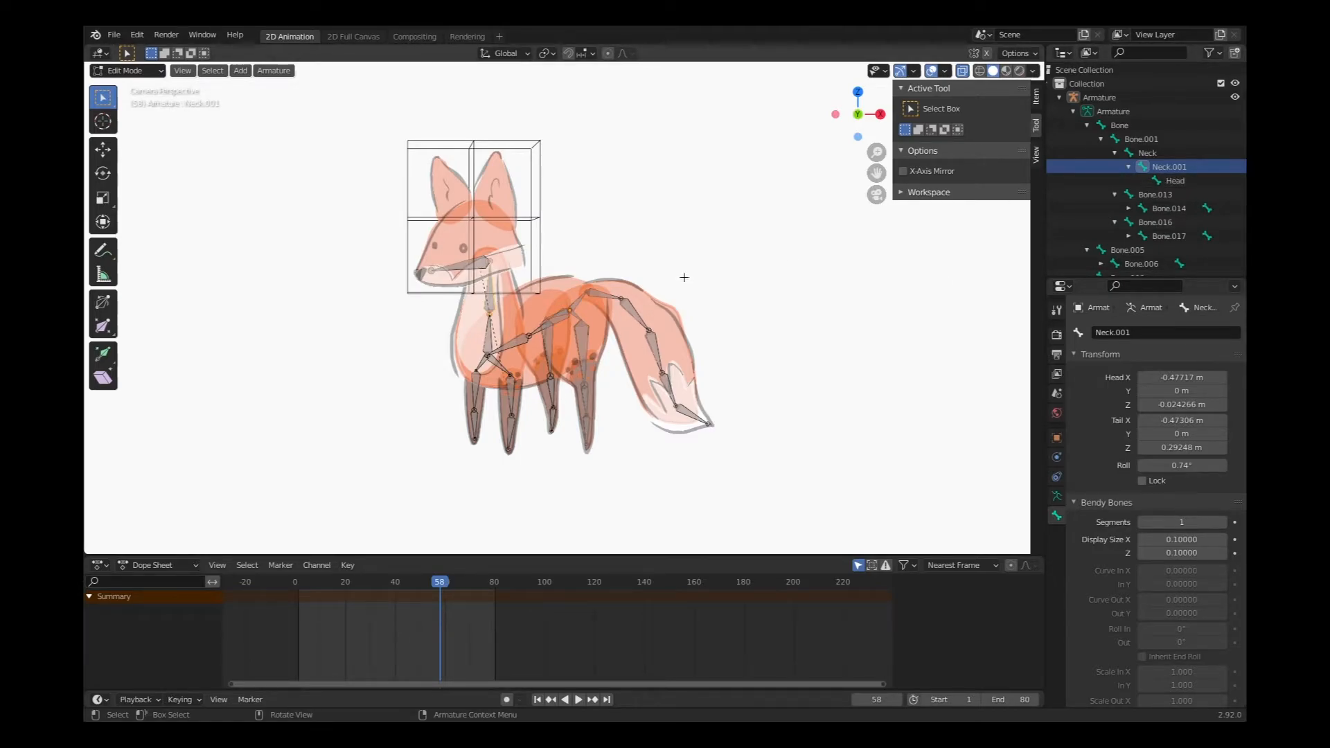
click(1146, 152)
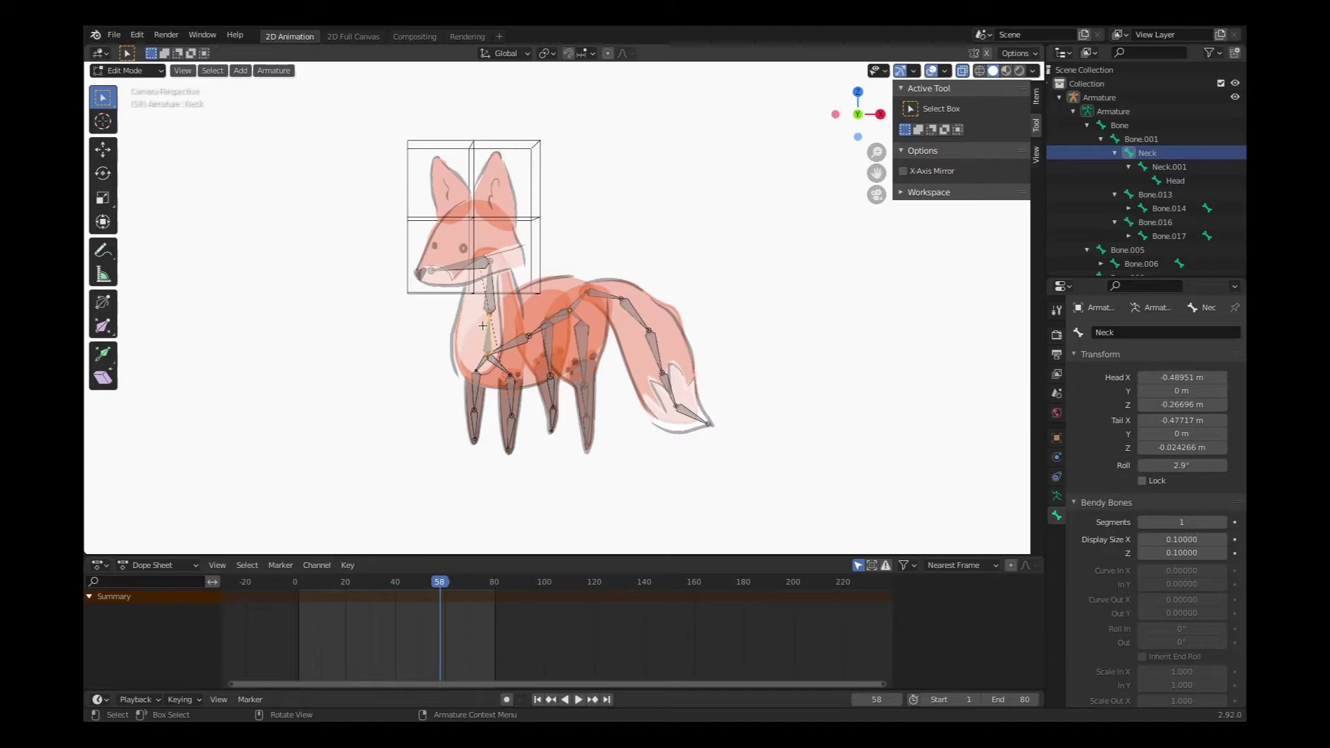
click(560, 337)
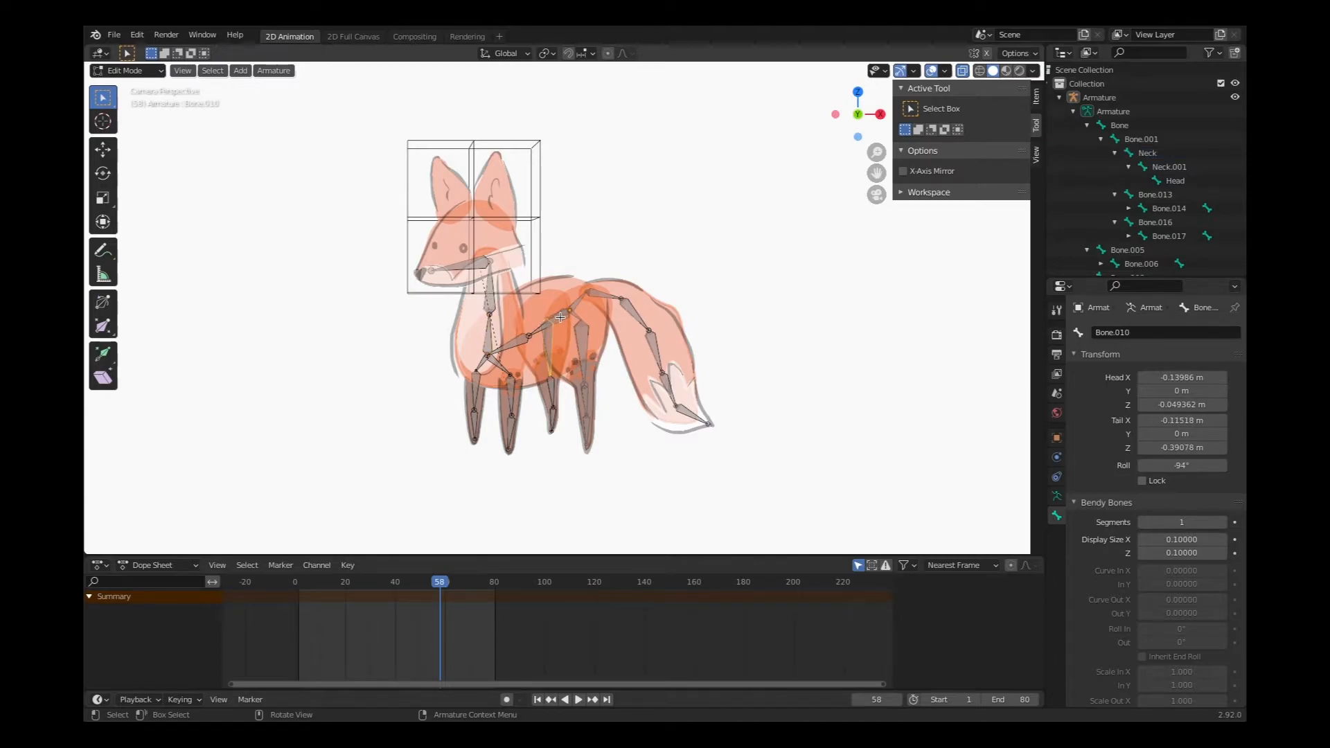
Step: Rename the root Bone and Bone.001 to Body and Body.001, then check the Neck bones
click(1120, 125)
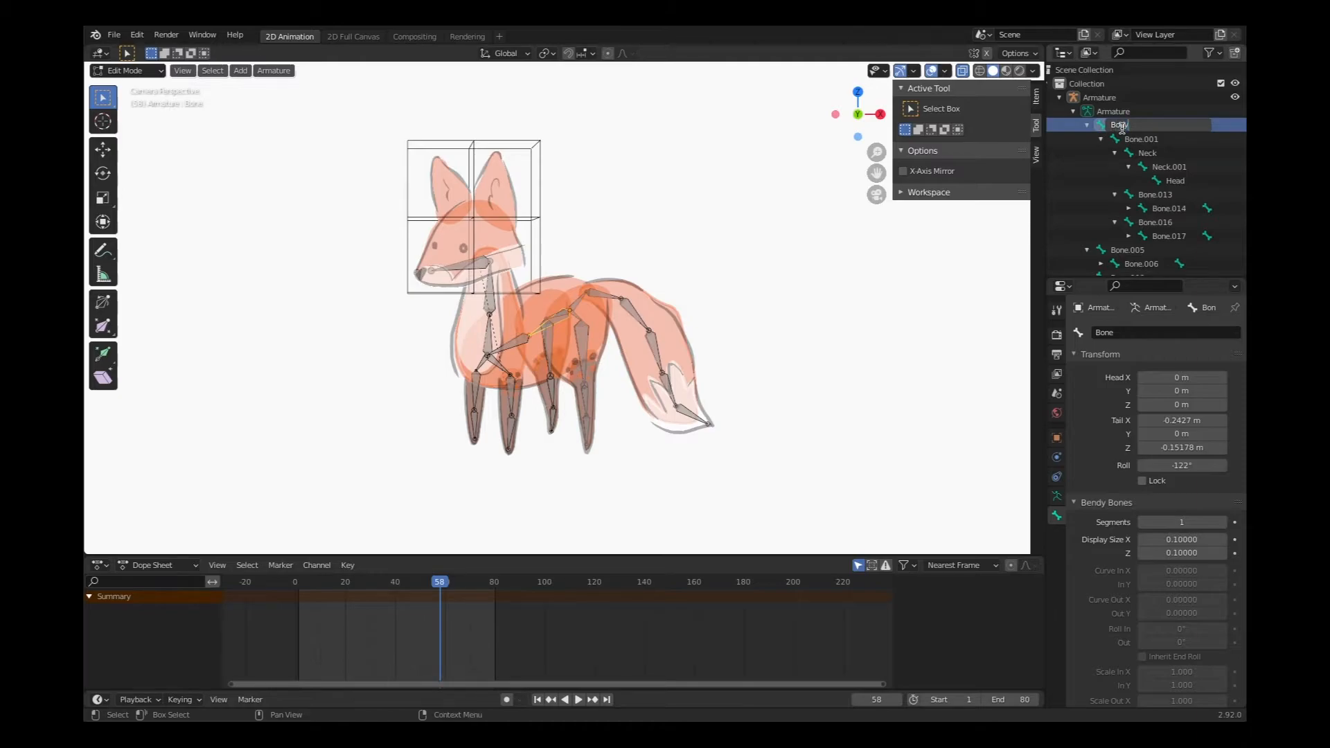
click(1144, 138)
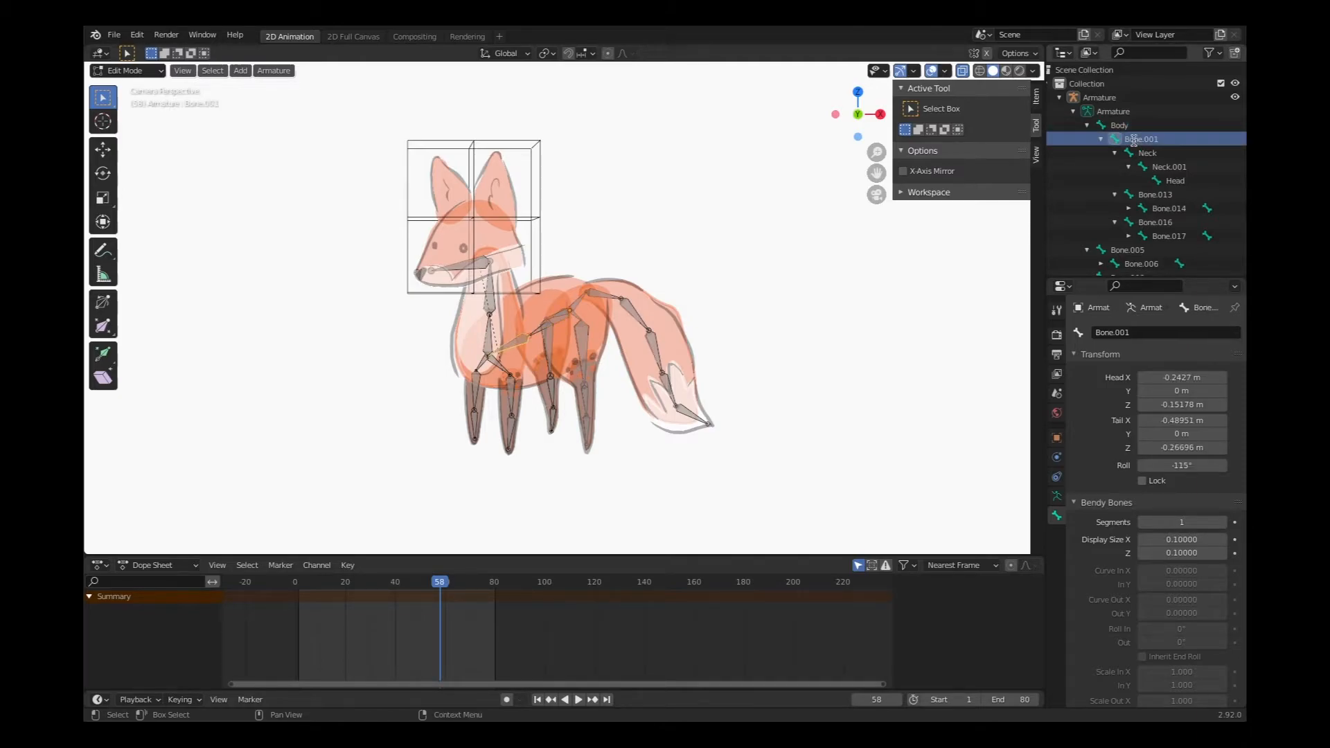
double_click(1146, 139)
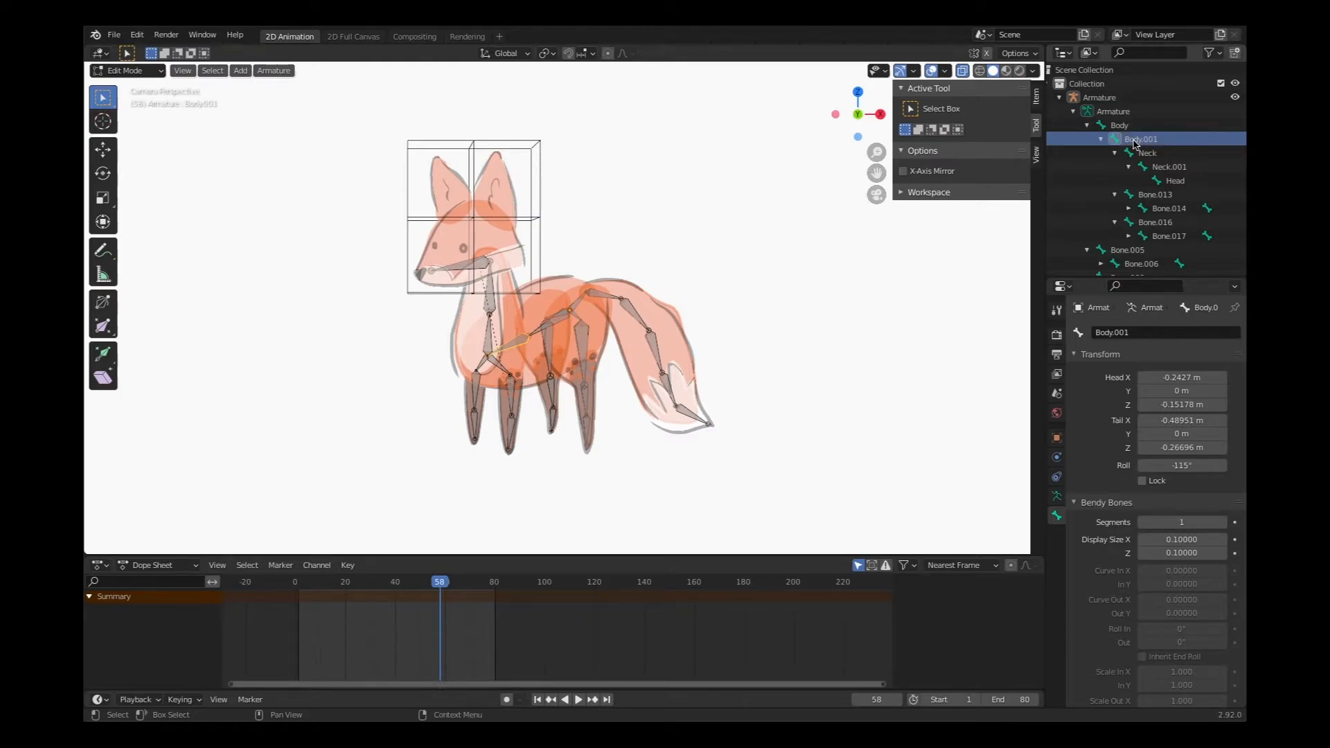
mouse_move(1164, 141)
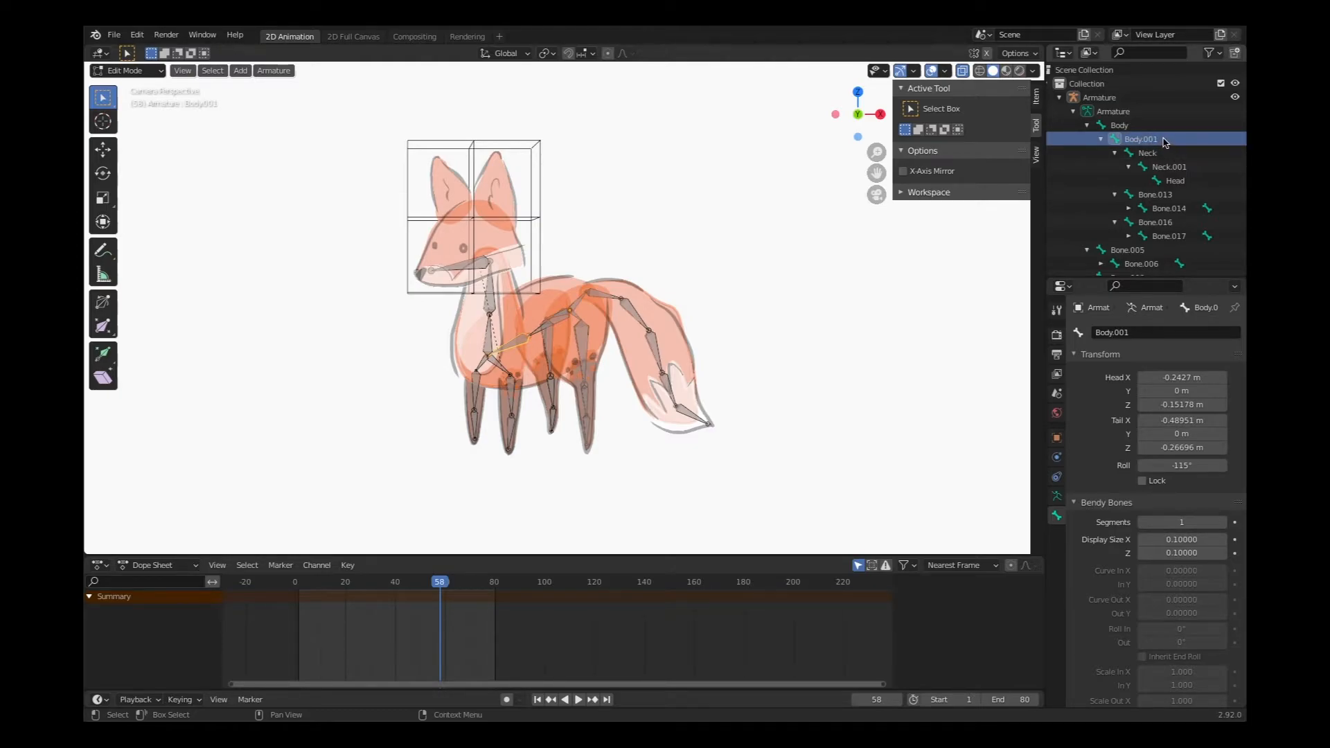
click(1146, 152)
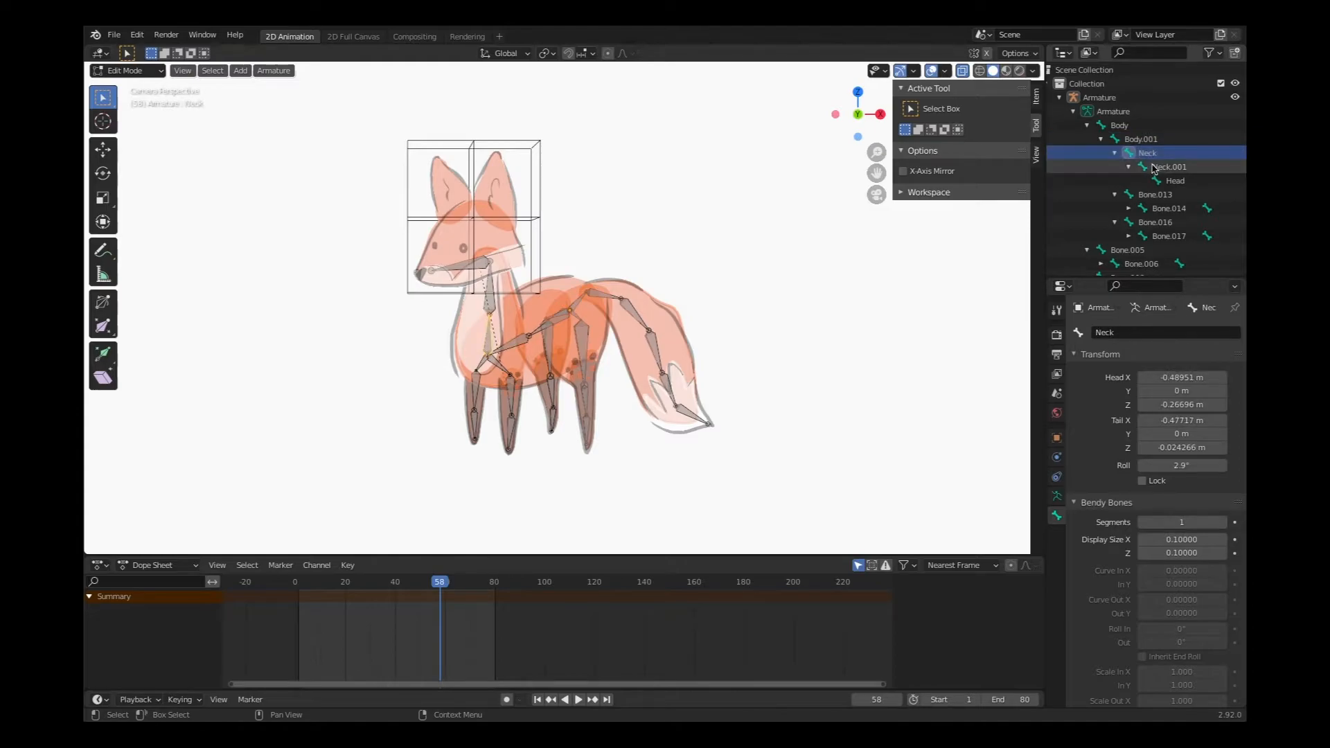
click(1168, 166)
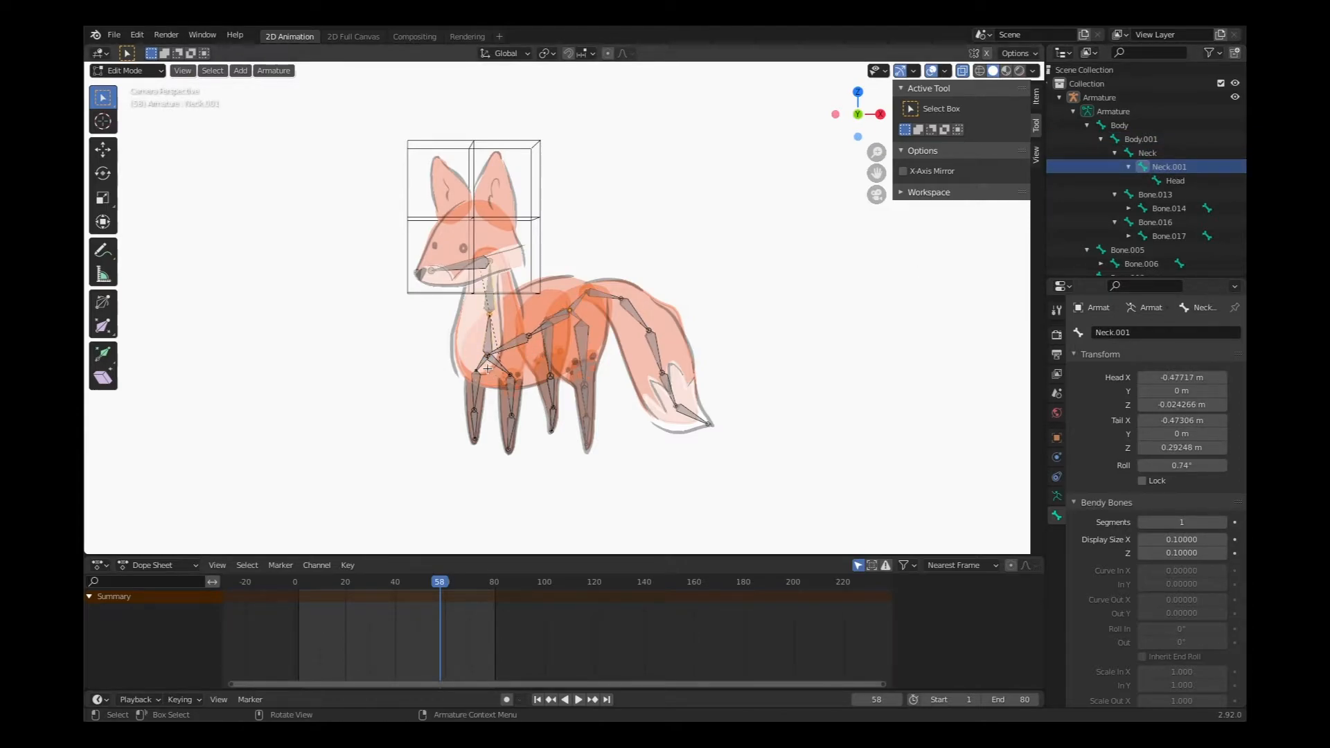
Step: Rename the first tail bone Bone.020 to Tail and move on to the next bone
click(593, 295)
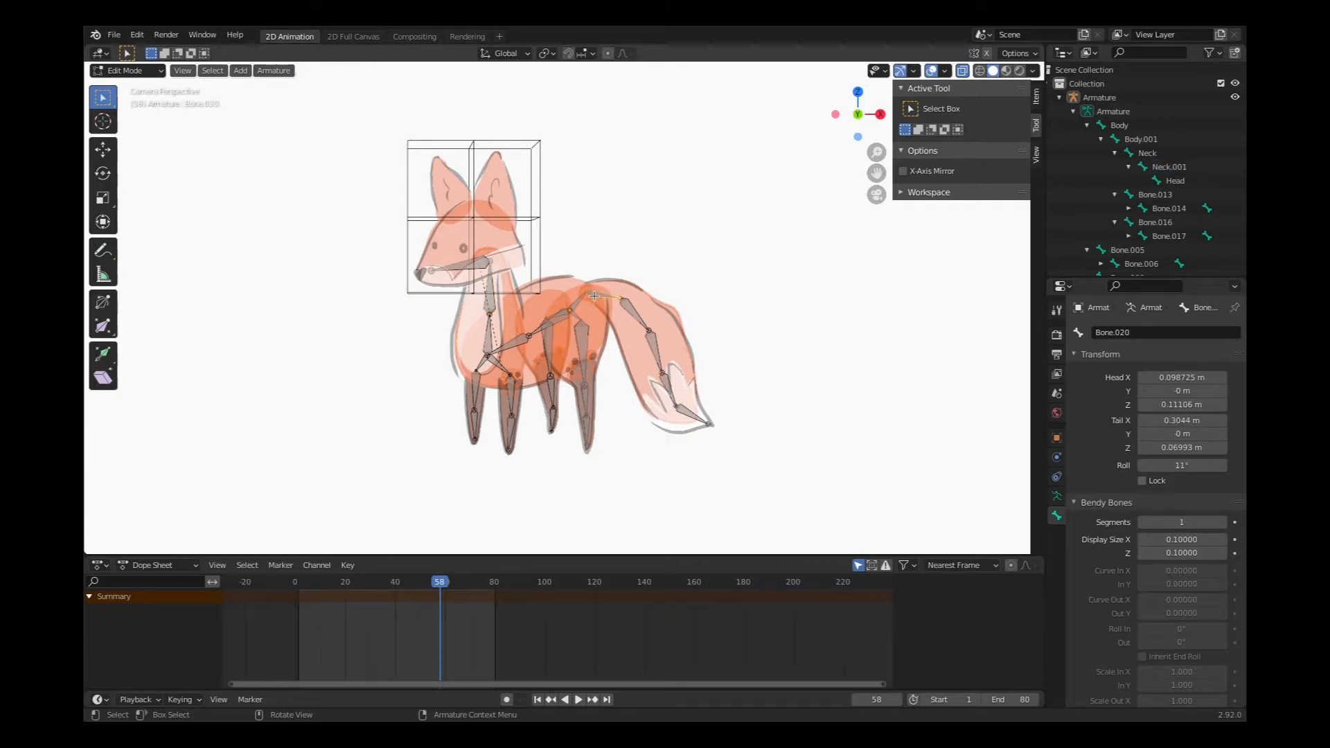
click(582, 336)
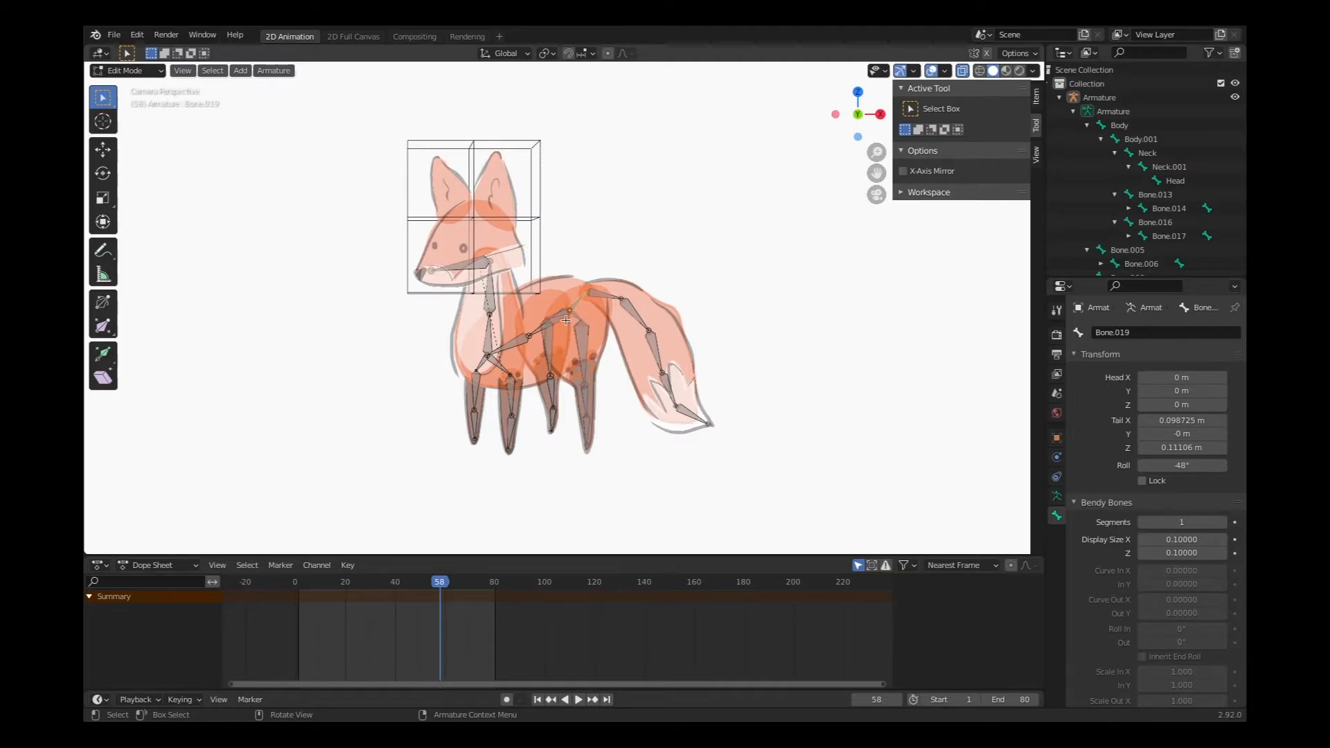
click(599, 295)
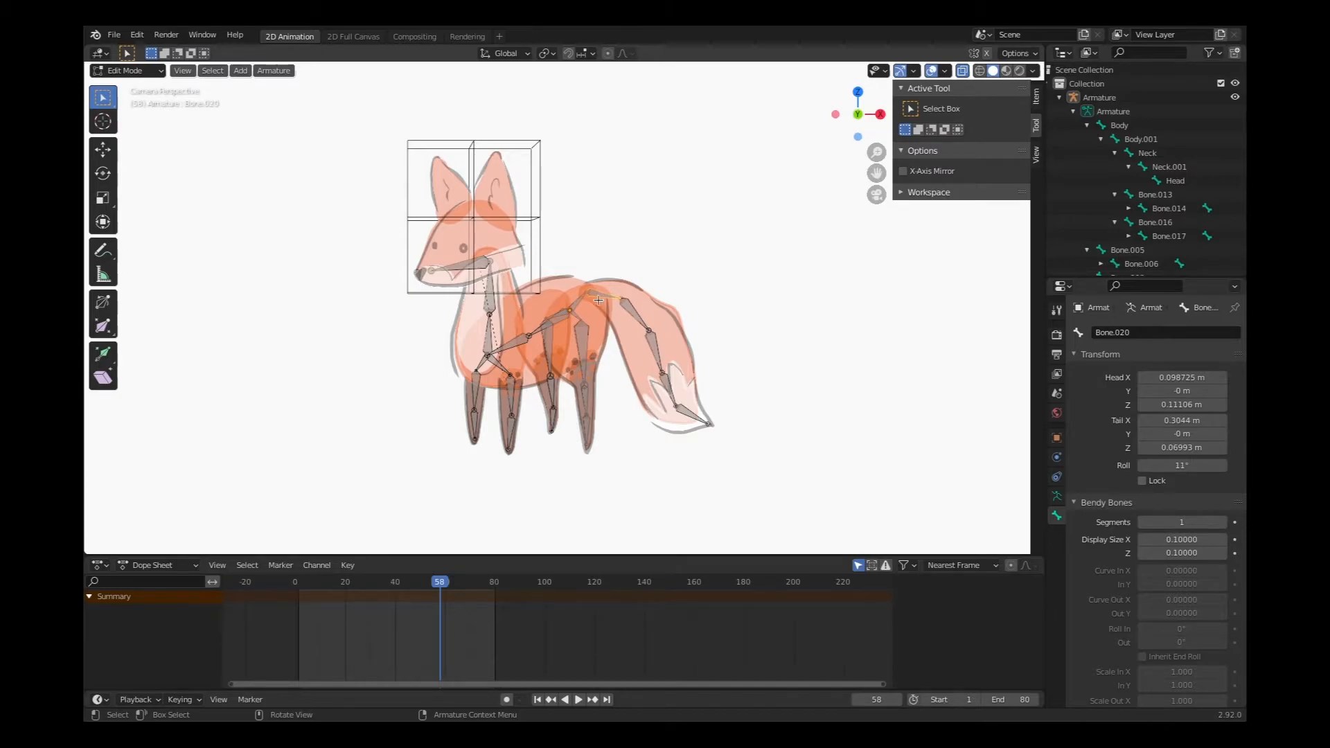
click(565, 331)
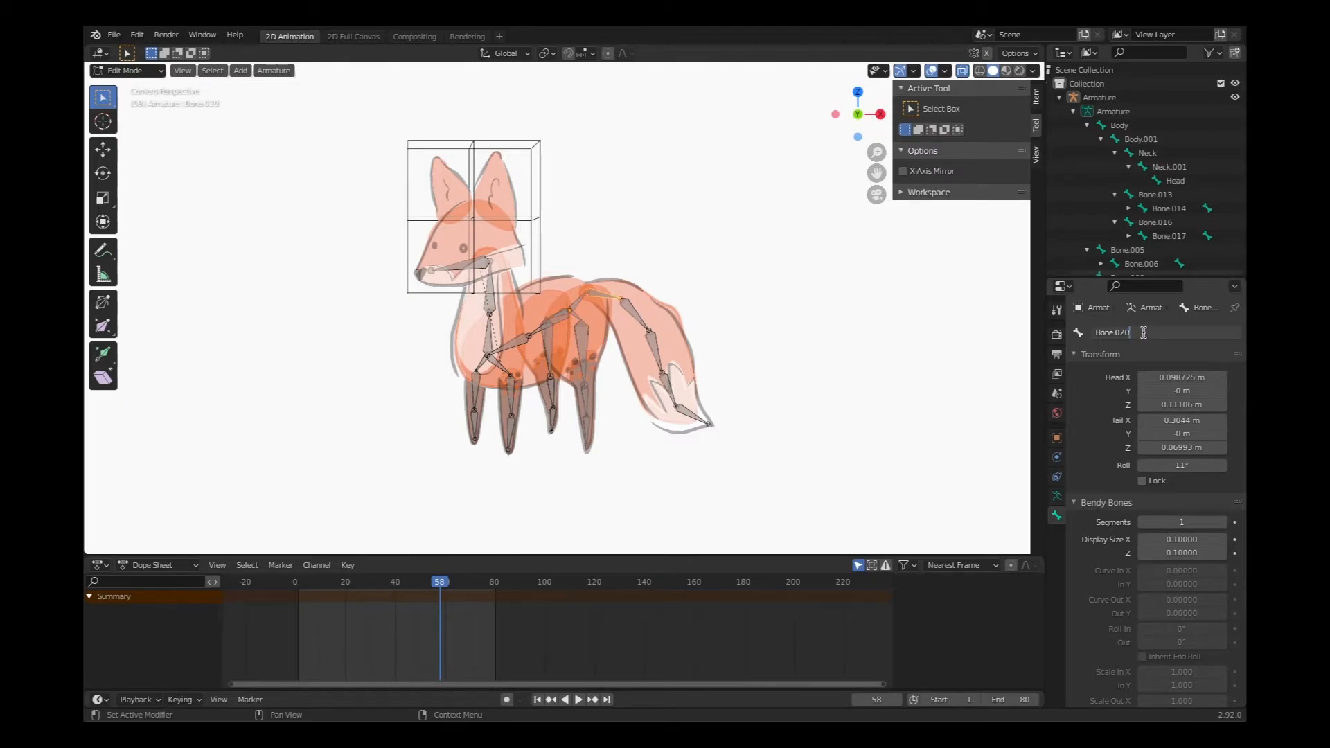
text(Tail)
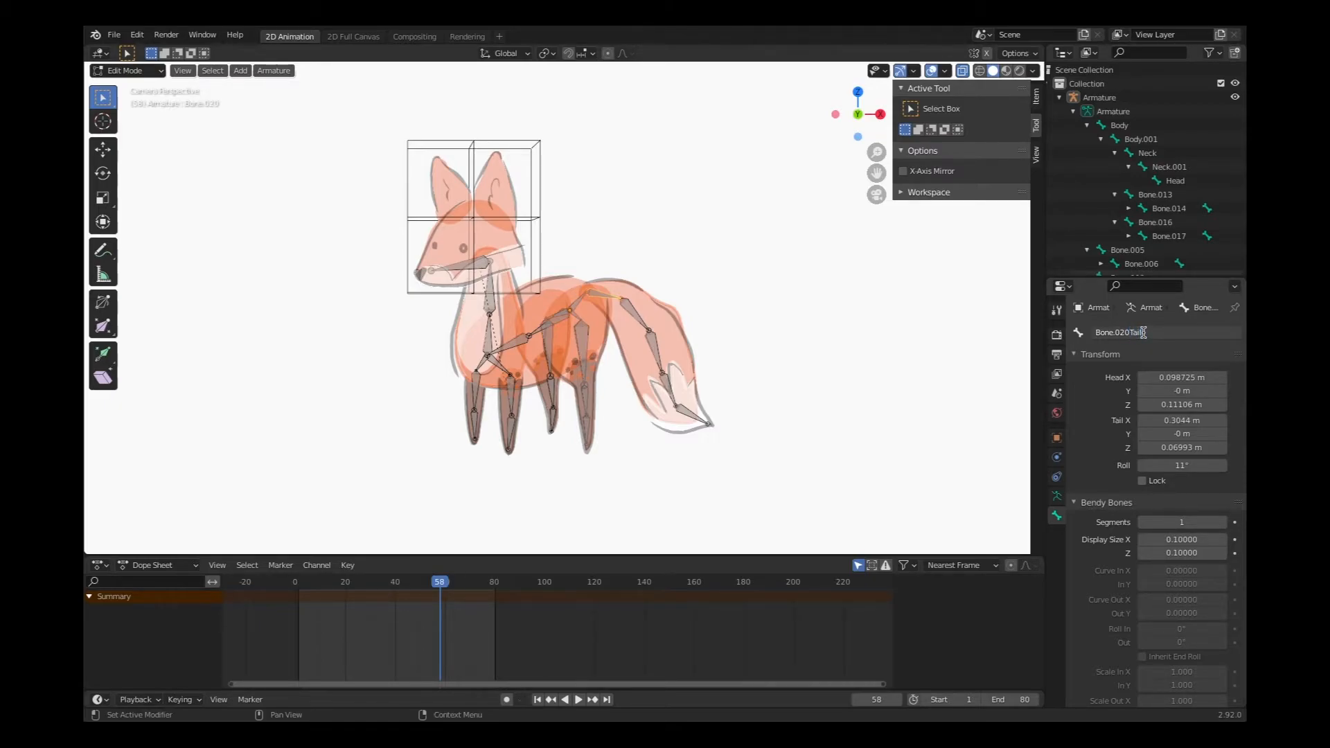
double_click(1127, 332)
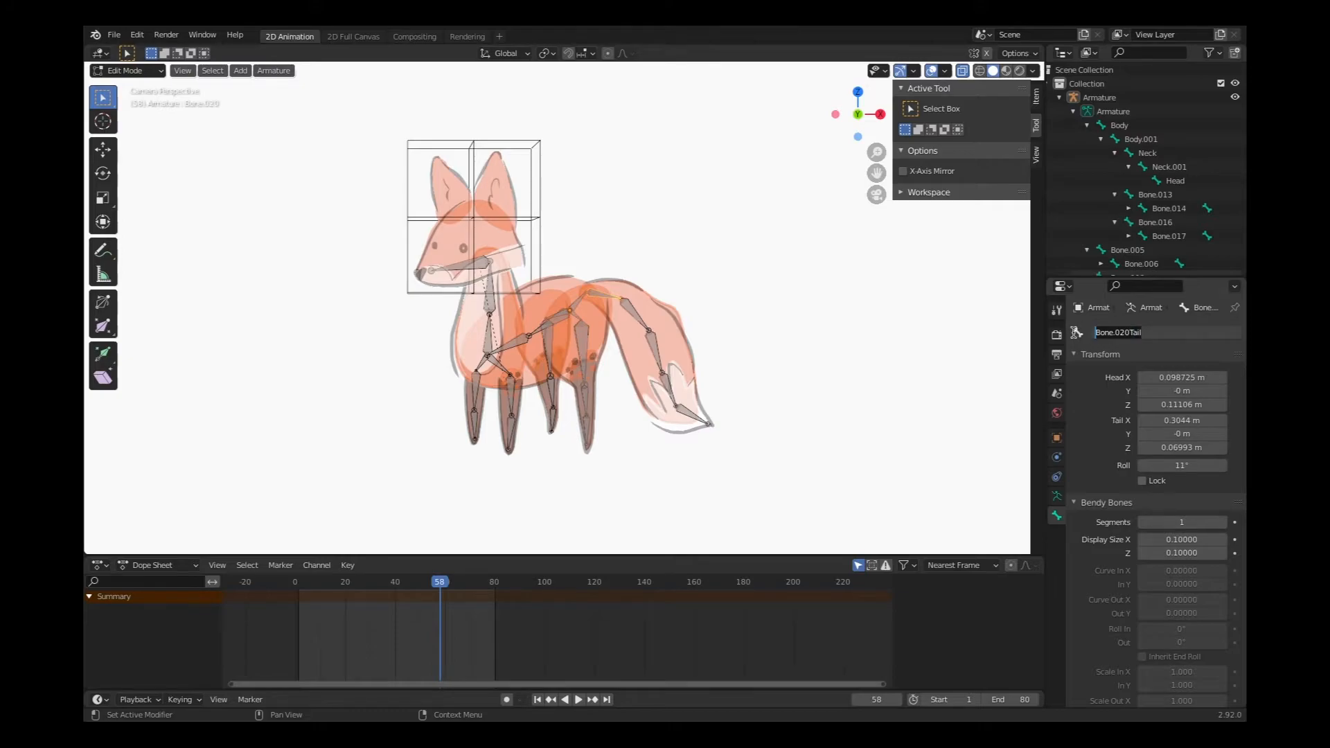
text(Tail)
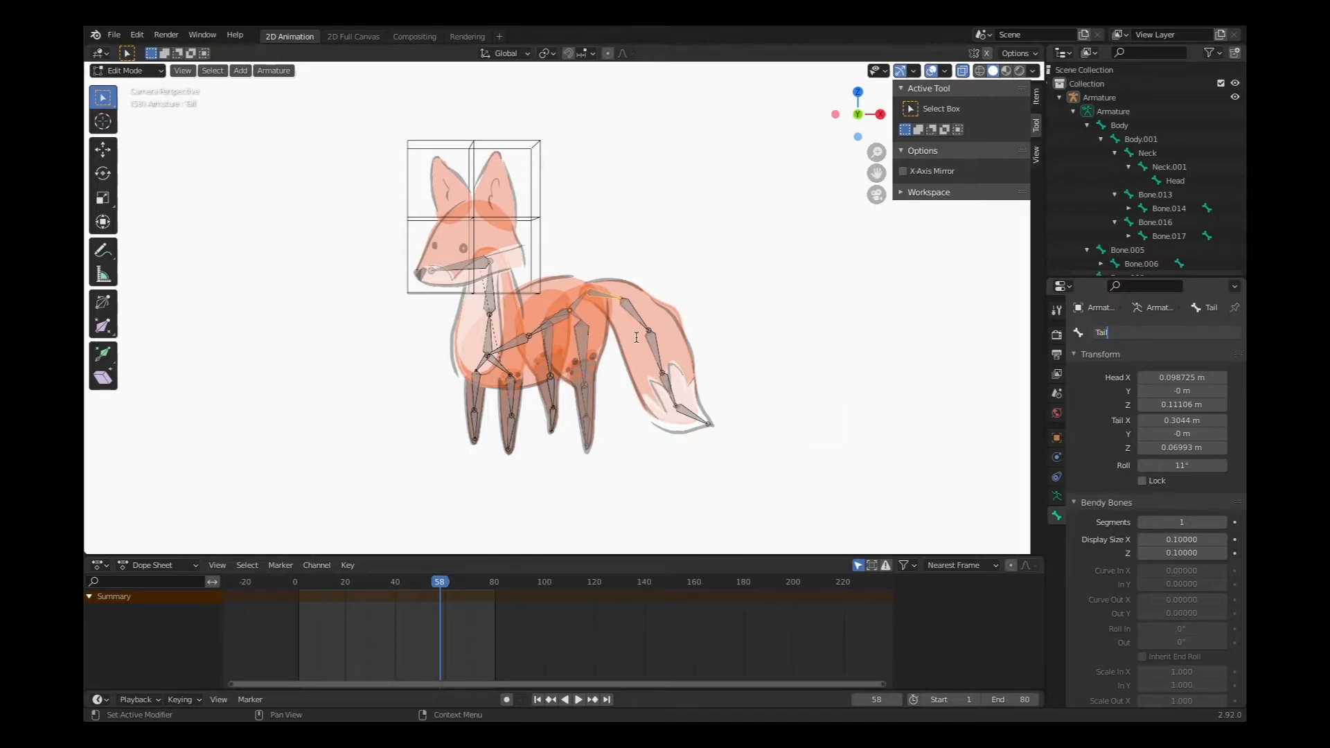
click(620, 303)
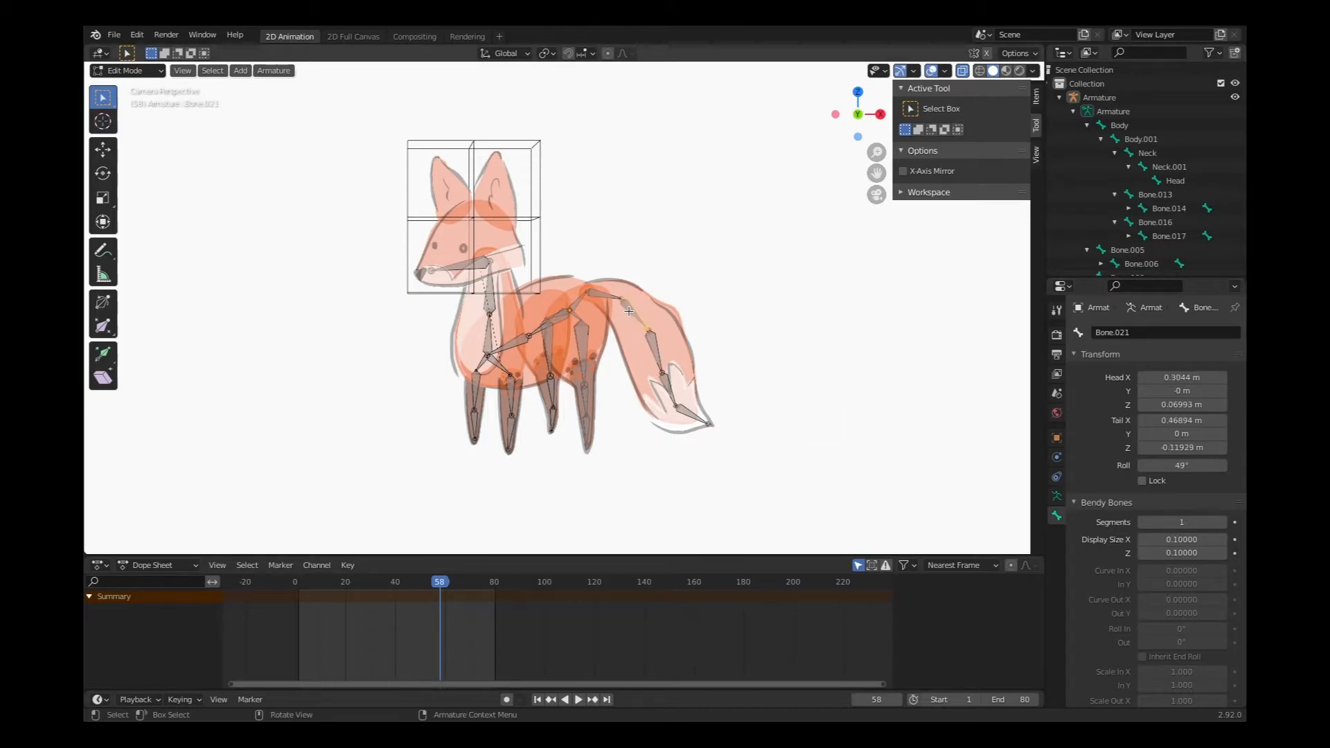
double_click(1139, 332)
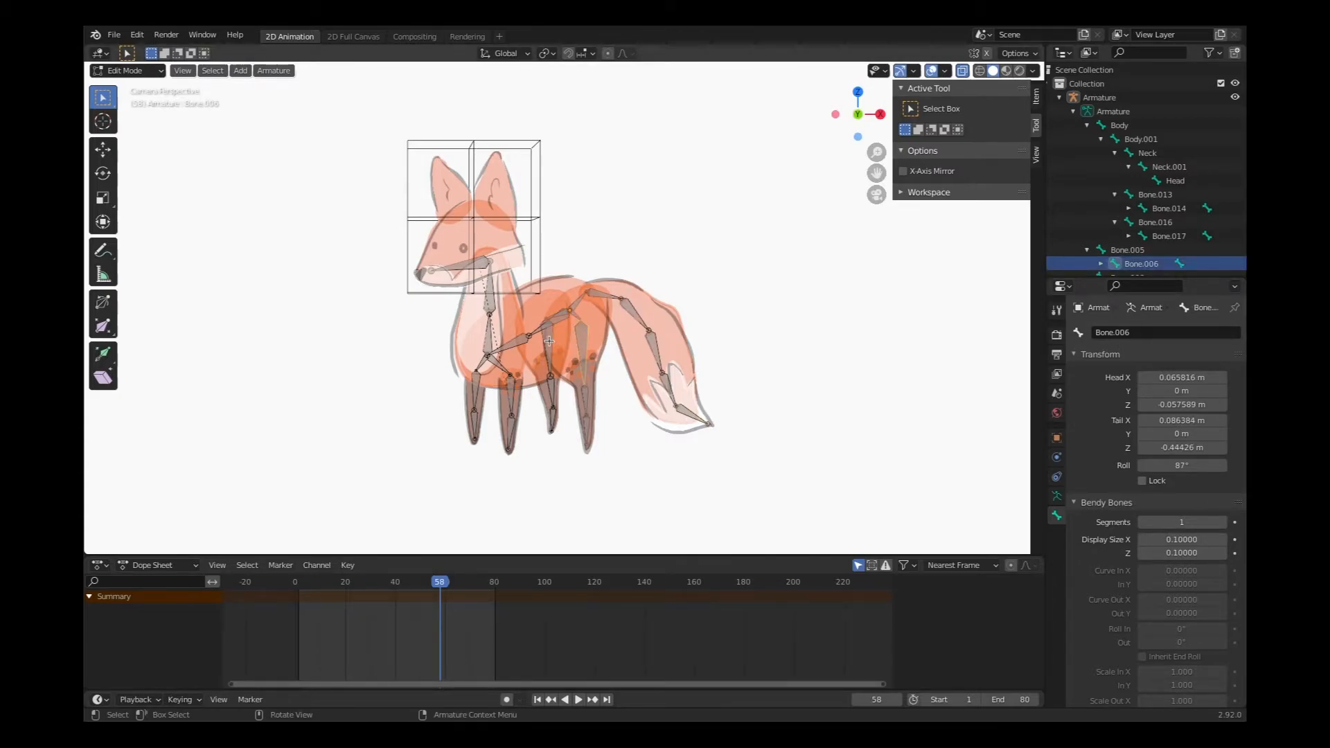
Step: Rename the back leg bones Bone.006 and its pair to BackLeg_L and BackLeg_R
double_click(1147, 332)
text(B)
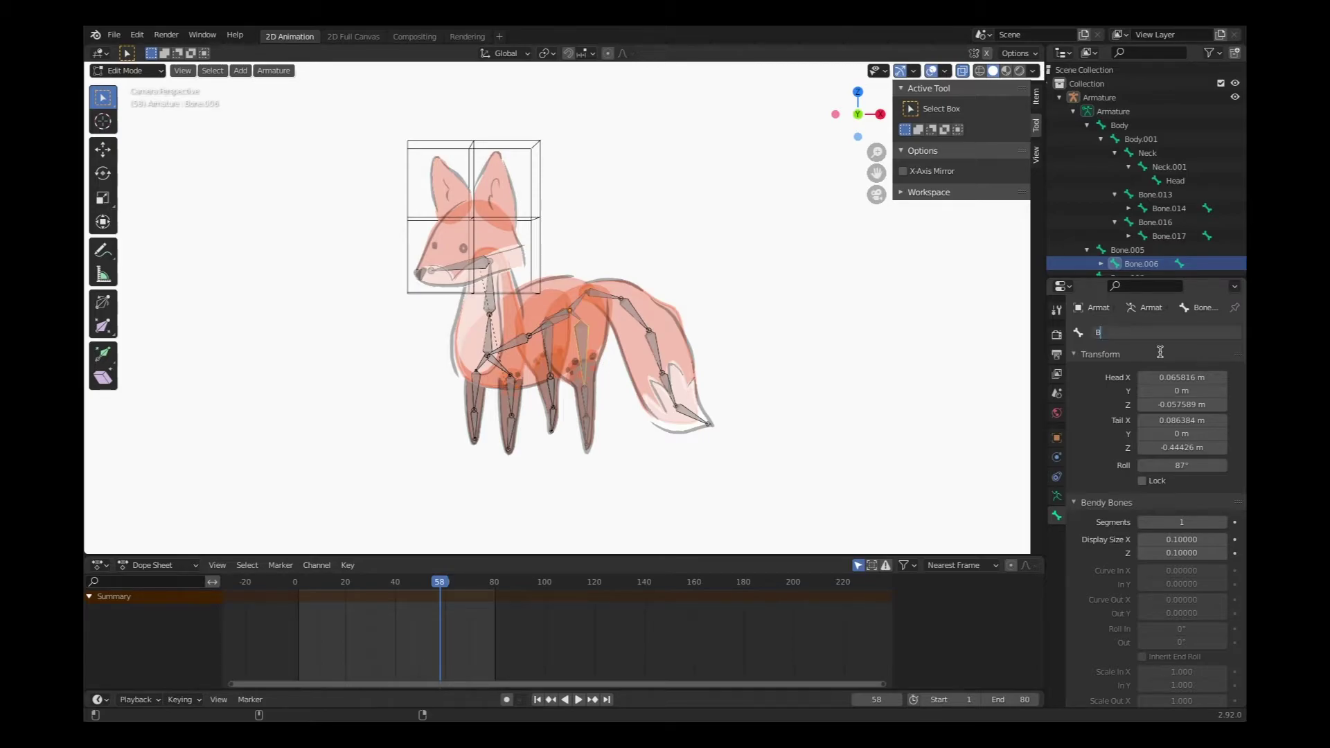
text(ackLeg_L)
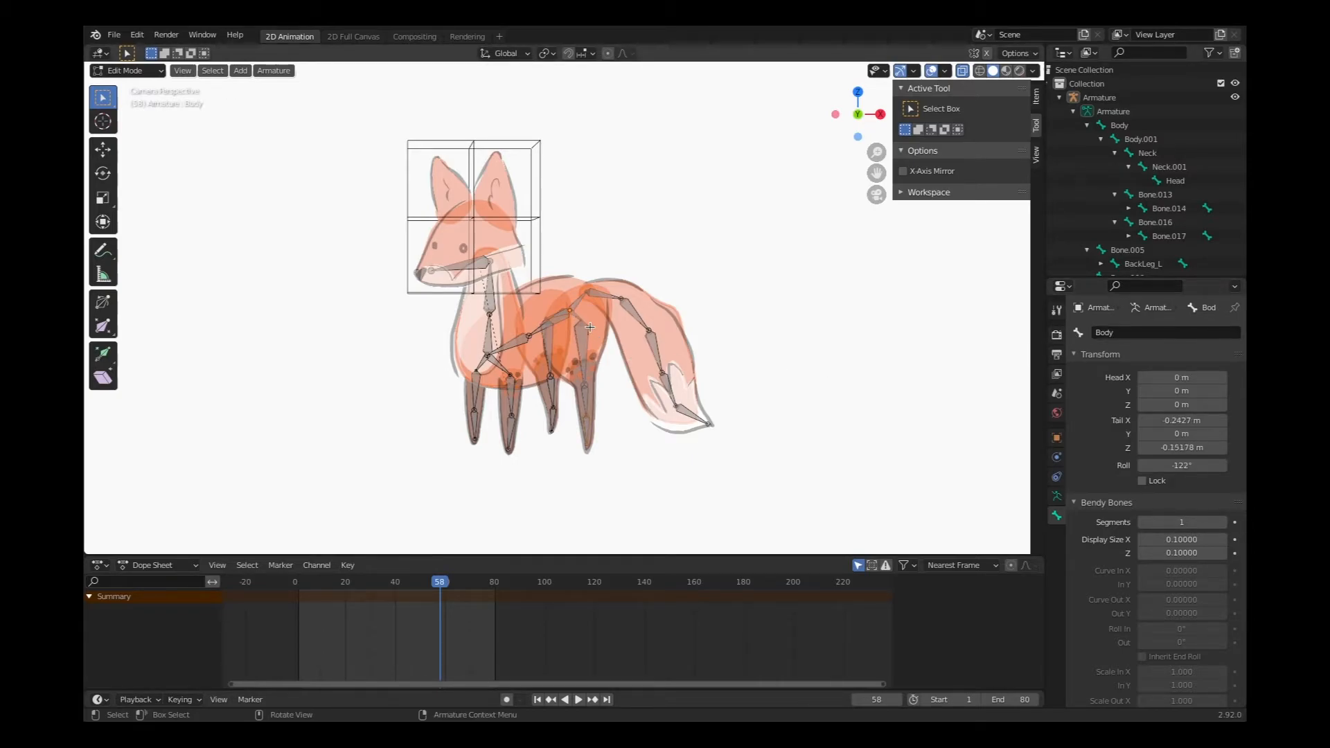
mouse_move(568, 332)
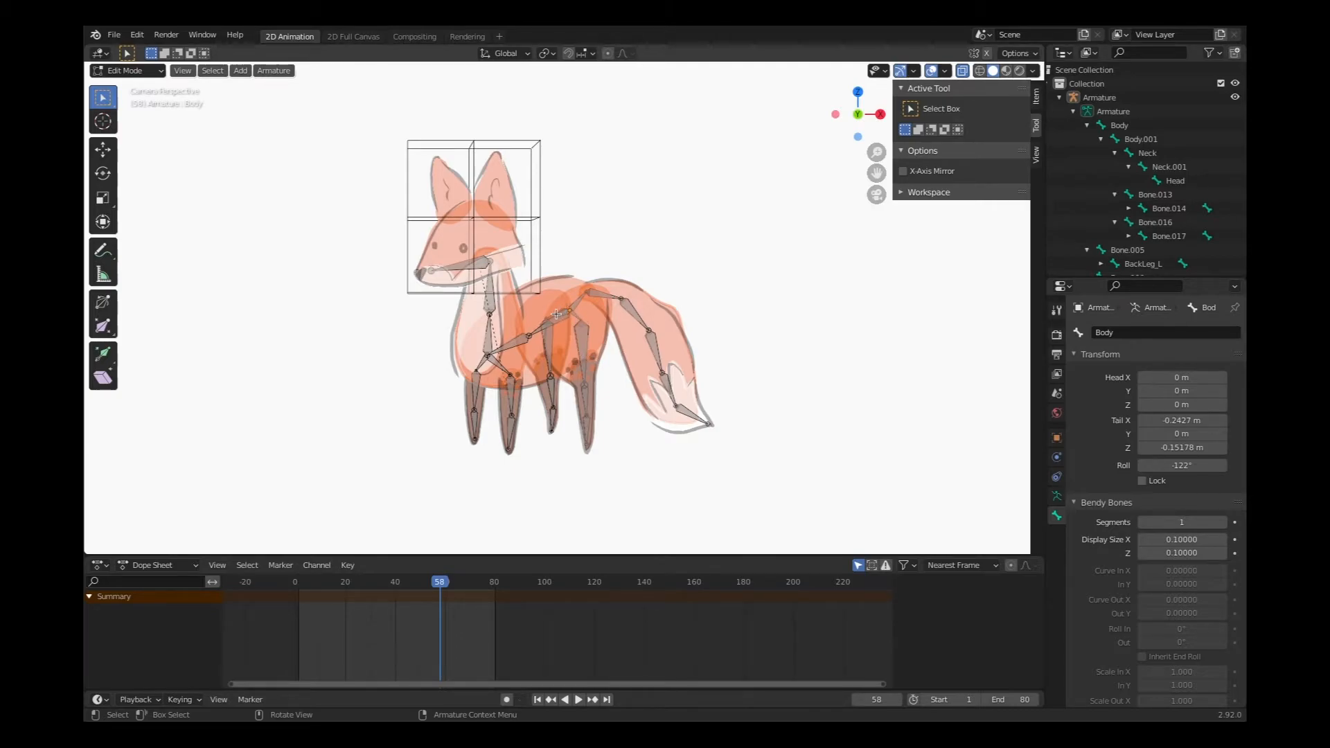
click(582, 331)
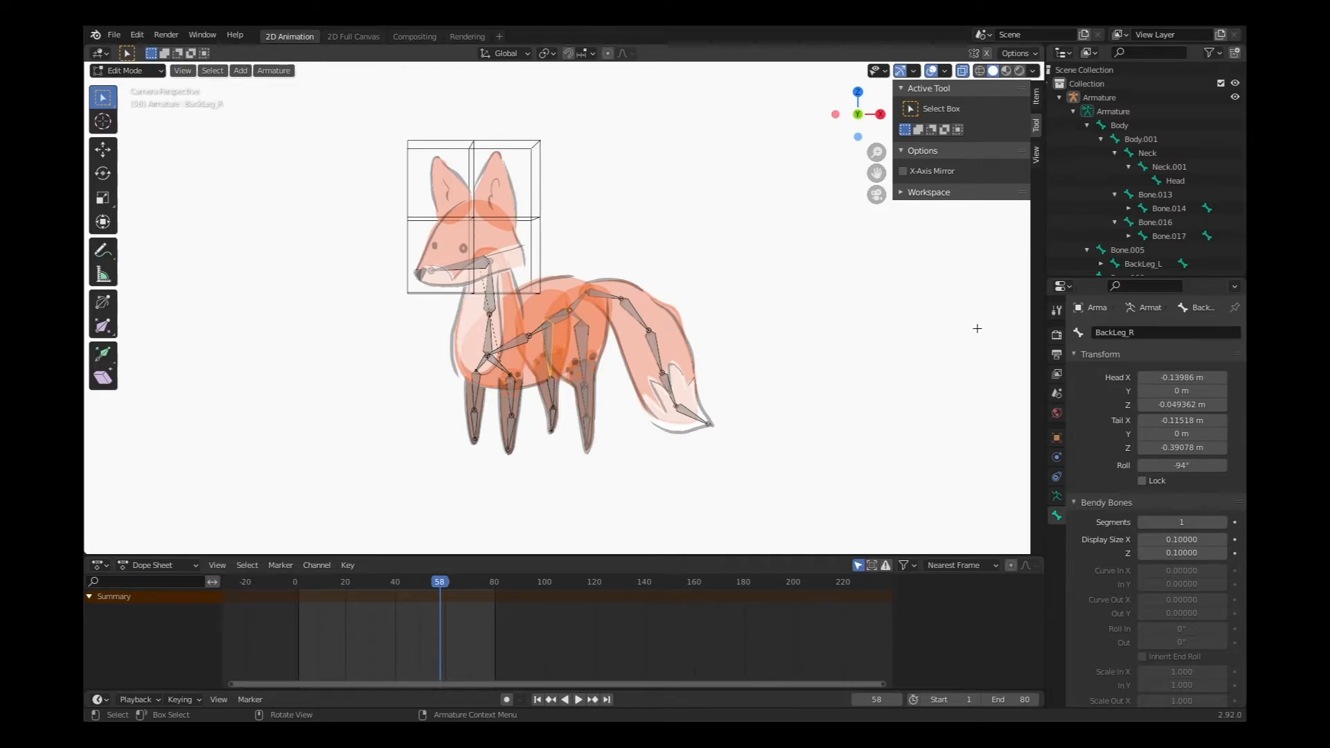
double_click(1114, 332)
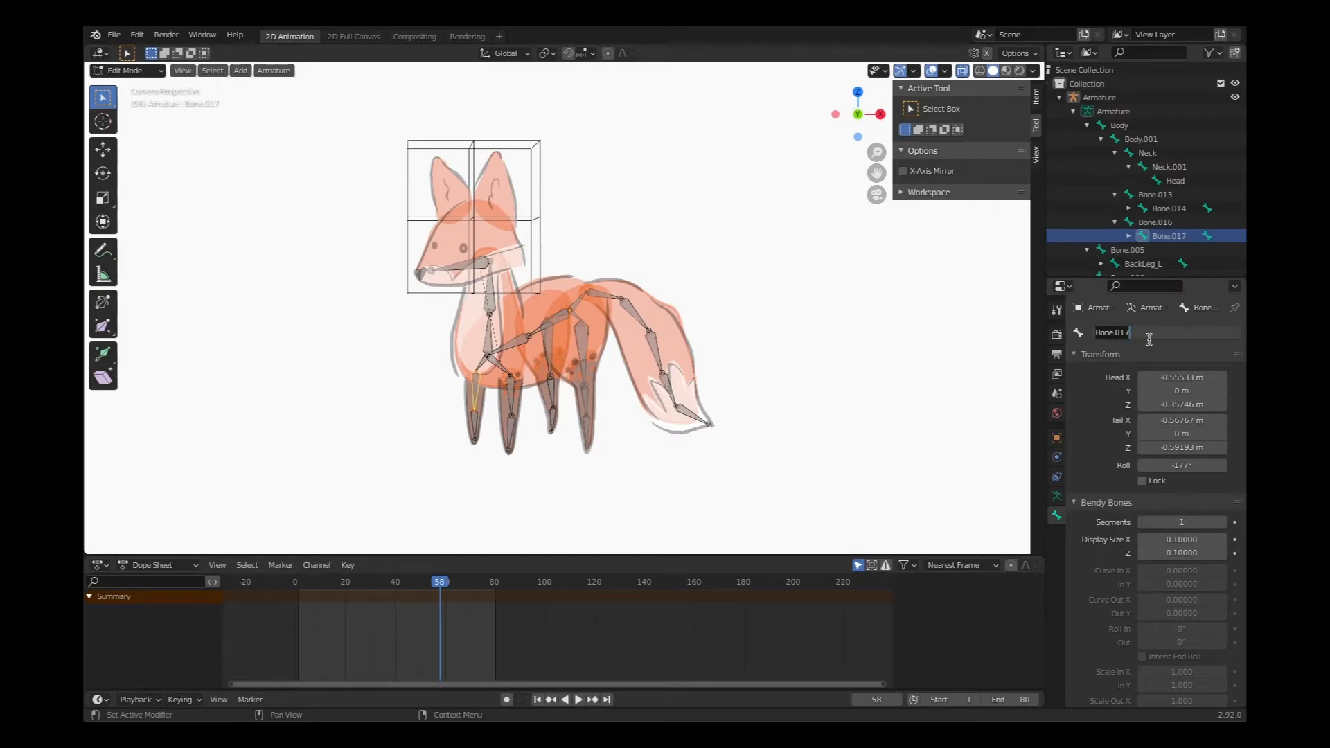
Step: Rename the front leg bones Bone.017 and Bone.018 to FrontLeg_R and FrontLeg_L
text(FrontLeg_R)
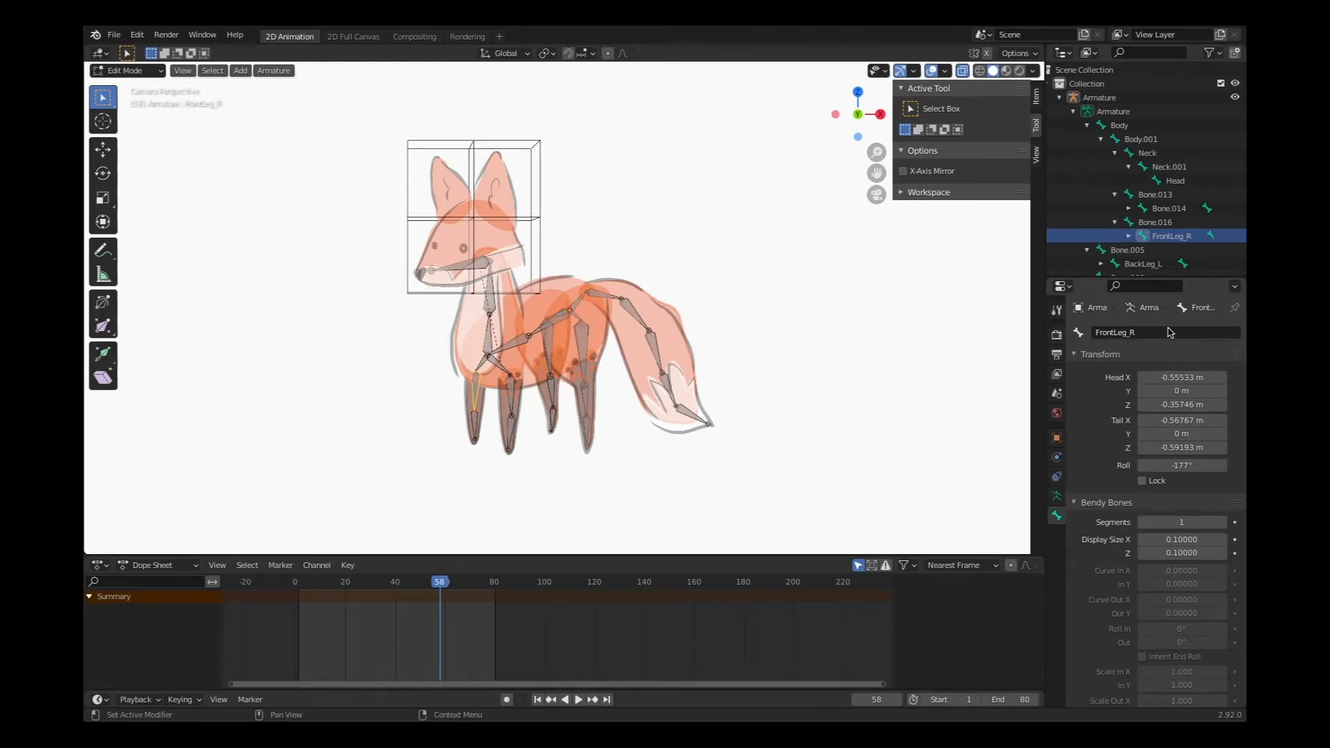
double_click(1167, 332)
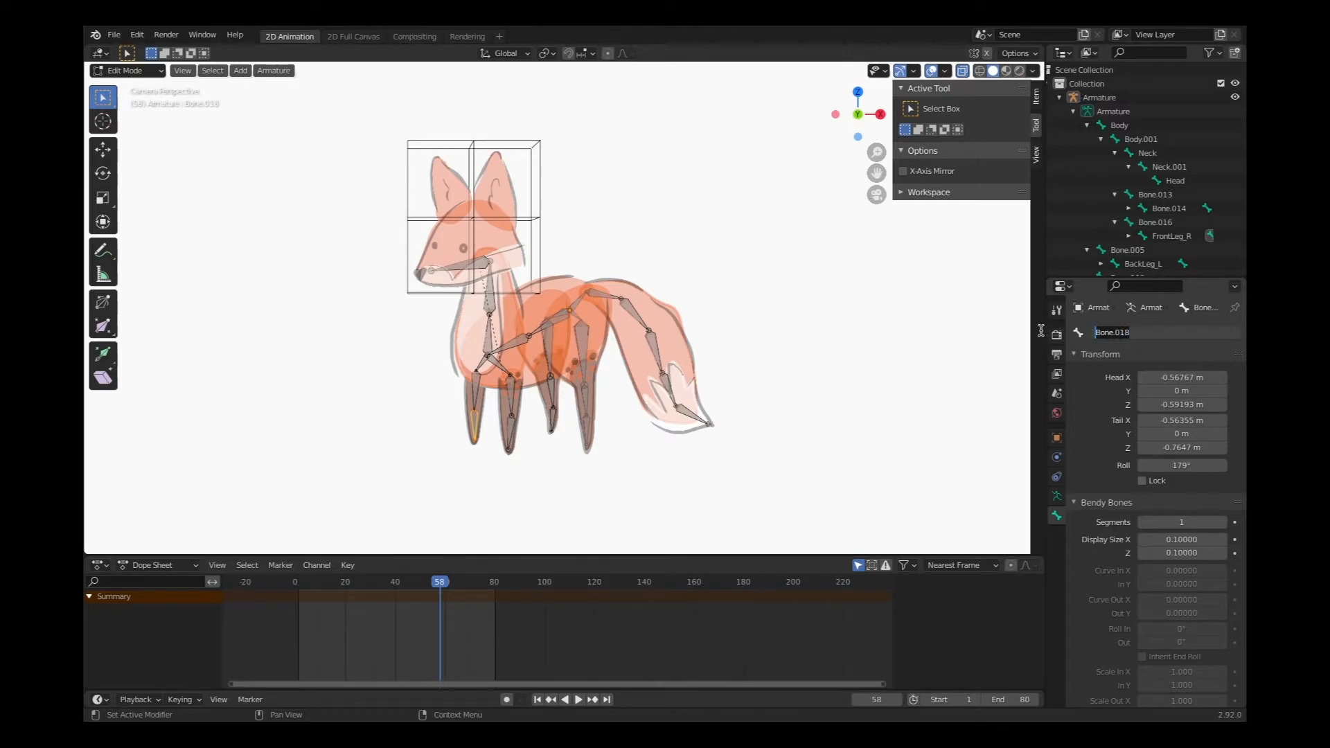
click(524, 391)
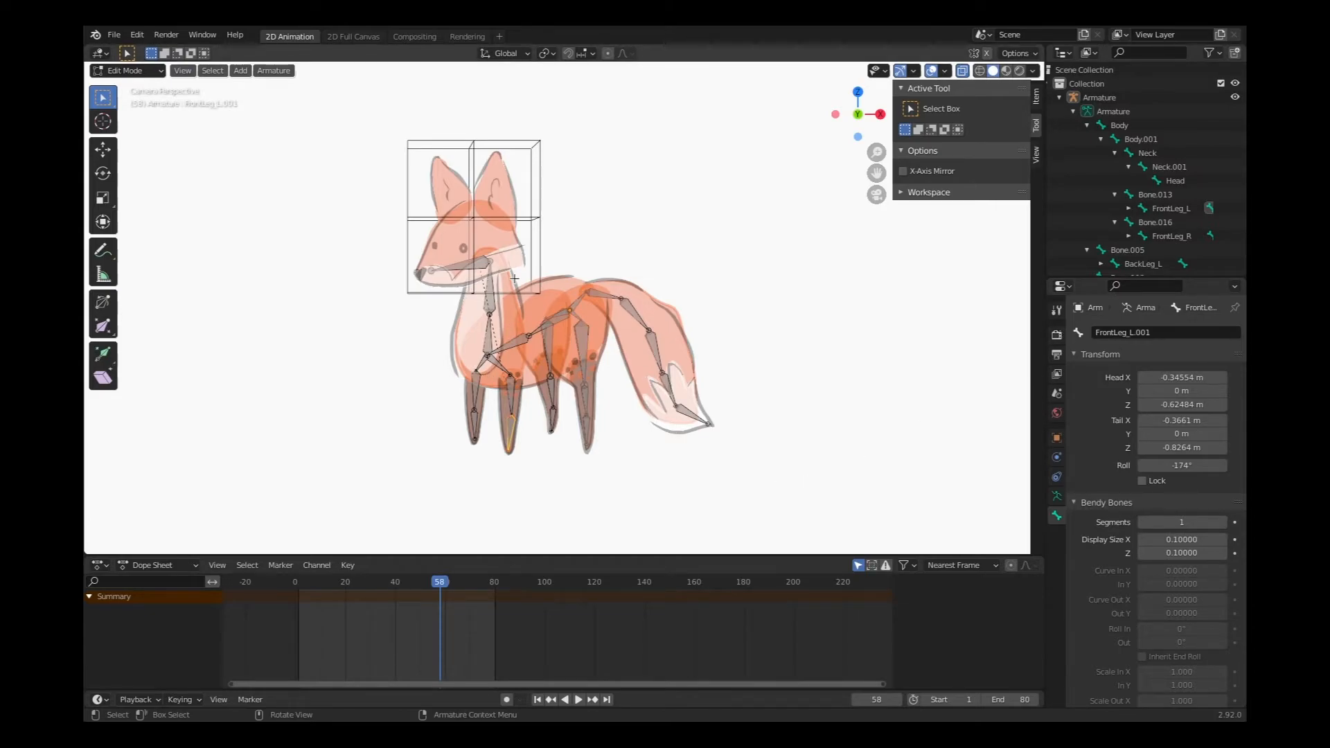
mouse_move(622, 282)
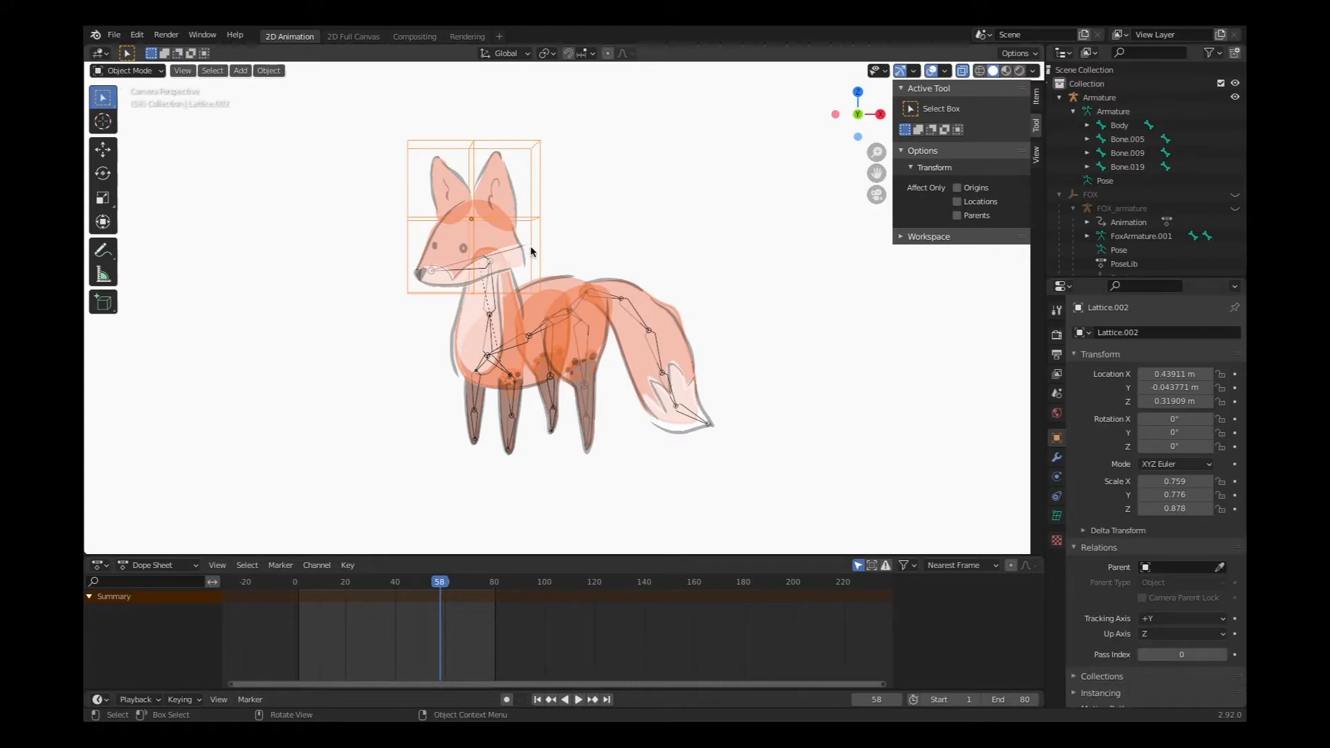
Step: Return to Object Mode and show the head lattice's data settings with no vertex groups
click(1056, 515)
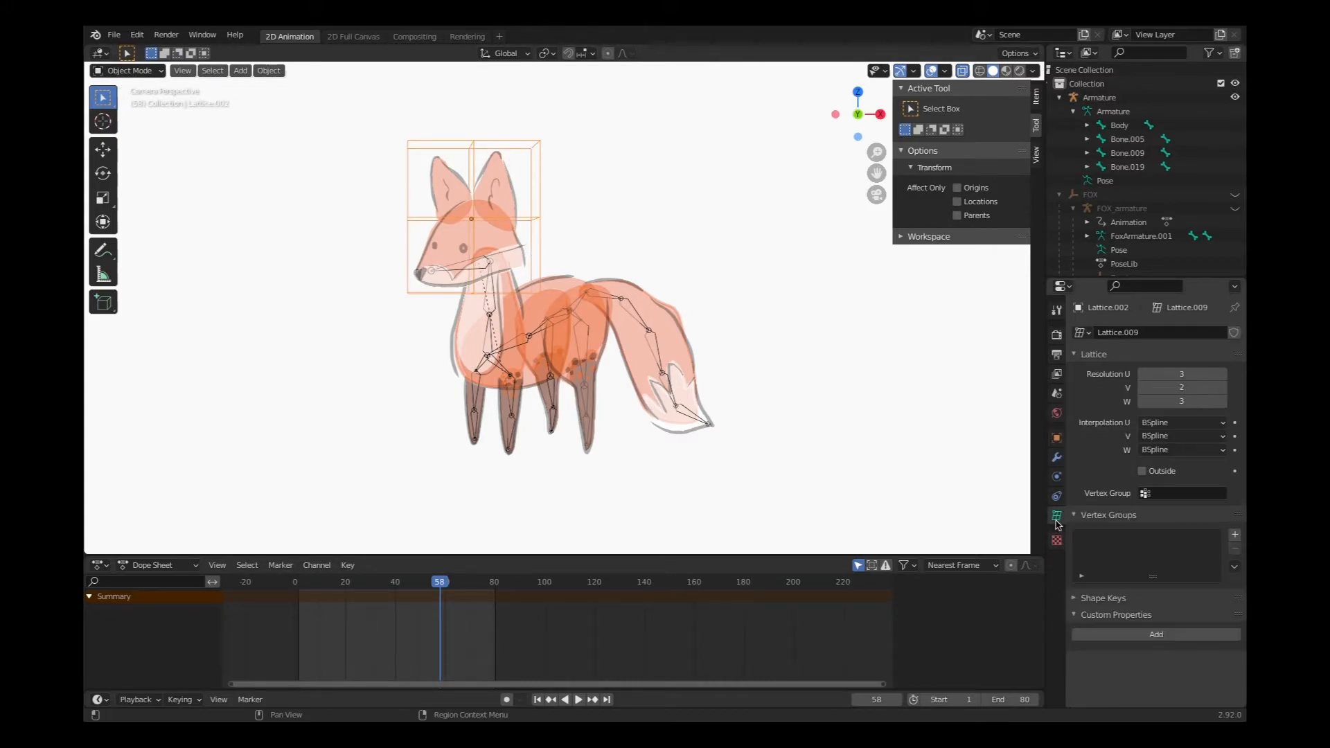
mouse_move(1056, 515)
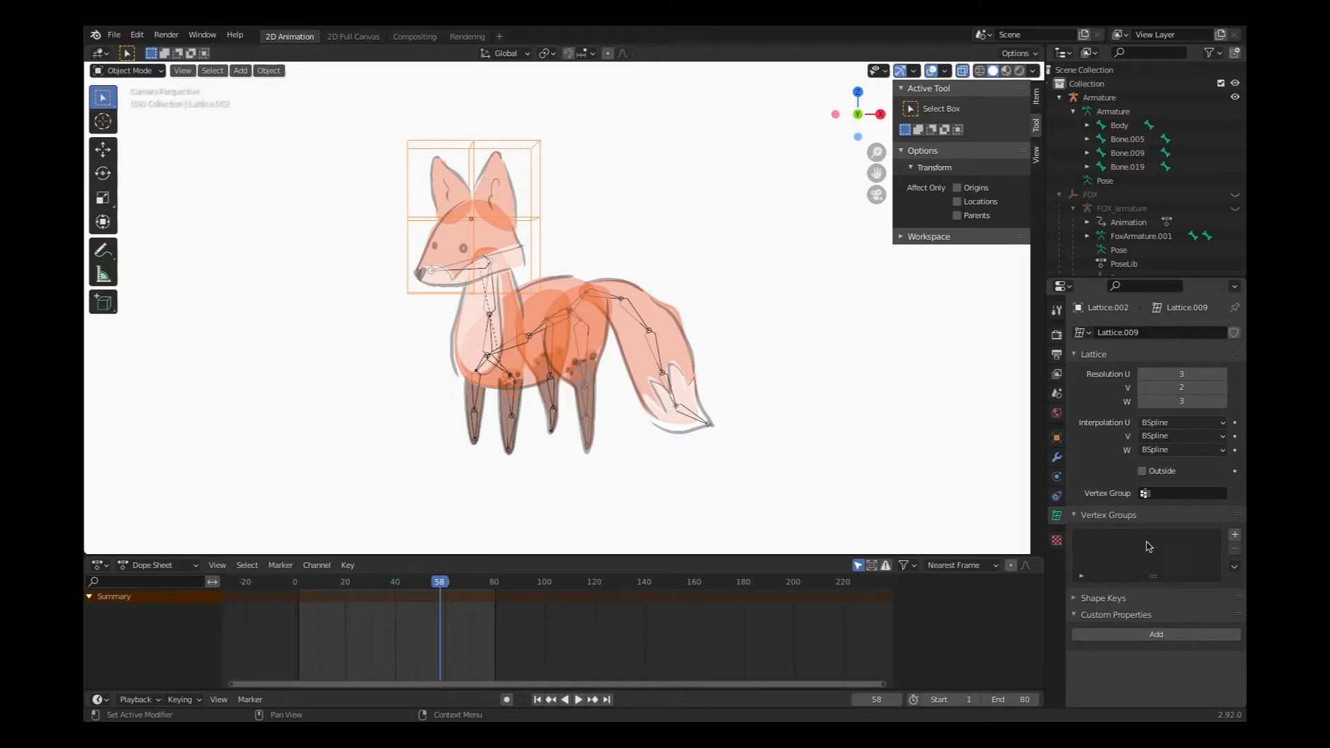
mouse_move(1177, 546)
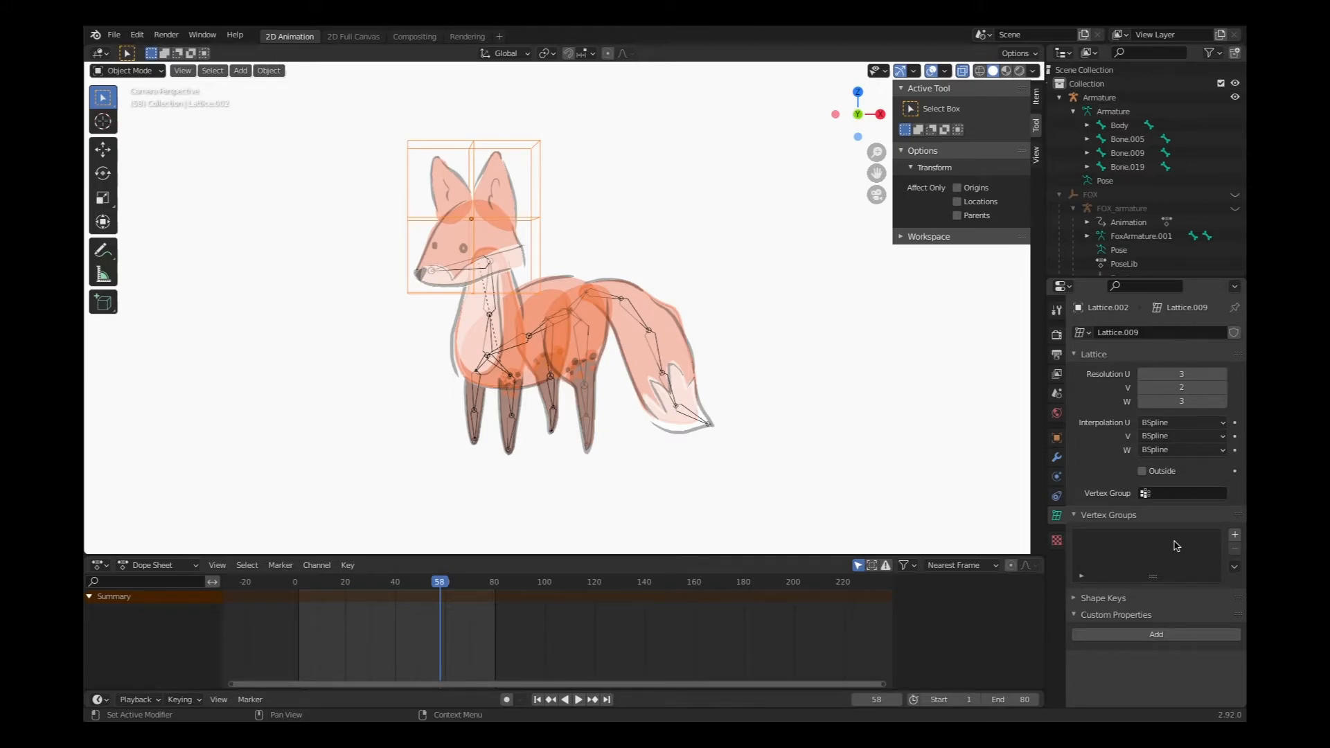
mouse_move(1185, 545)
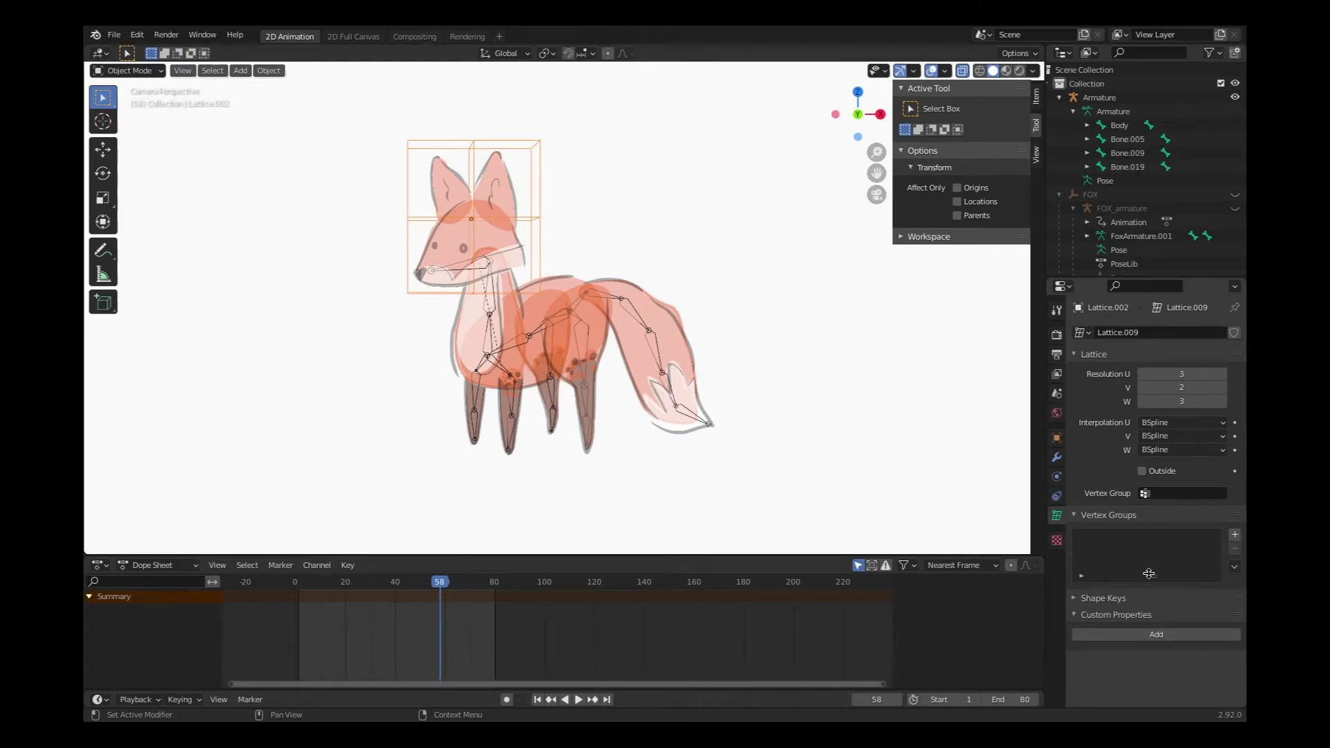
mouse_move(1142, 554)
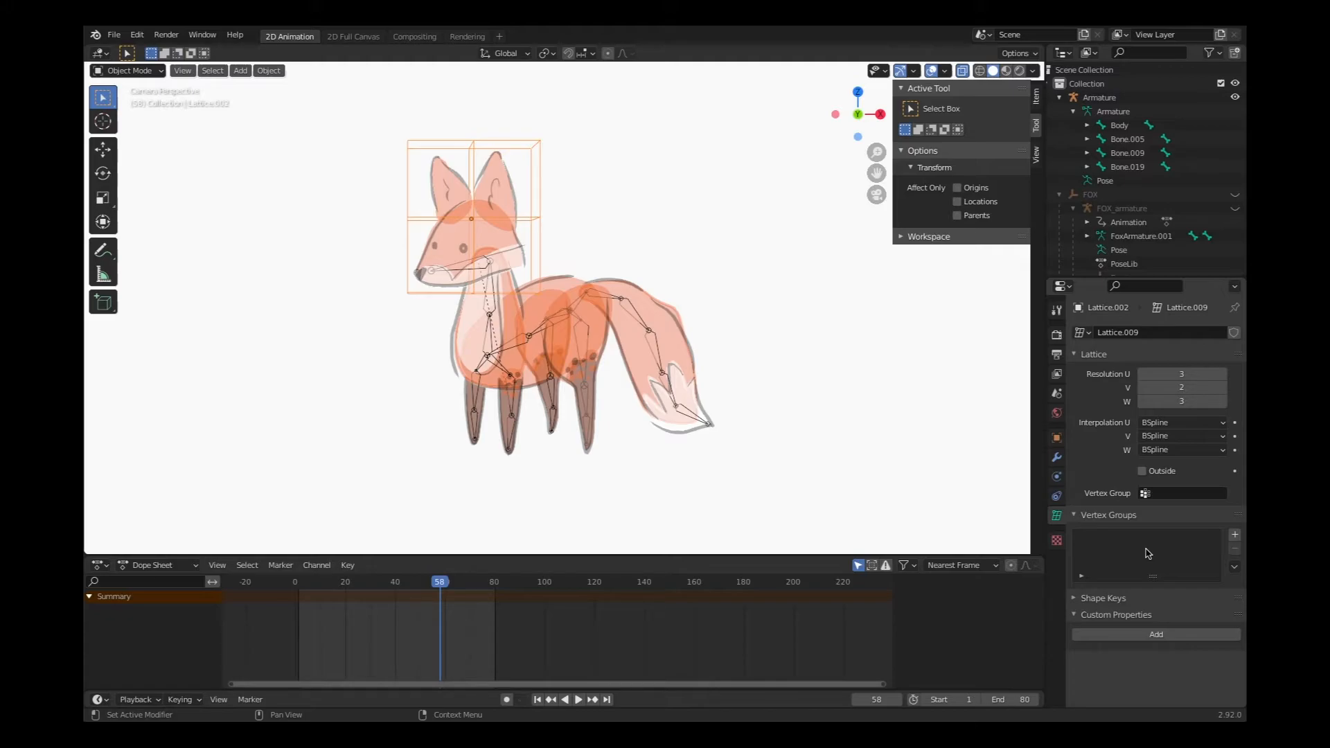
mouse_move(1161, 559)
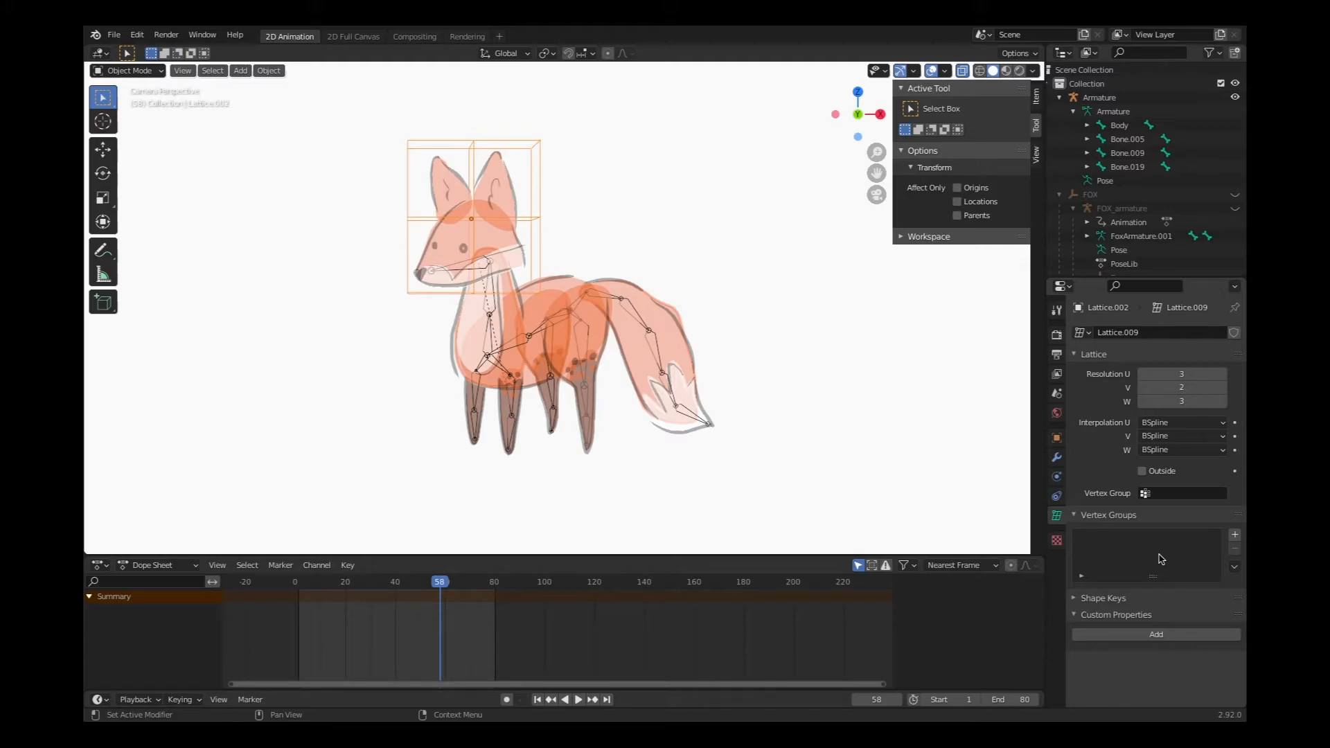
mouse_move(1234, 535)
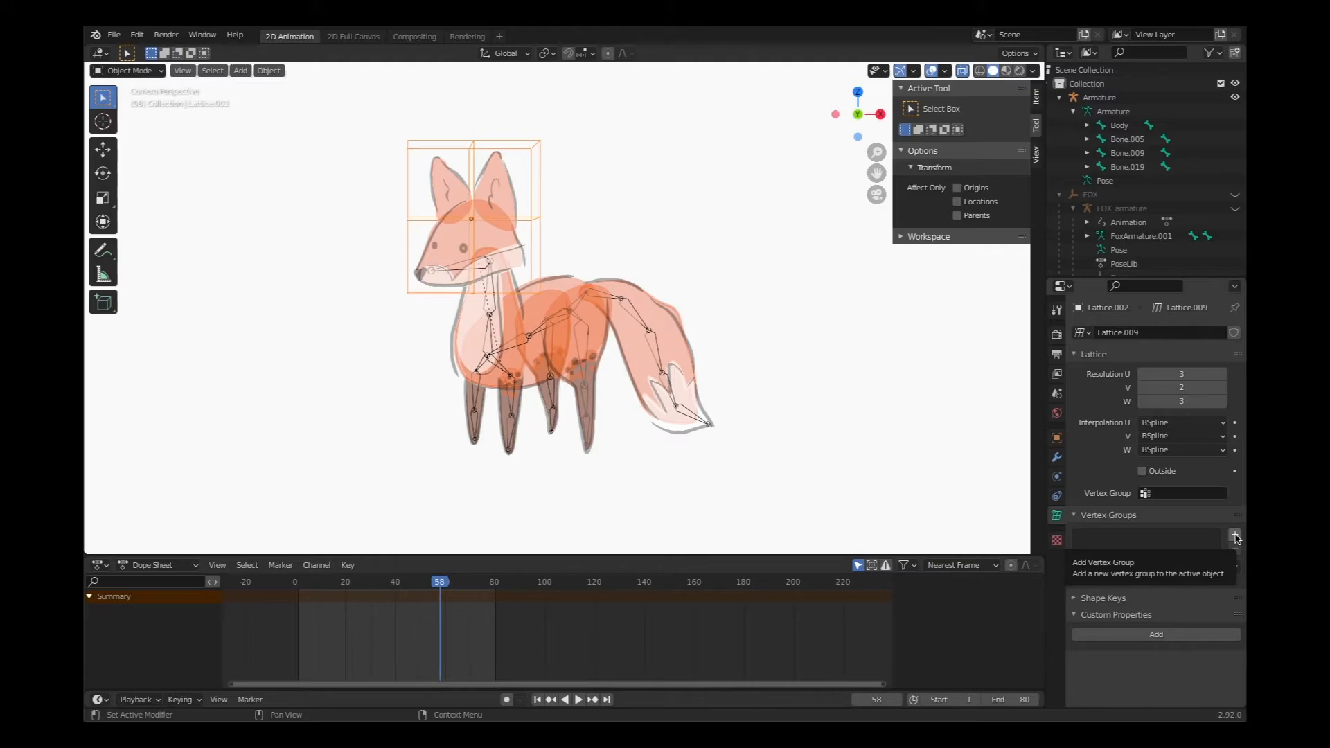
click(1233, 538)
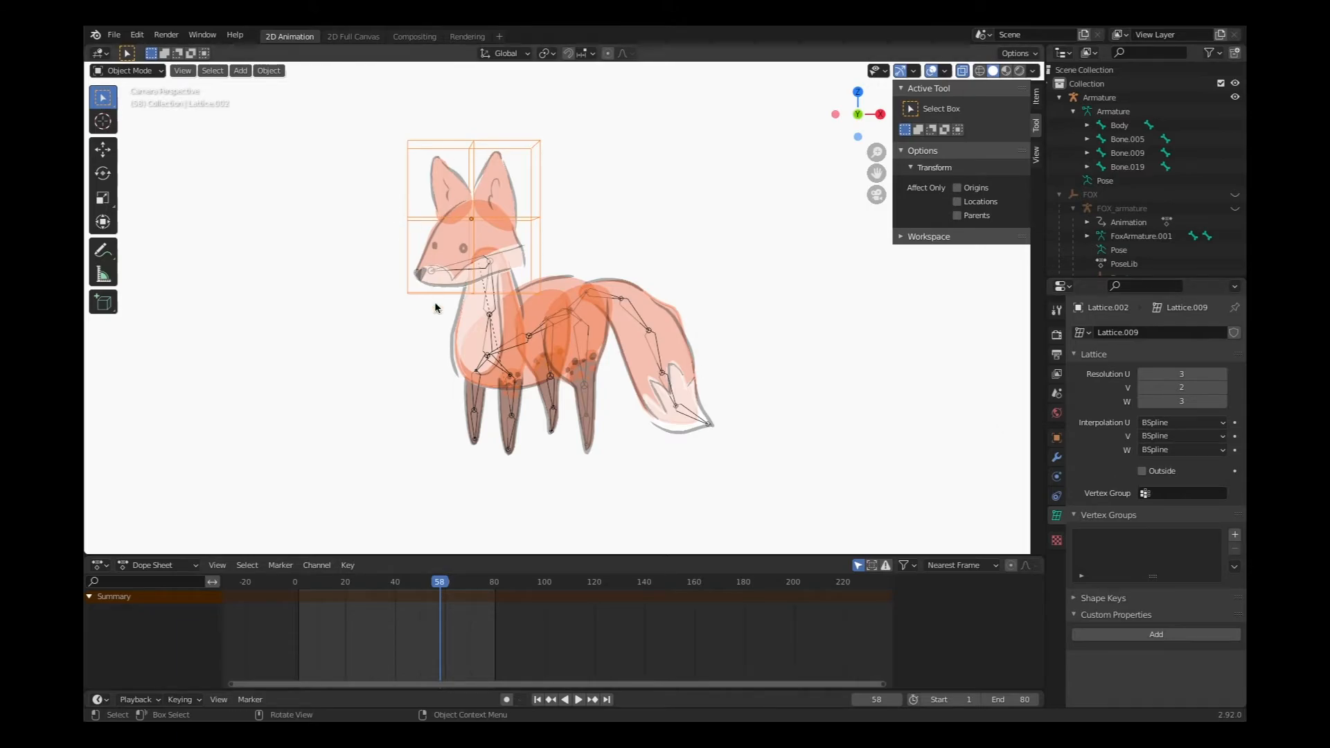
mouse_move(528, 230)
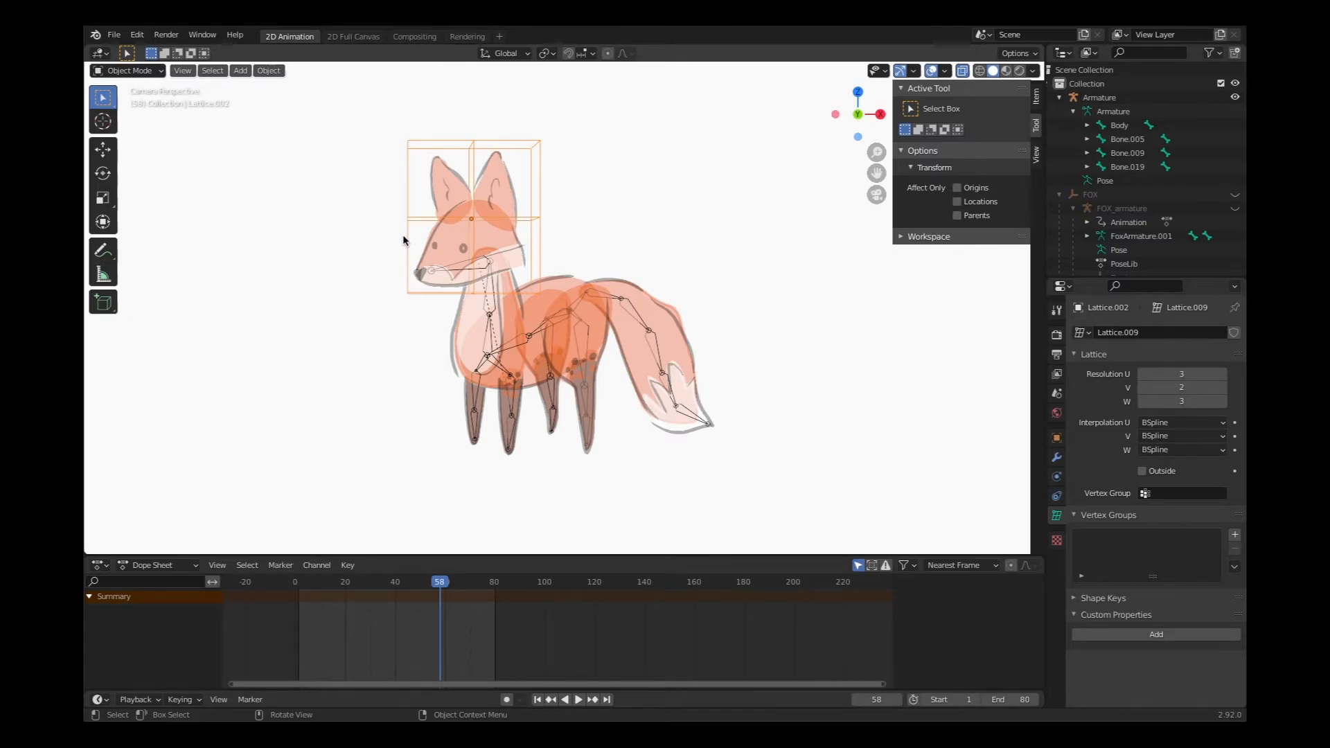
mouse_move(477, 263)
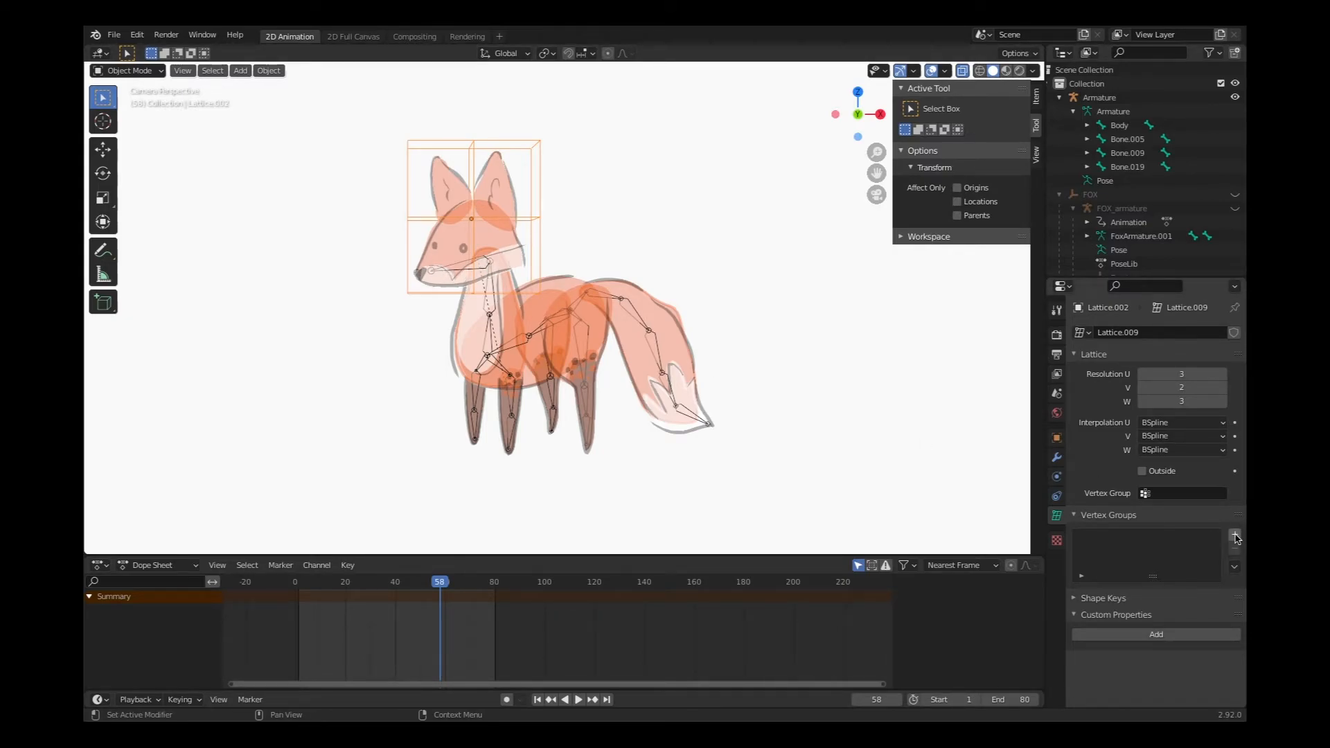
Step: Add a vertex group to the head lattice and name it Head
click(1233, 535)
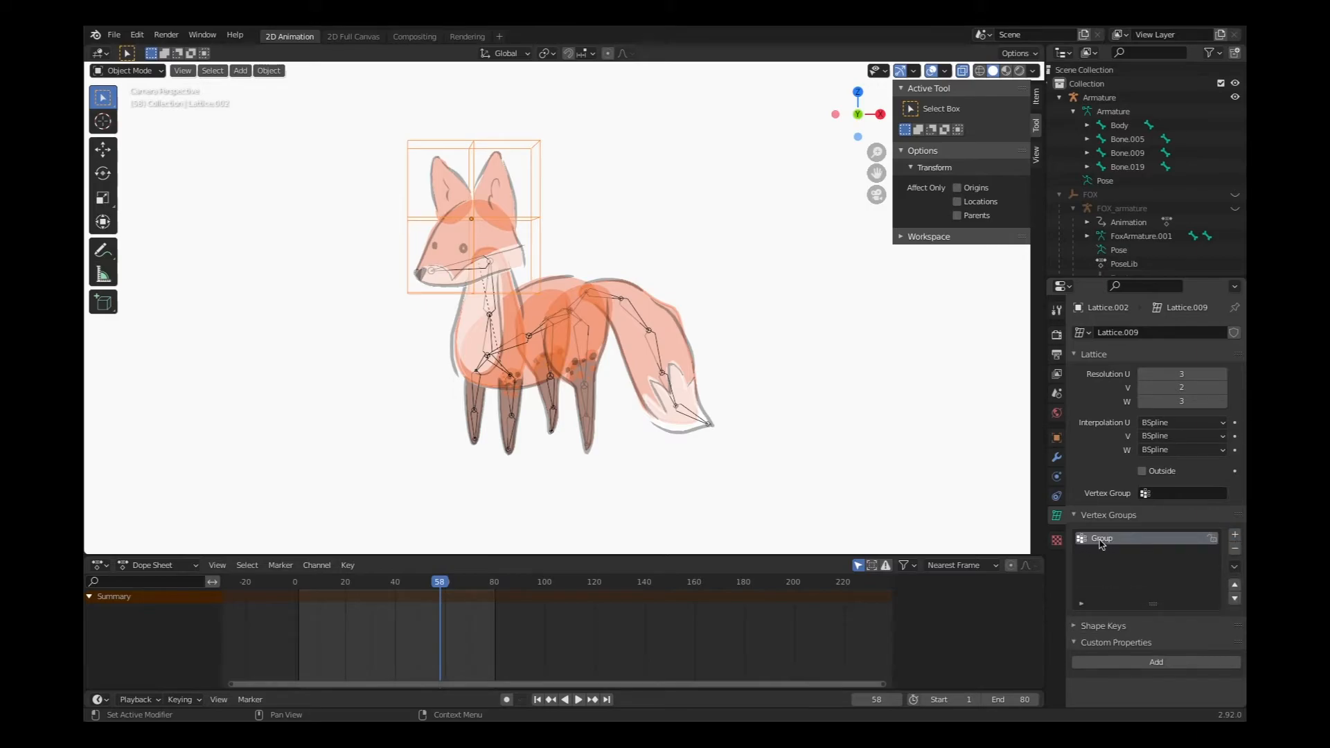
double_click(1101, 537)
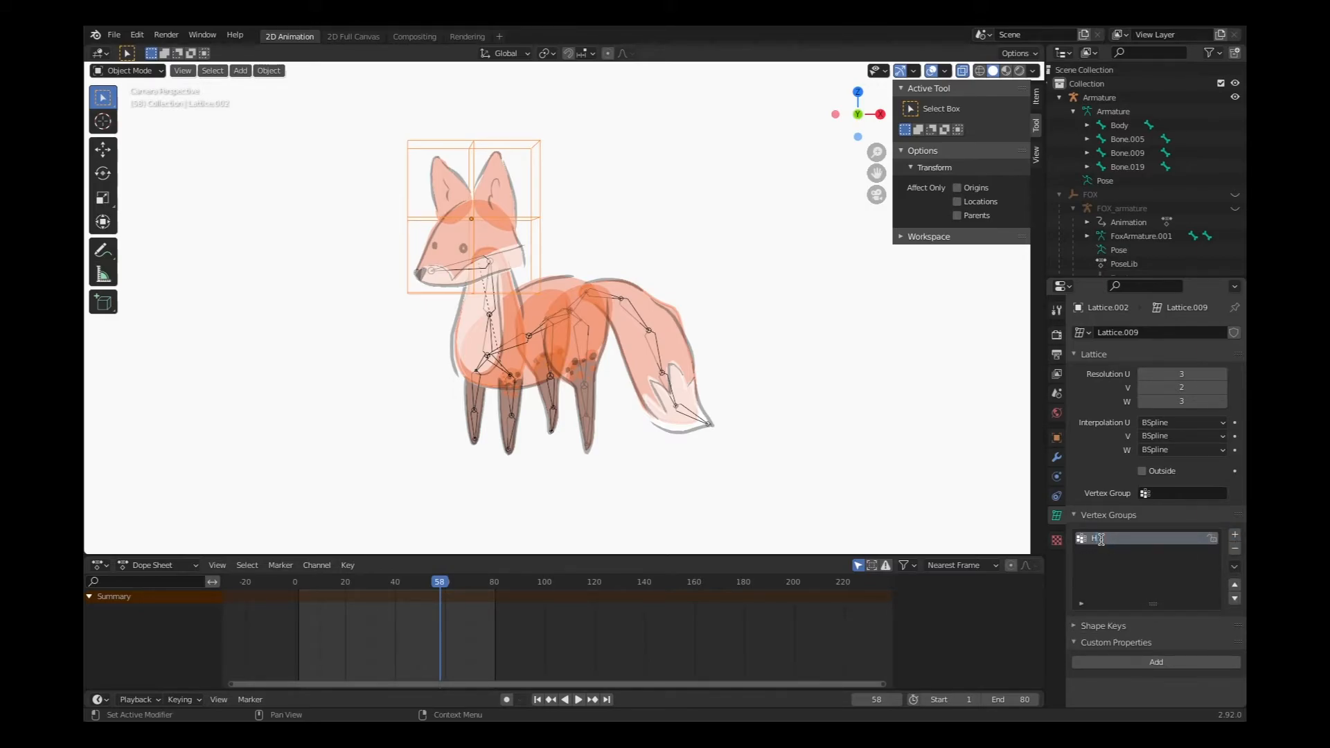
key(Return)
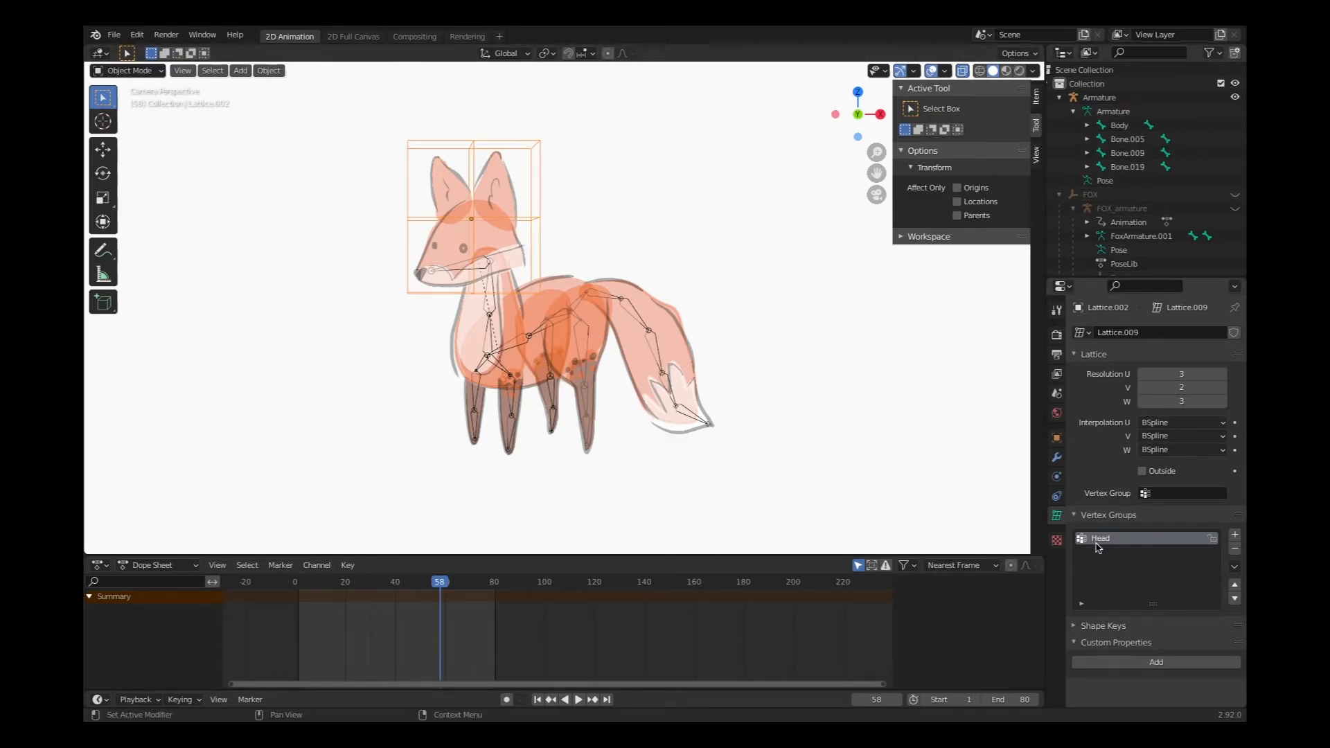
mouse_move(1081, 543)
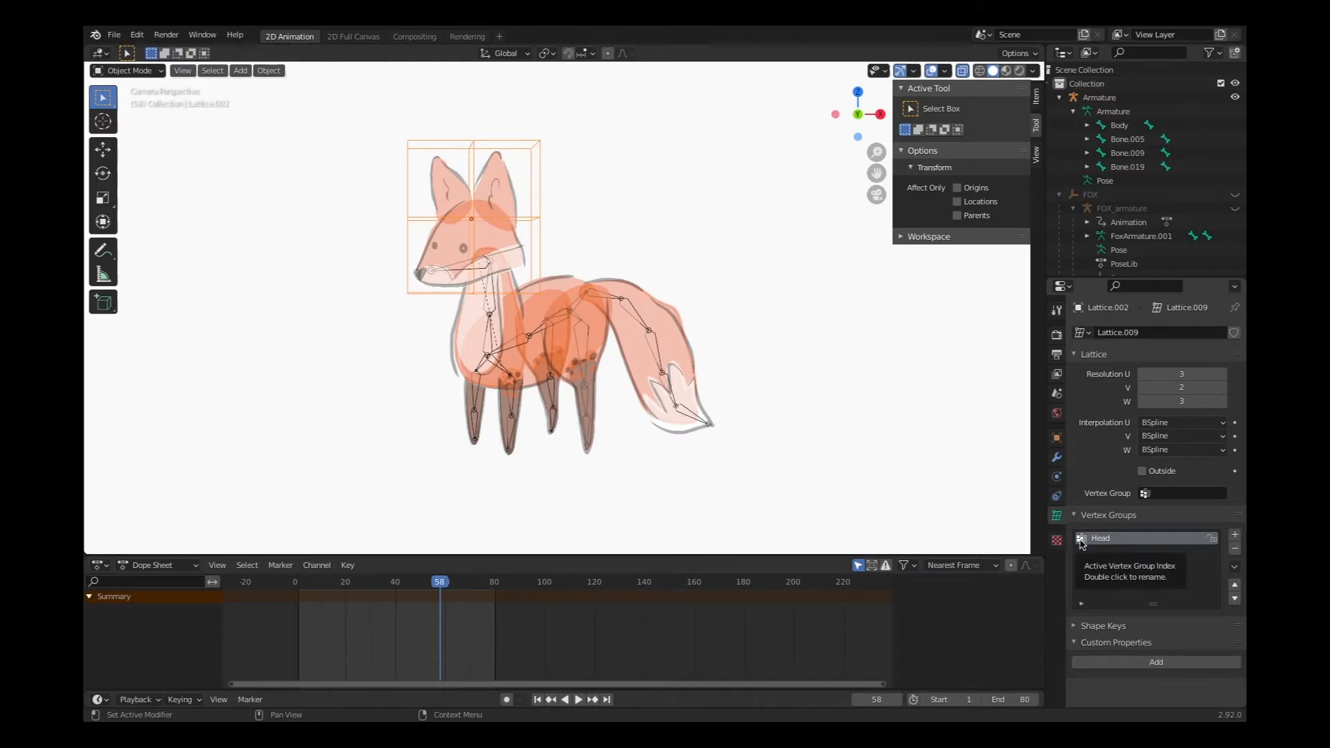
mouse_move(590, 248)
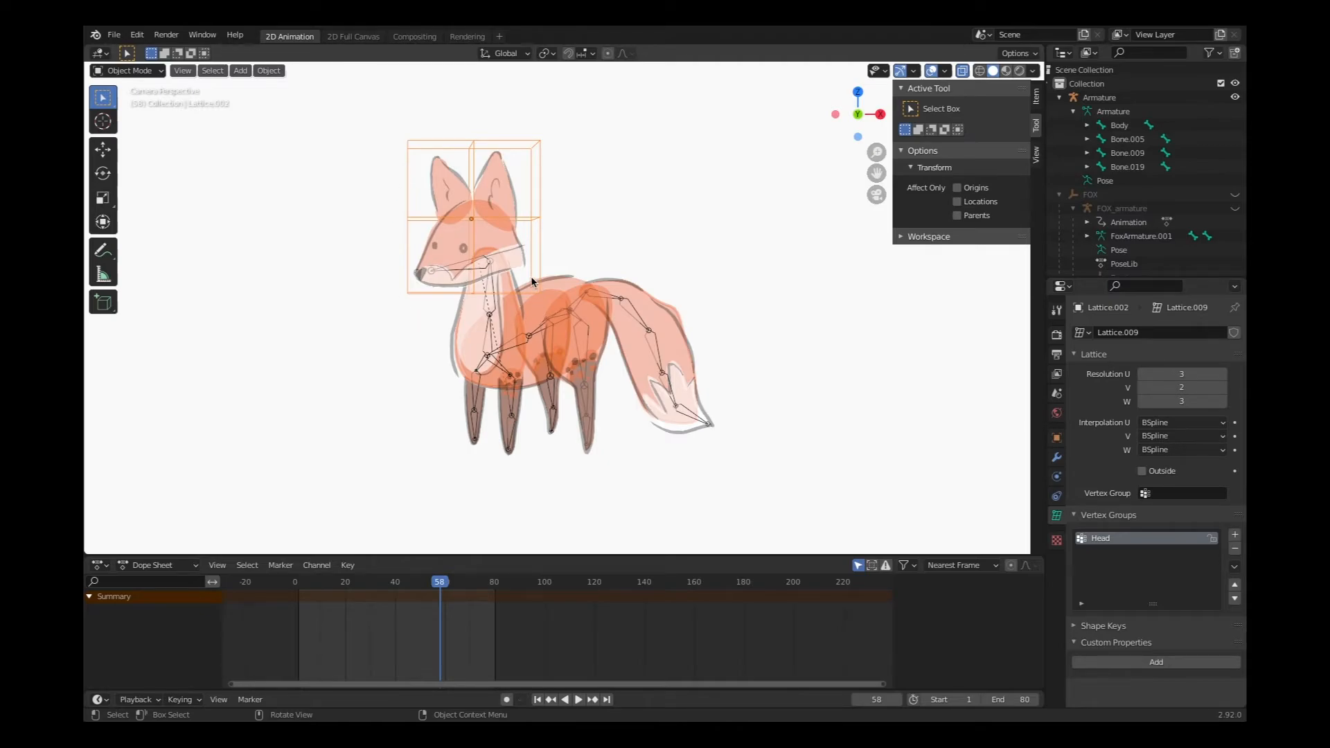
mouse_move(1057, 460)
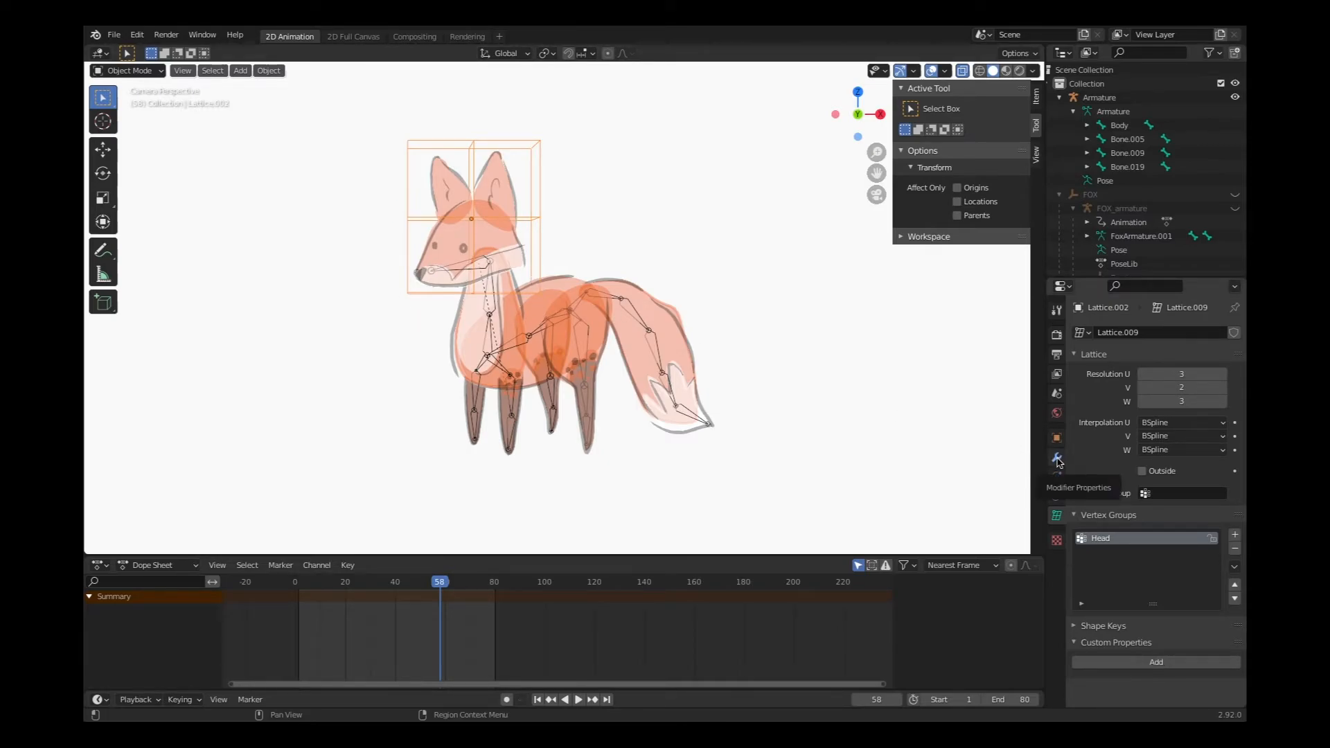
Step: Add an Armature modifier to Lattice.002 from the Deform modifiers list
click(1056, 457)
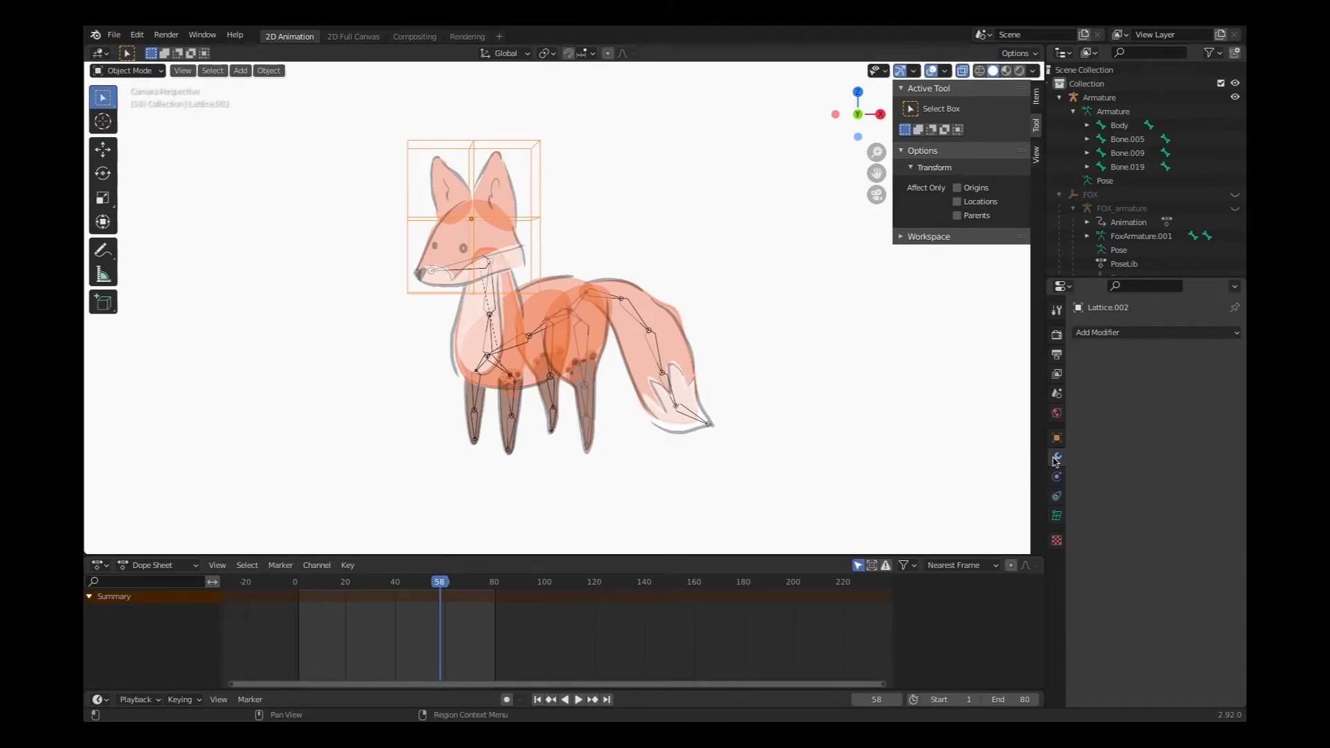
click(1127, 332)
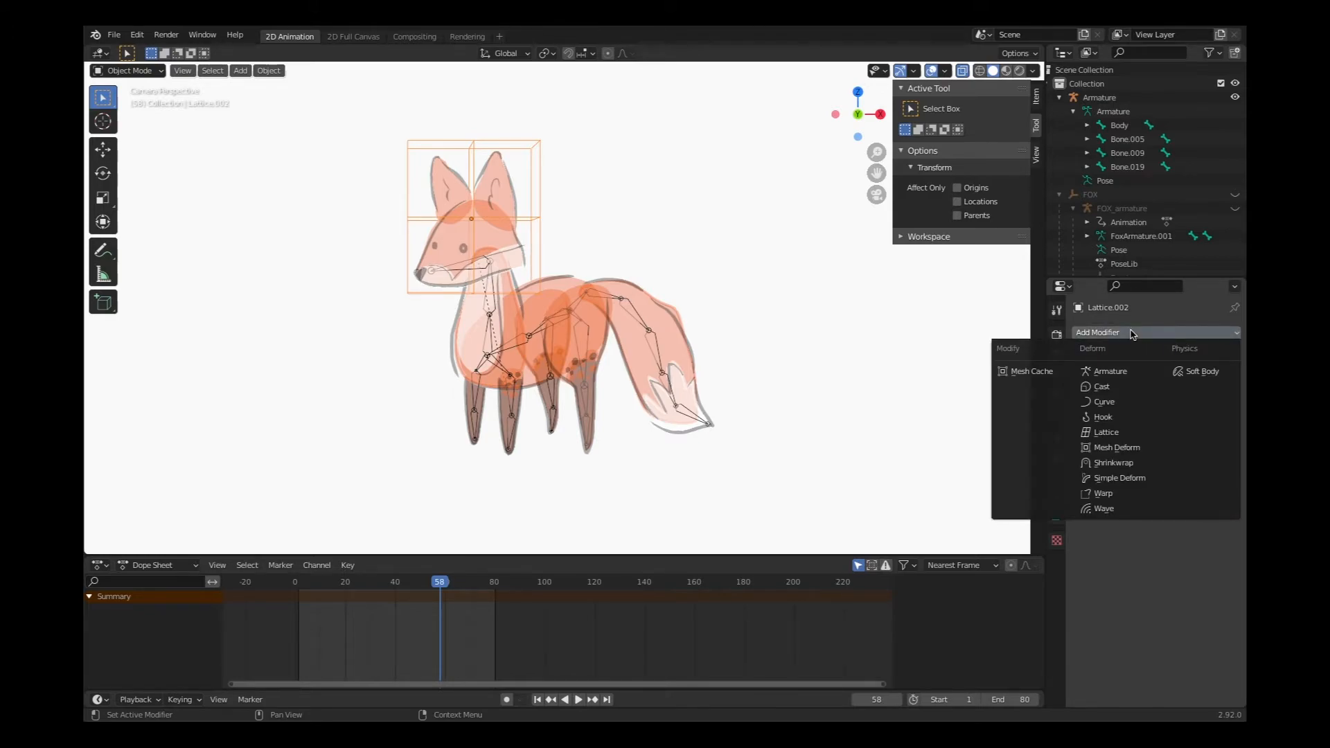
mouse_move(1110, 372)
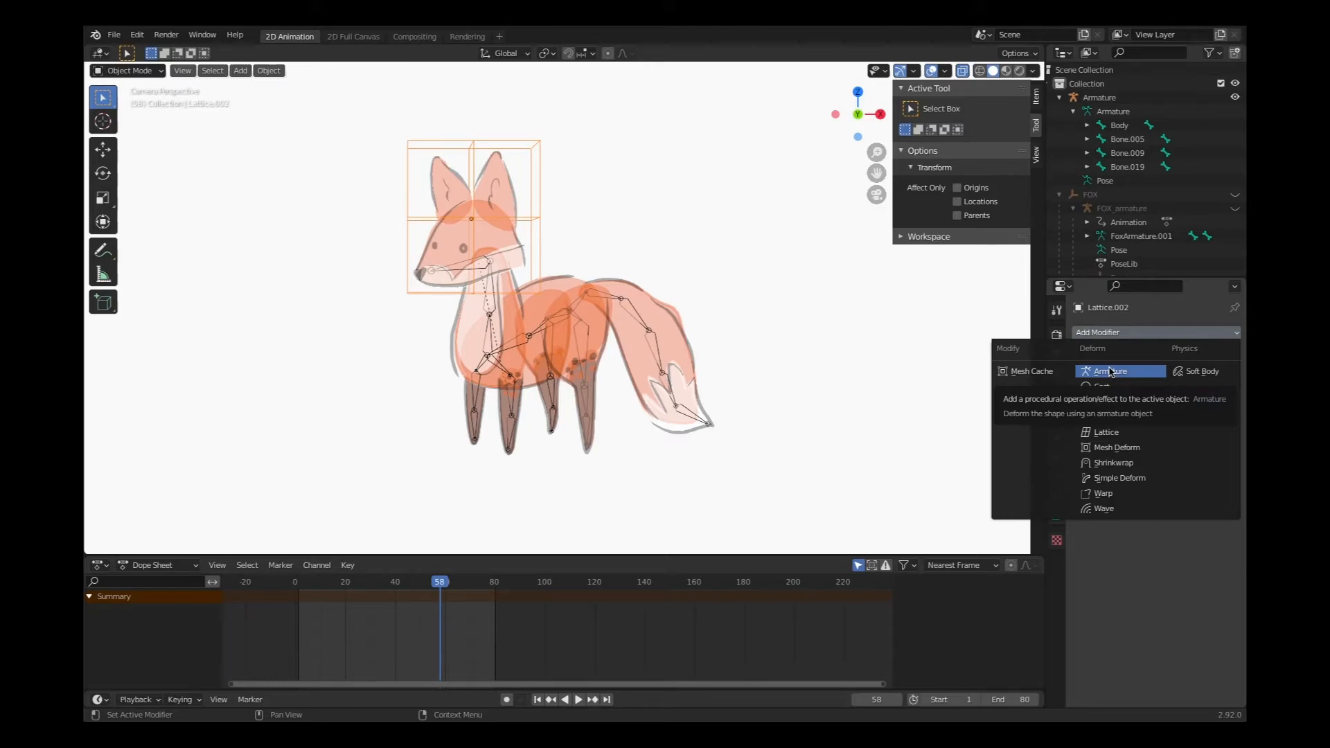
click(1110, 371)
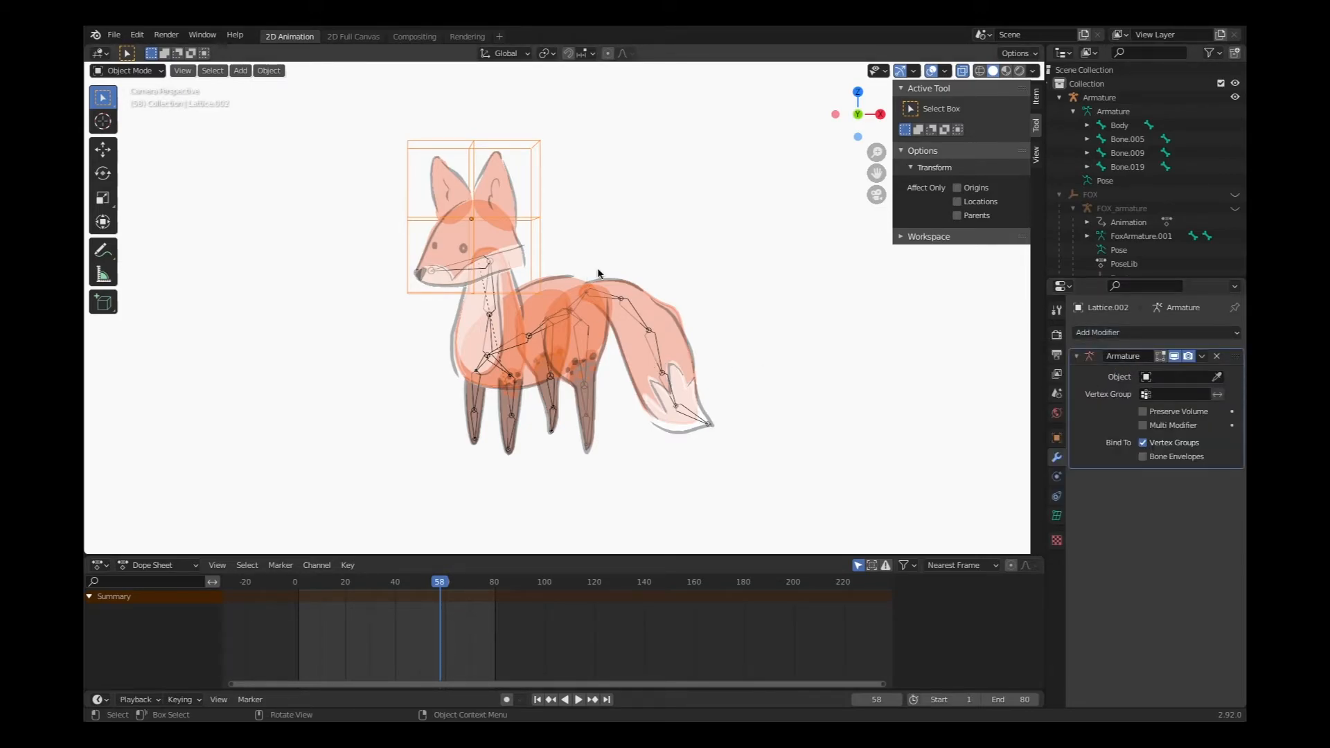
click(1142, 356)
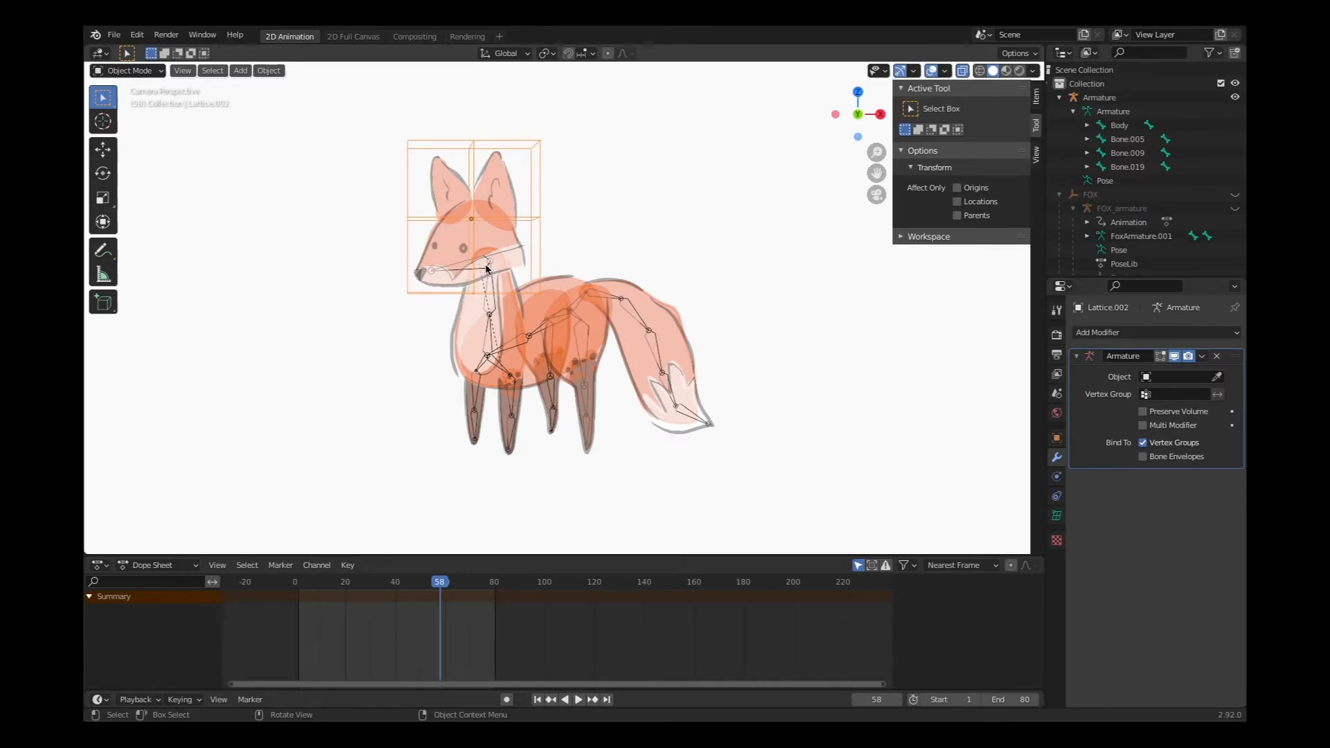
mouse_move(1000, 435)
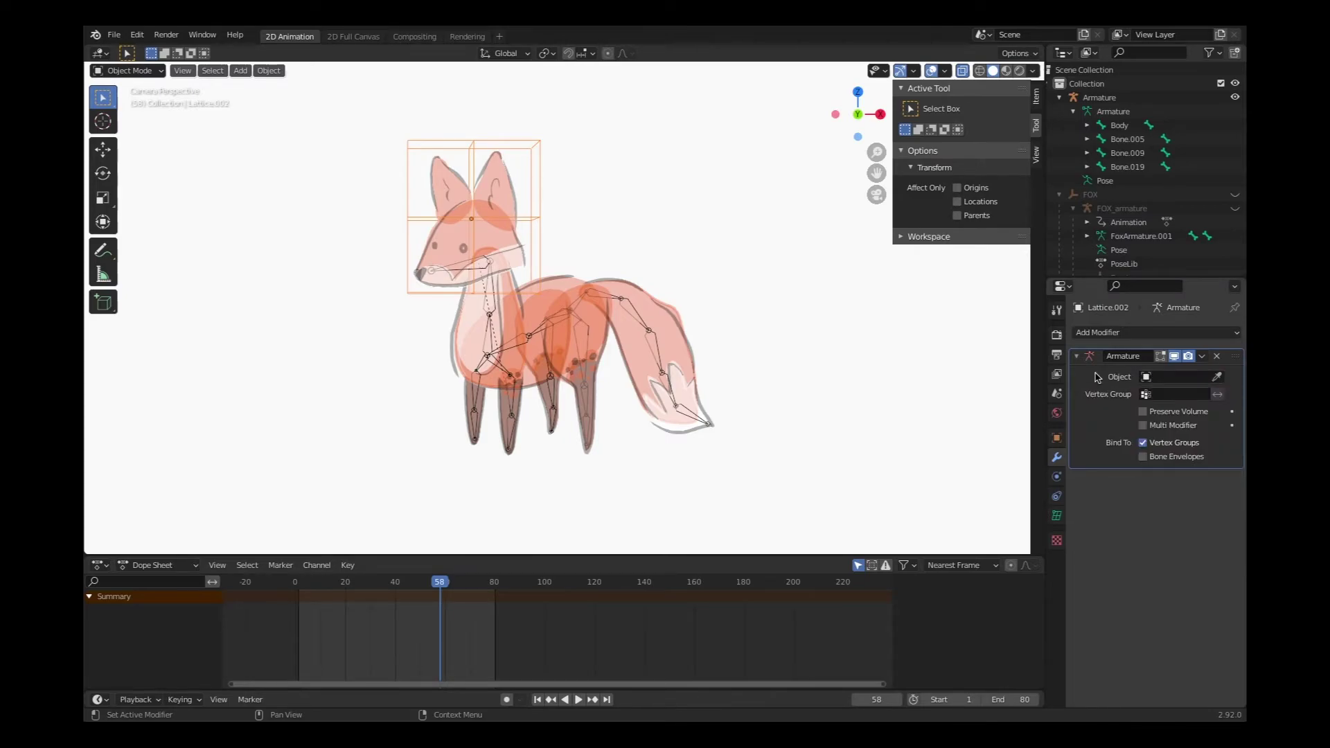
Step: Set the Armature modifier's Object to the fox armature, renamed FoxArmature in the Outliner
click(1186, 377)
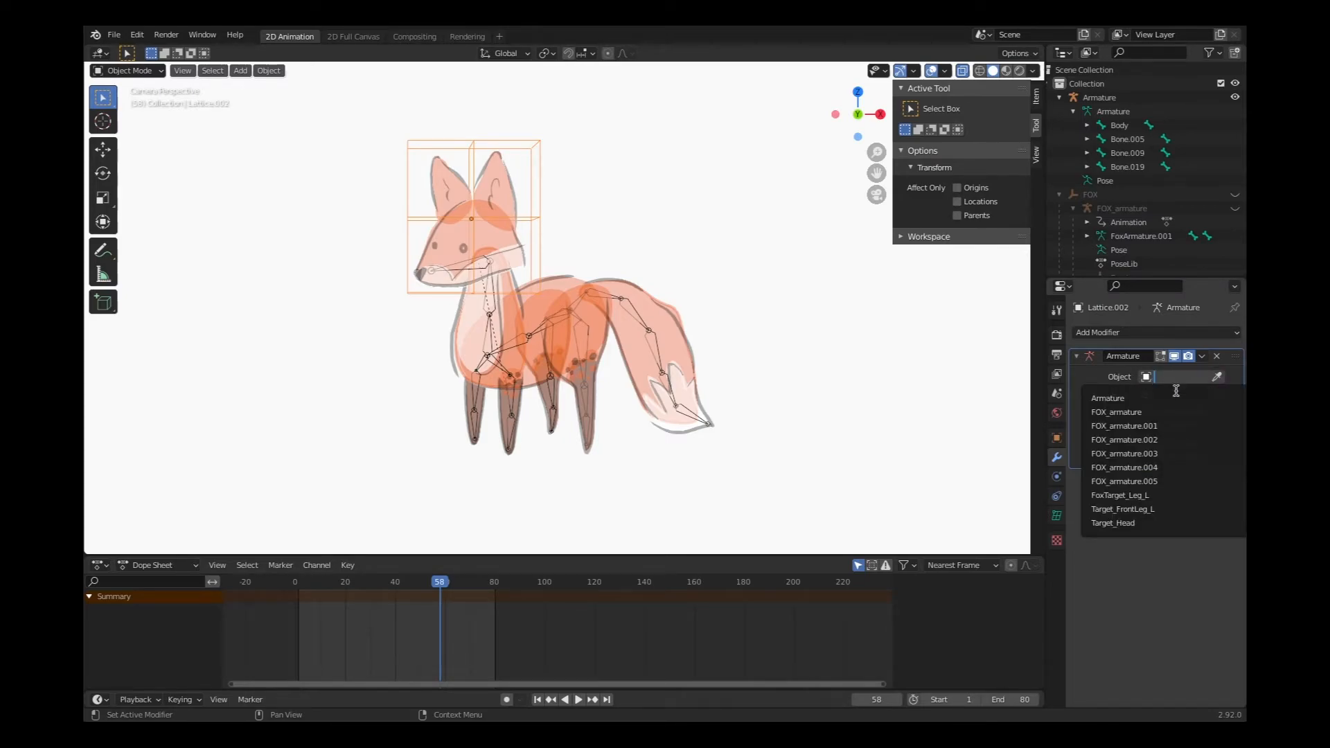
mouse_move(1119, 399)
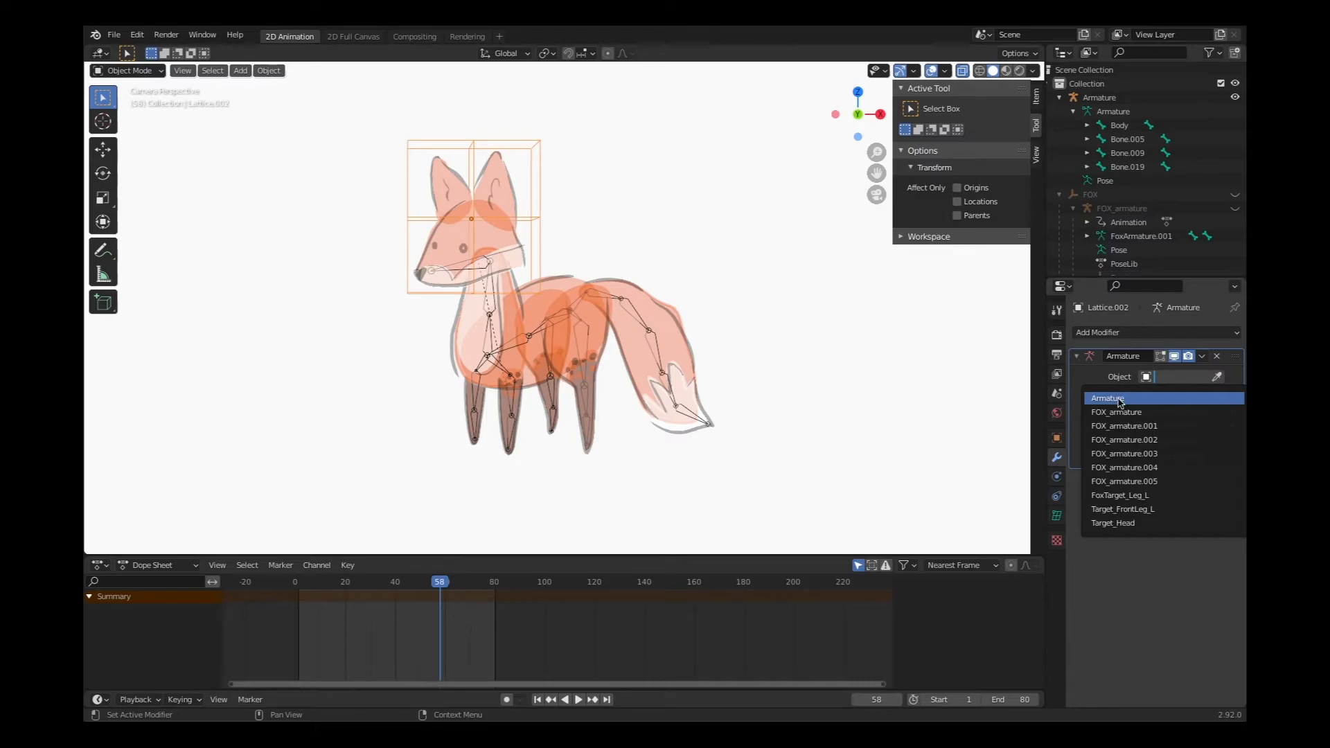
click(1108, 399)
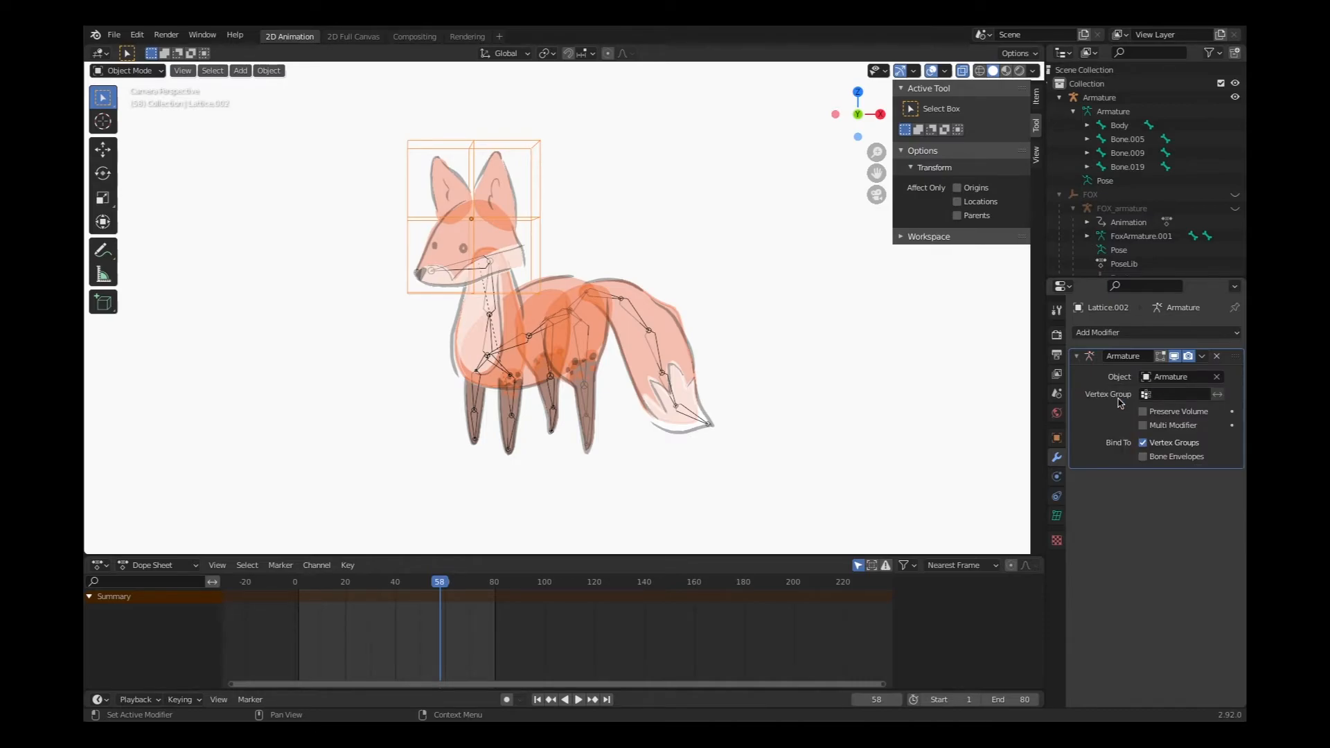
mouse_move(1123, 356)
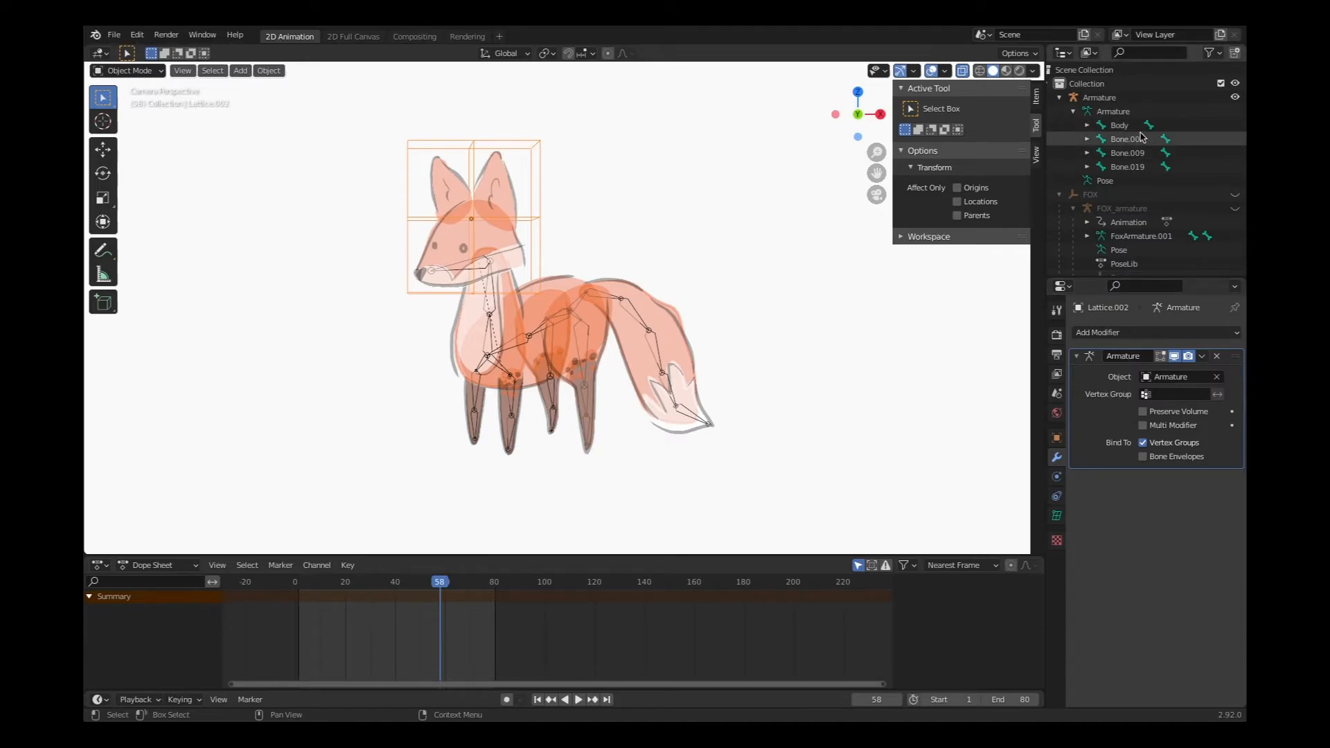
click(1113, 110)
text(Fox)
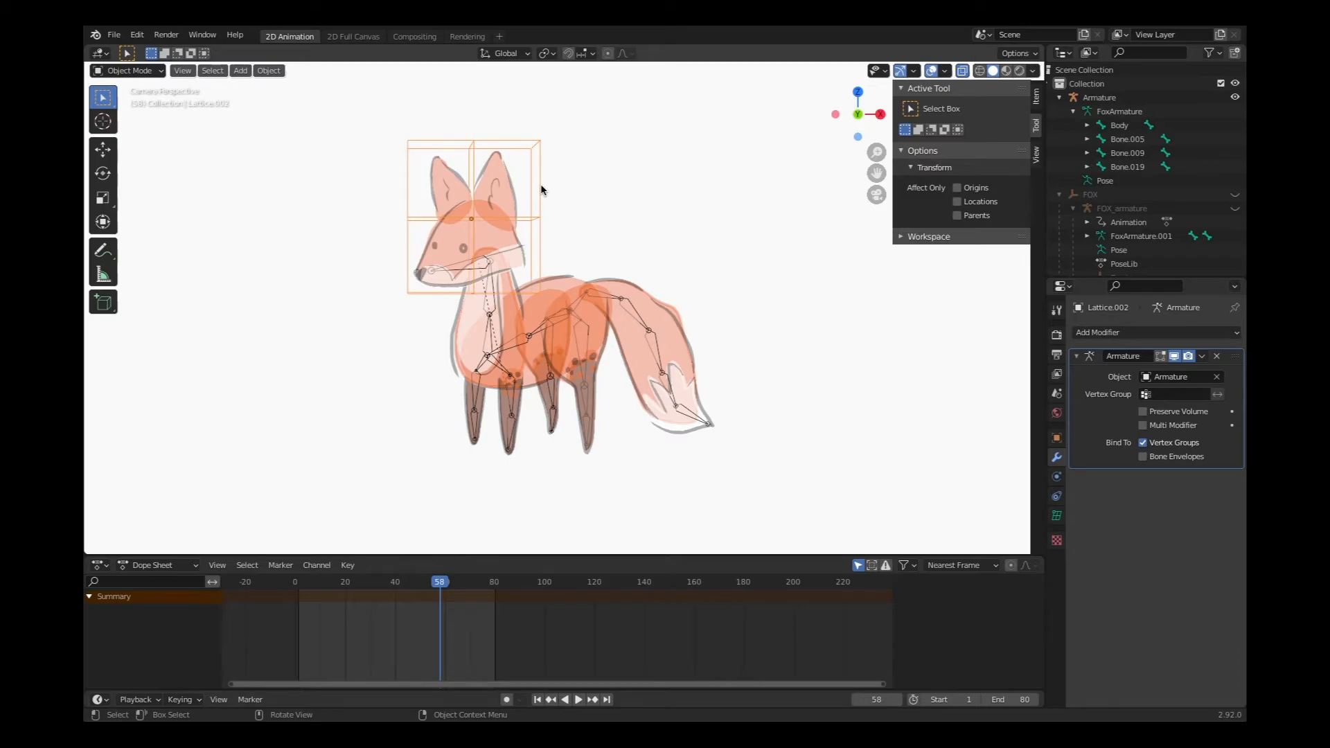
mouse_move(530, 222)
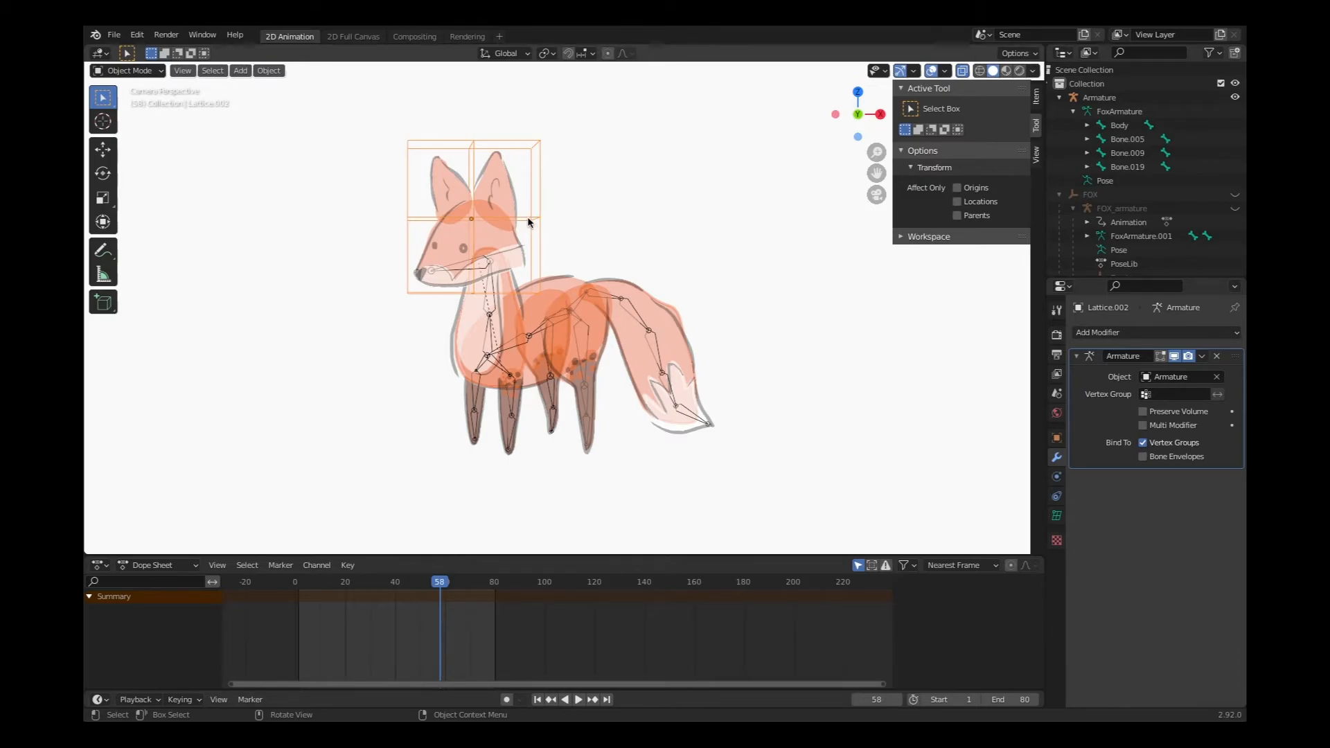
mouse_move(433, 204)
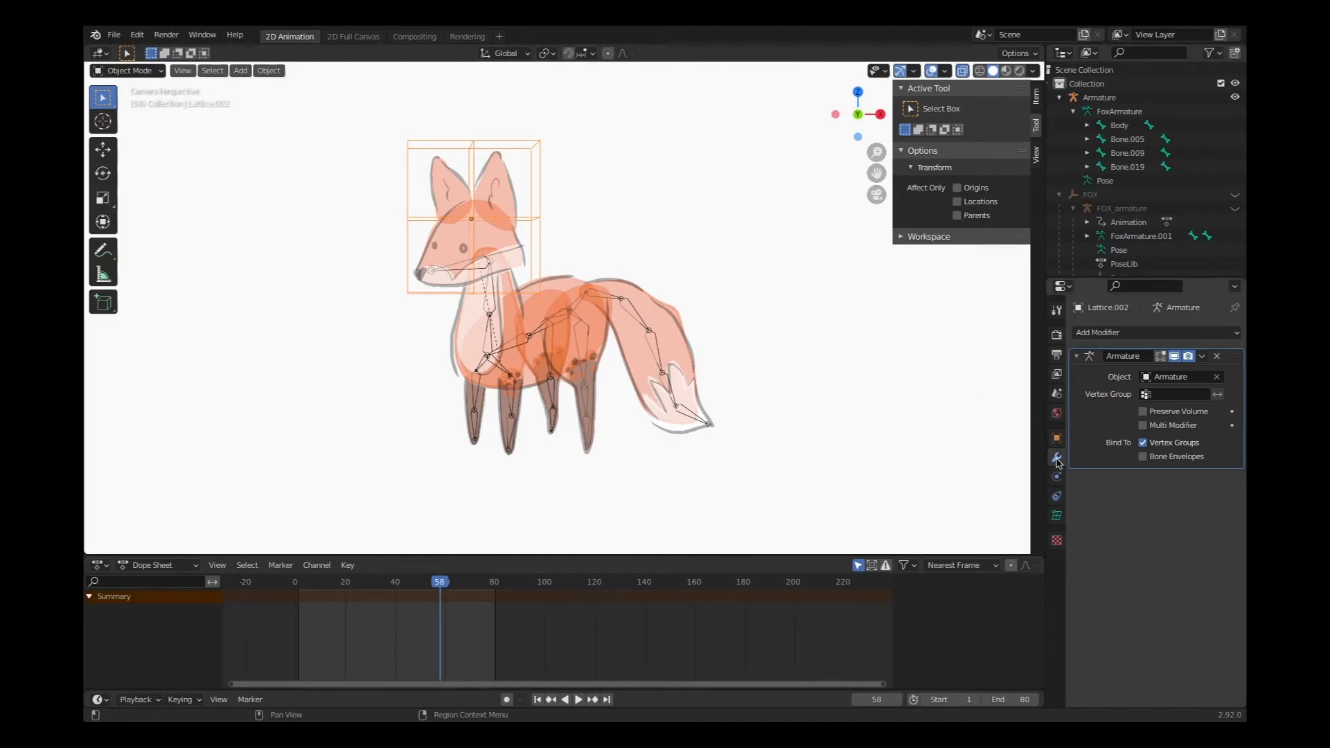
mouse_move(1056, 469)
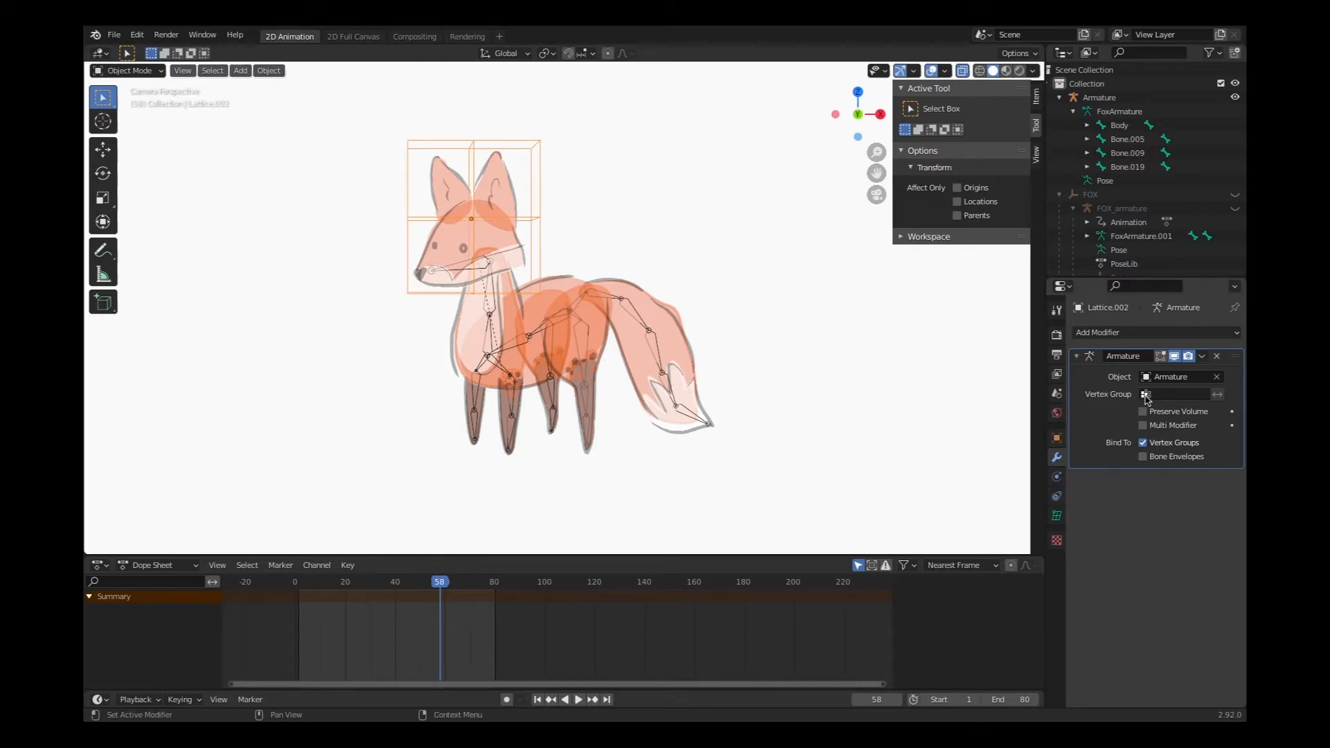
click(1180, 376)
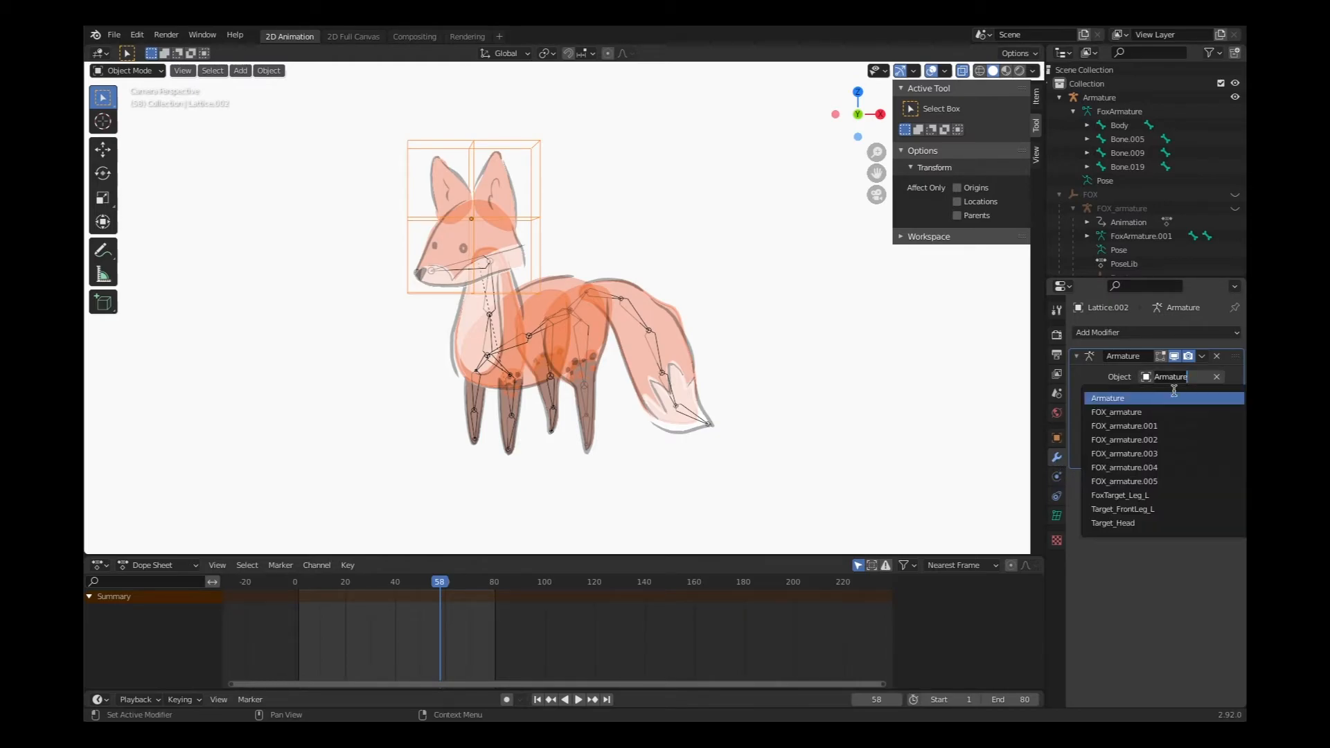
mouse_move(1128, 413)
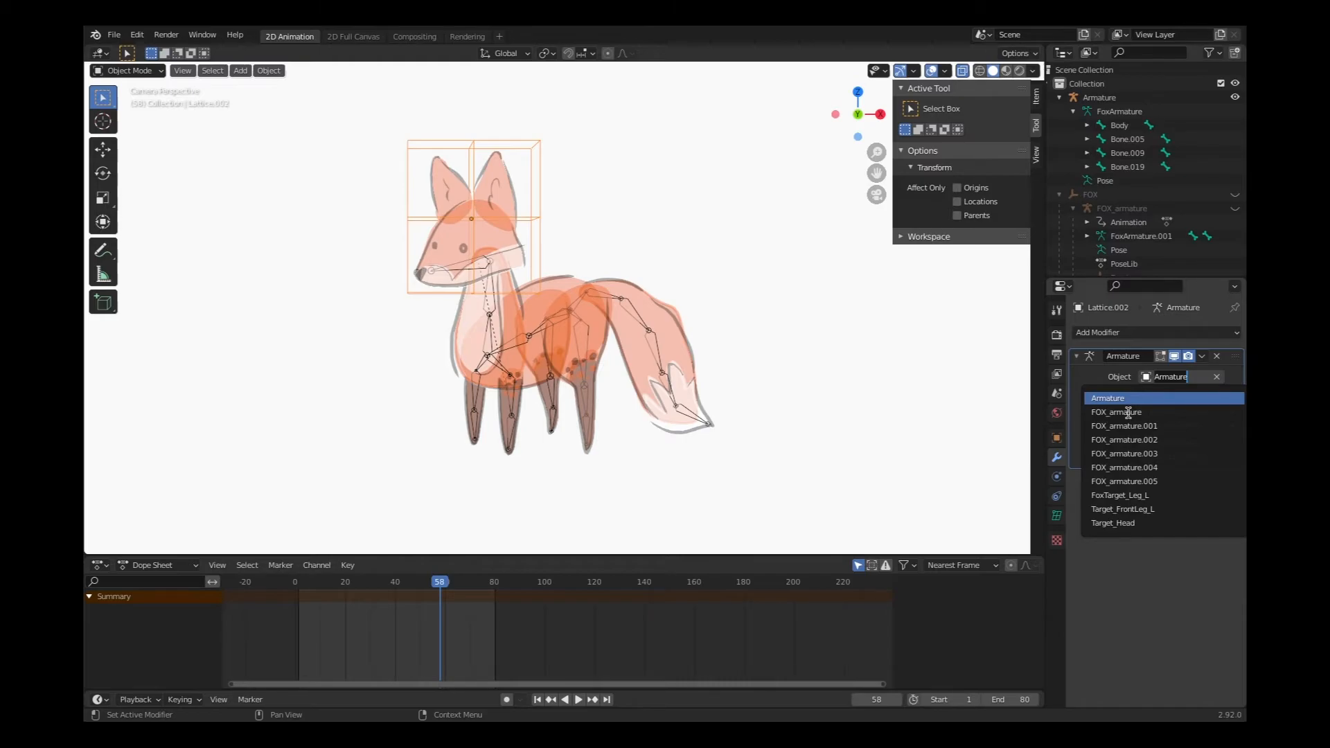
click(1116, 412)
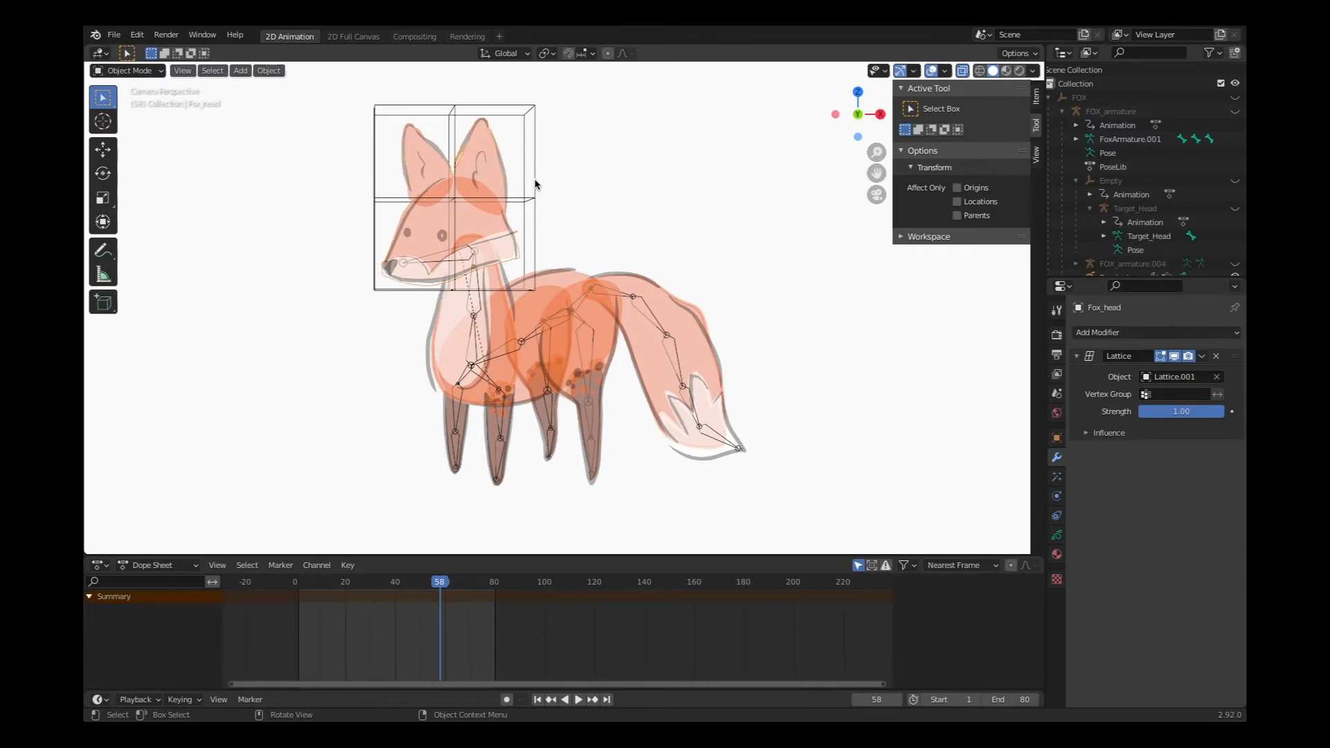
mouse_move(487, 247)
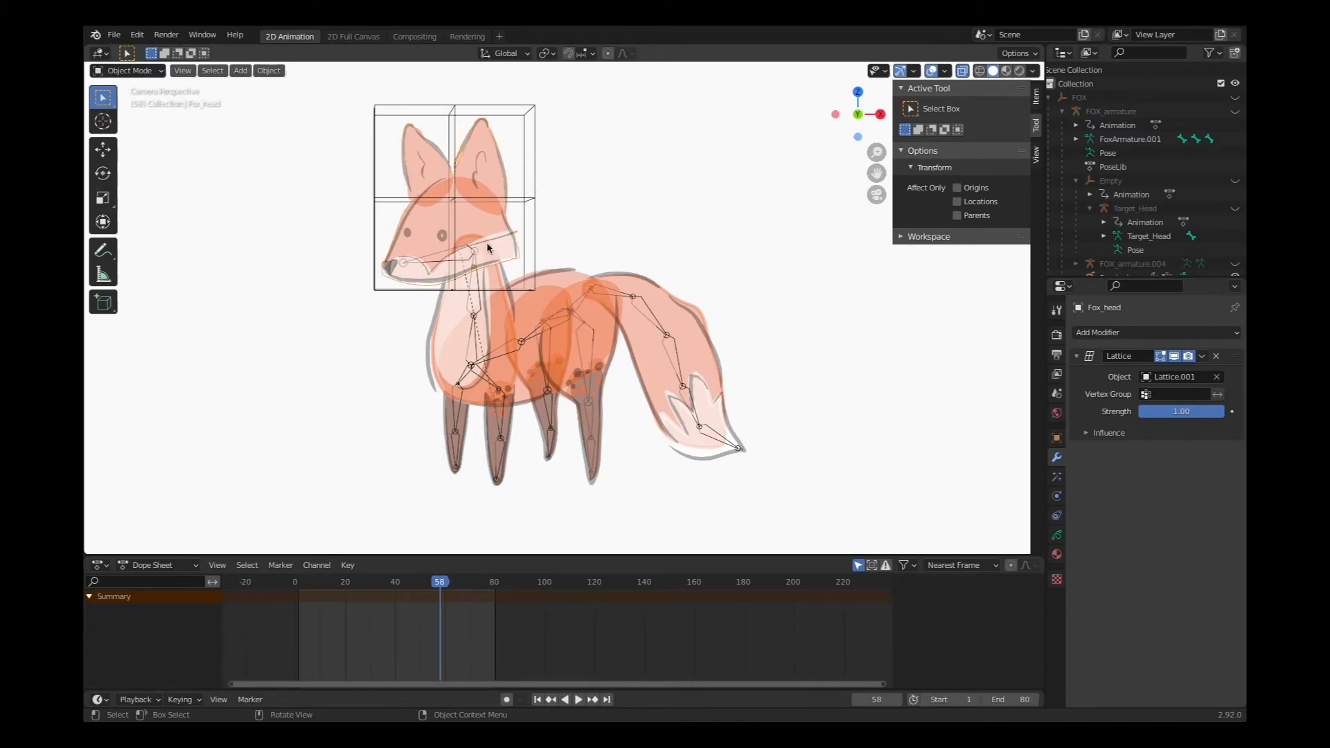
click(428, 264)
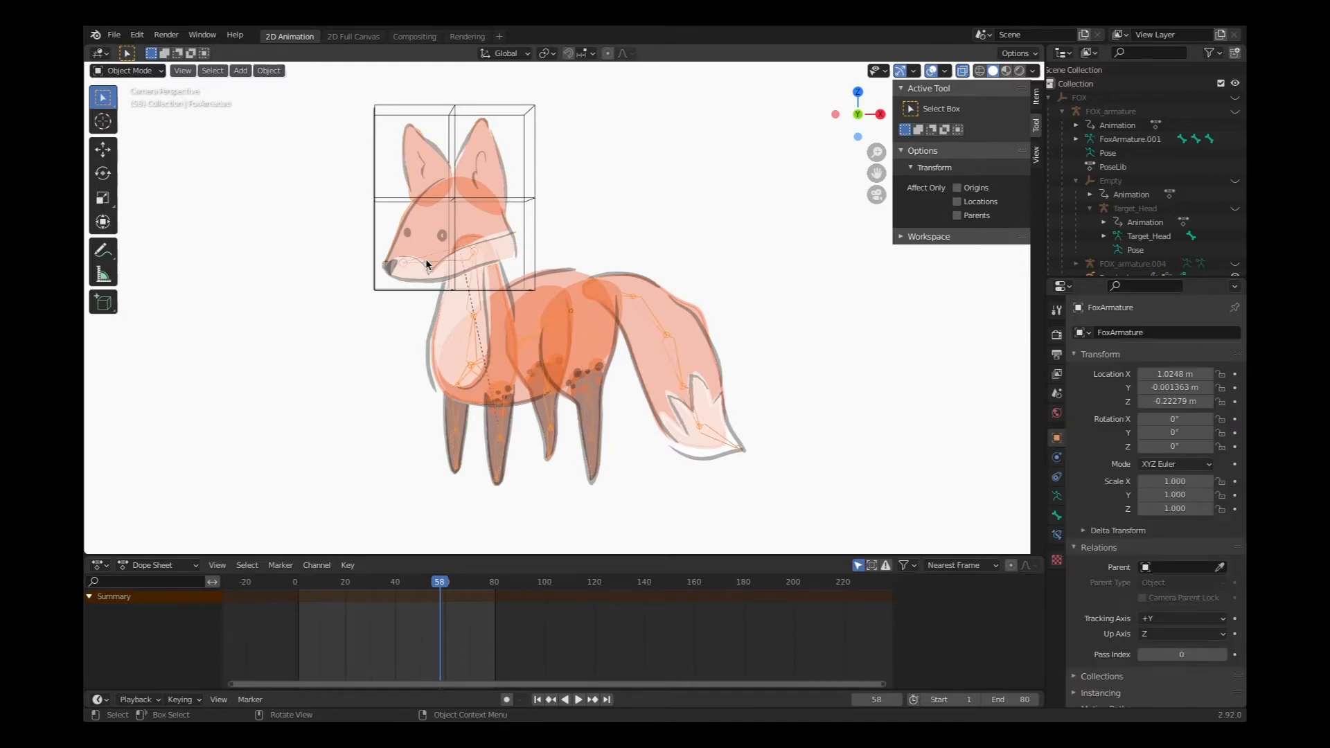
mouse_move(407, 267)
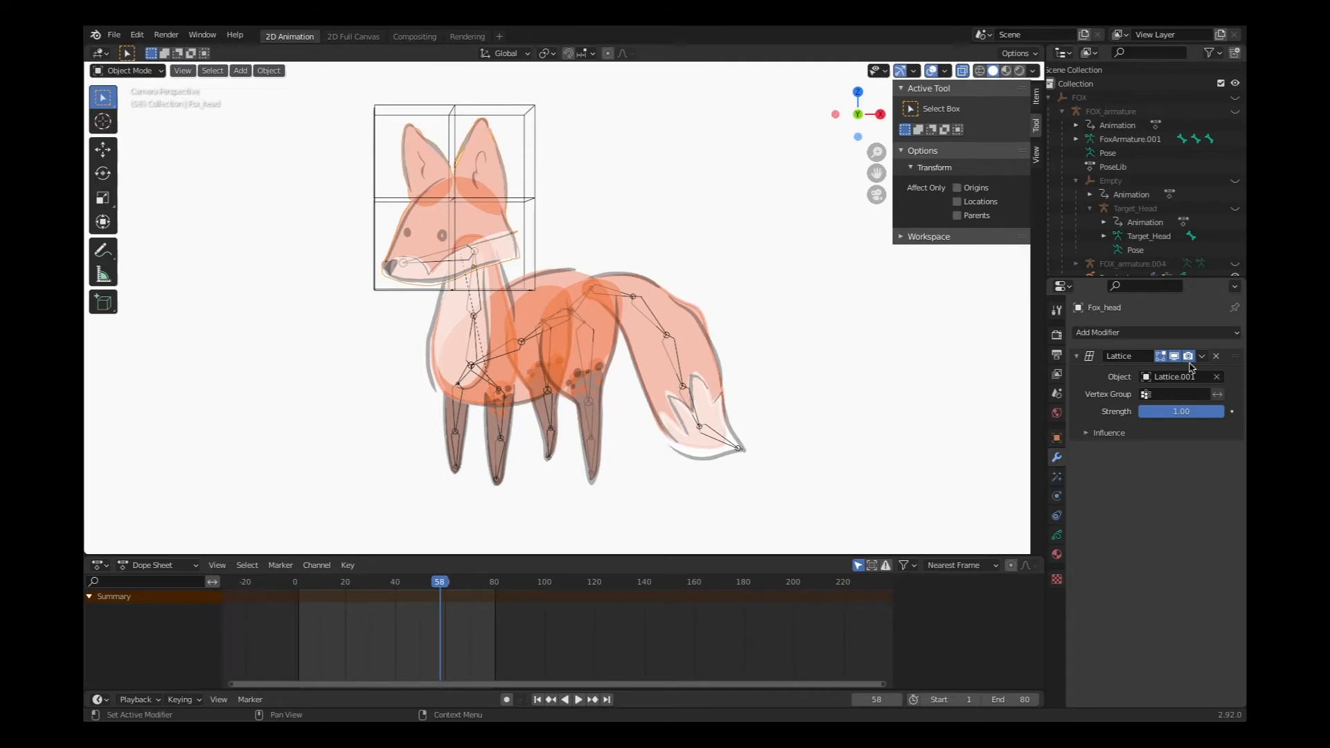
click(1133, 332)
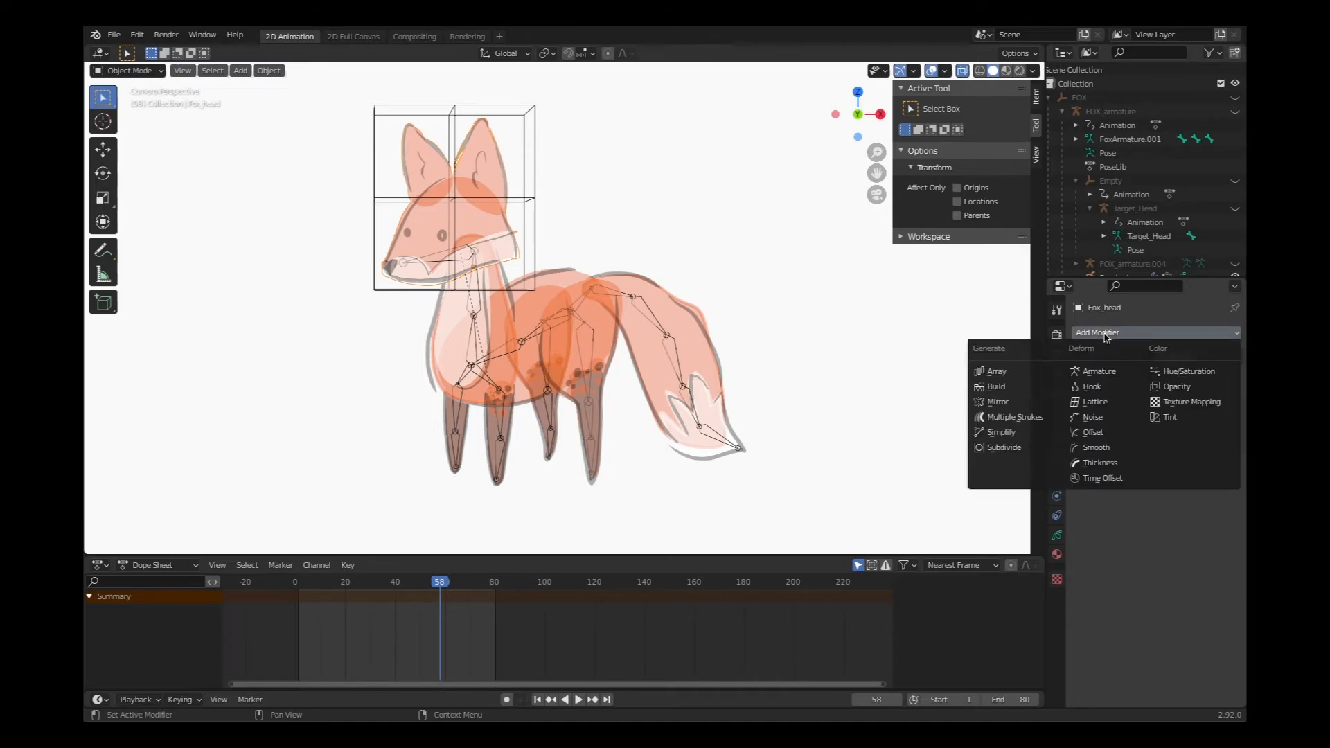
mouse_move(1094, 402)
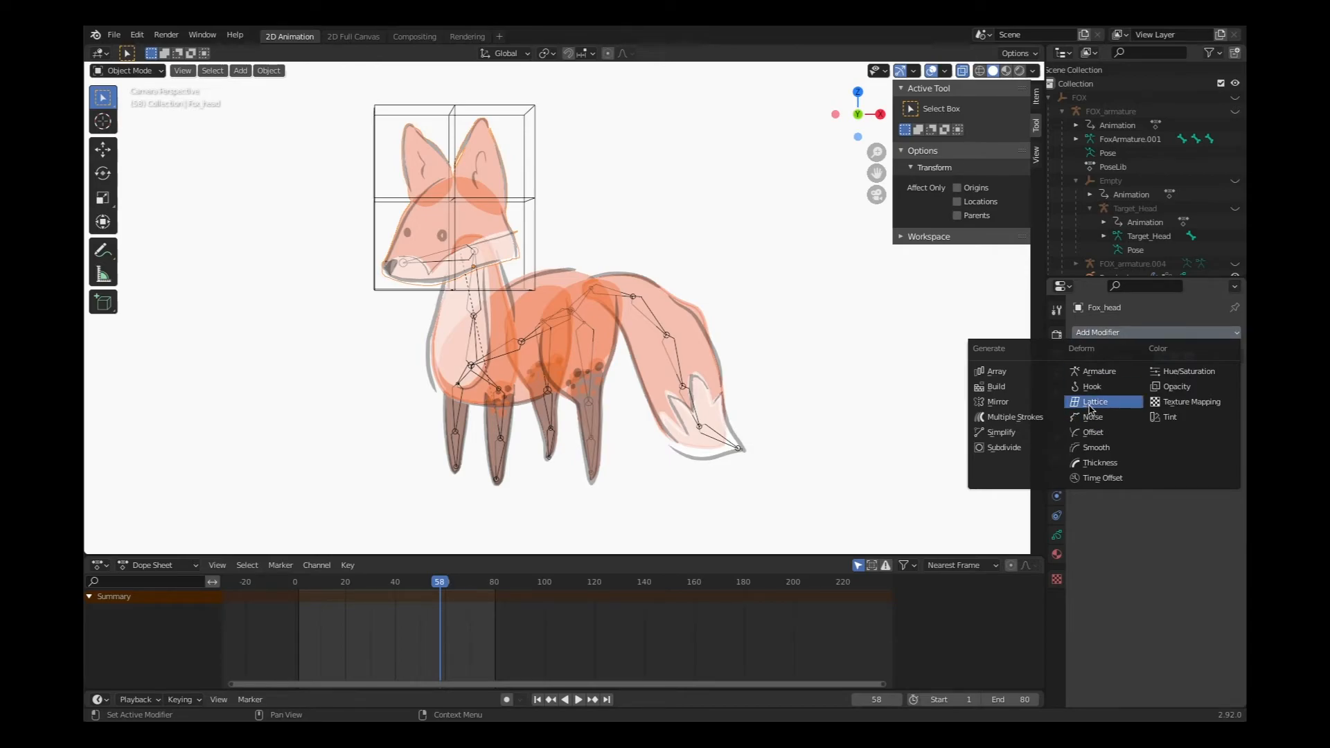
click(1094, 402)
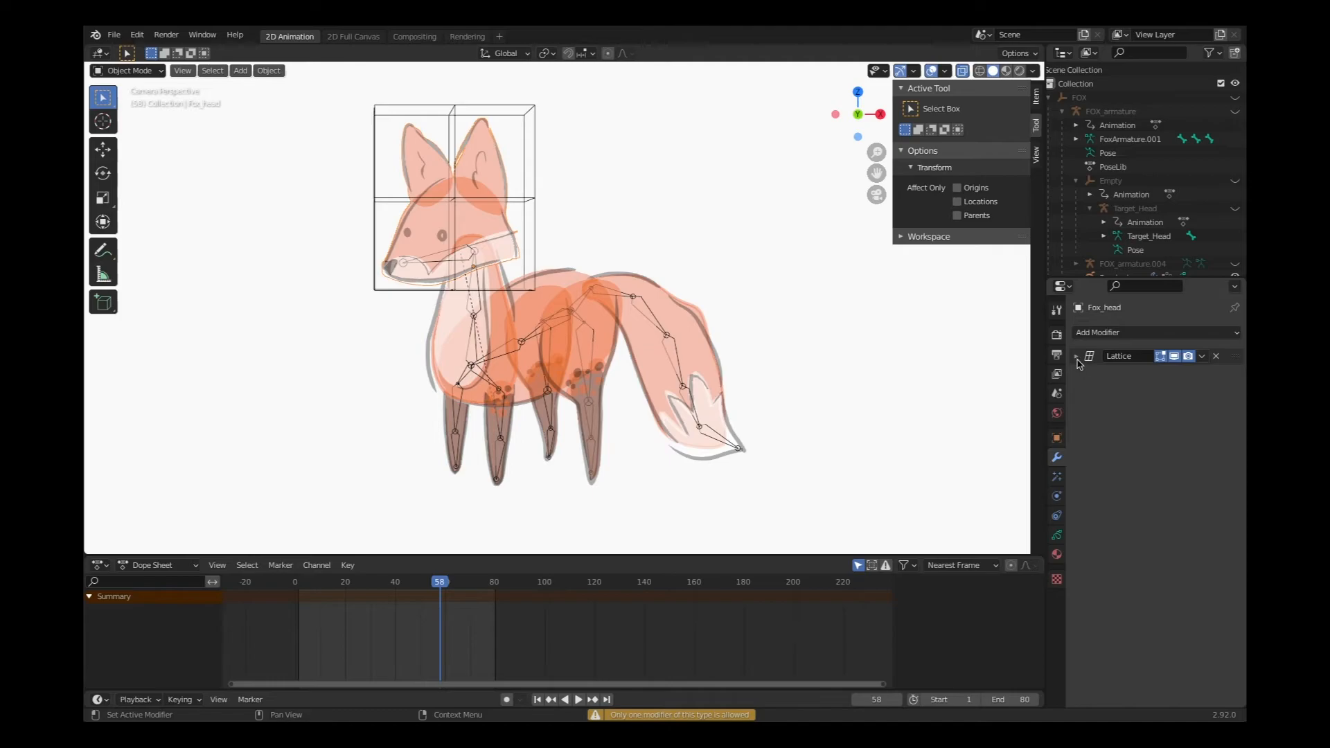
click(1077, 356)
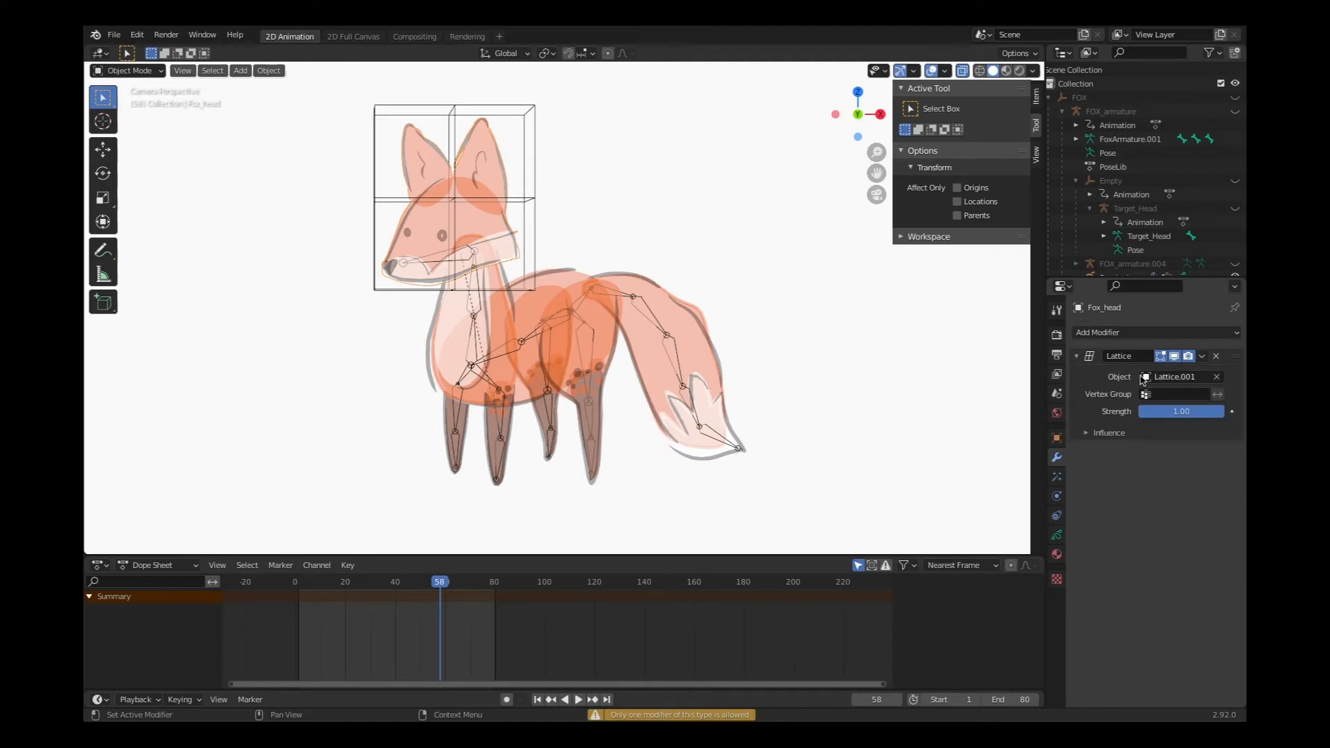
click(1175, 376)
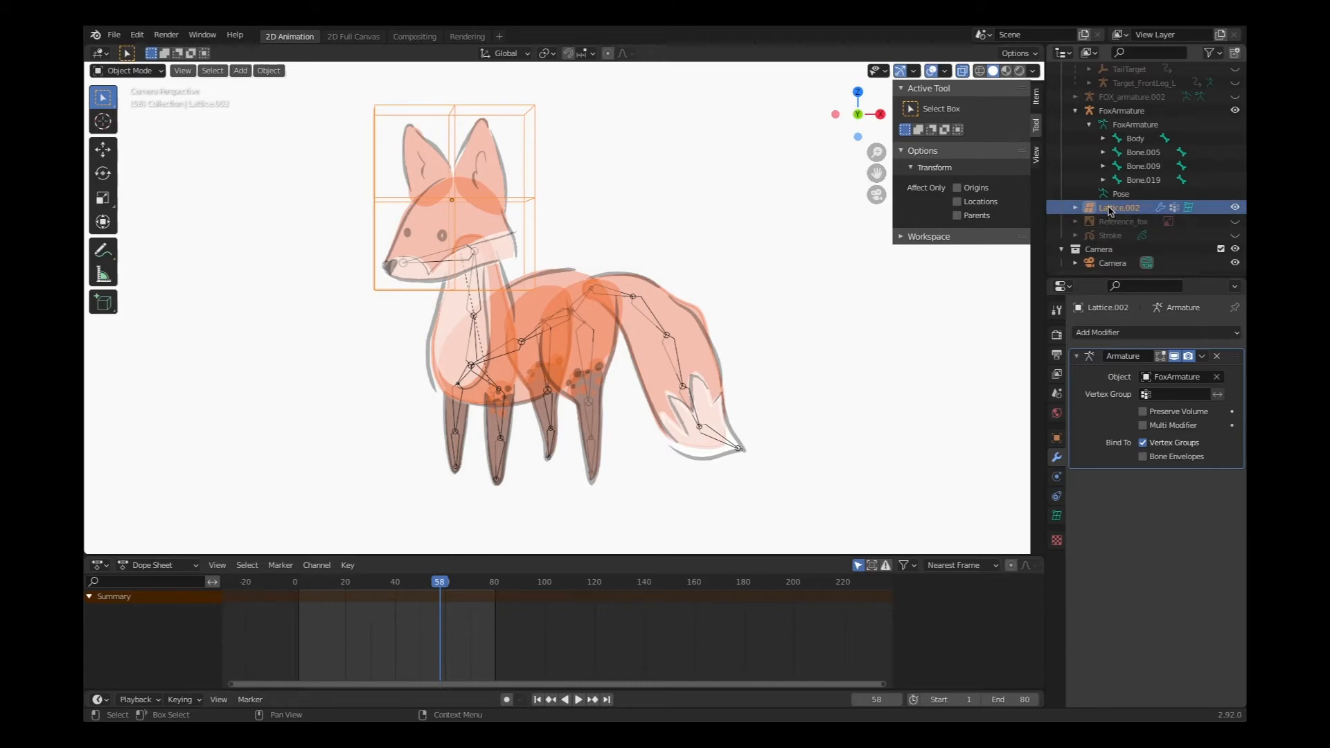
Step: Rename Lattice.002 in the Outliner to LatticeFoxHead
double_click(1118, 208)
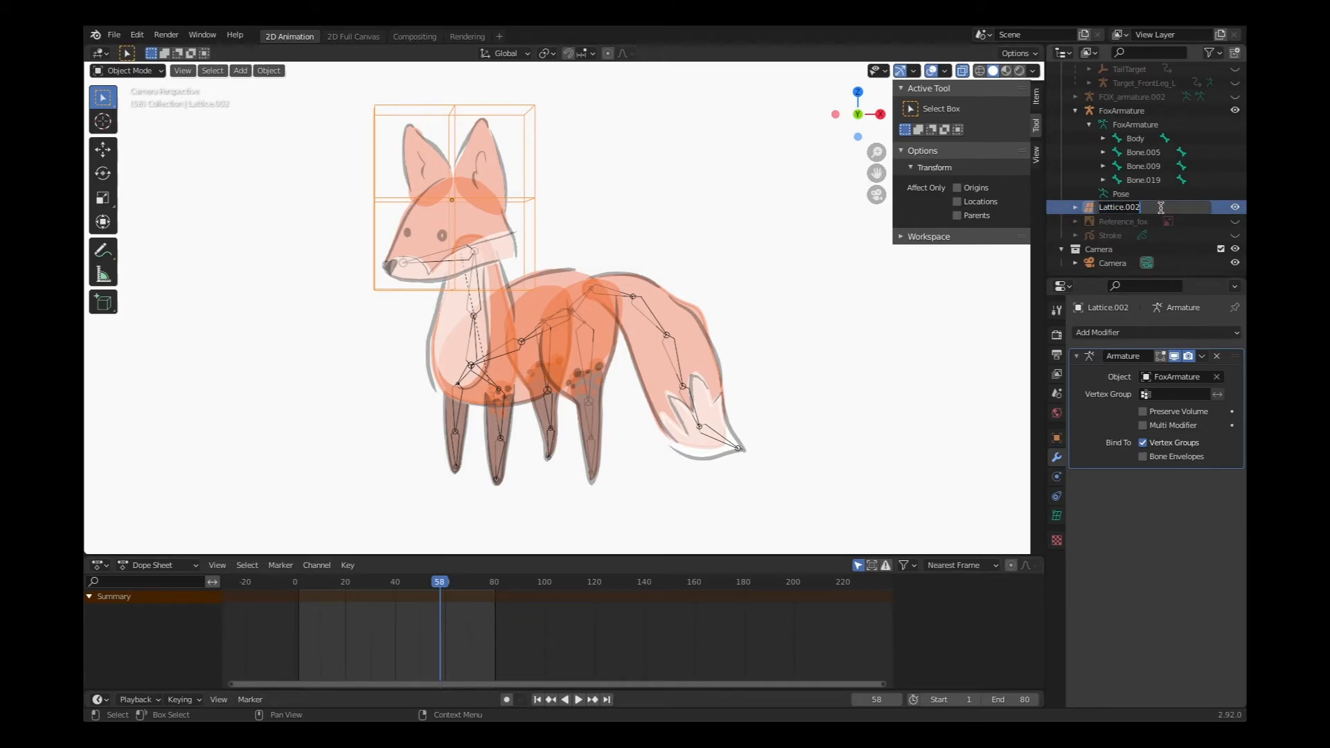
text(FoxHead)
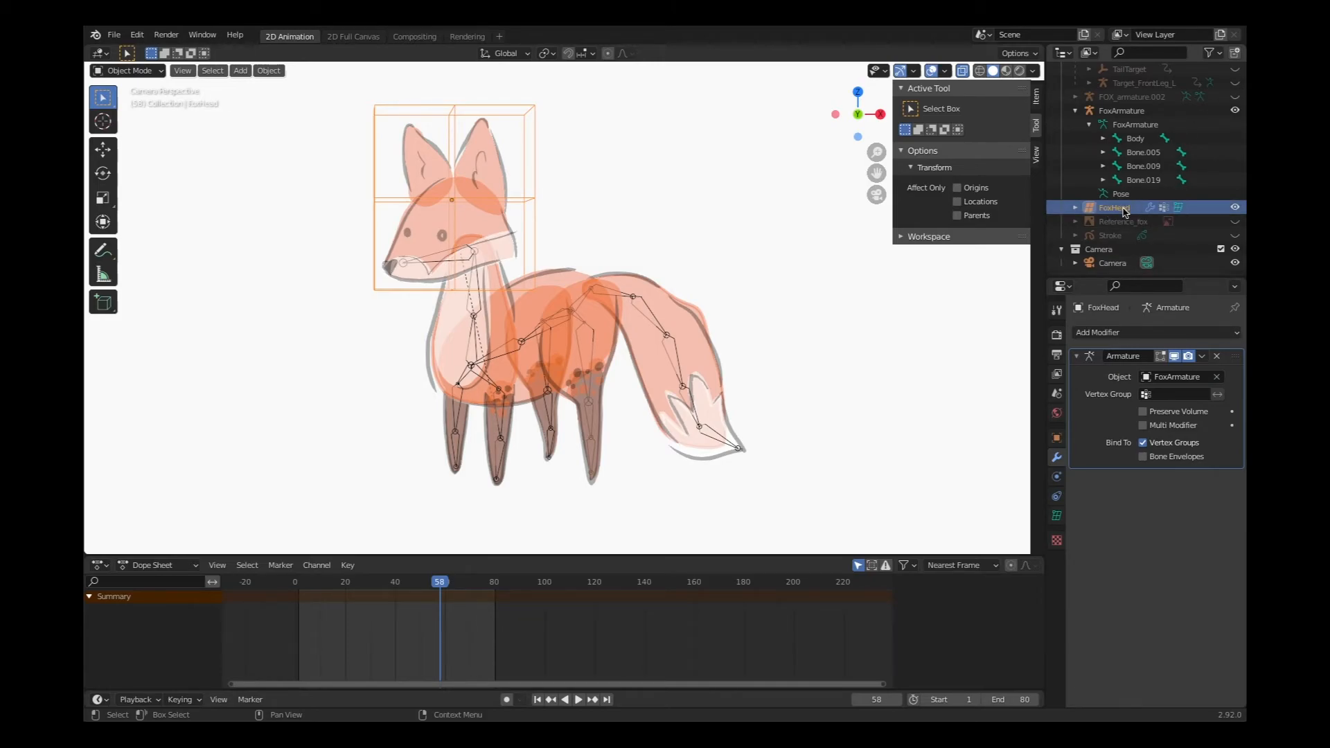
double_click(1113, 207)
text(Lattice)
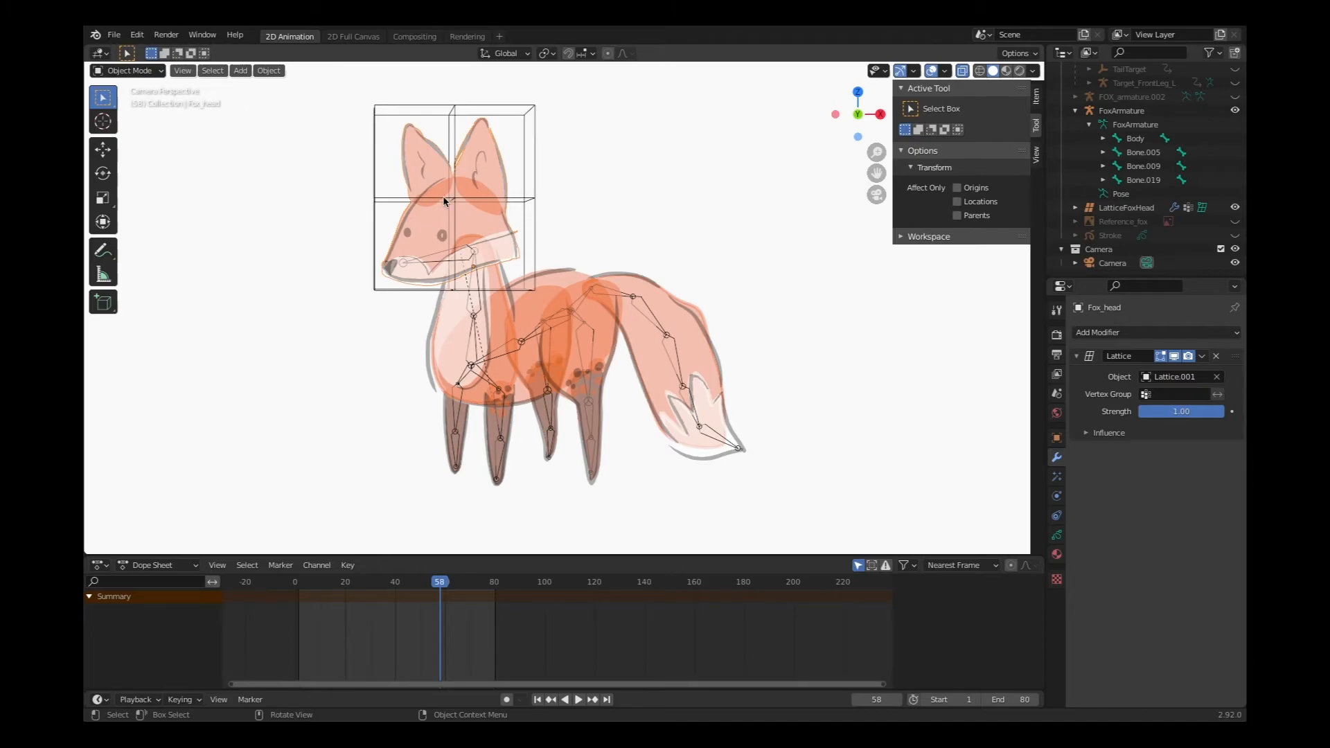
mouse_move(463, 169)
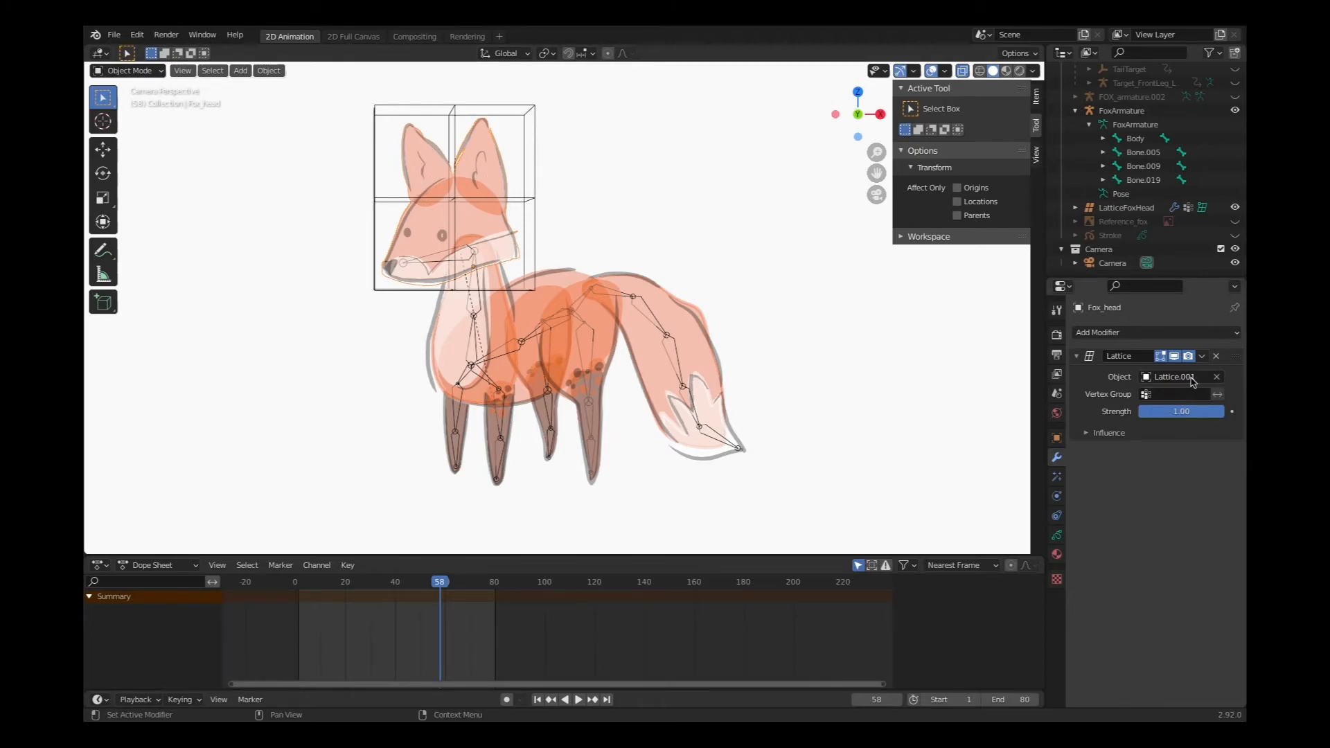
Step: Point Fox_head's Lattice modifier Object at LatticeFoxHead
click(1175, 377)
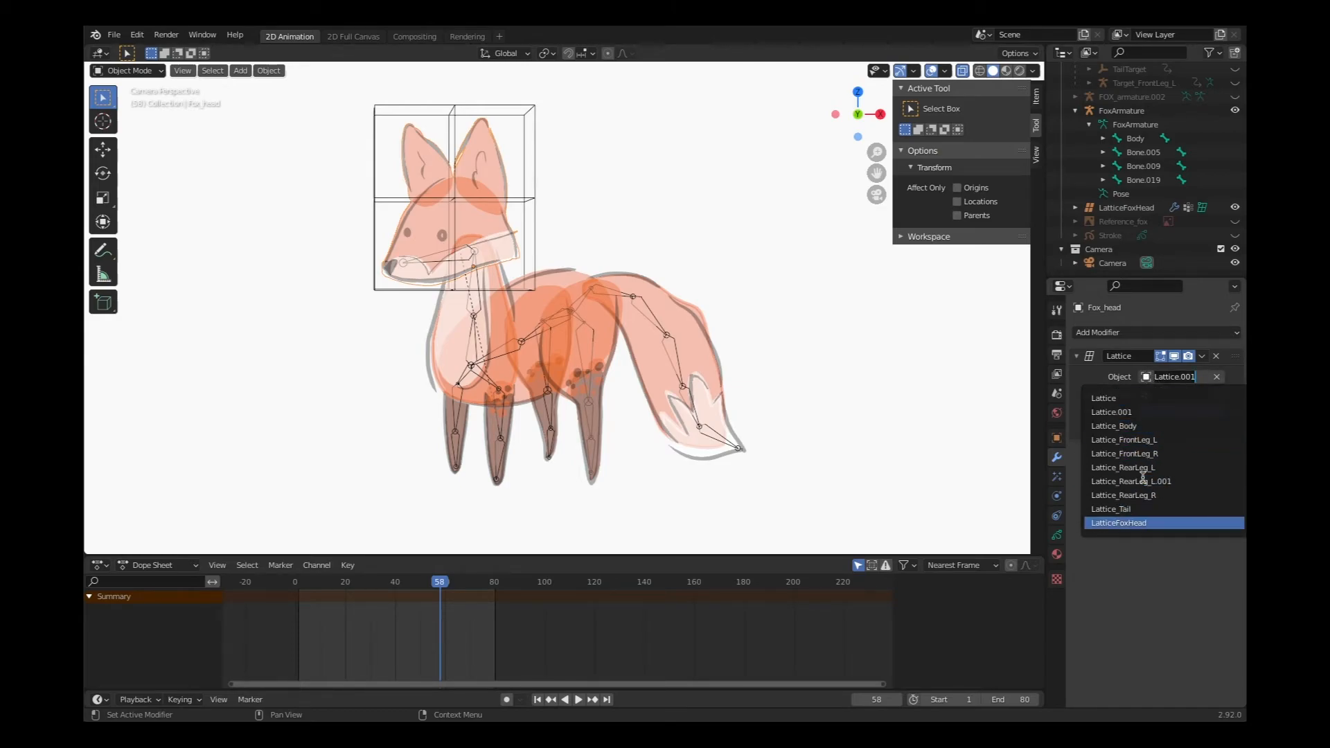
click(1118, 522)
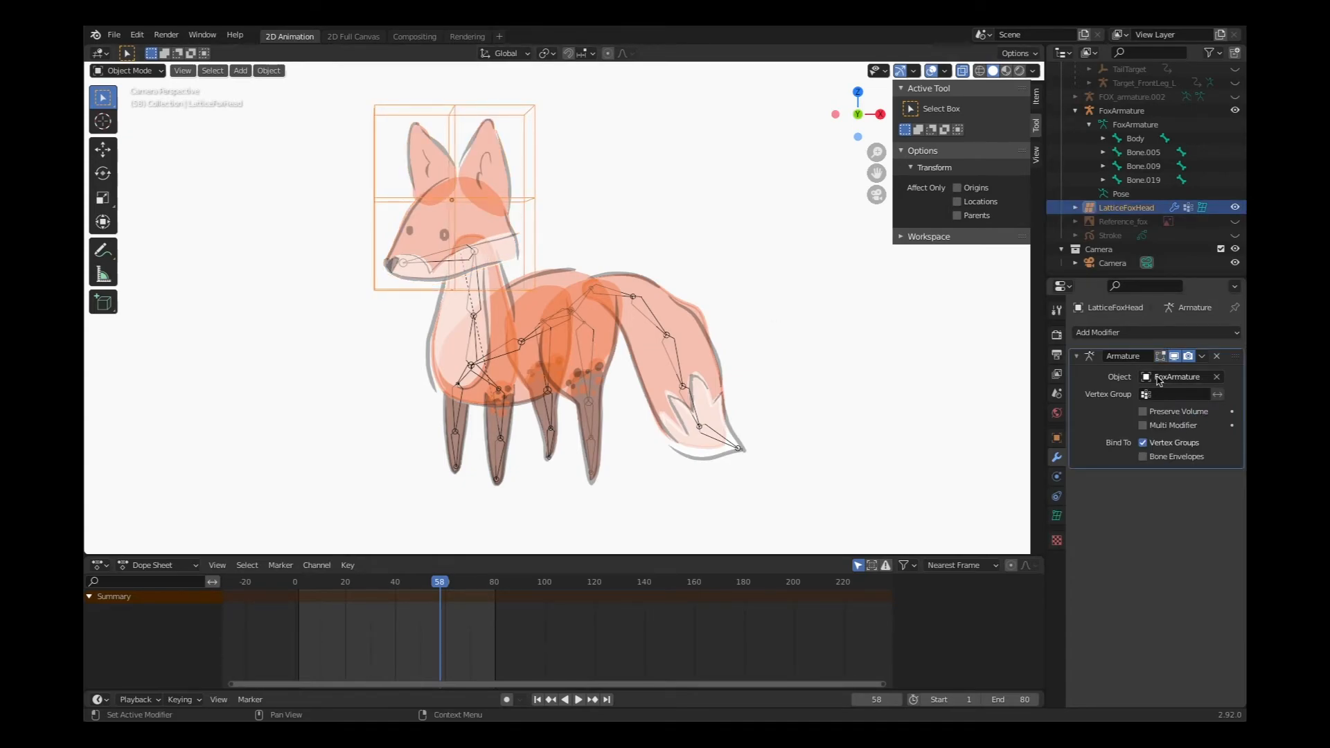
mouse_move(1149, 378)
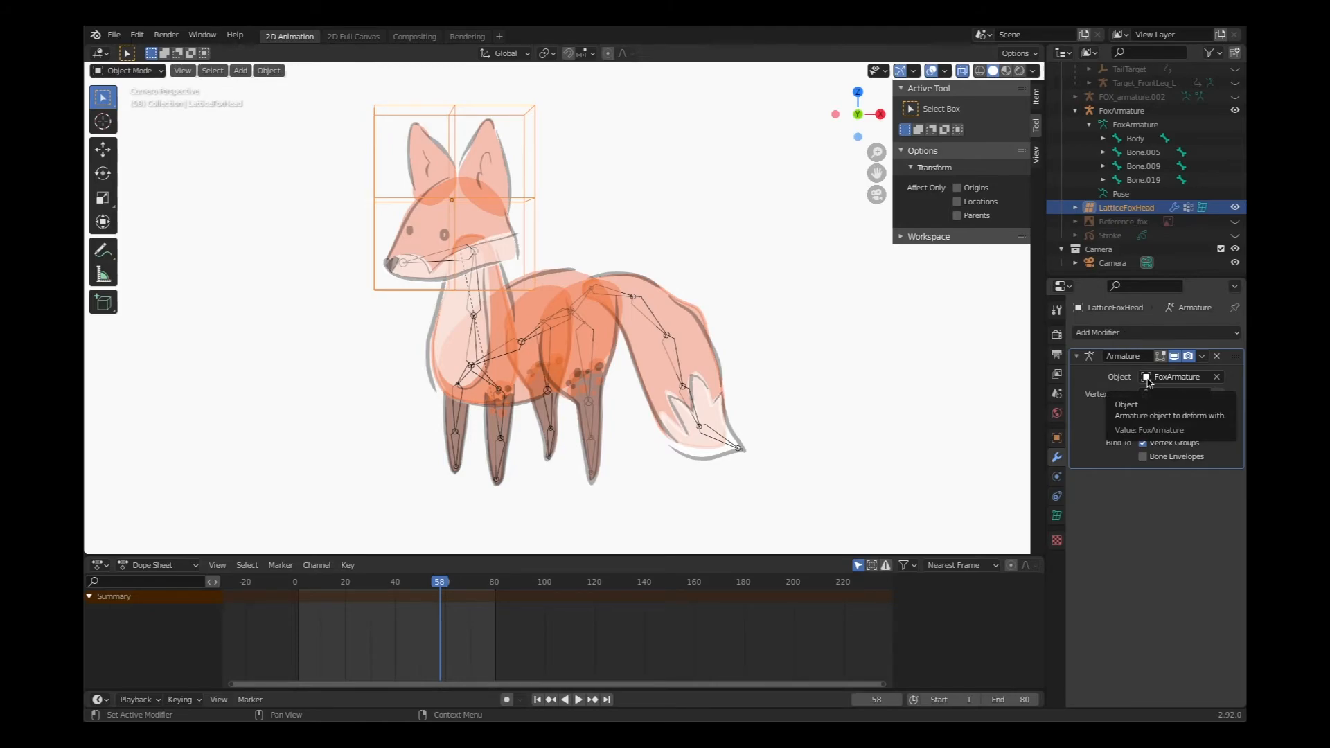
mouse_move(572, 260)
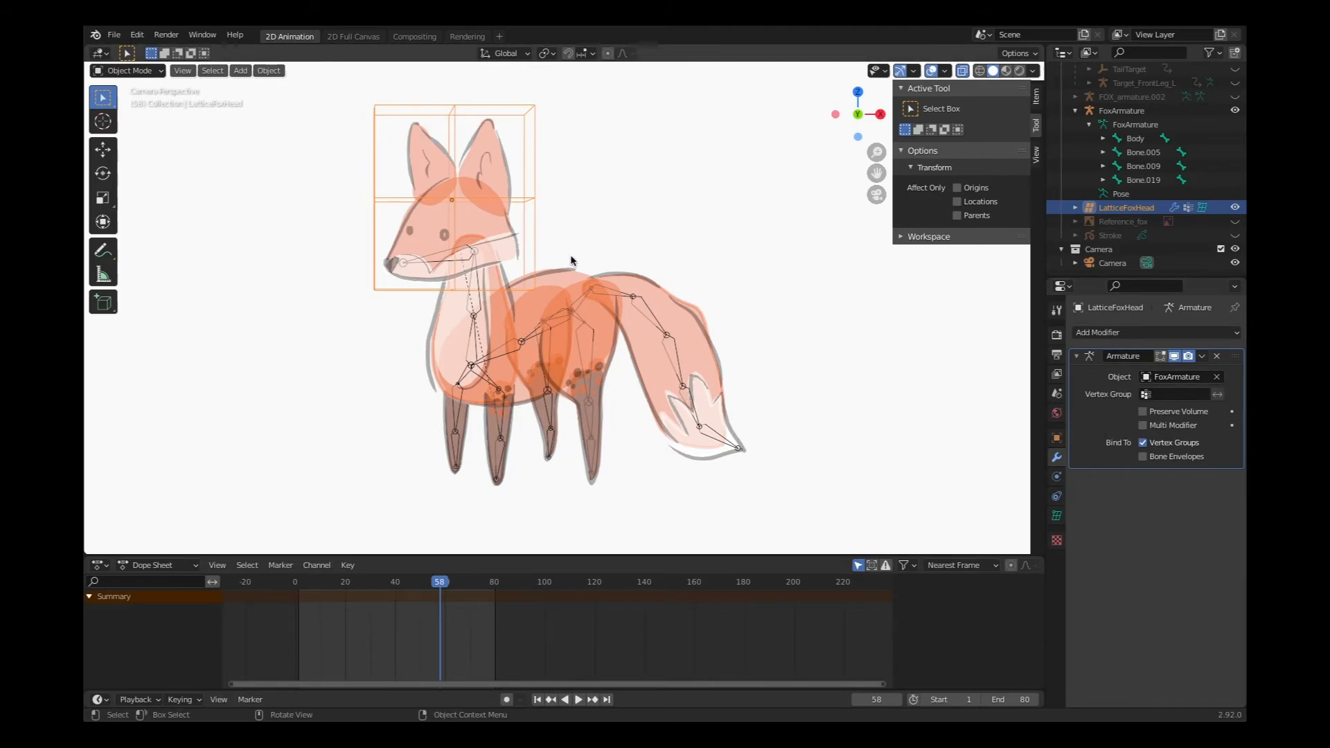
mouse_move(604, 242)
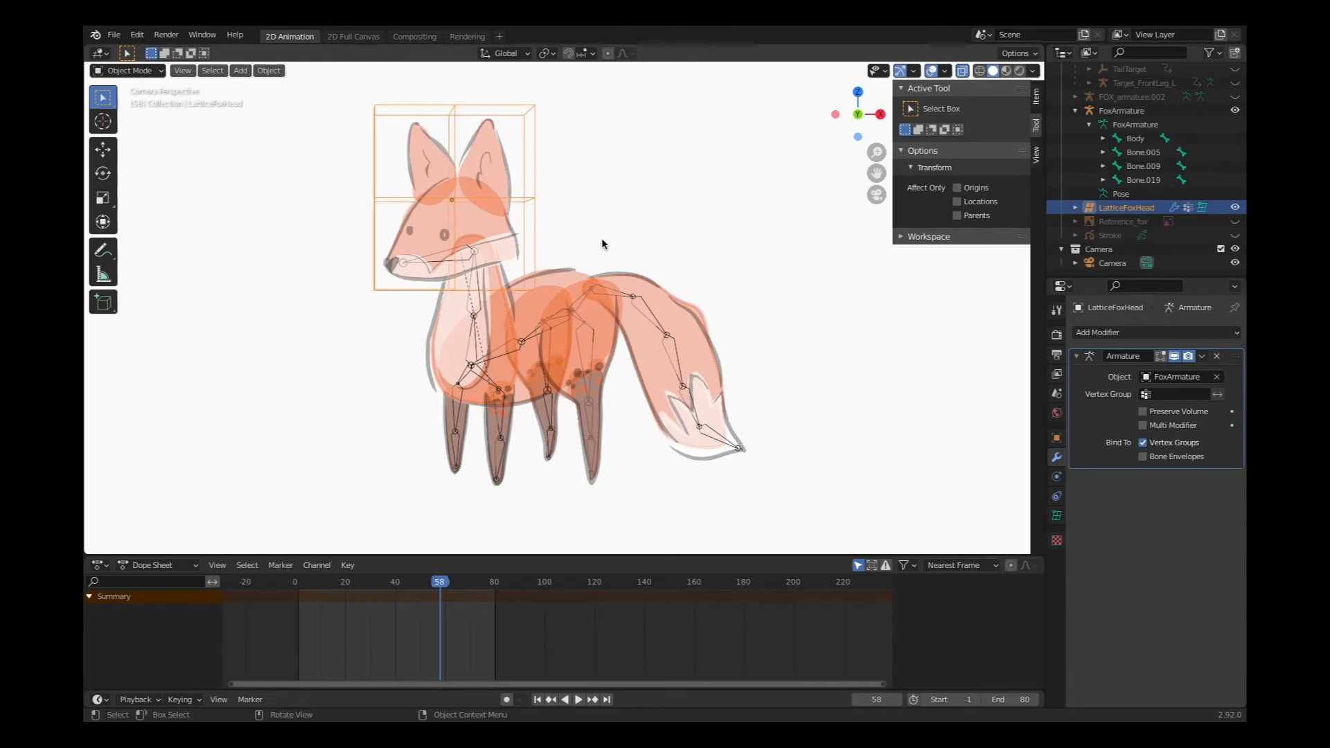
mouse_move(480, 248)
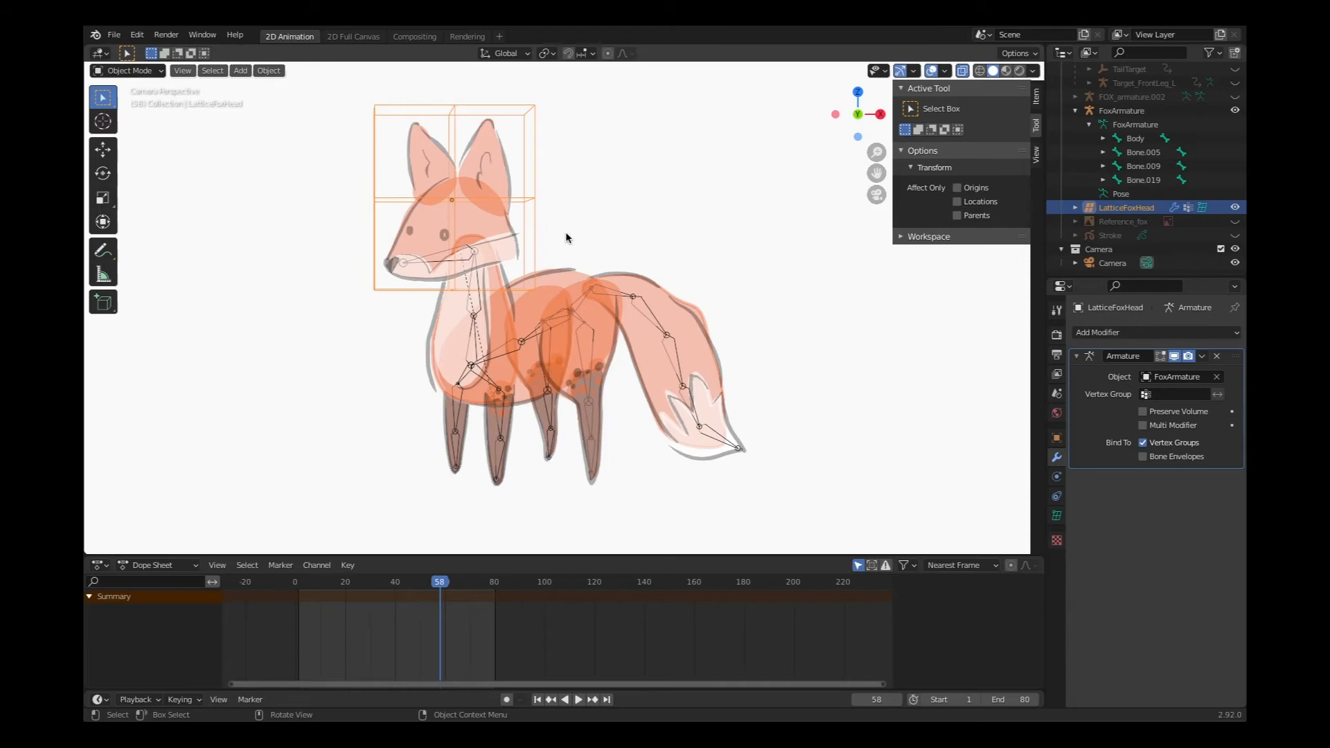
mouse_move(368, 157)
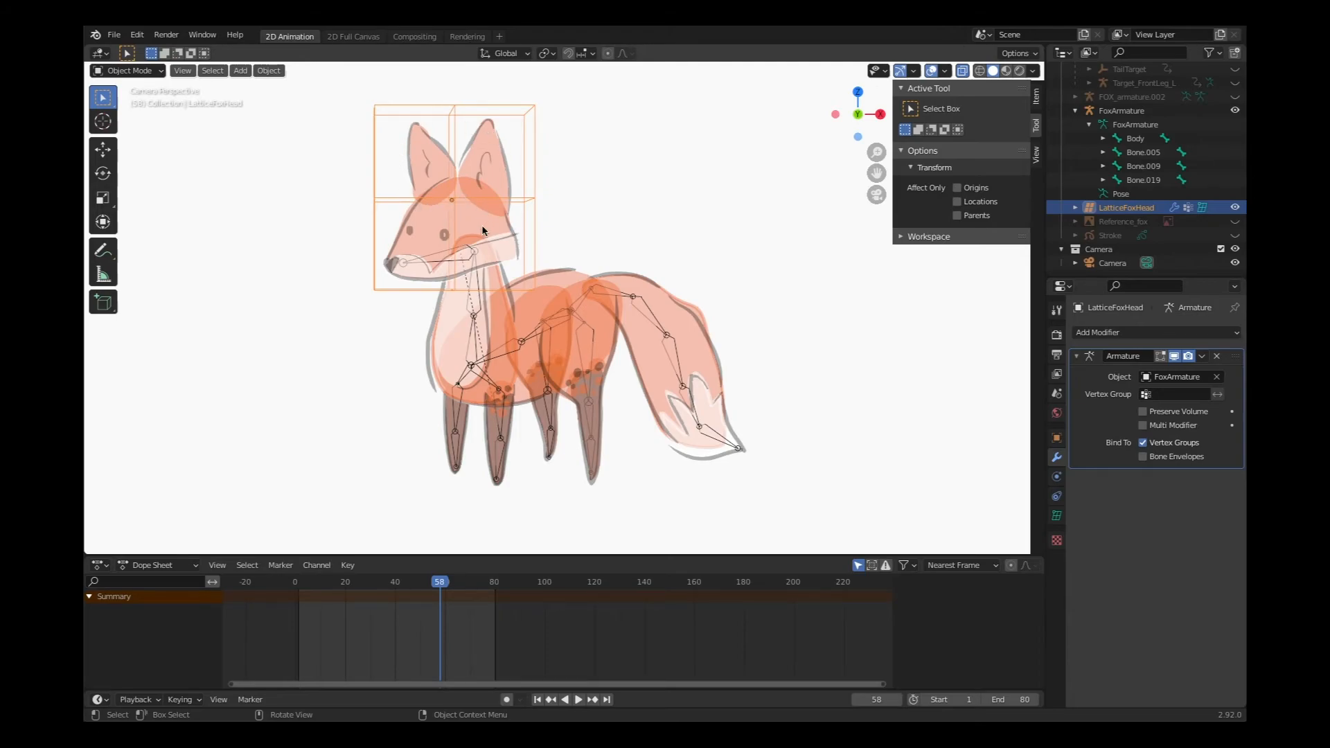
mouse_move(576, 254)
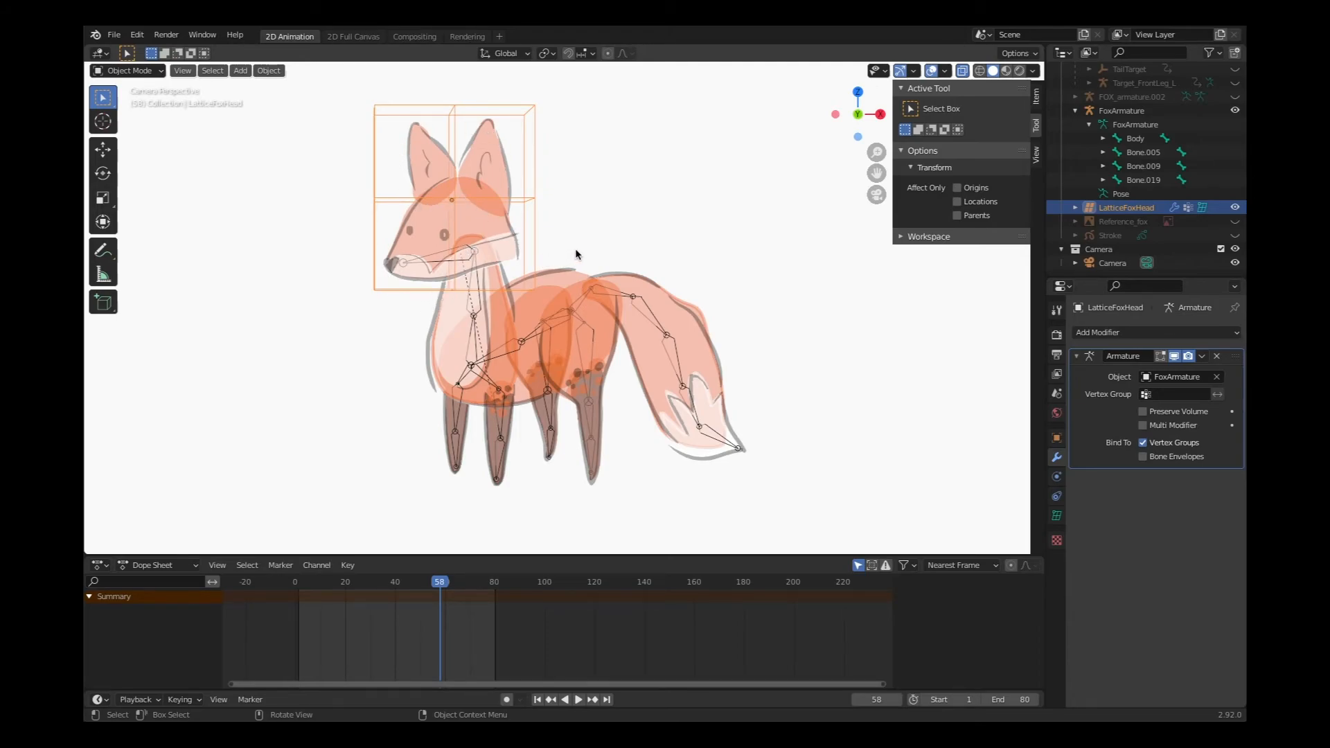
mouse_move(629, 255)
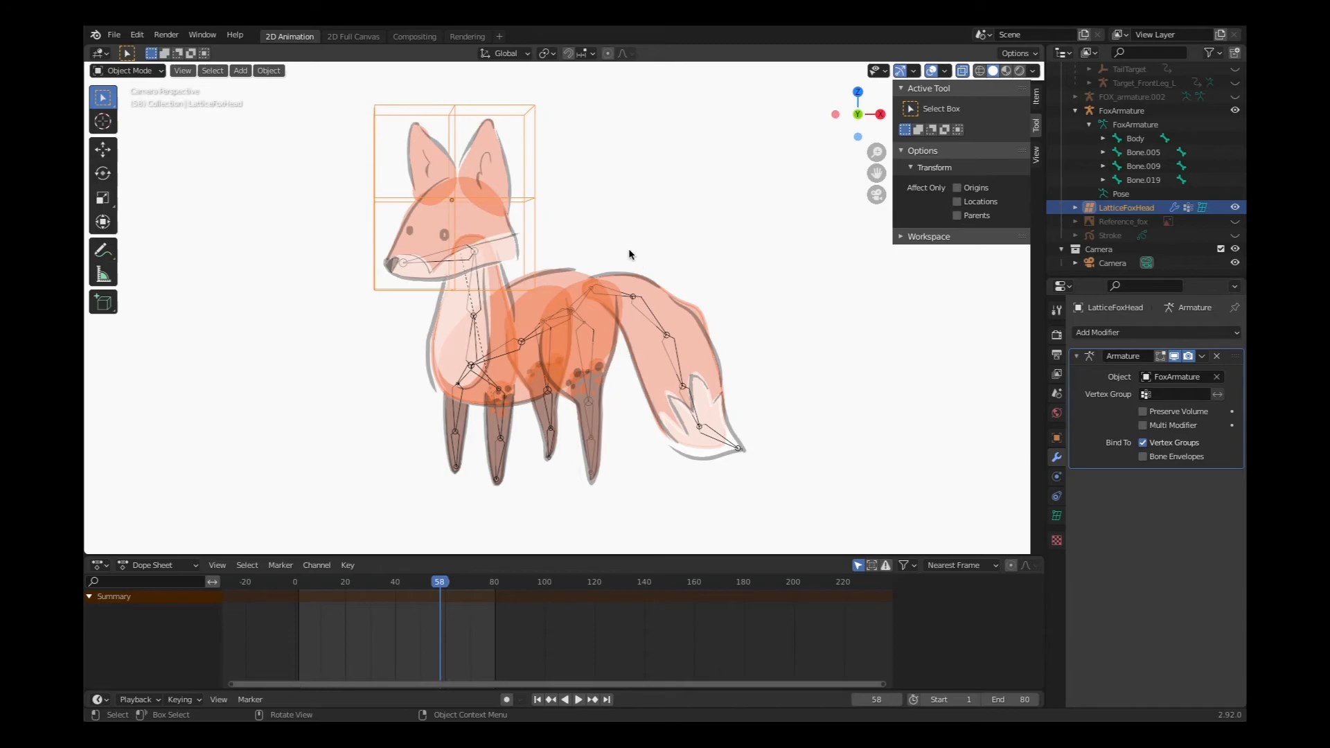
mouse_move(577, 238)
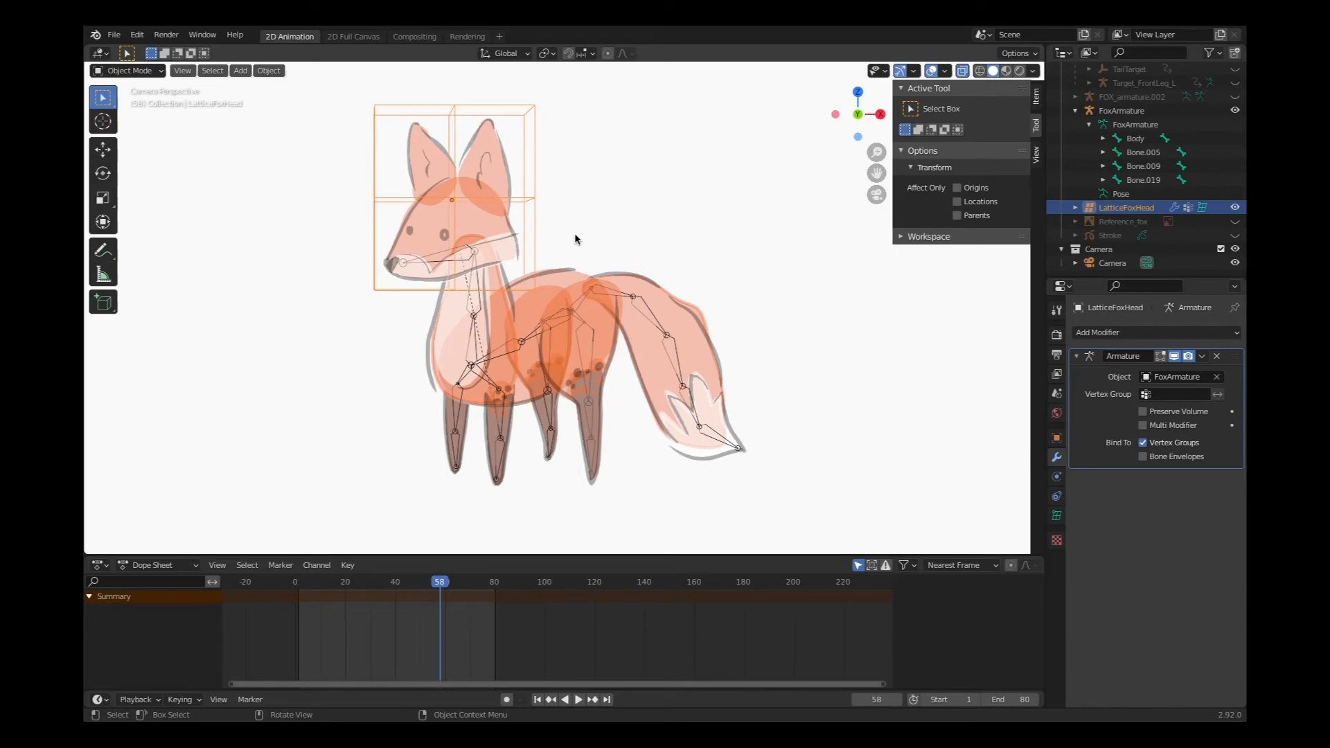
mouse_move(582, 244)
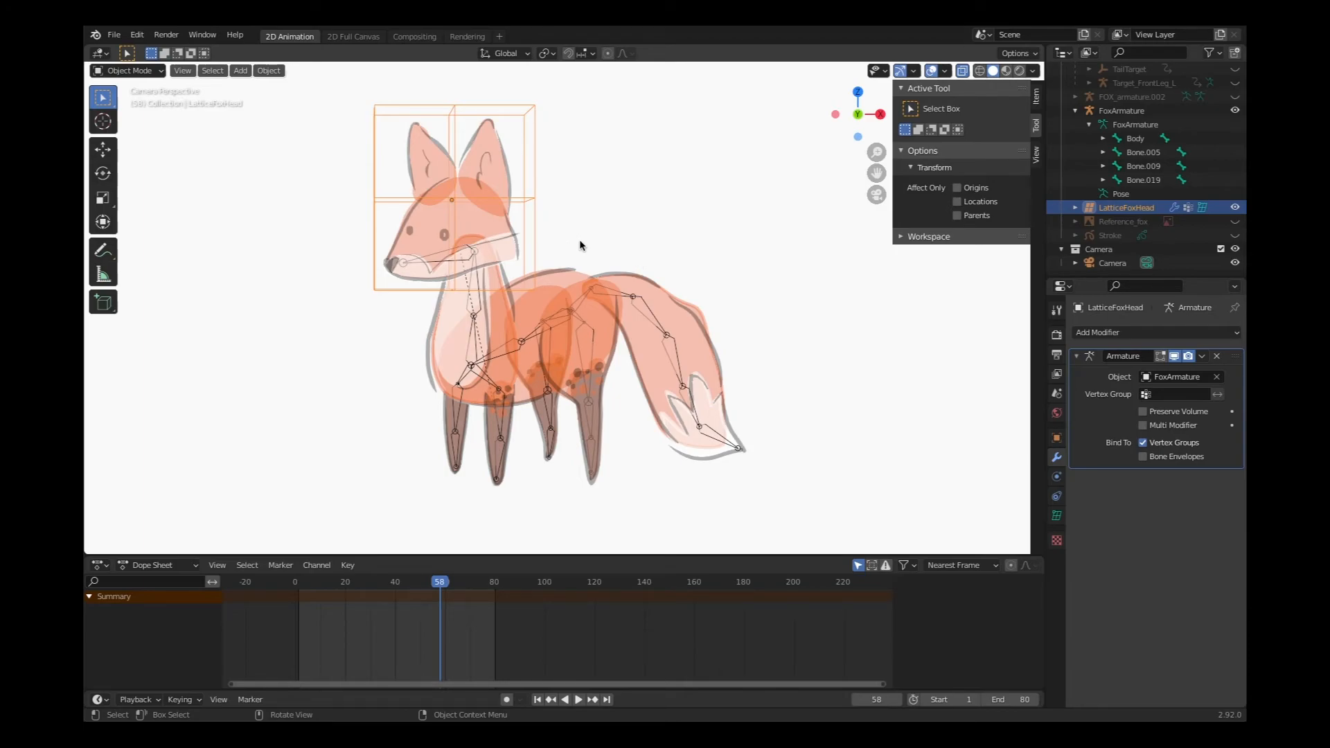
mouse_move(138, 72)
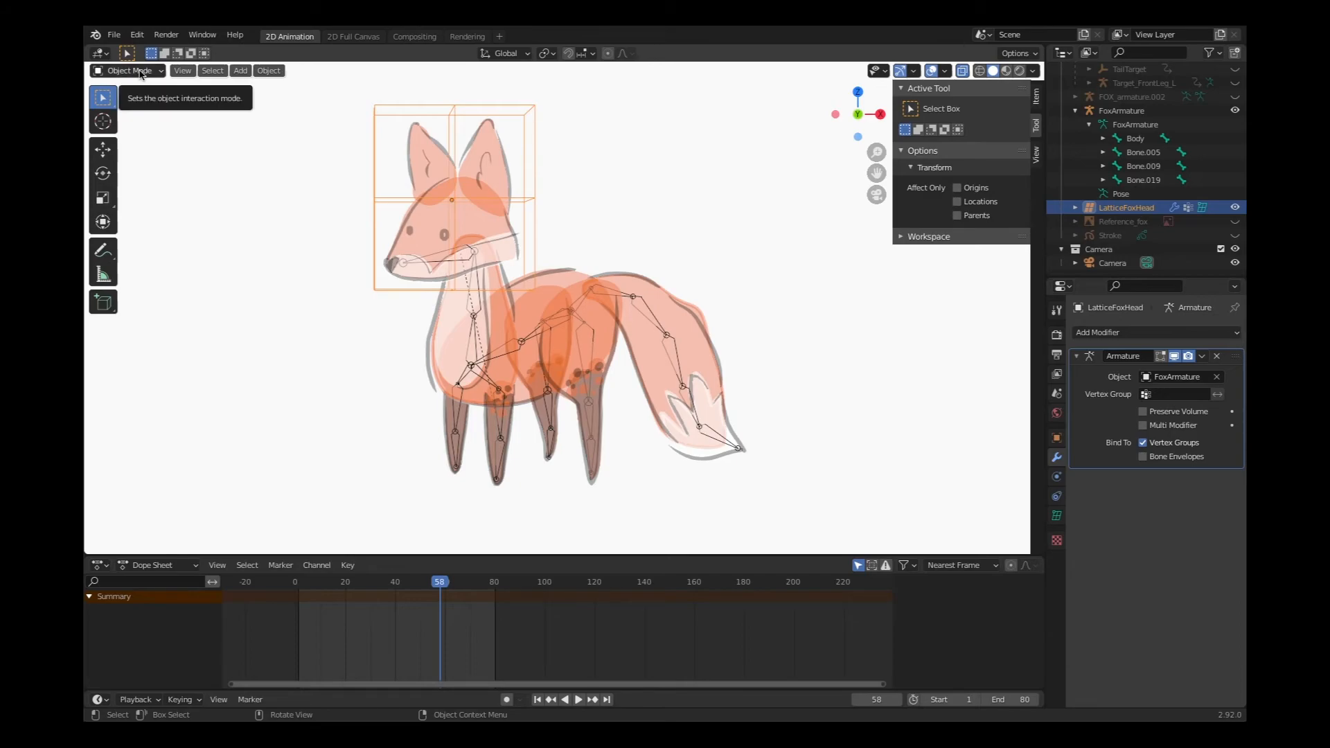
mouse_move(504, 140)
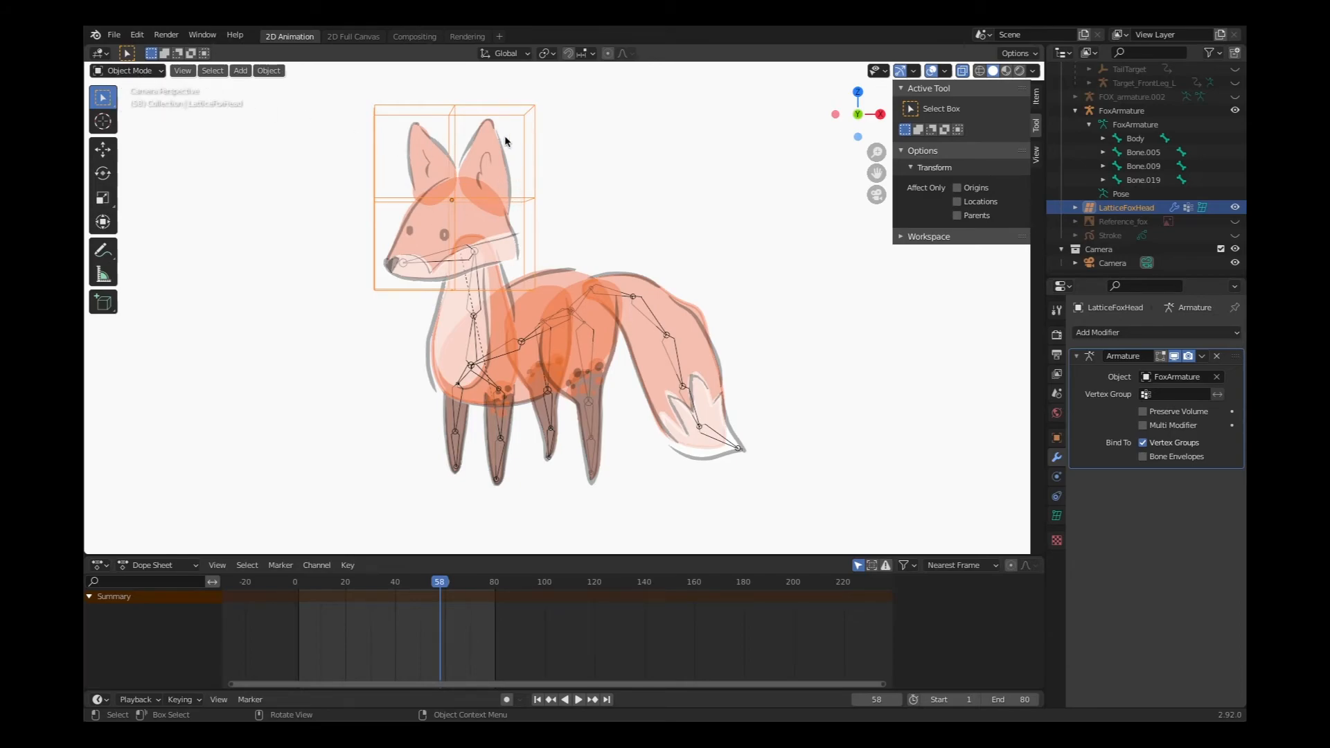
click(127, 71)
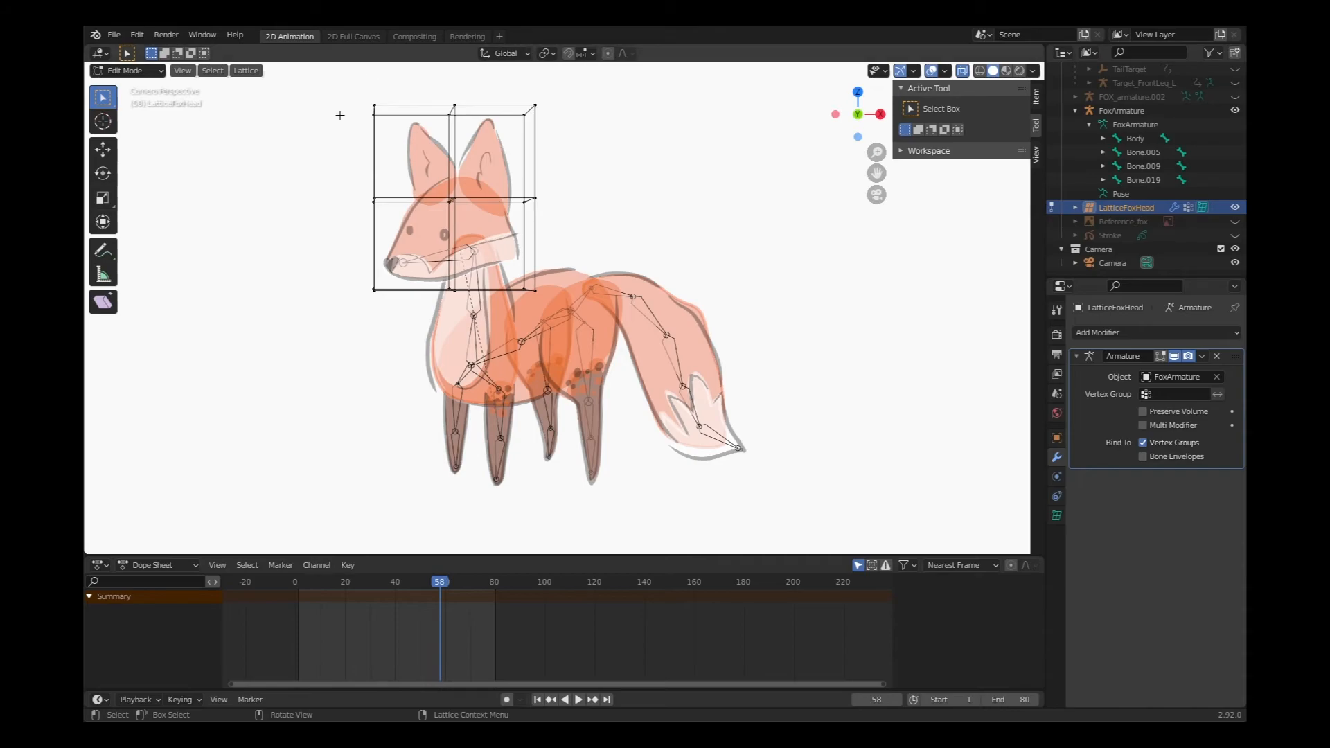
mouse_move(725, 389)
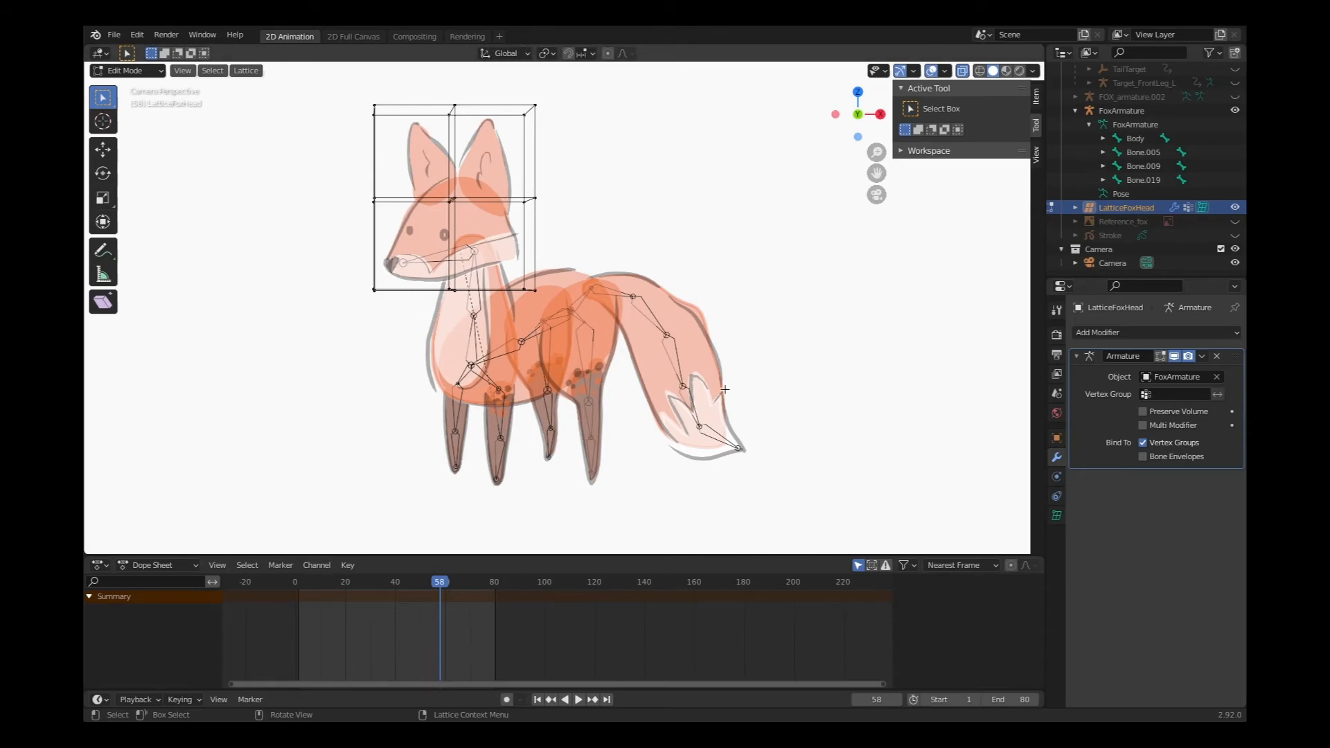
Step: Select every point of LatticeFoxHead in Edit Mode and assign them to Head
click(1056, 515)
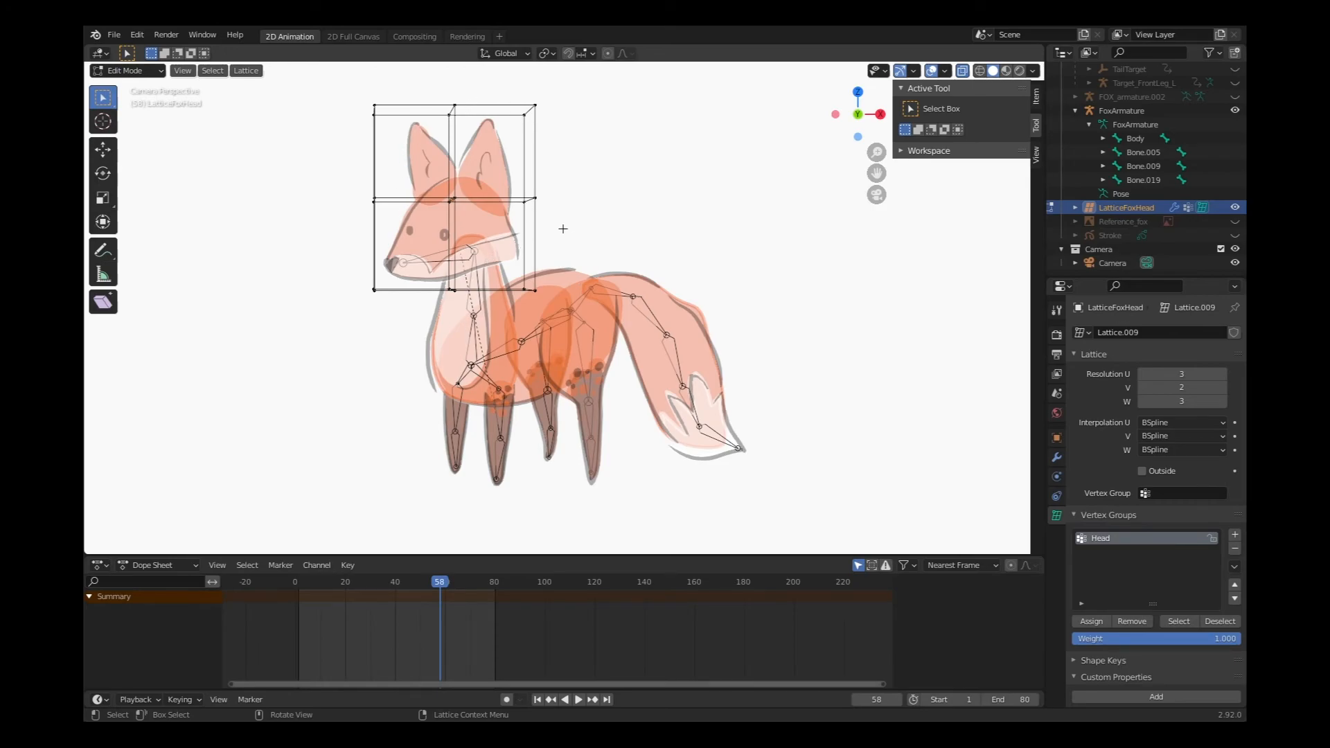
mouse_move(521, 227)
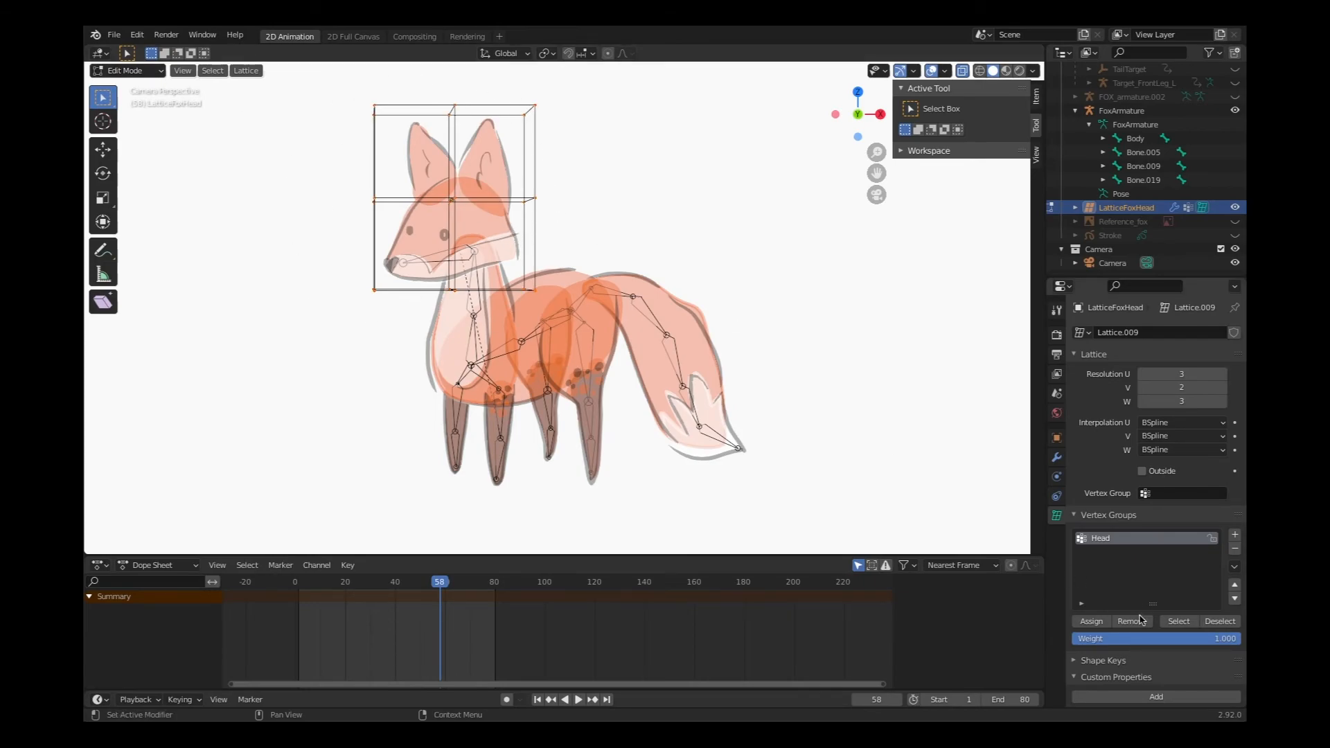
mouse_move(1089, 621)
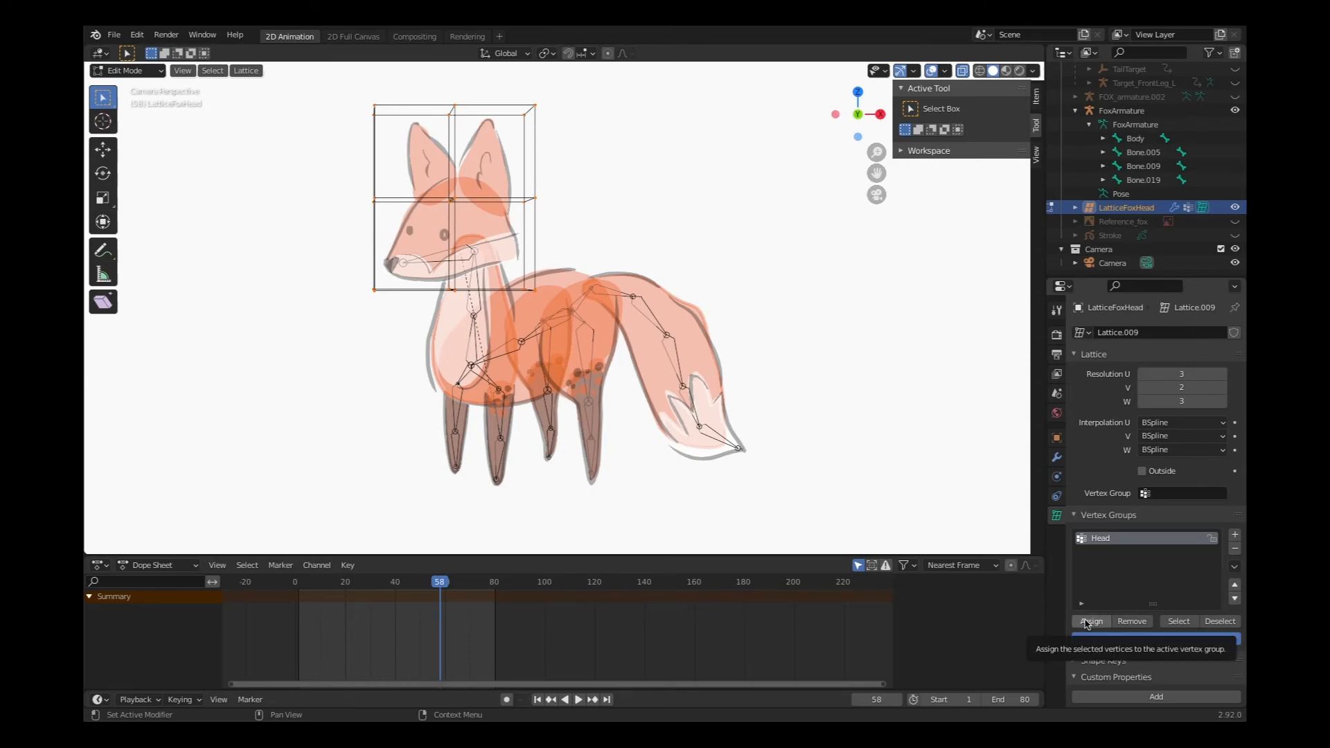
click(1092, 621)
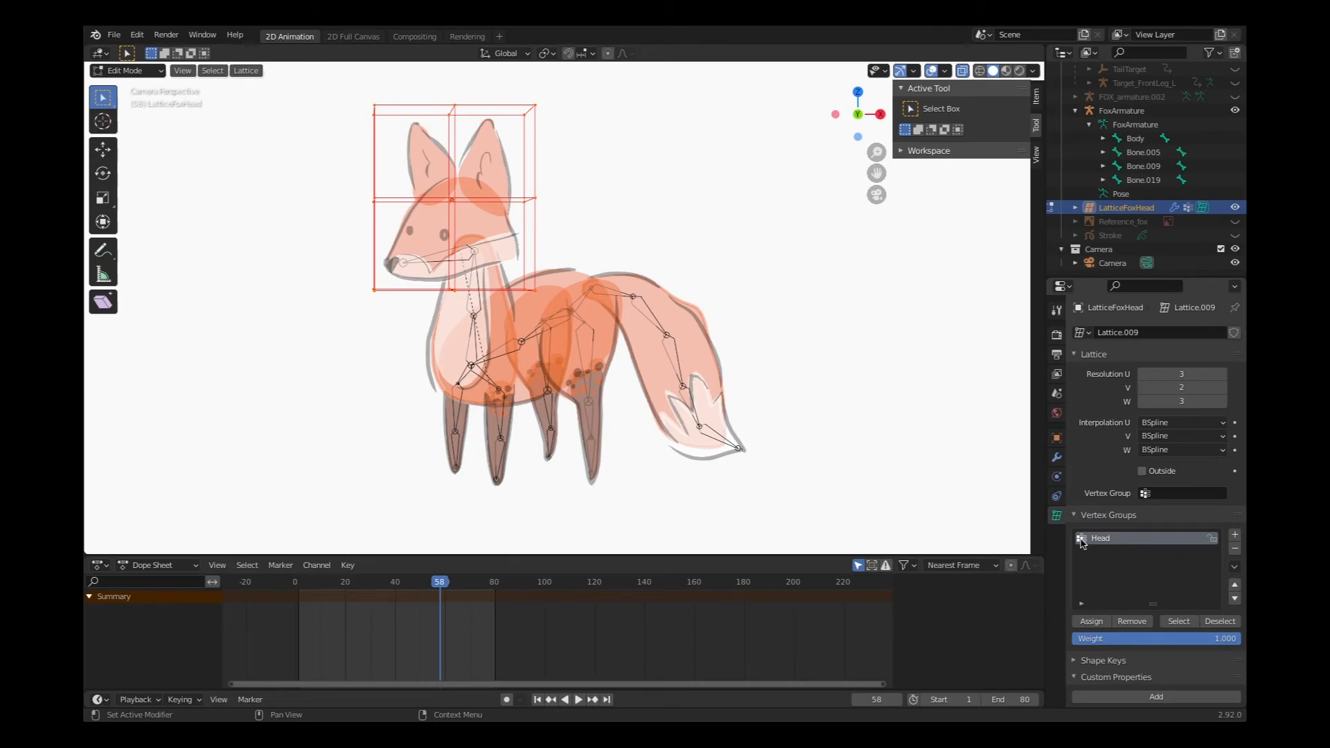
mouse_move(1089, 543)
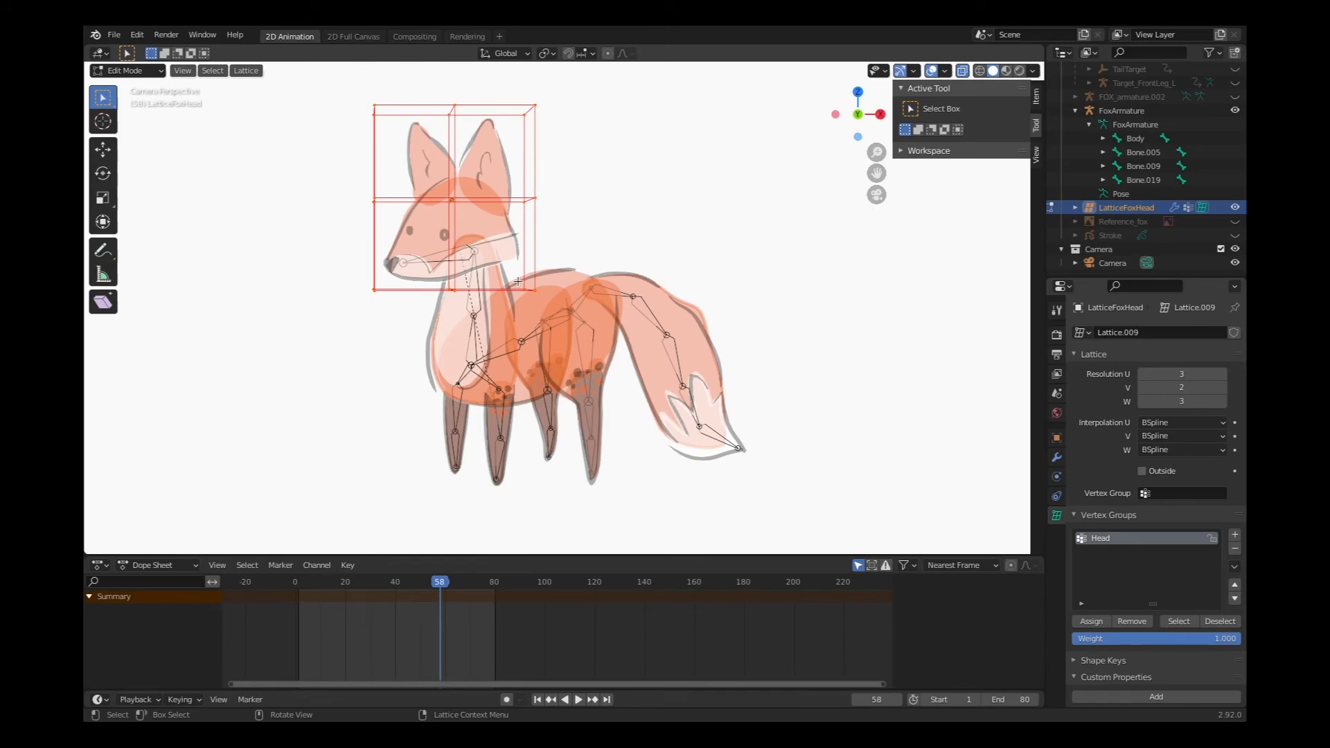
mouse_move(1092, 620)
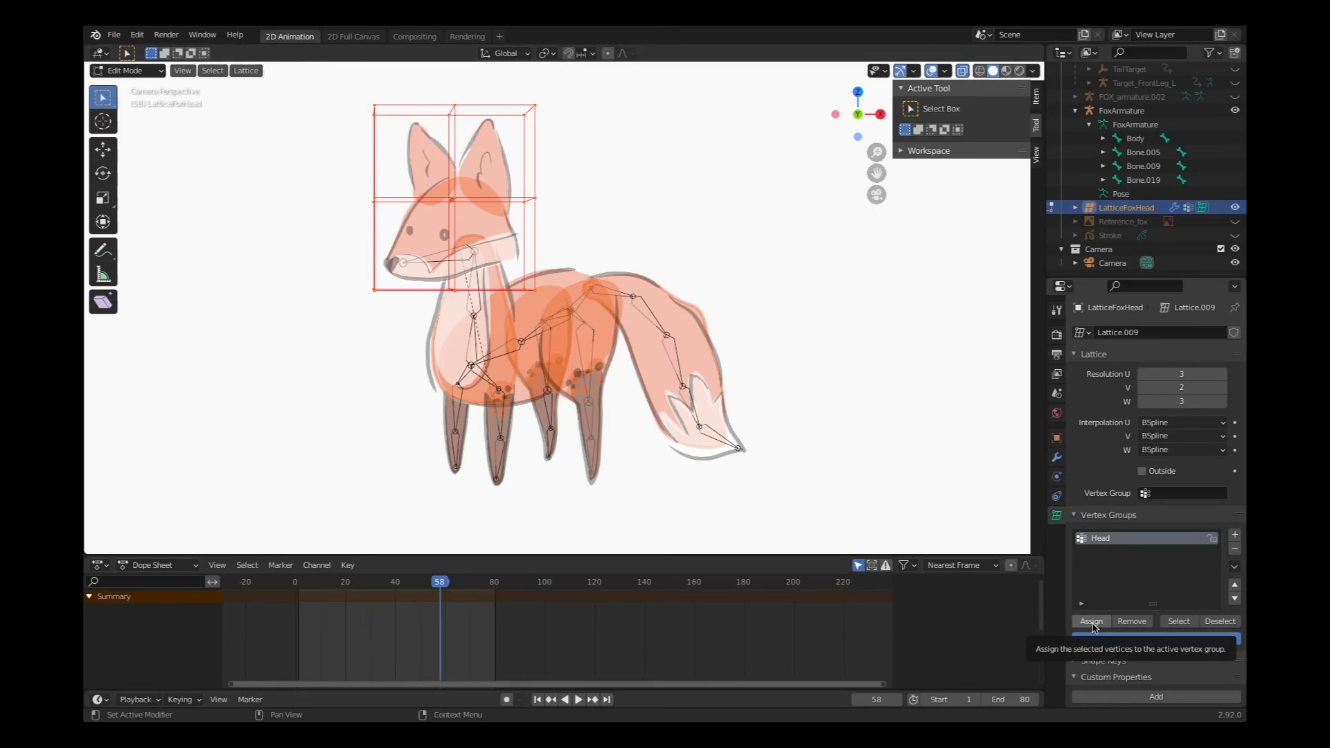
click(1090, 620)
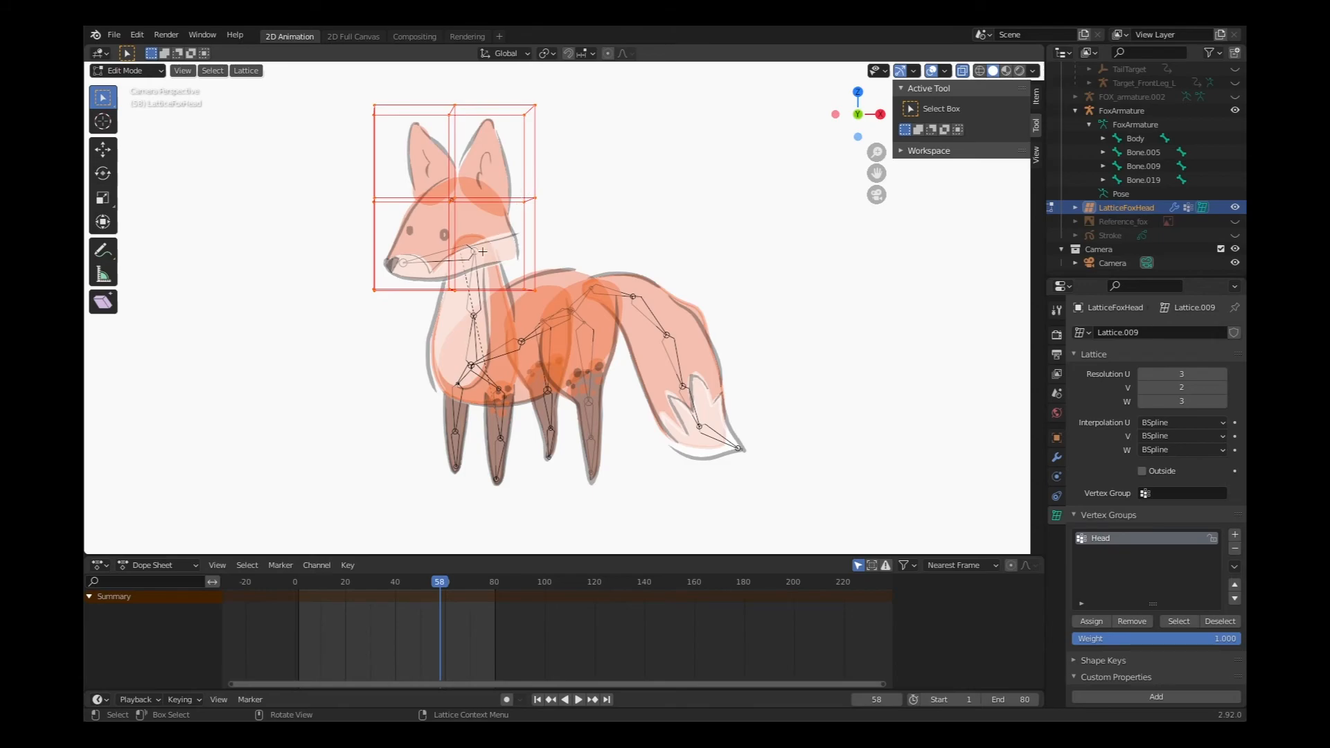
mouse_move(466, 257)
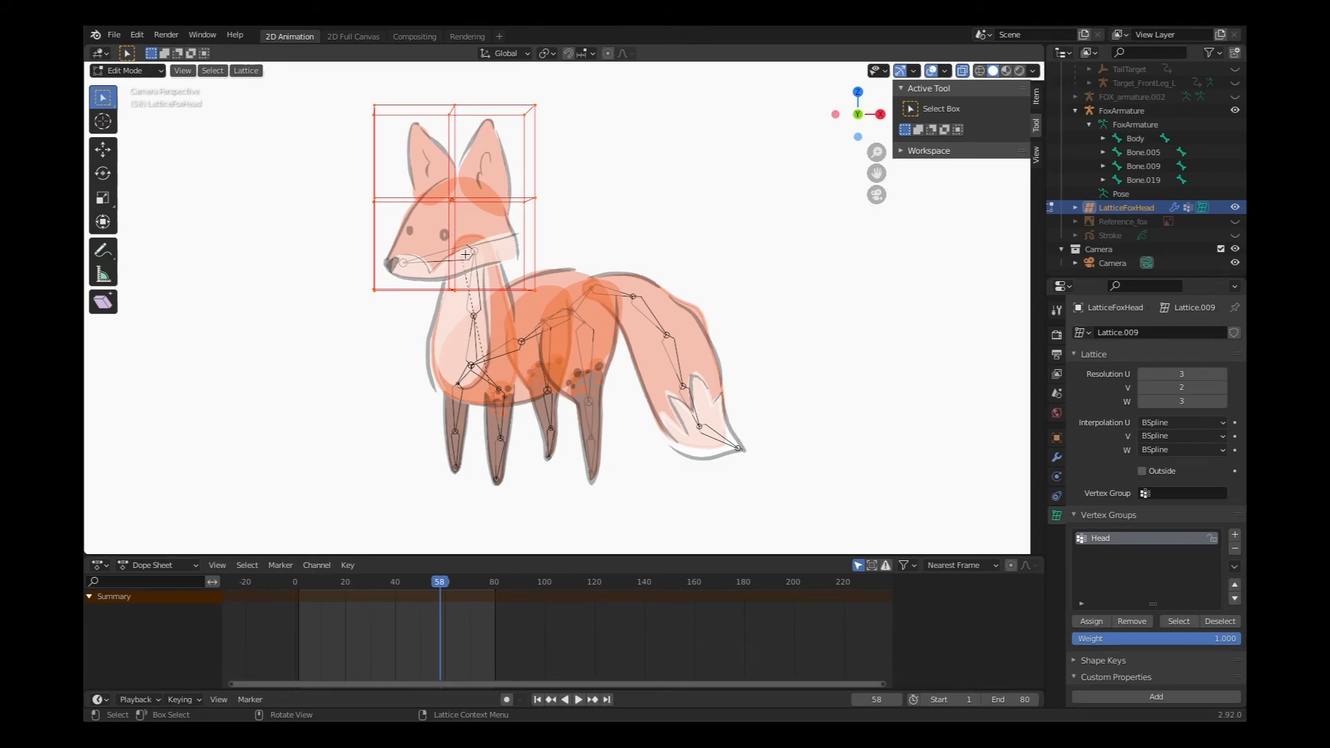
mouse_move(529, 142)
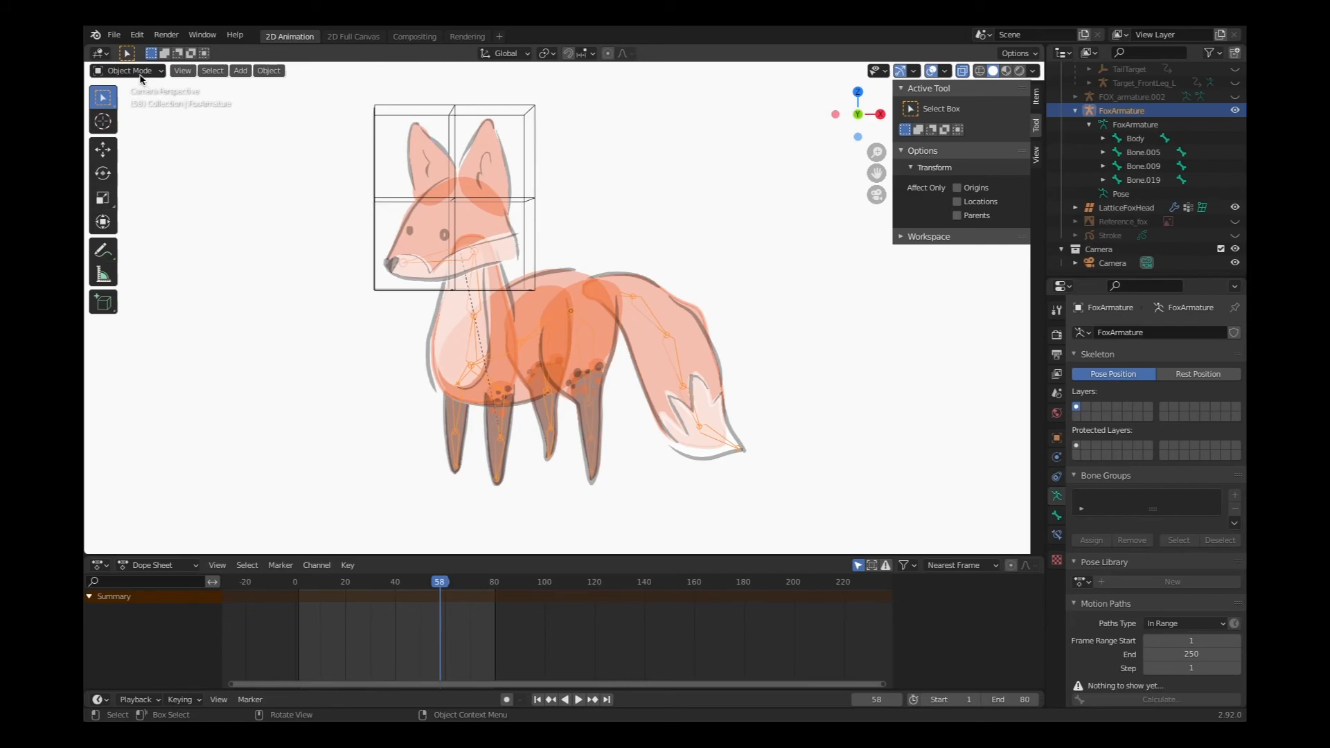
mouse_move(130, 74)
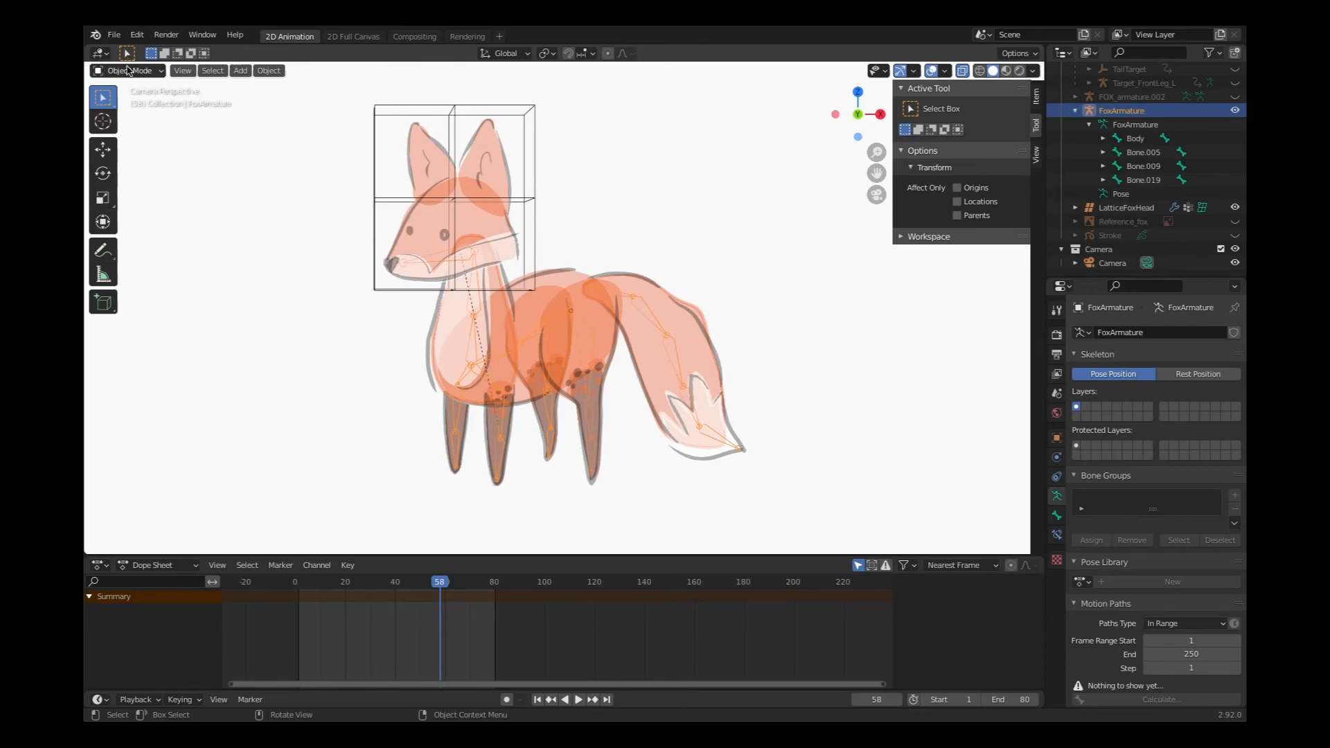
Step: Switch FoxArmature into Pose Mode and begin rotating the Head bone
click(129, 71)
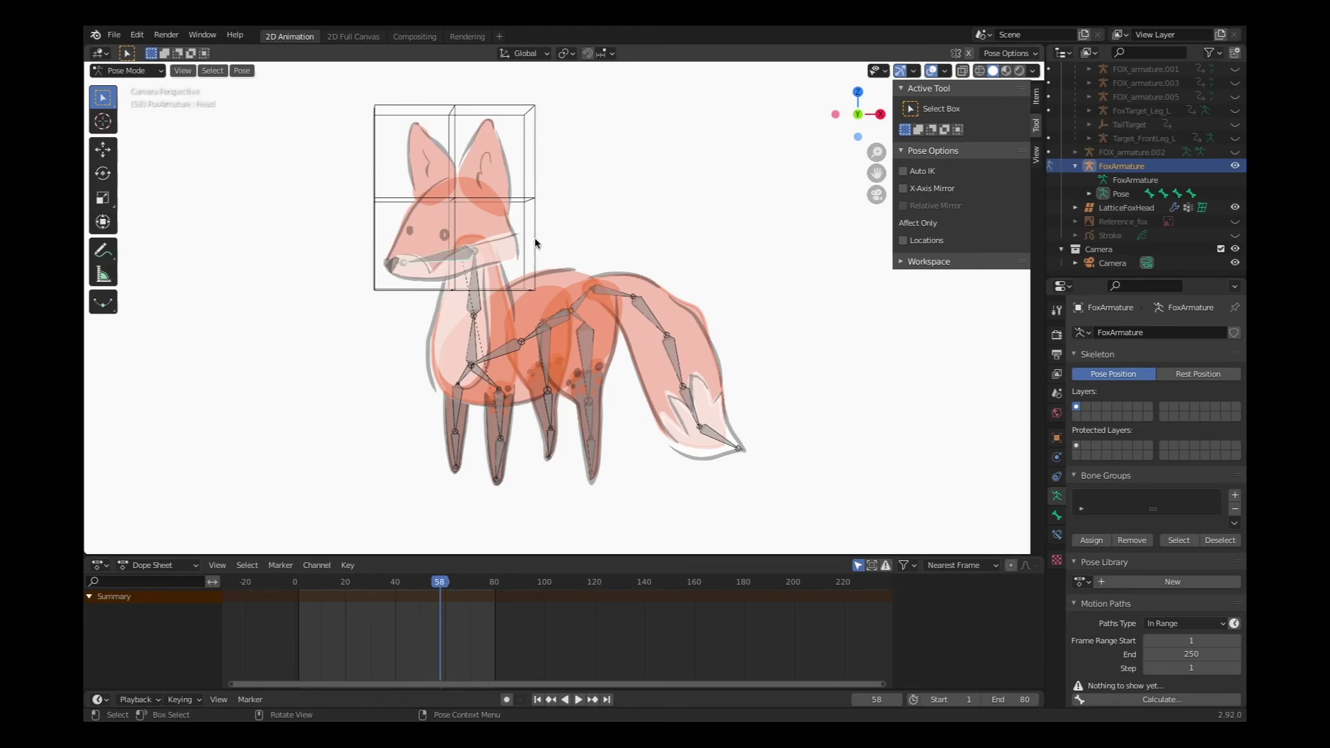
mouse_move(554, 225)
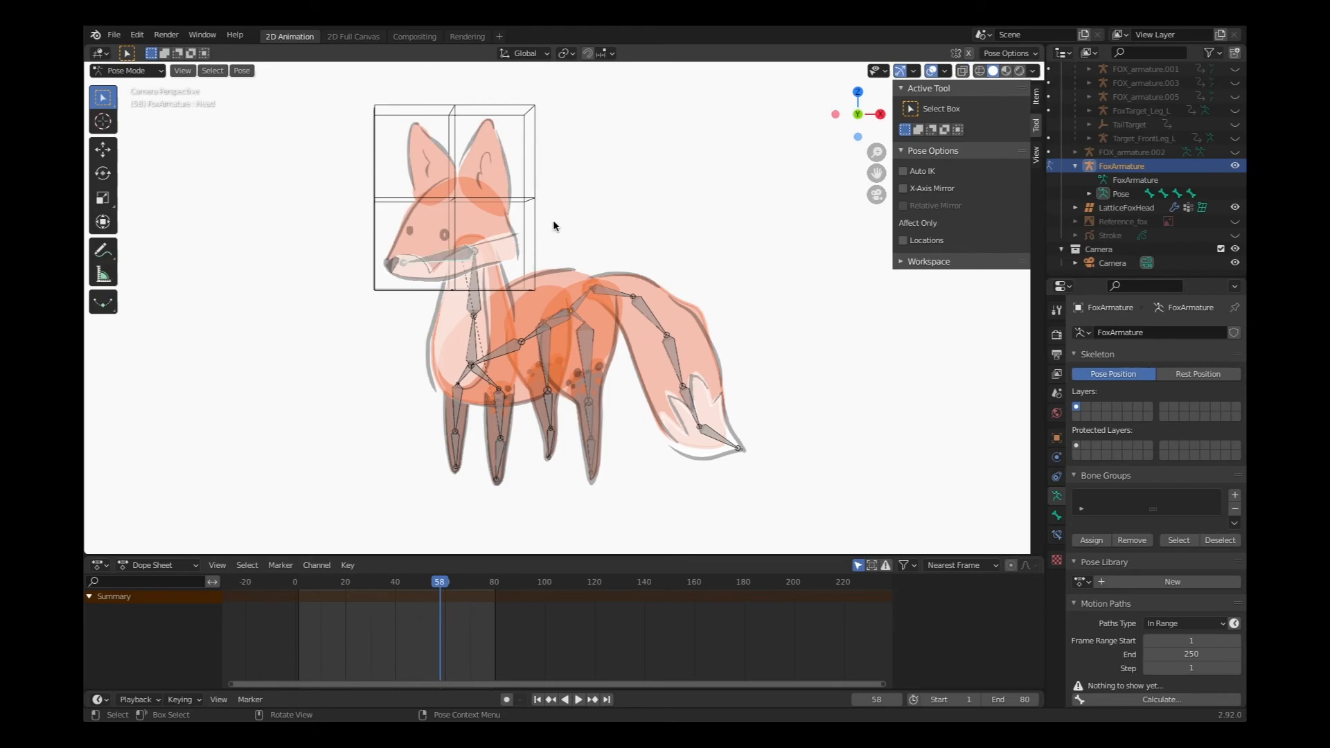
key(r)
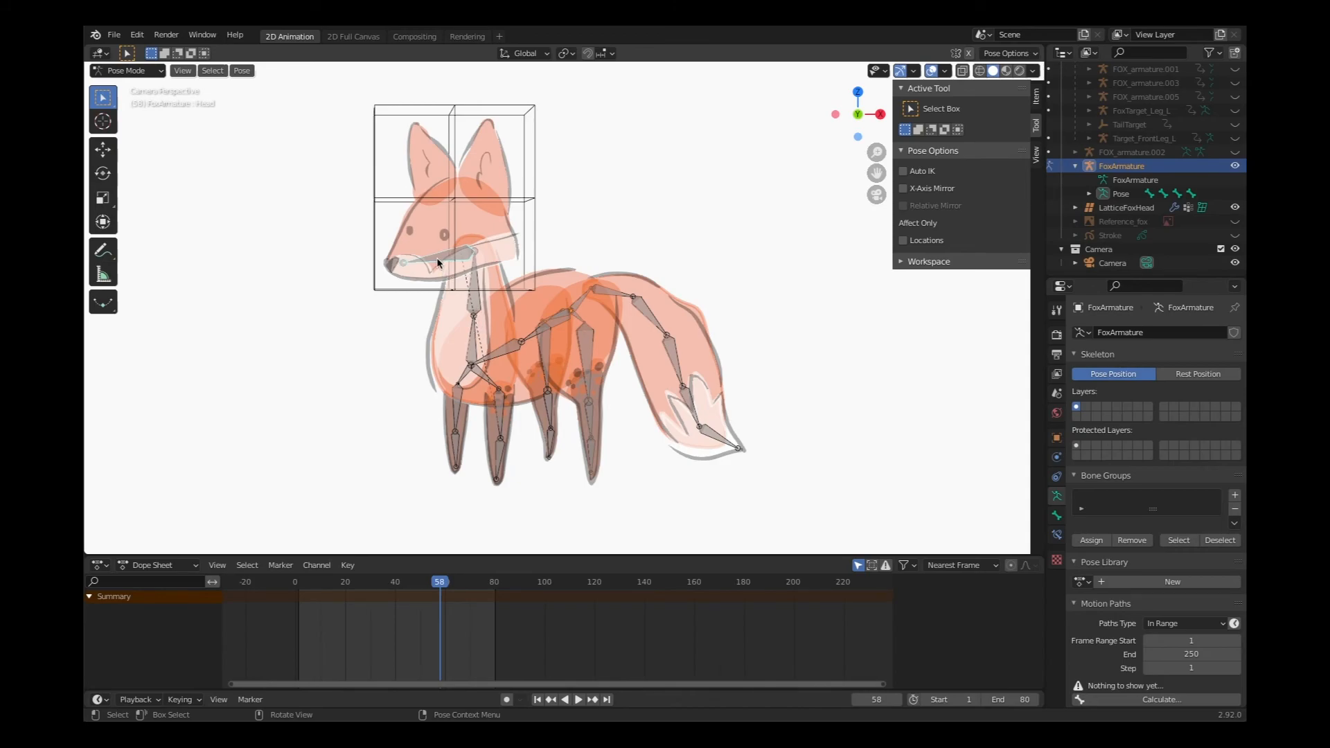
mouse_move(719, 493)
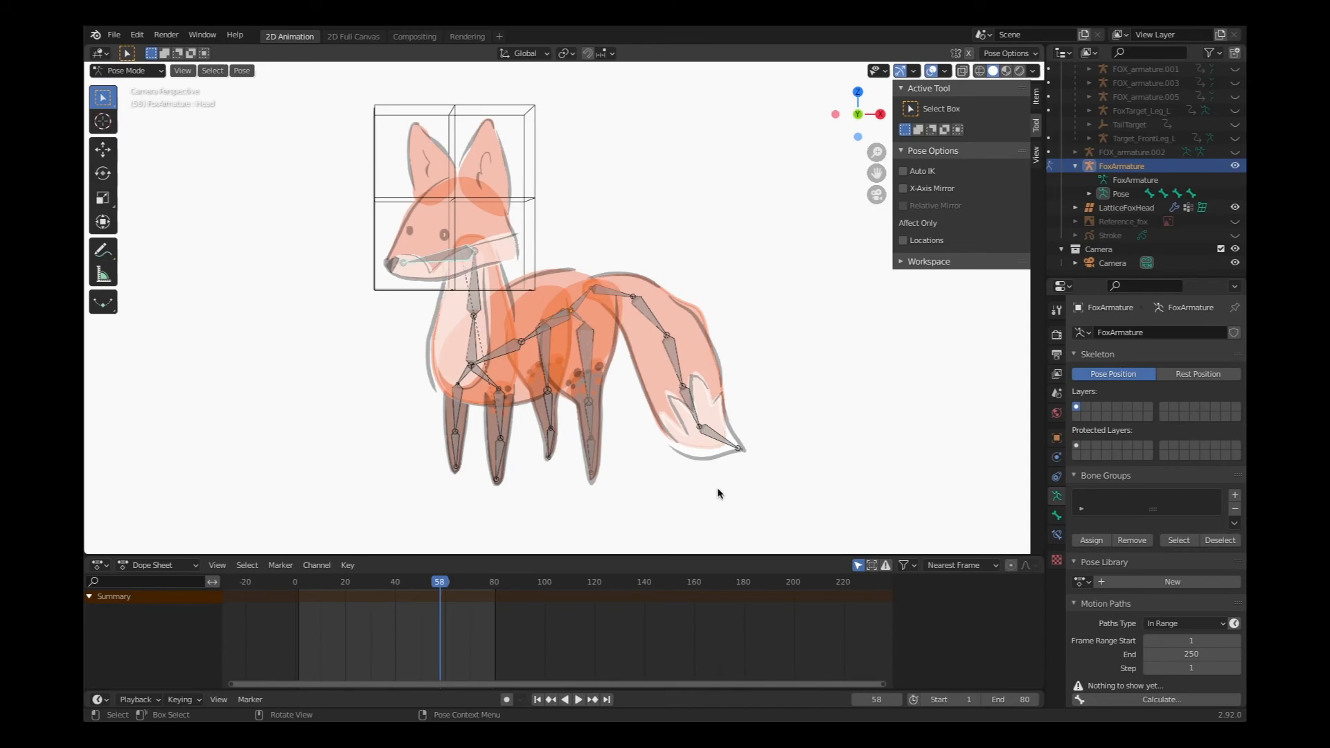
mouse_move(563, 234)
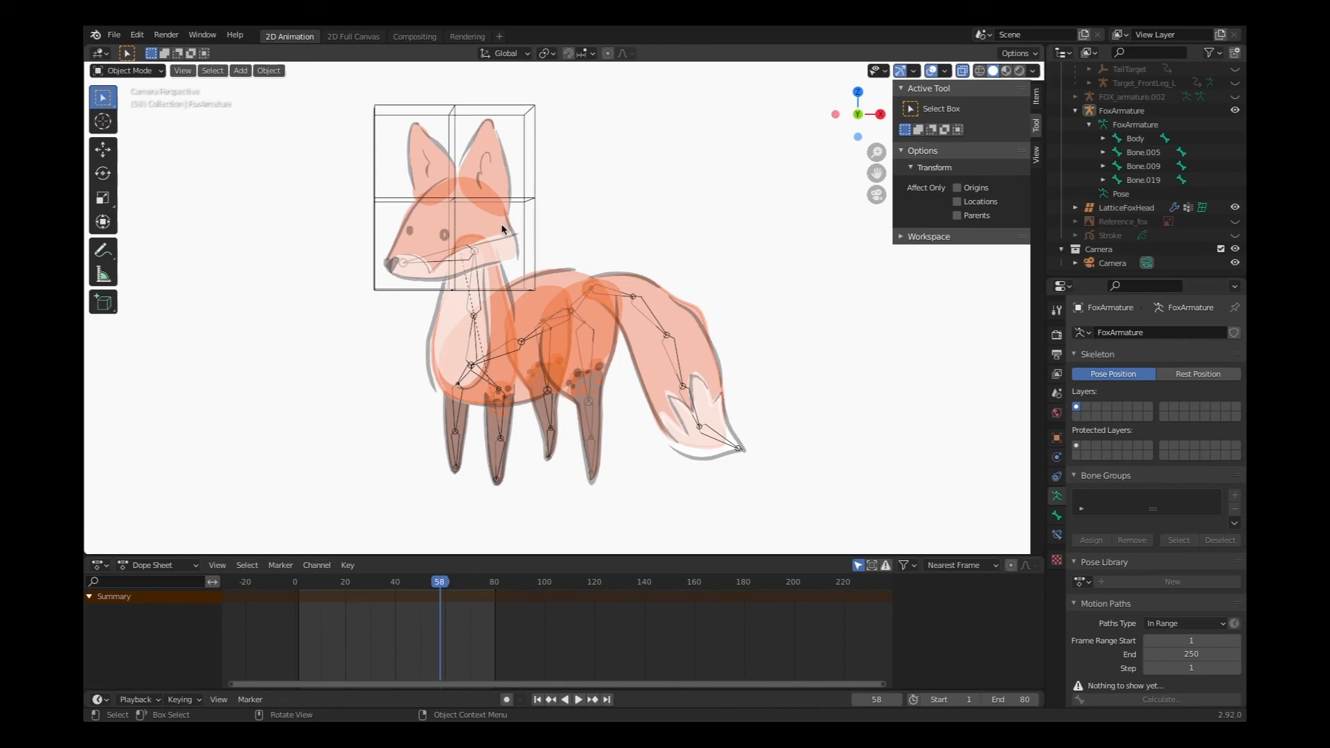
mouse_move(549, 425)
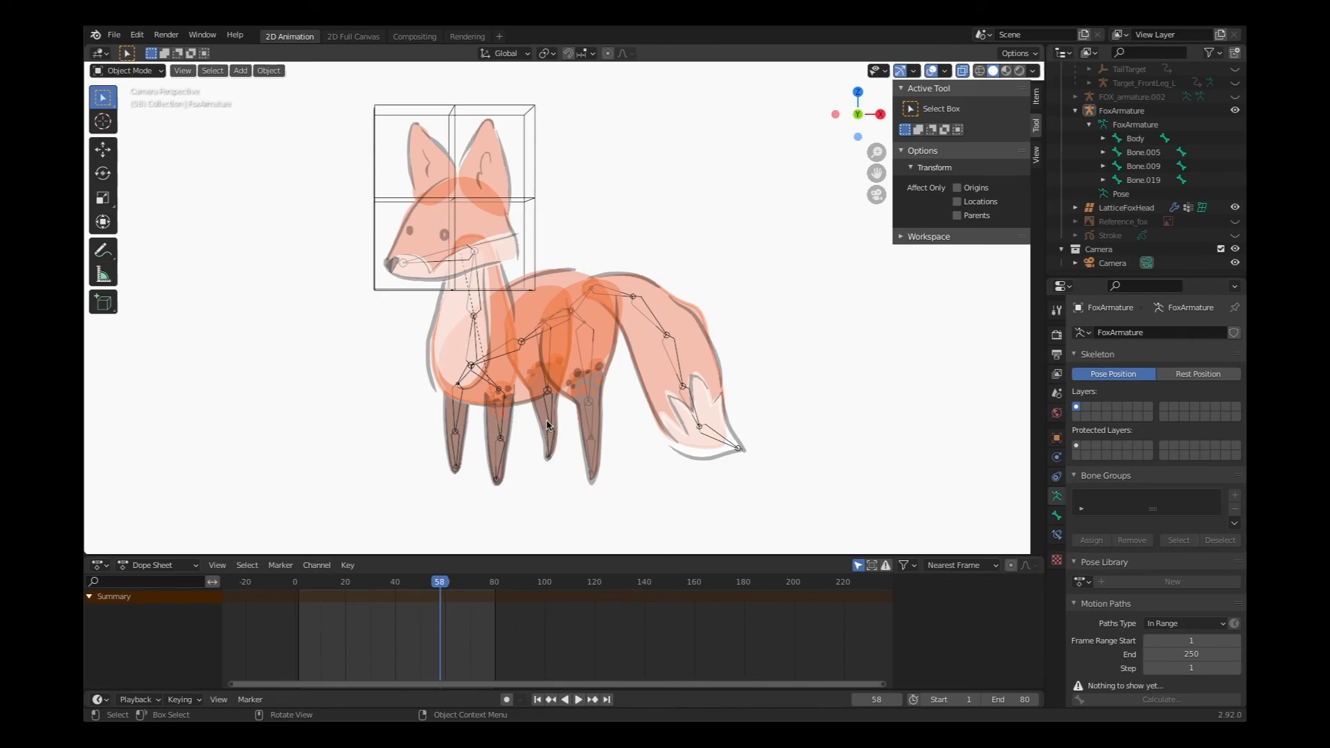
mouse_move(546, 189)
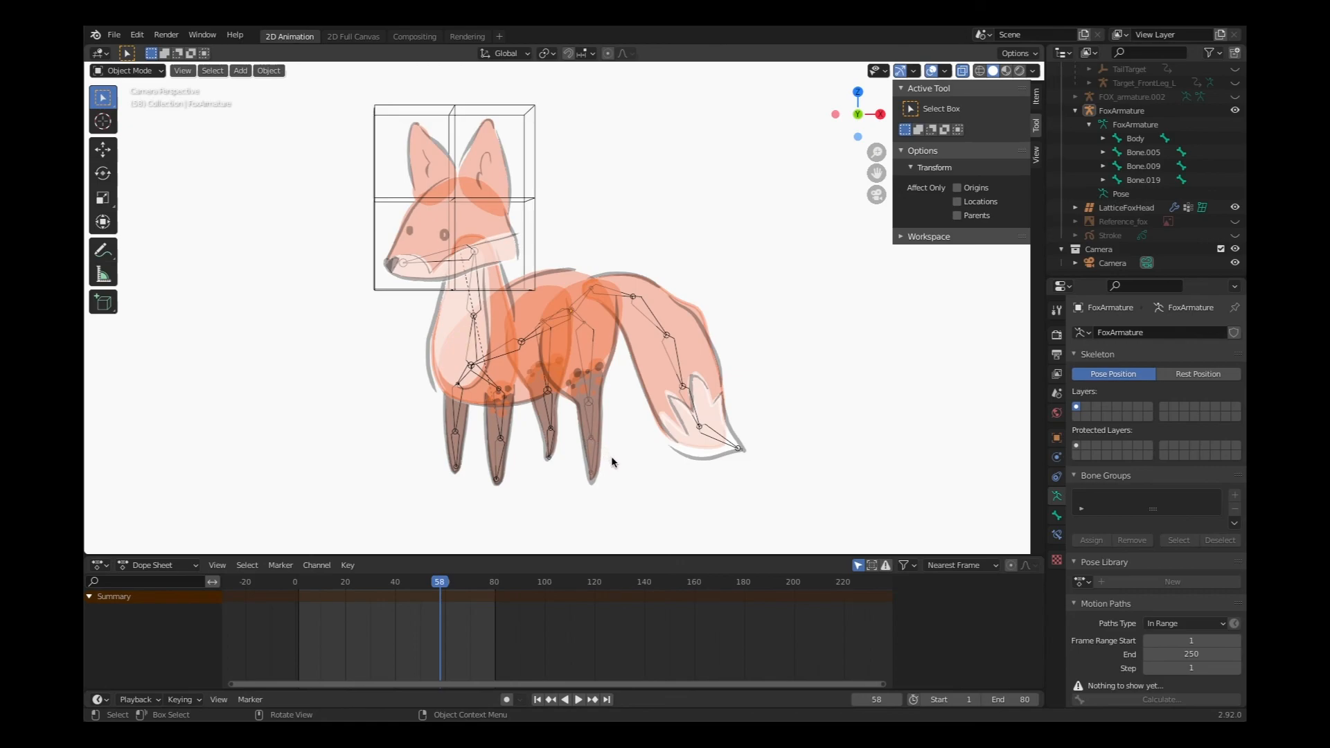
mouse_move(602, 486)
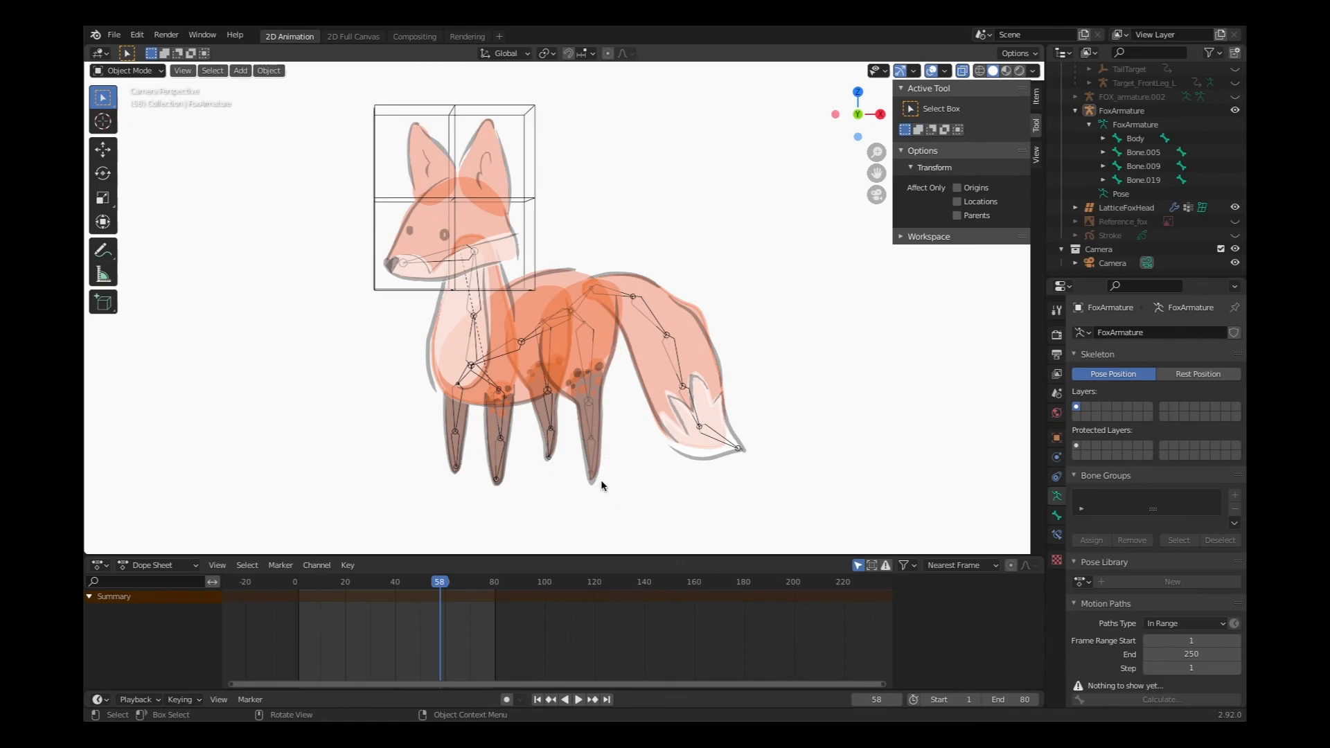
mouse_move(474, 448)
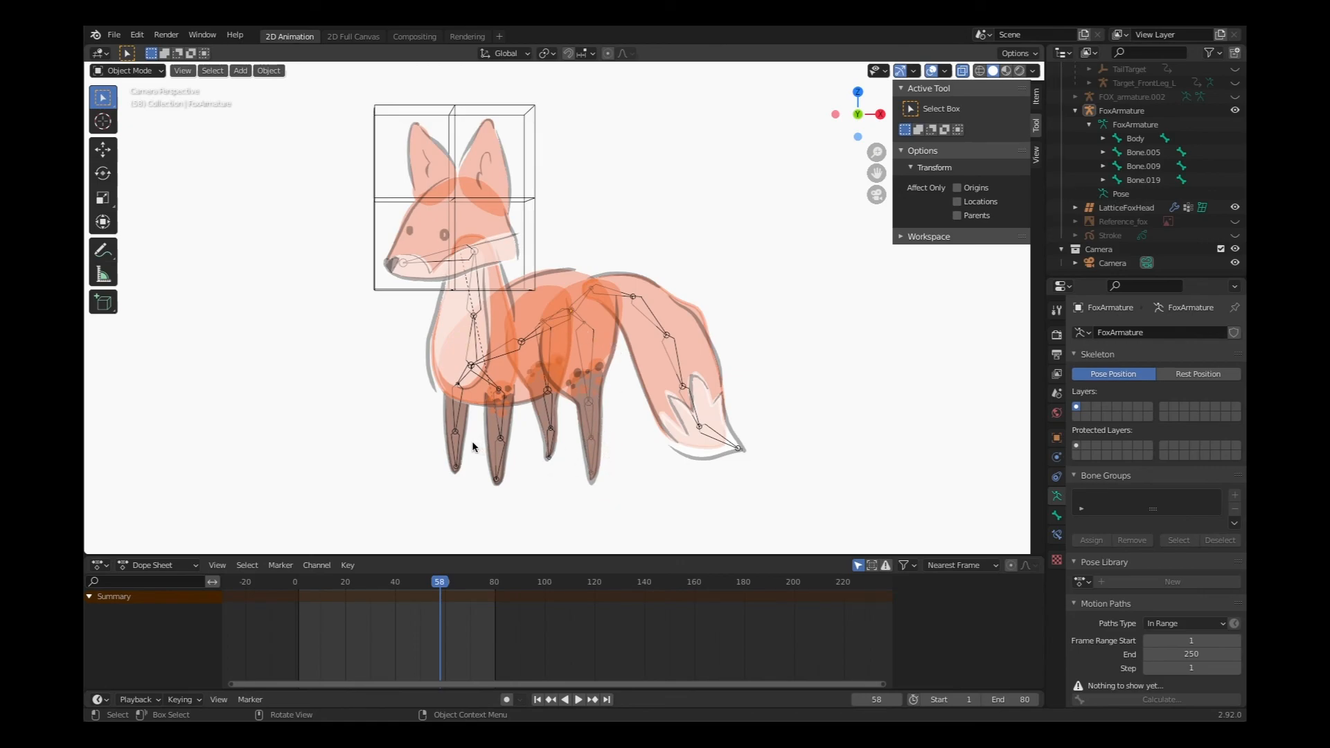